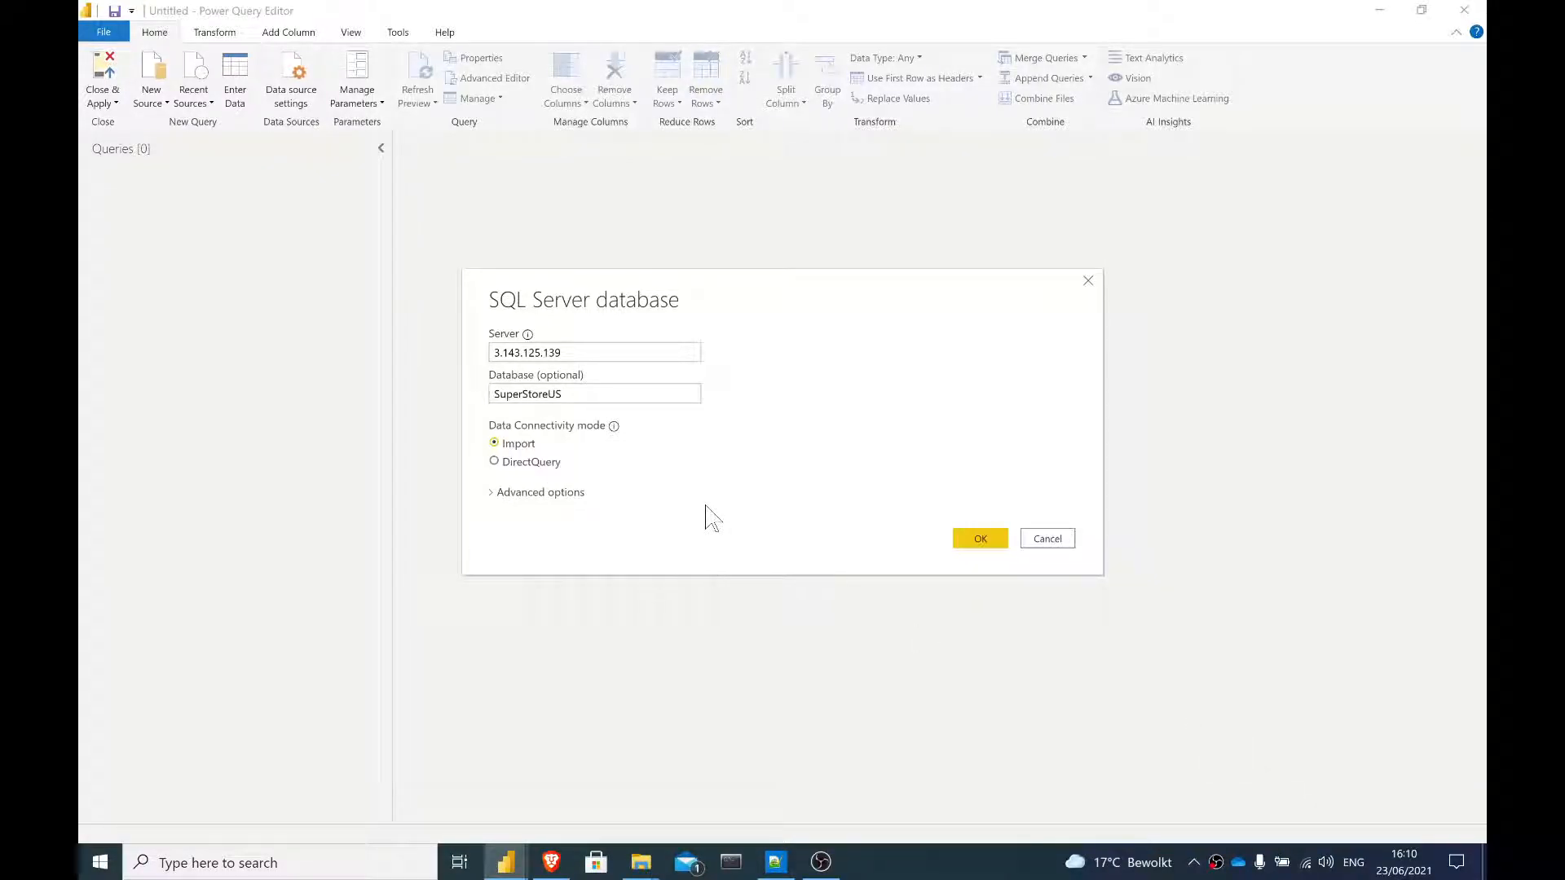
{"action": "mouse_move", "coordinate": [666, 559]}
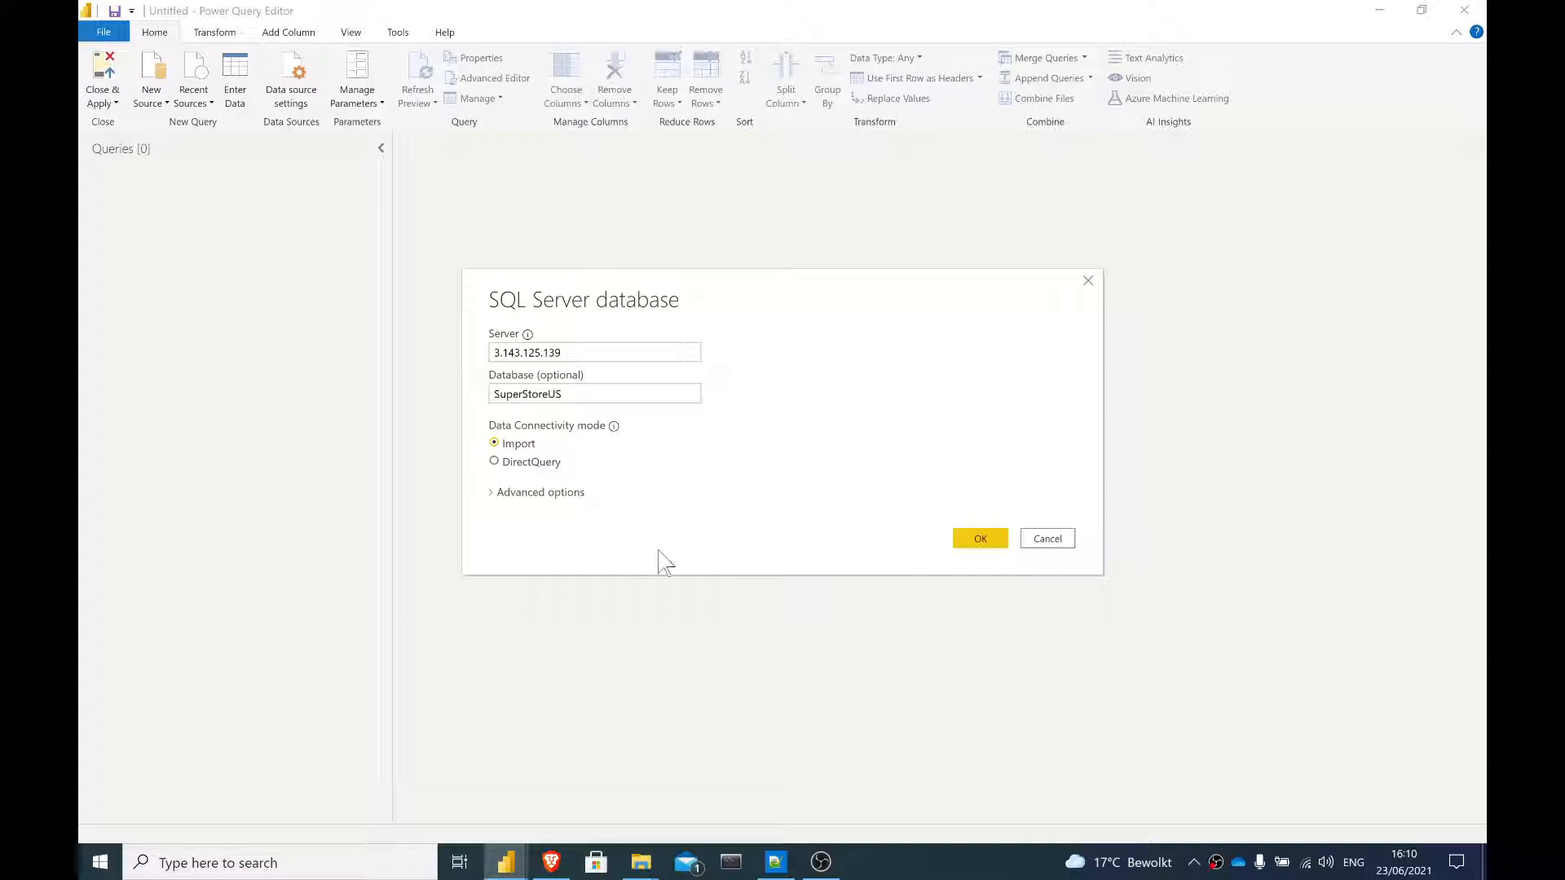
{"action": "mouse_move", "coordinate": [915, 609]}
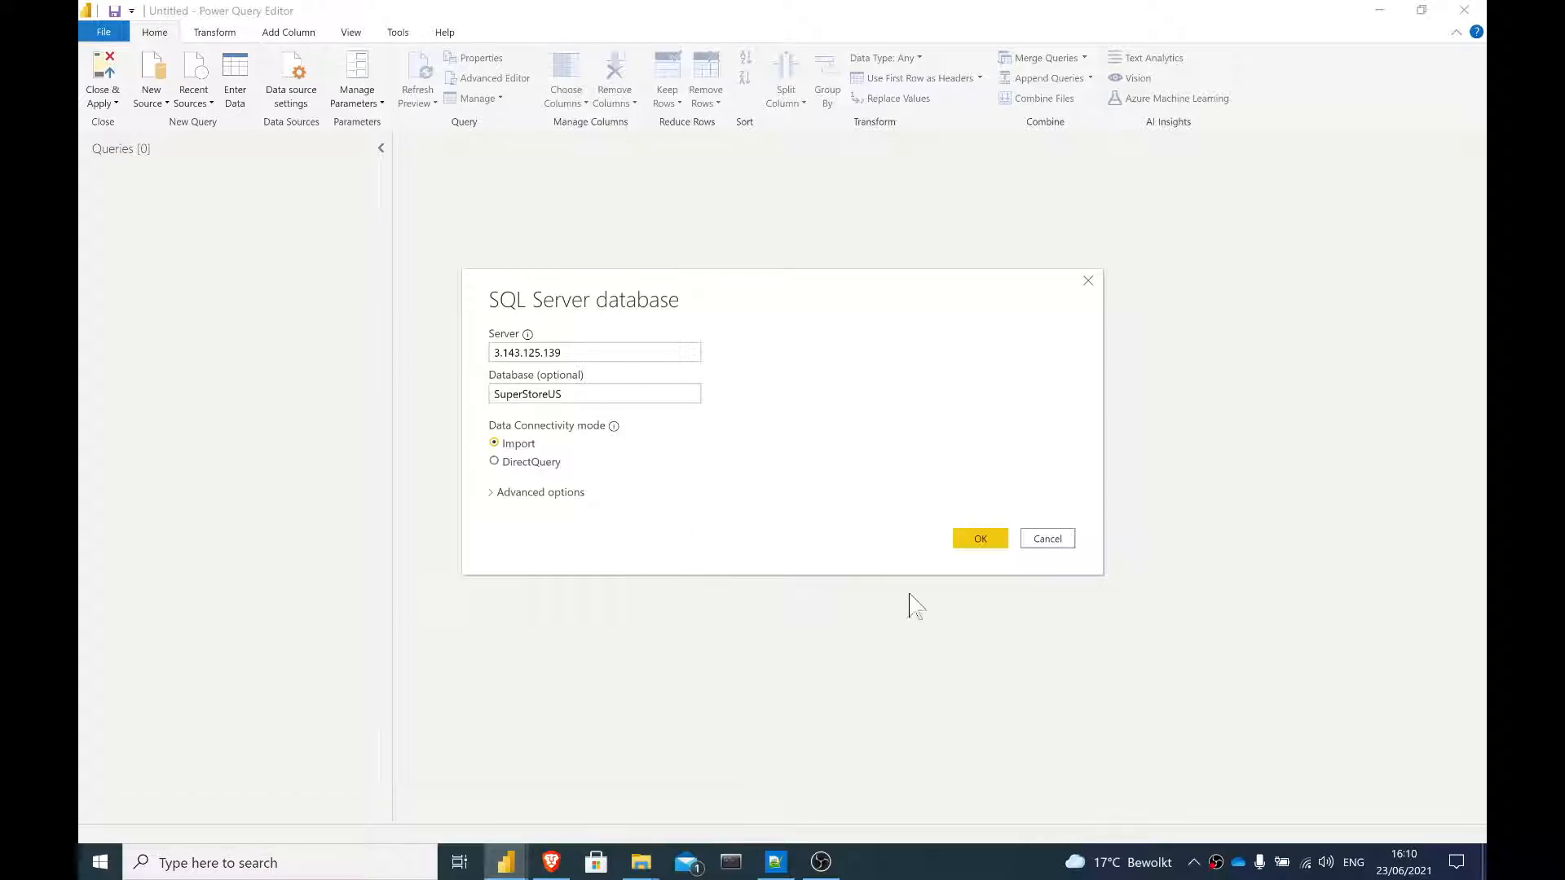
{"action": "mouse_move", "coordinate": [570, 516]}
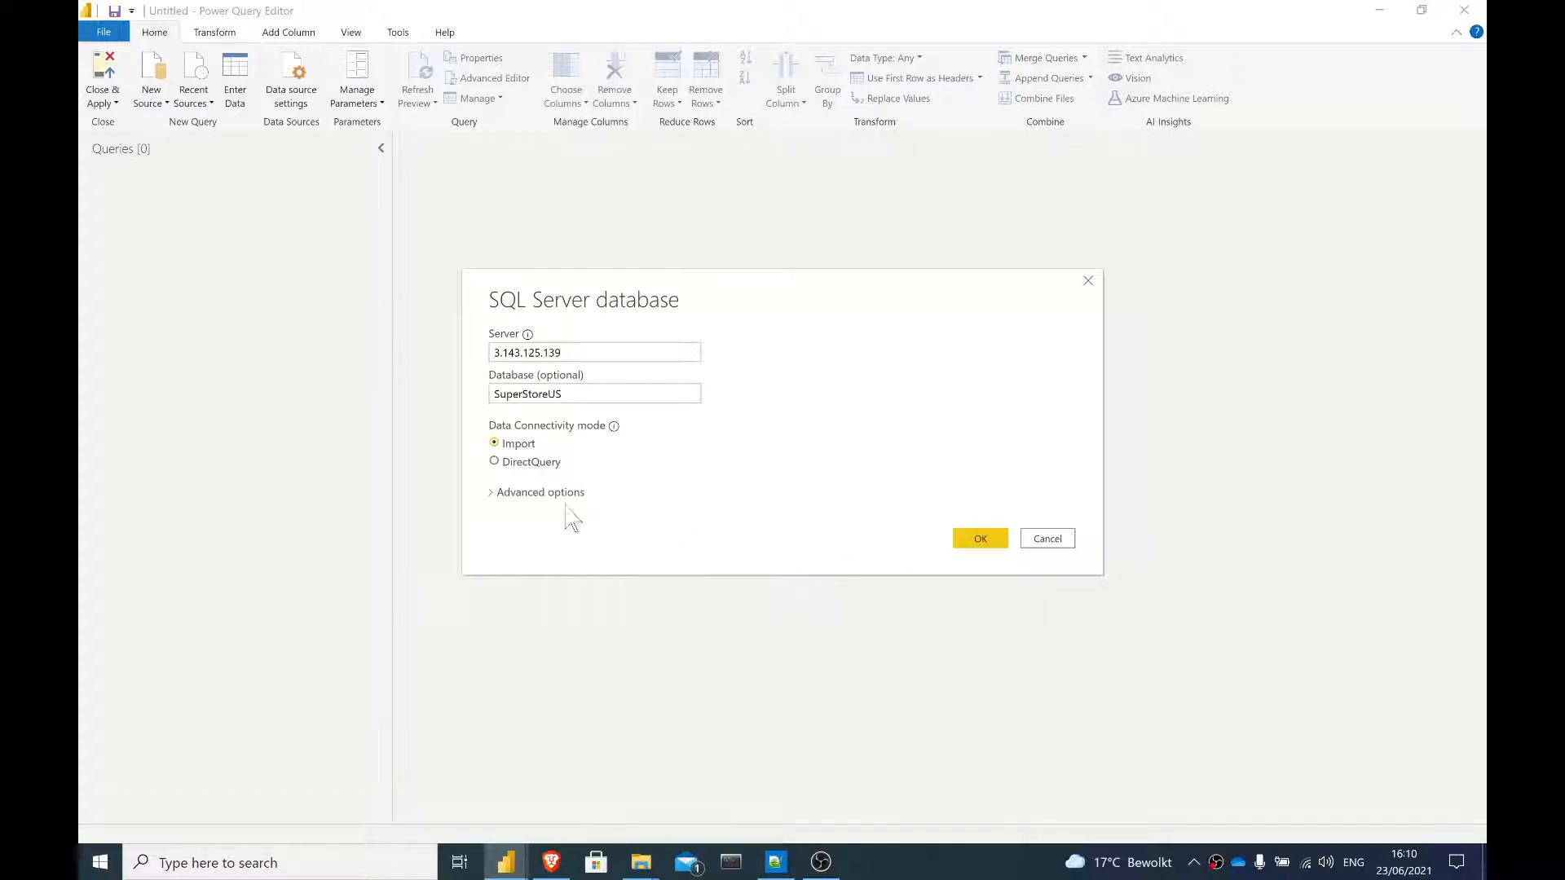
{"action": "mouse_move", "coordinate": [556, 504]}
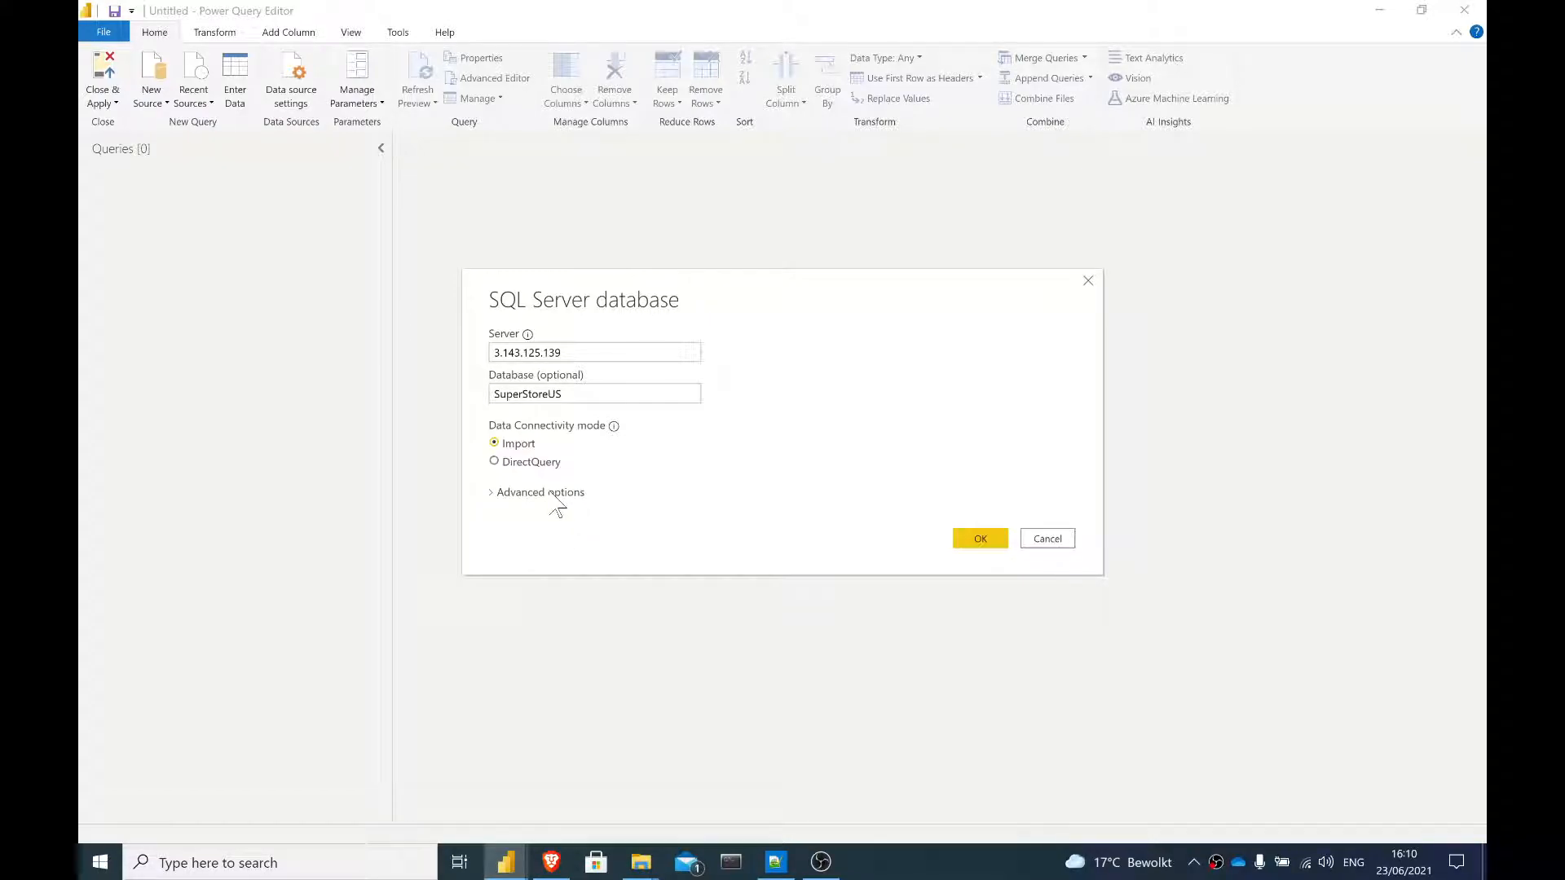
Step: Expand the SuperStoreUS connection's Advanced options to reveal Command timeout and SQL statement fields
{"action": "left_click", "coordinate": [536, 491]}
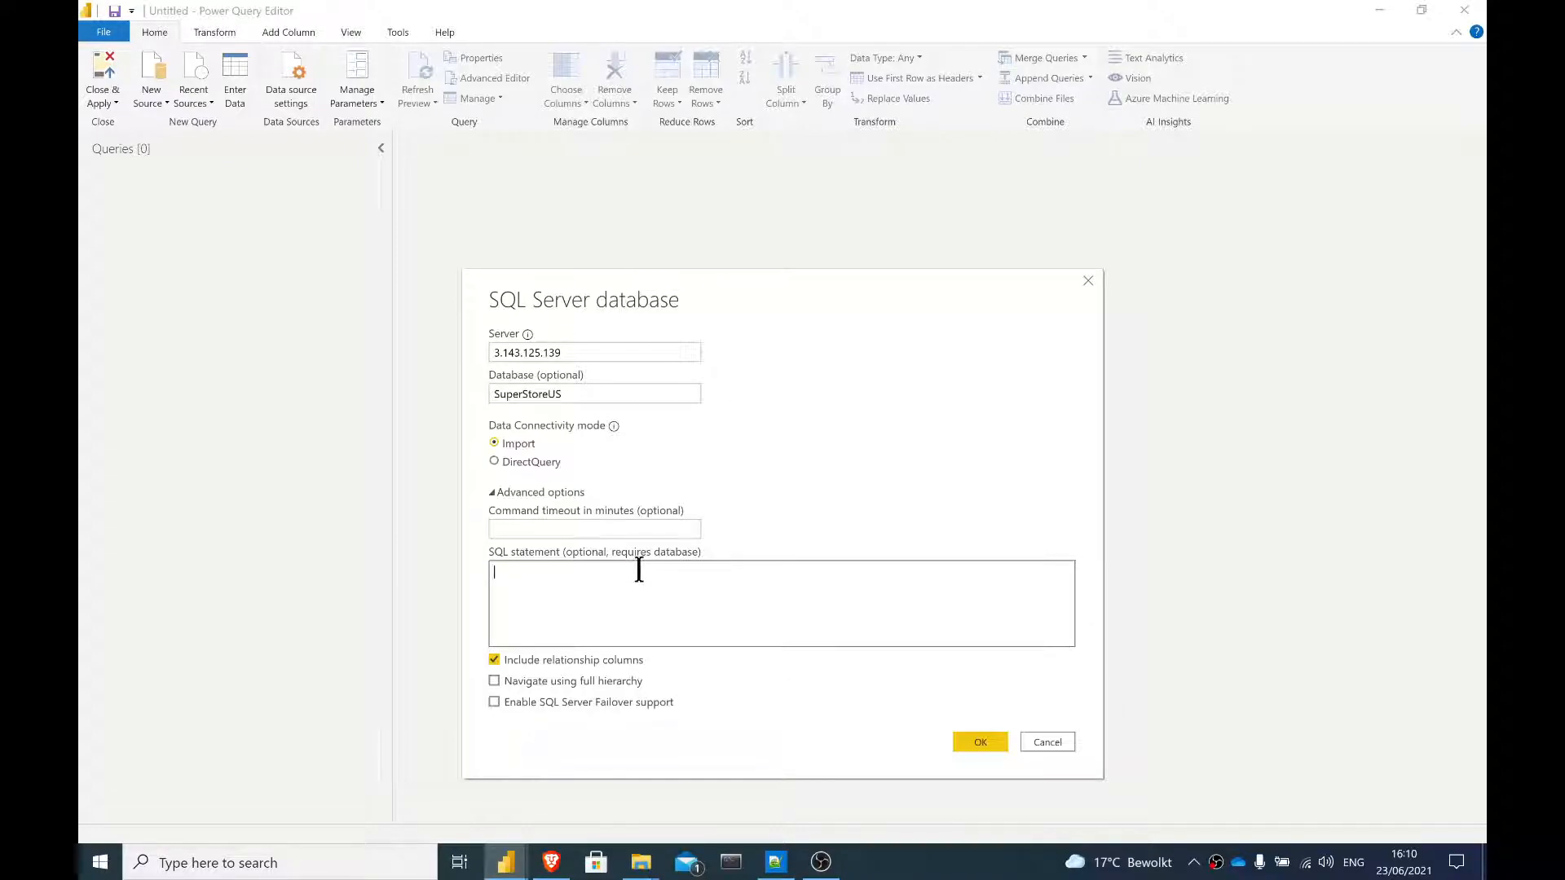
{"action": "mouse_move", "coordinate": [644, 554]}
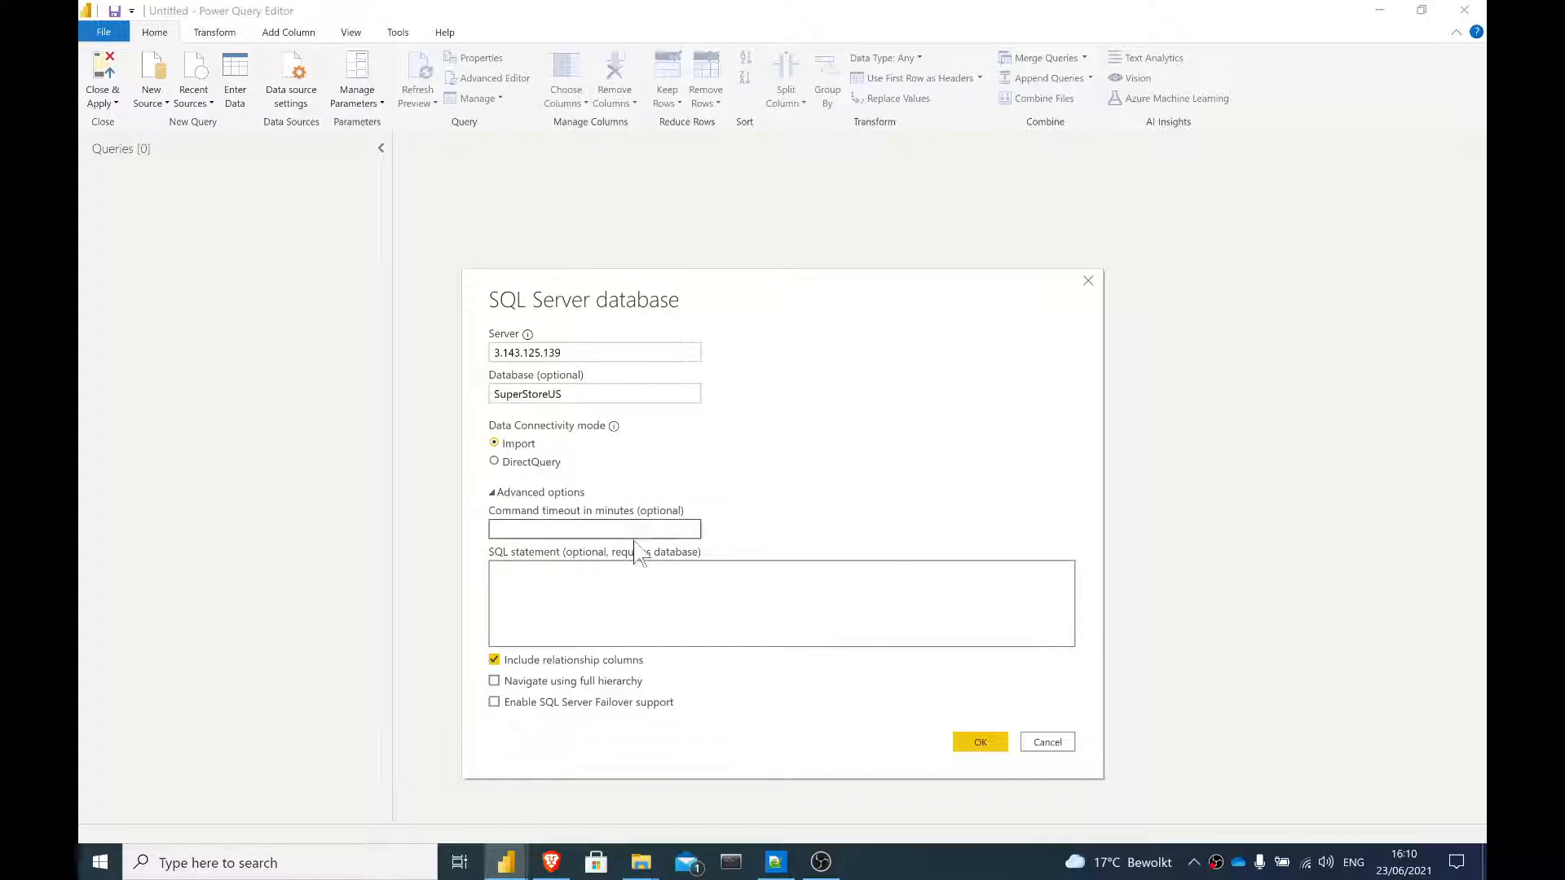
{"action": "left_click", "coordinate": [781, 603]}
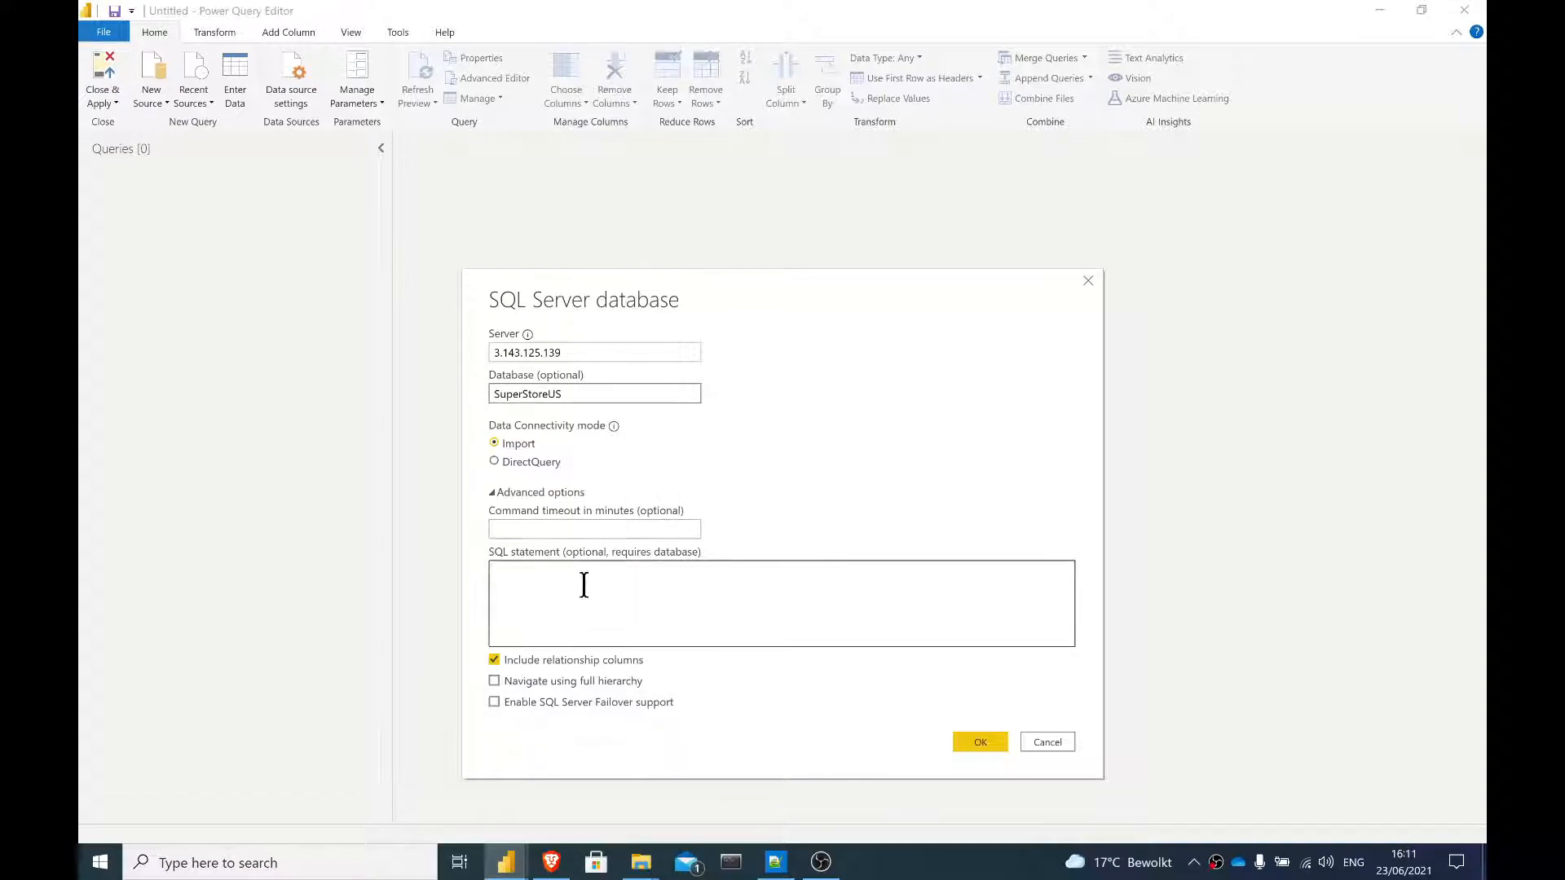
{"action": "mouse_move", "coordinate": [564, 619]}
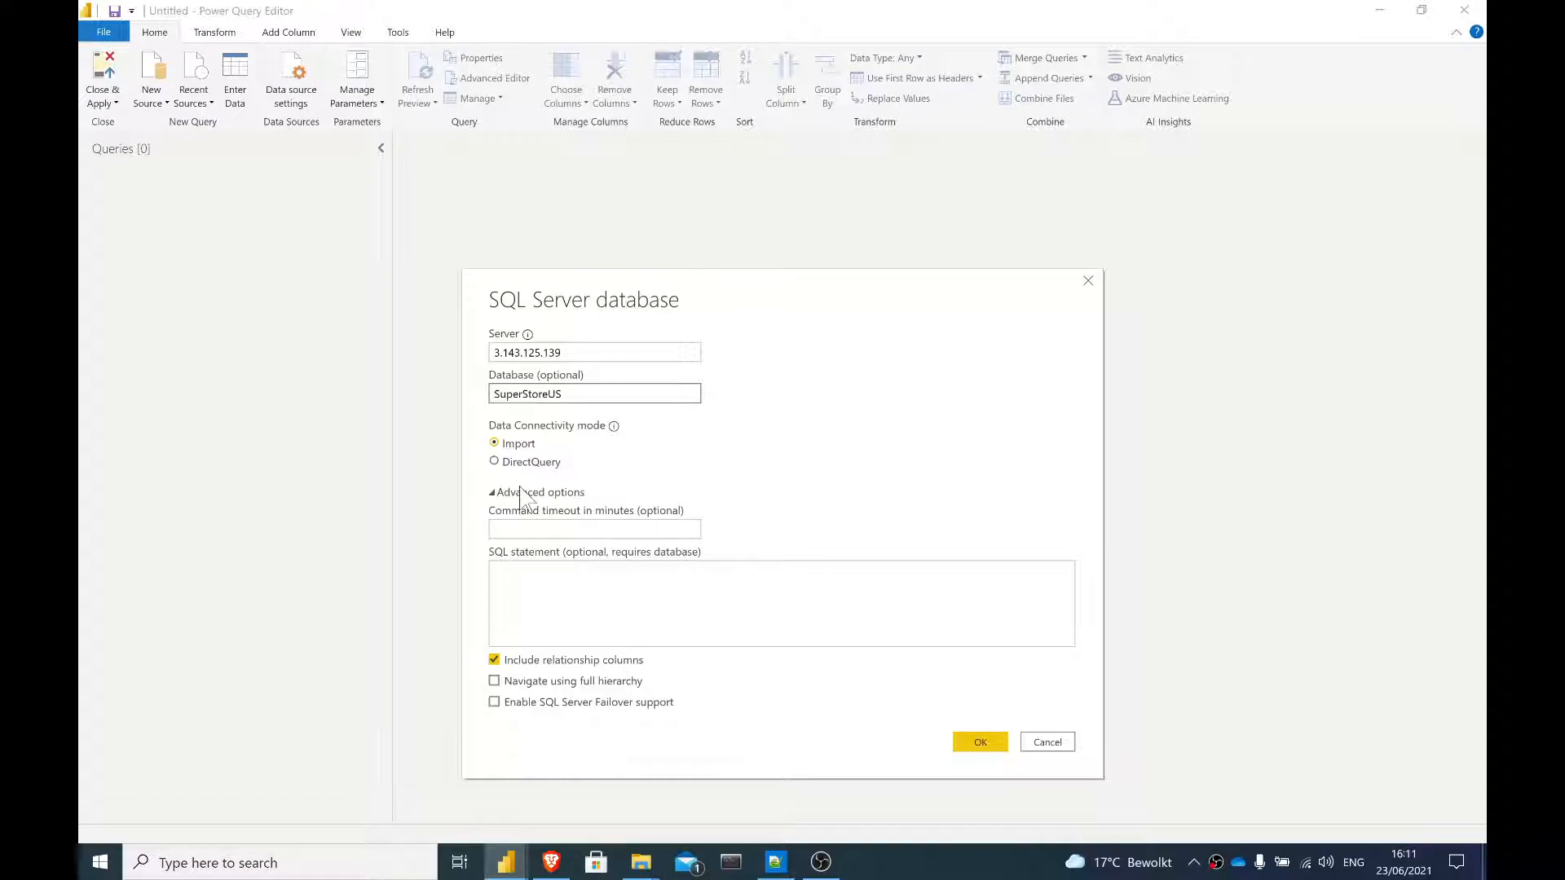
{"action": "mouse_move", "coordinate": [534, 498]}
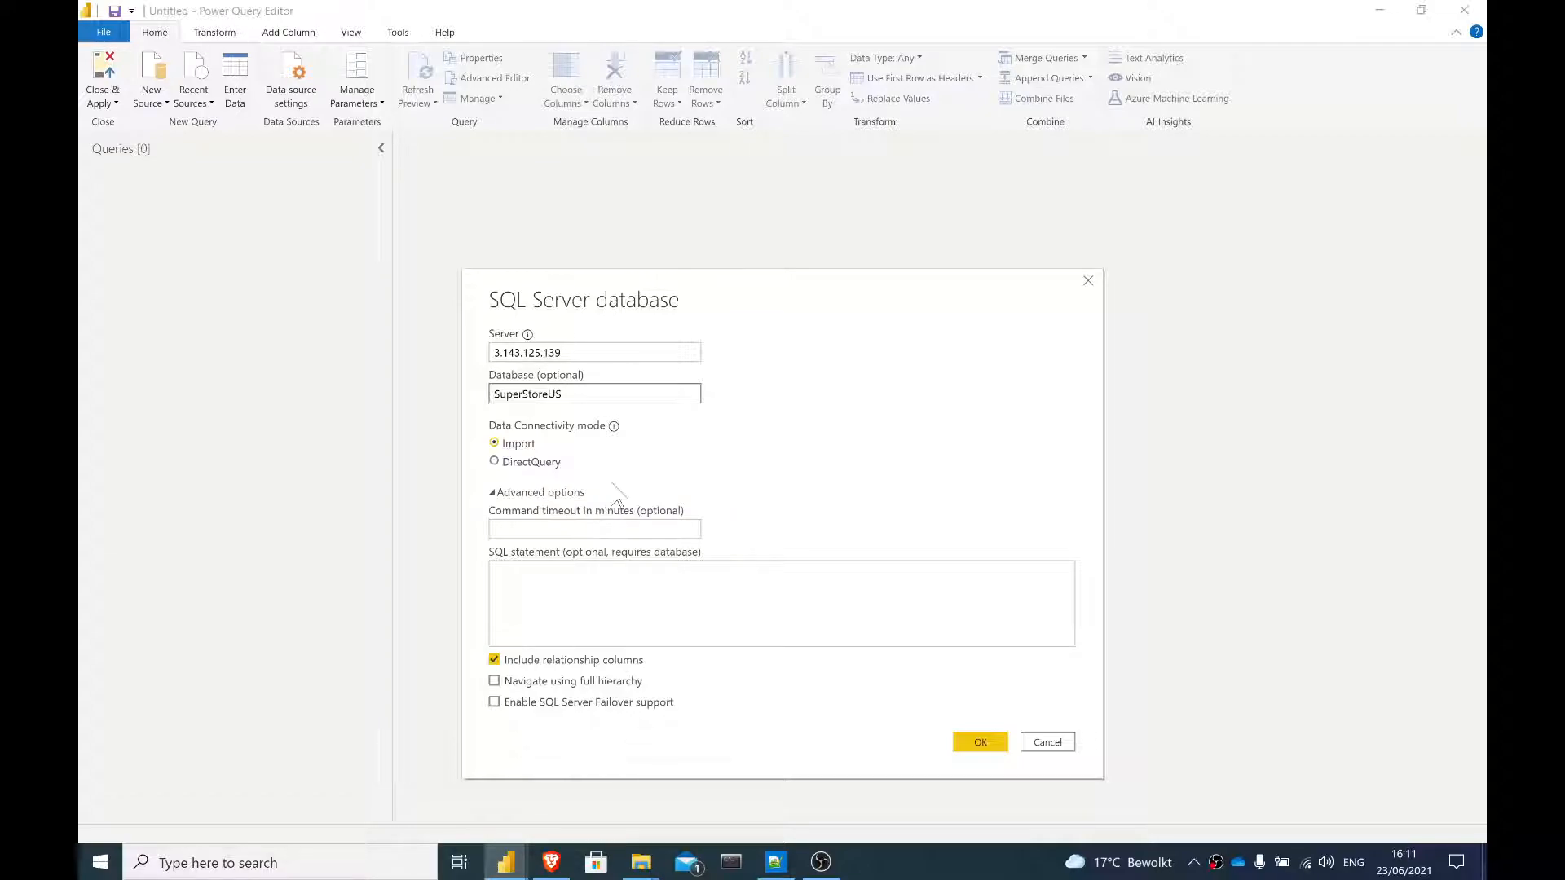
{"action": "mouse_move", "coordinate": [599, 496]}
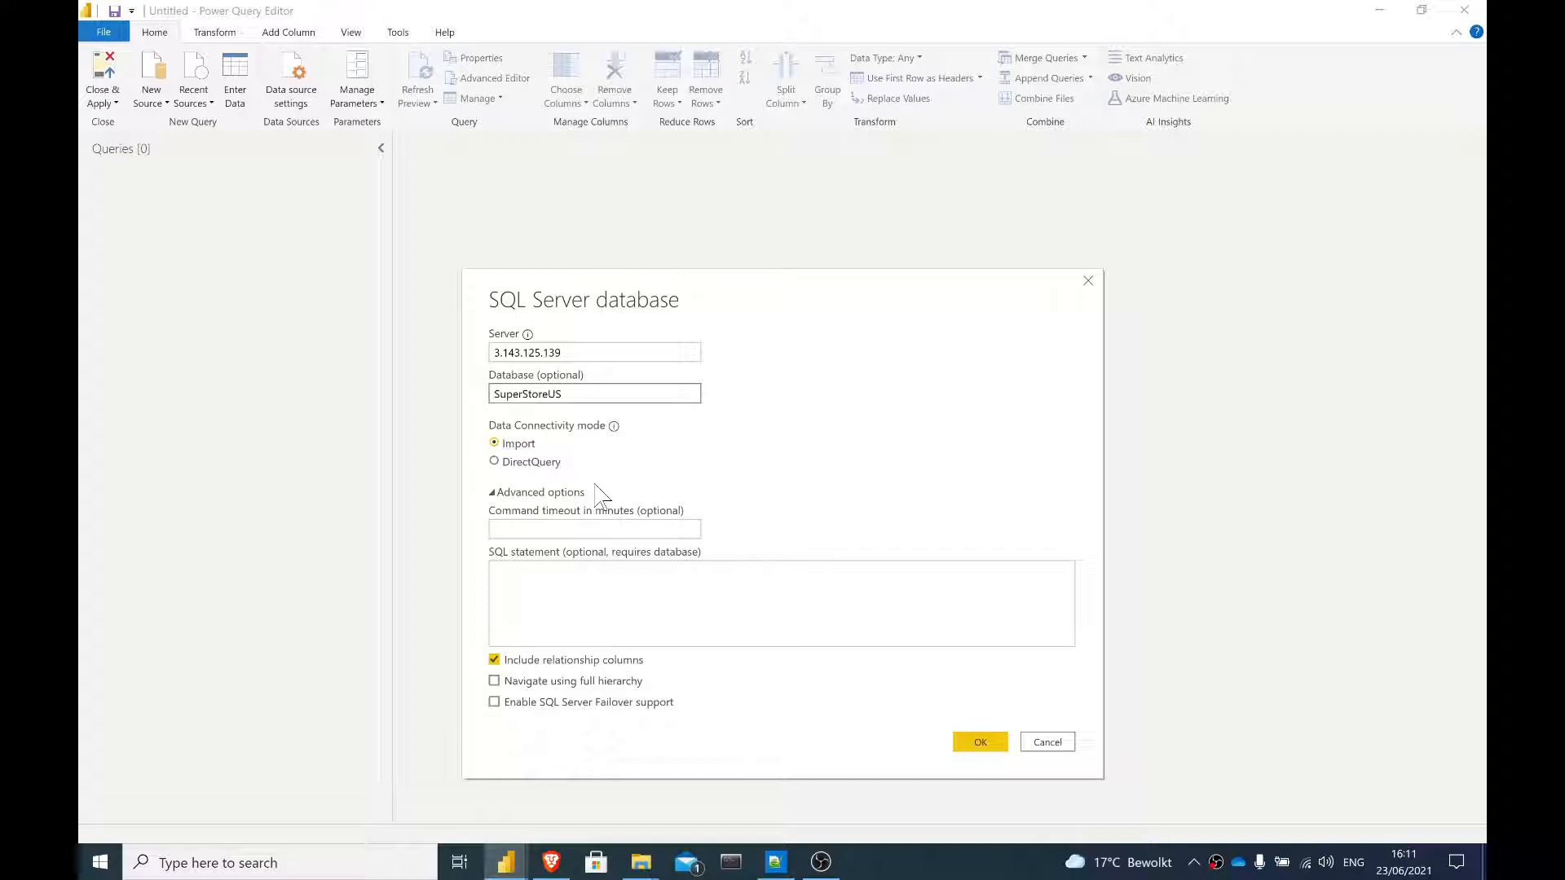
{"action": "mouse_move", "coordinate": [559, 504]}
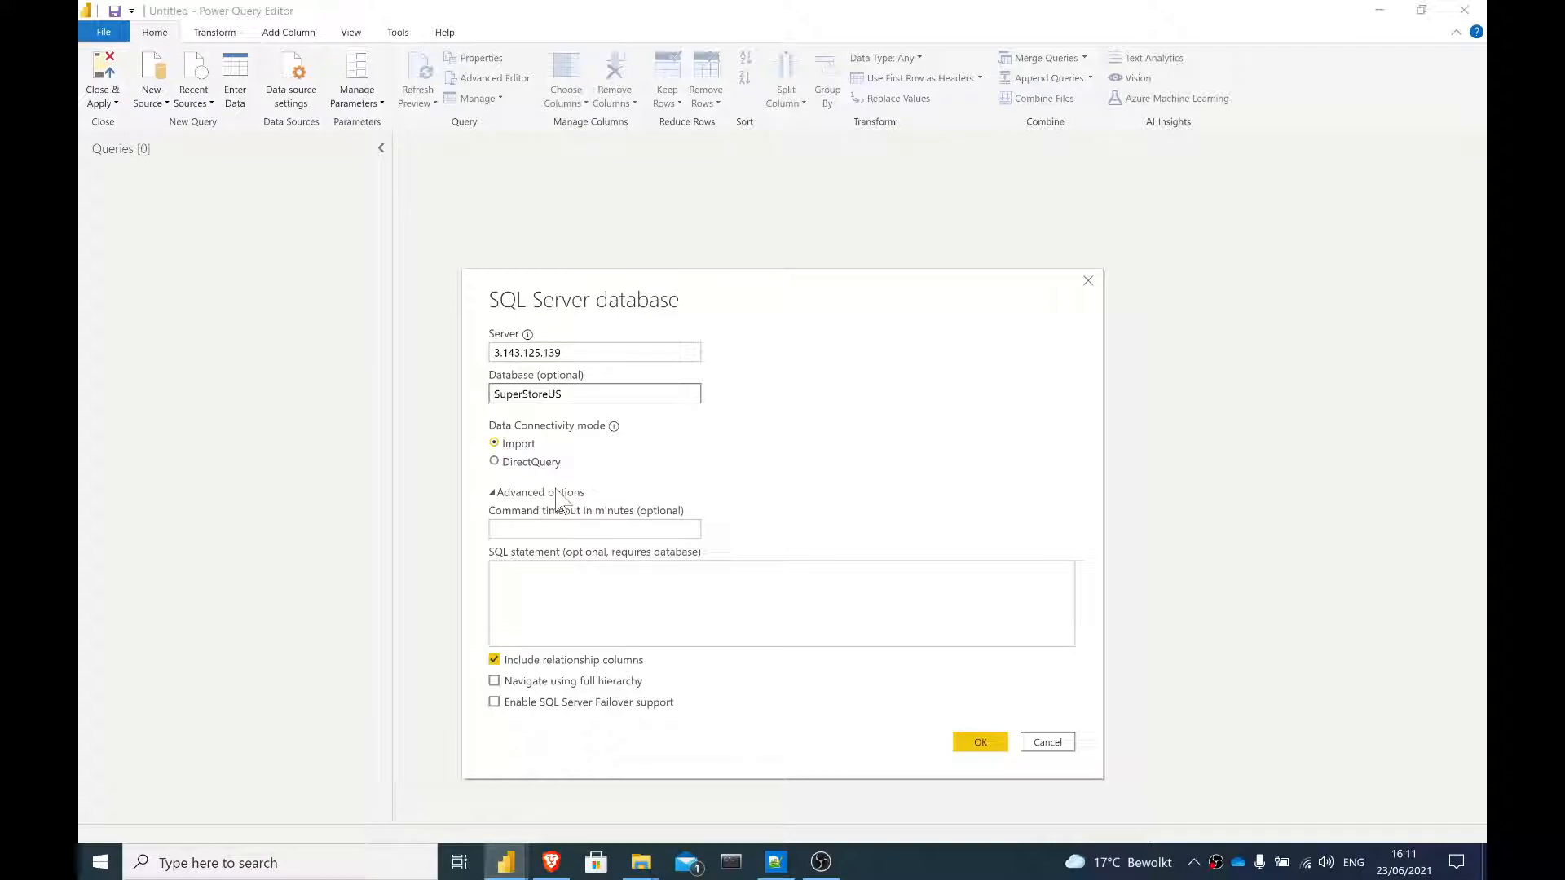
Step: Connect to SuperStoreUS without a SQL statement and import the Orders table
{"action": "left_click", "coordinate": [536, 493]}
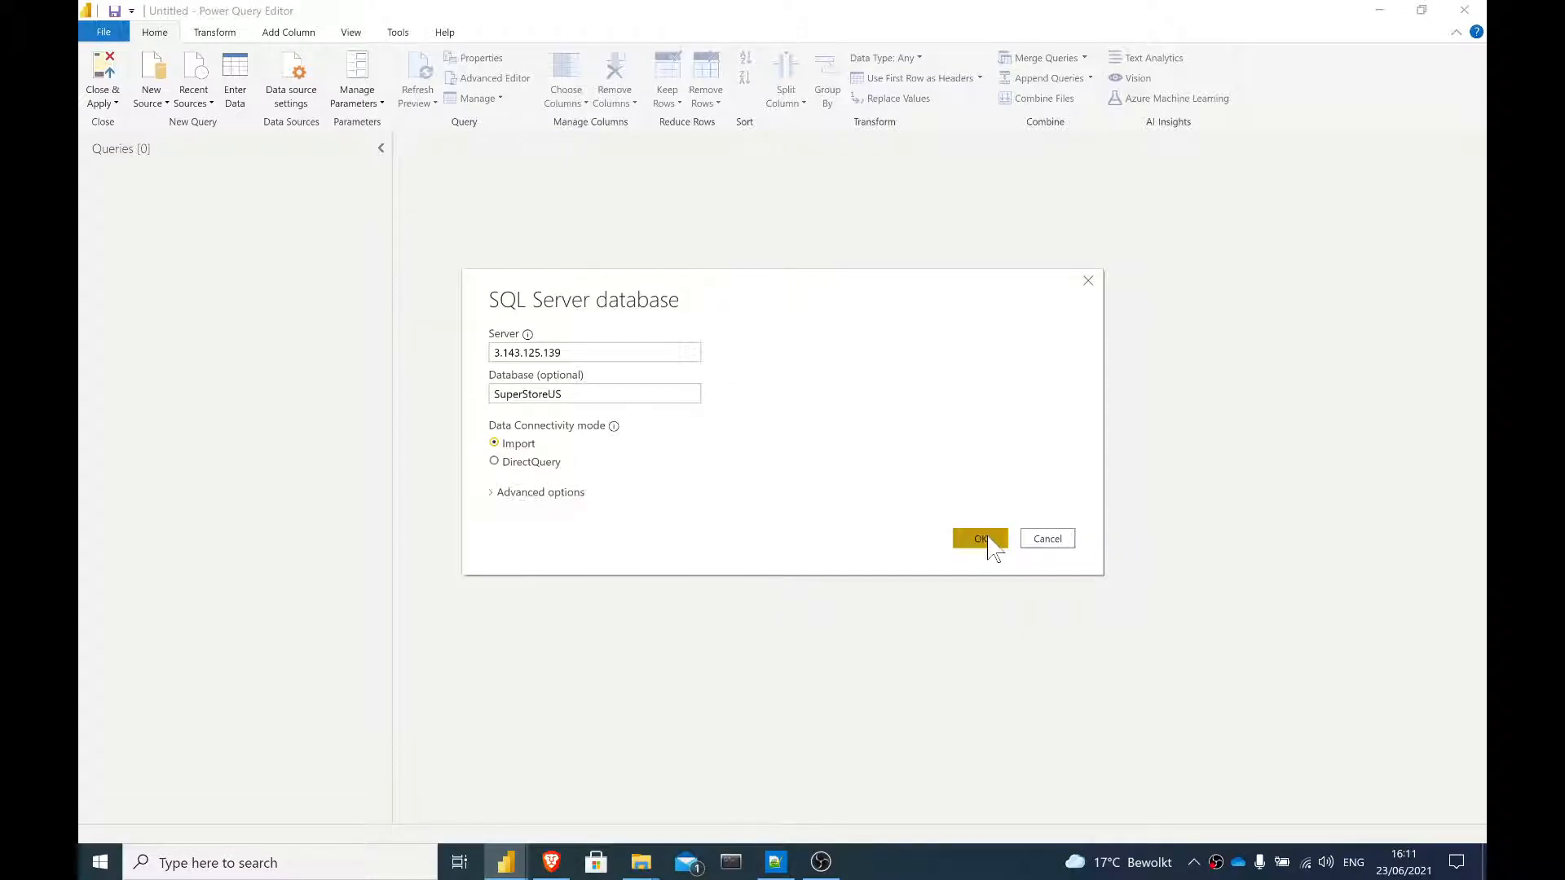
{"action": "left_click", "coordinate": [979, 538]}
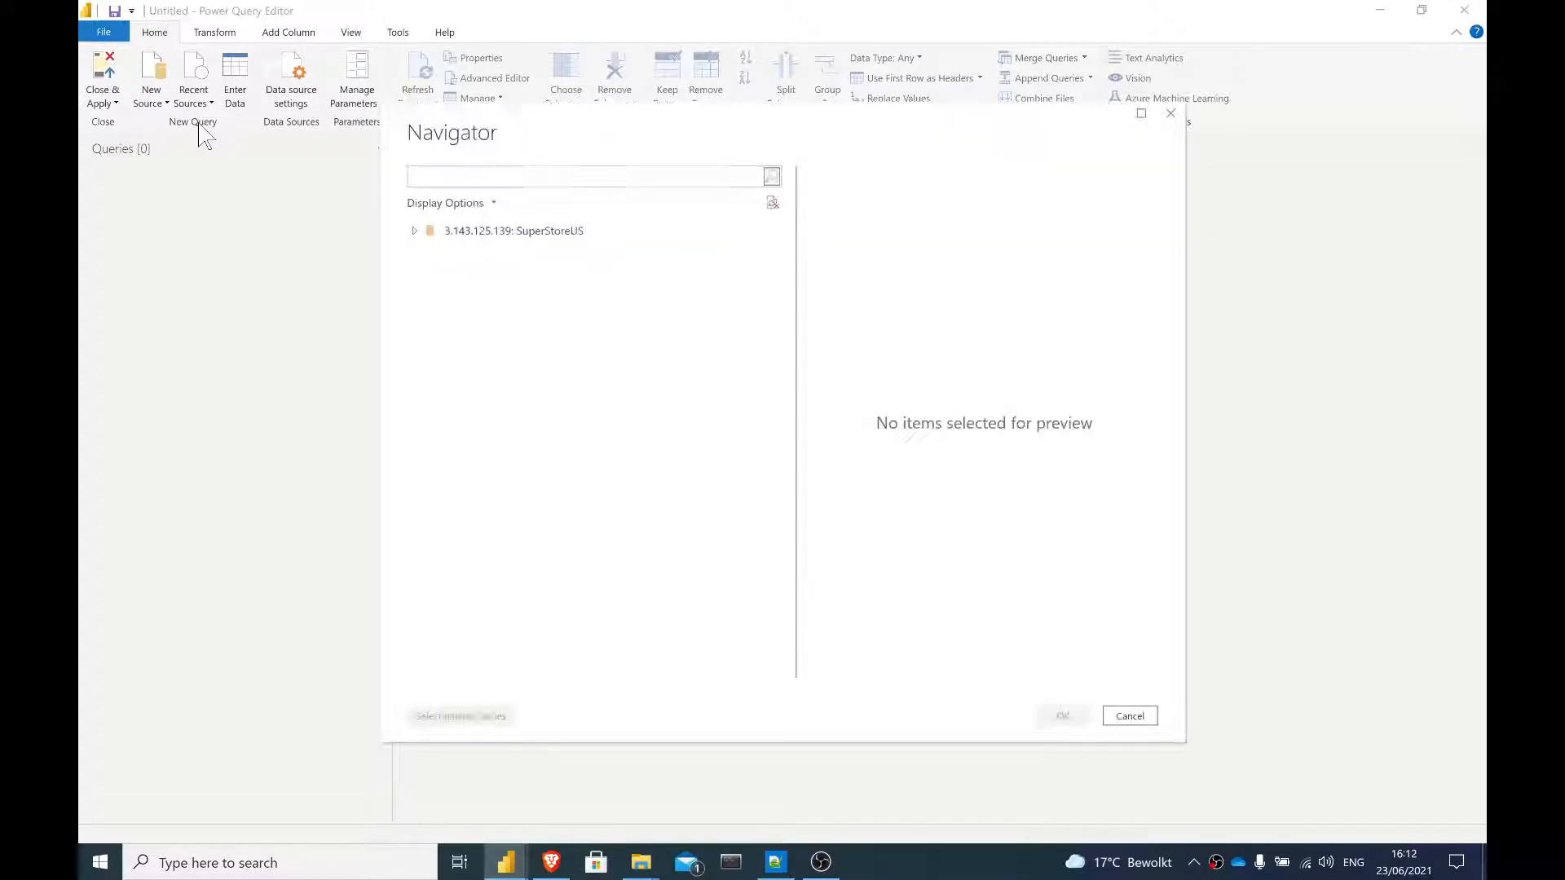
{"action": "left_click", "coordinate": [413, 230]}
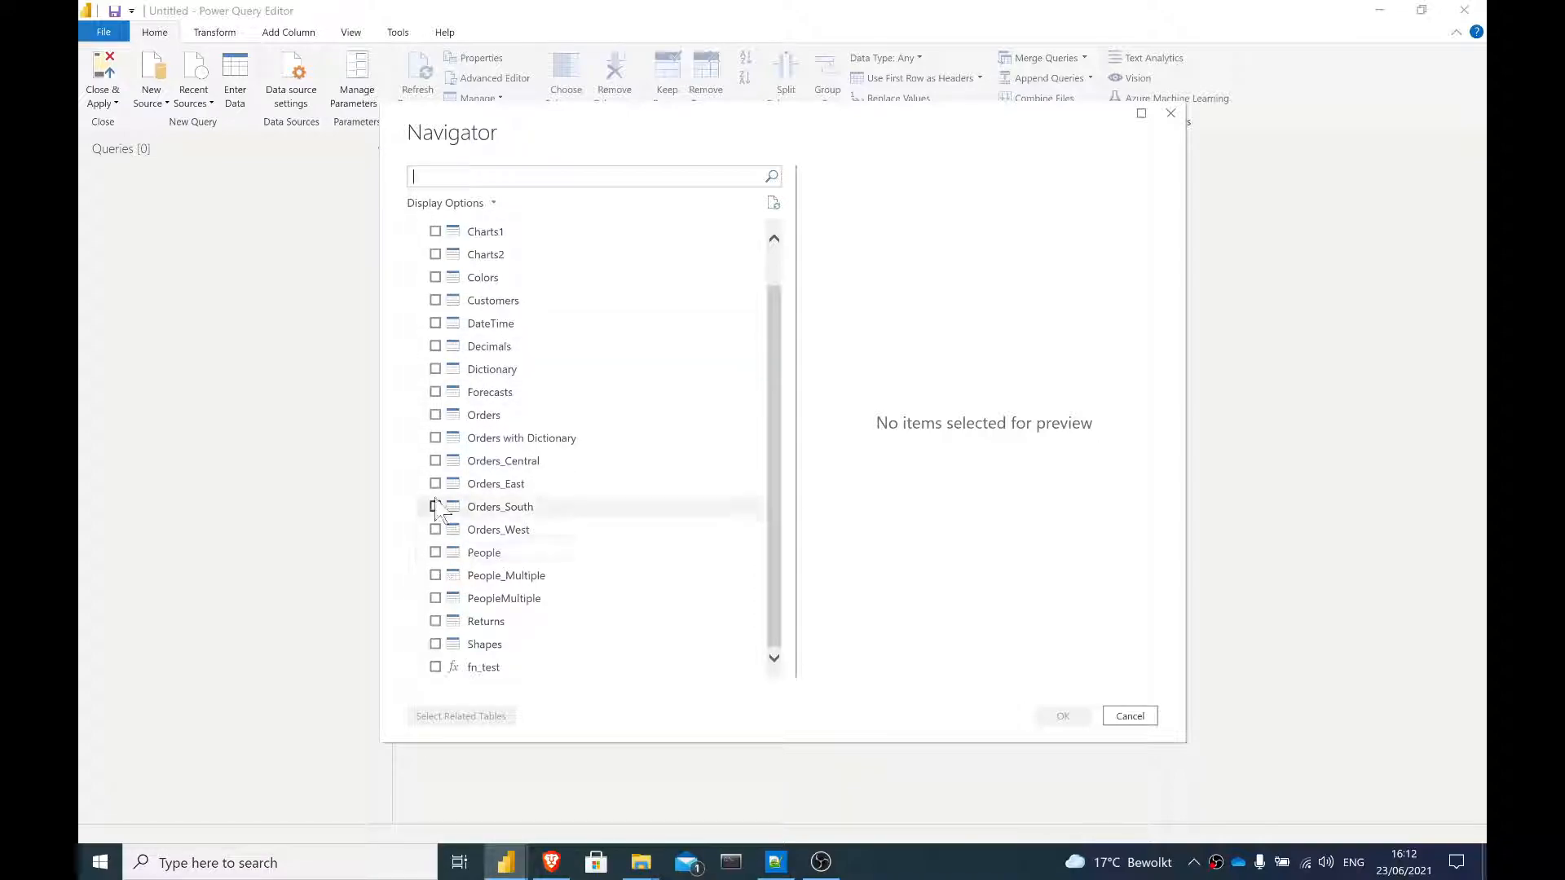
{"action": "left_click", "coordinate": [483, 414]}
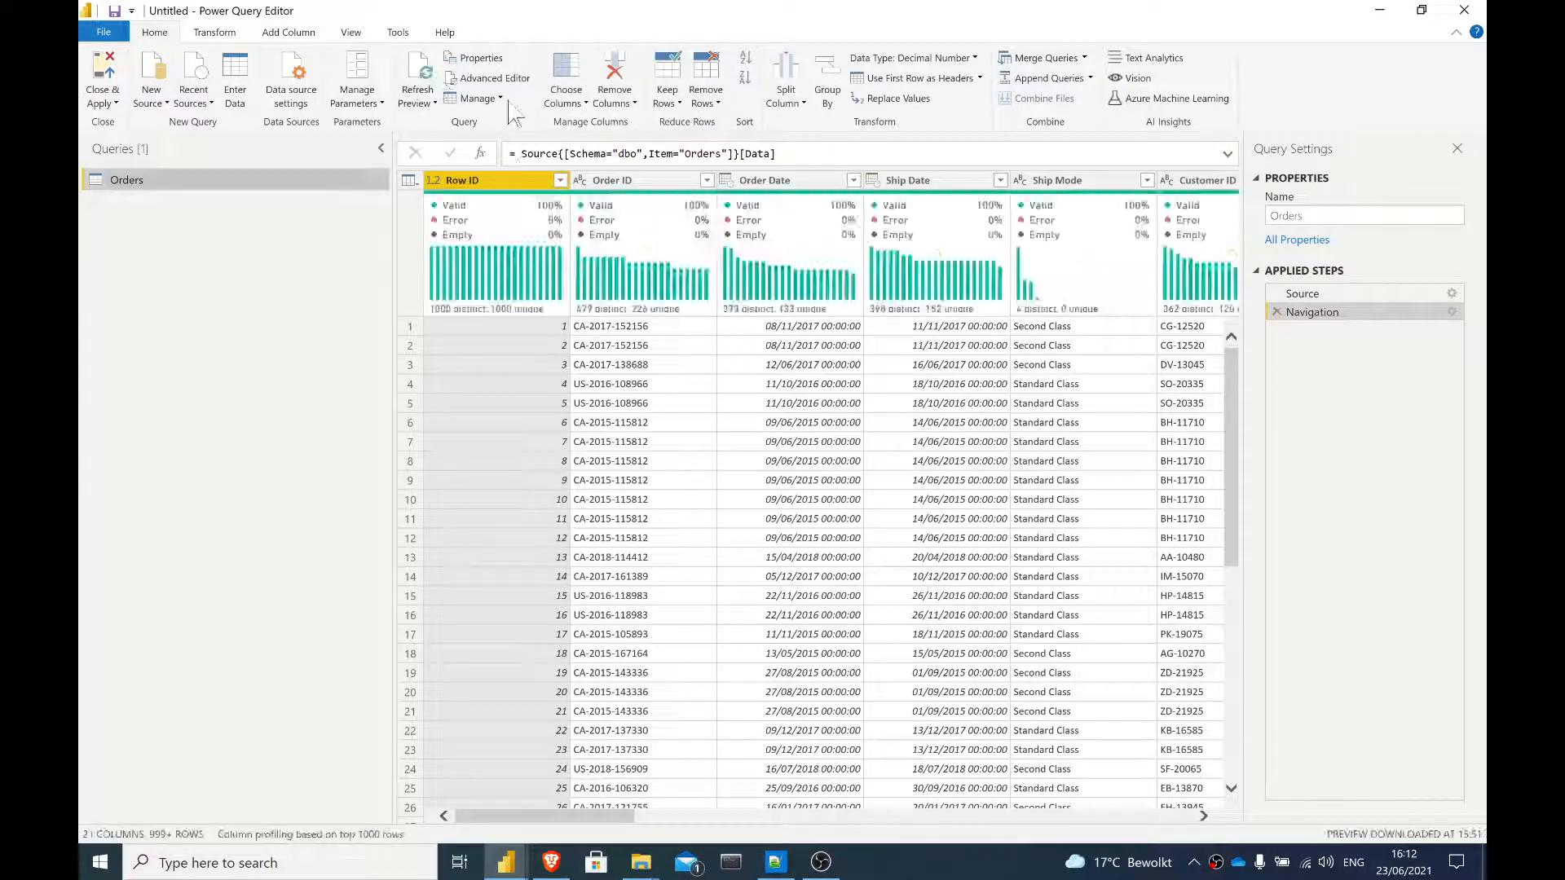
{"action": "mouse_move", "coordinate": [494, 78]}
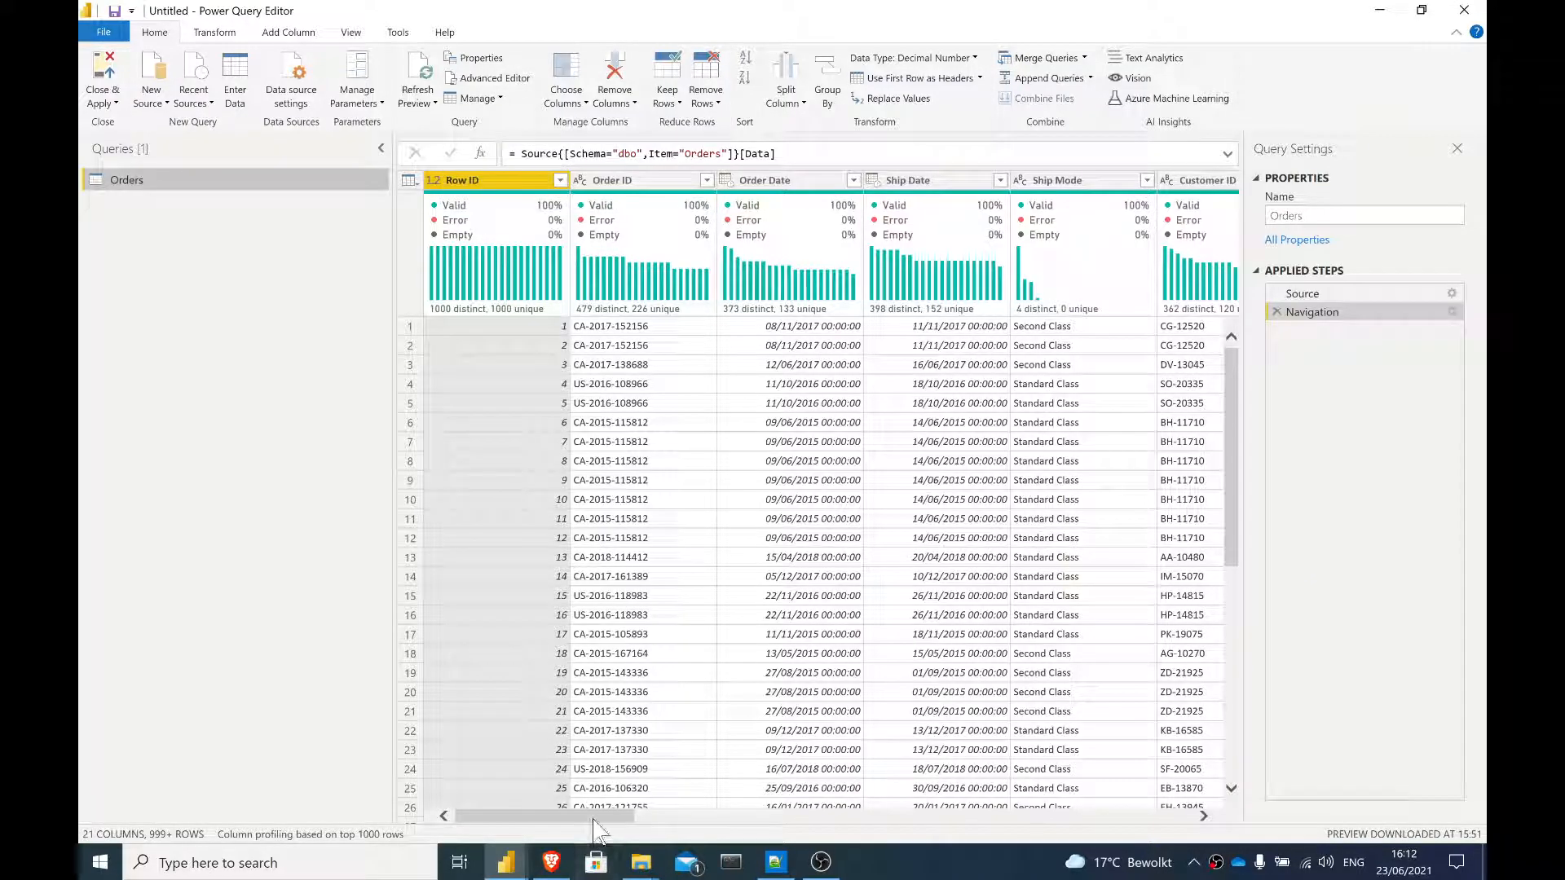
{"action": "mouse_move", "coordinate": [568, 799]}
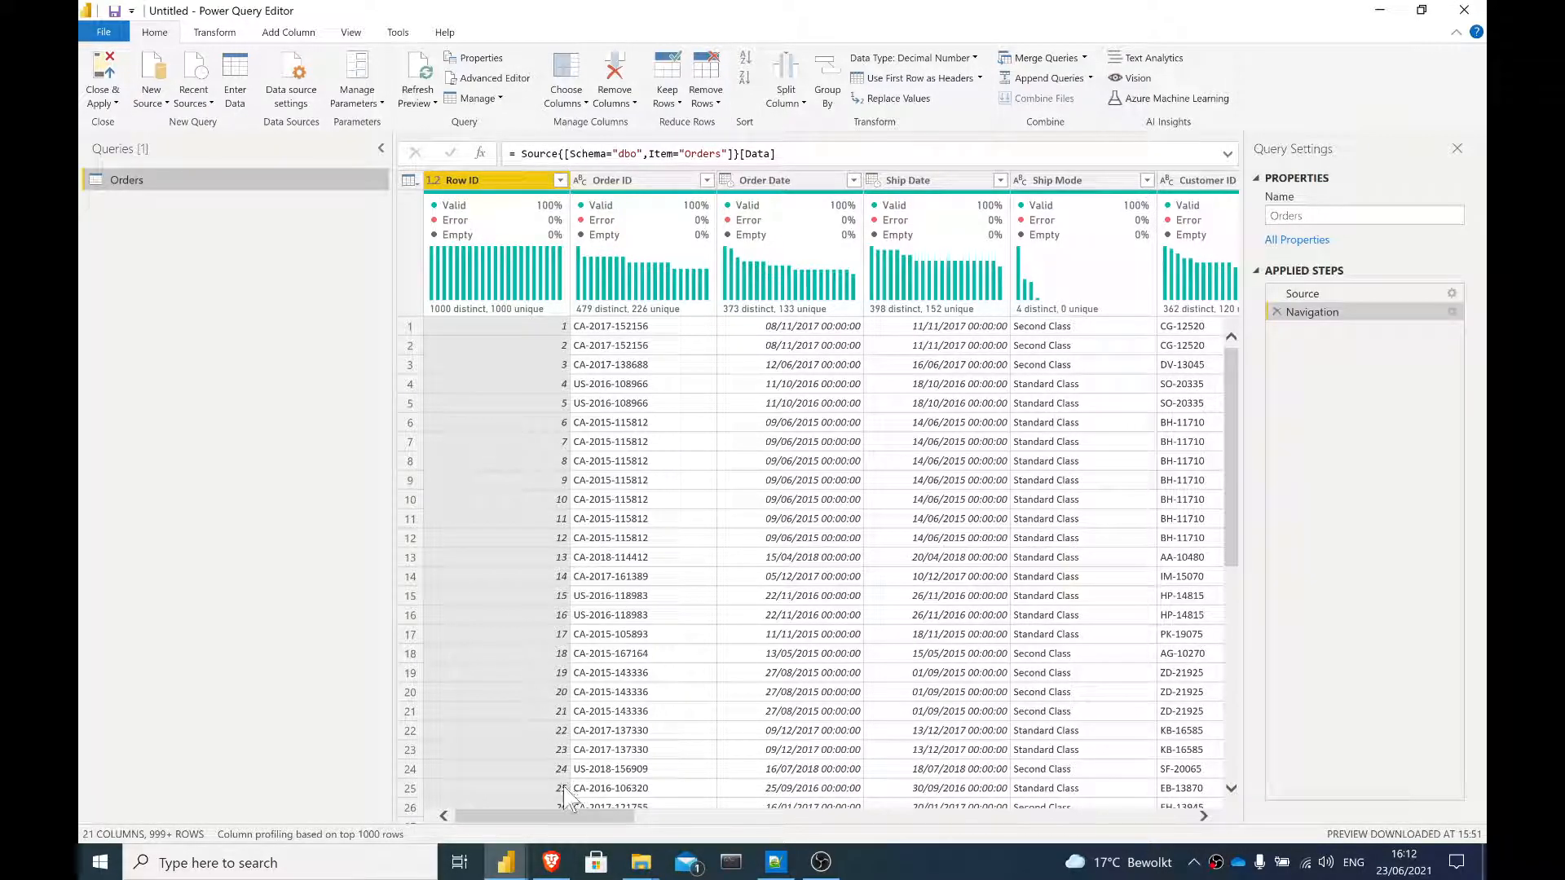
{"action": "mouse_move", "coordinate": [512, 572]}
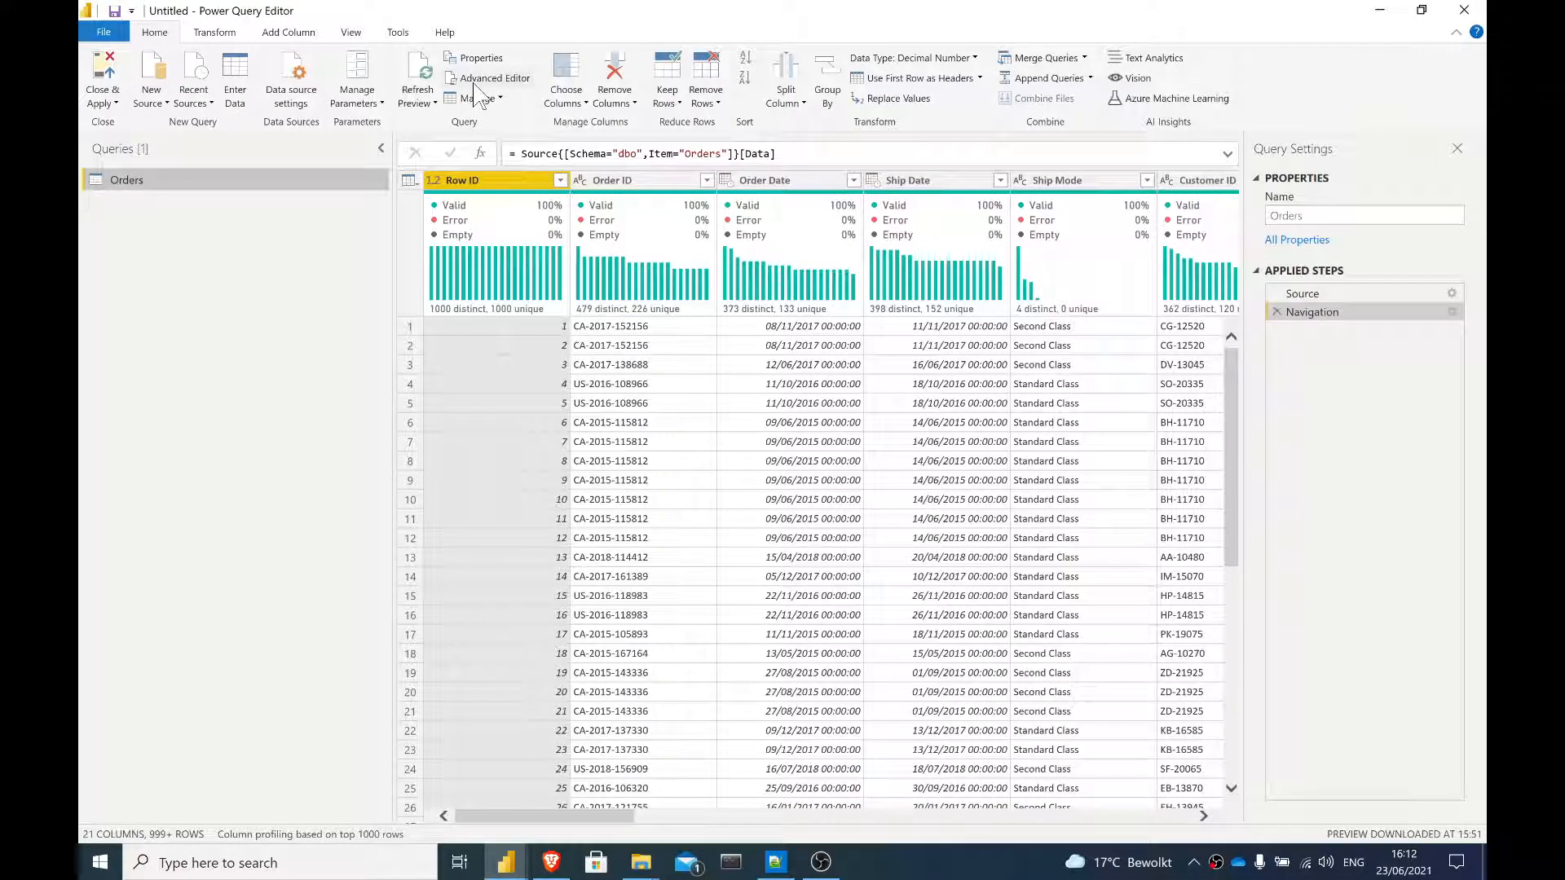
{"action": "mouse_move", "coordinate": [493, 78]}
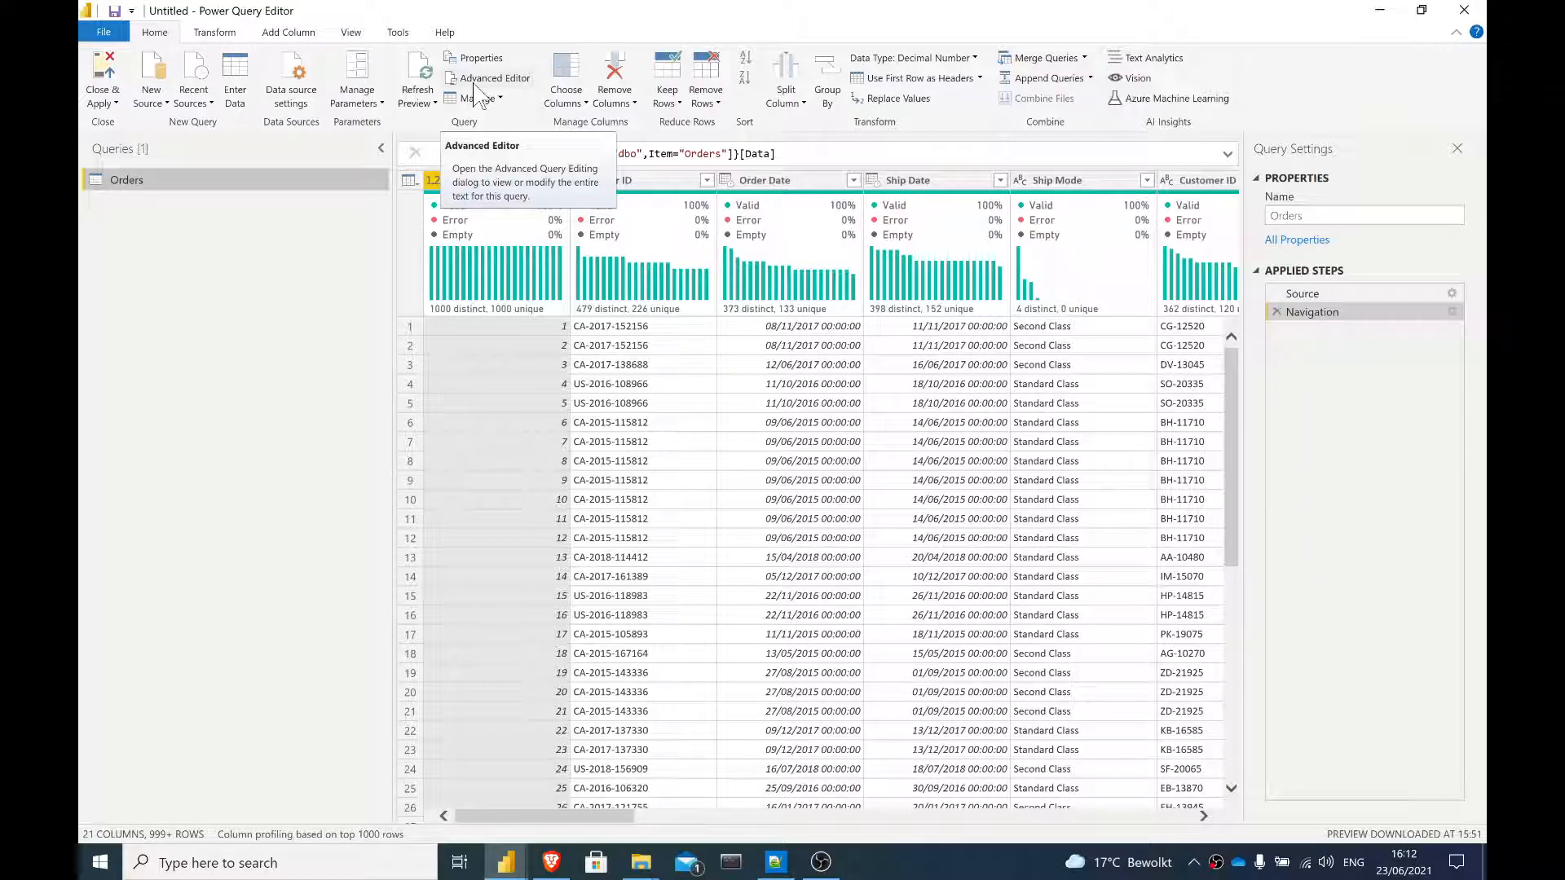
Step: In the Advanced Editor, give the Source line a native query SELECT * FROM dbo.Orders
{"action": "left_click", "coordinate": [494, 78]}
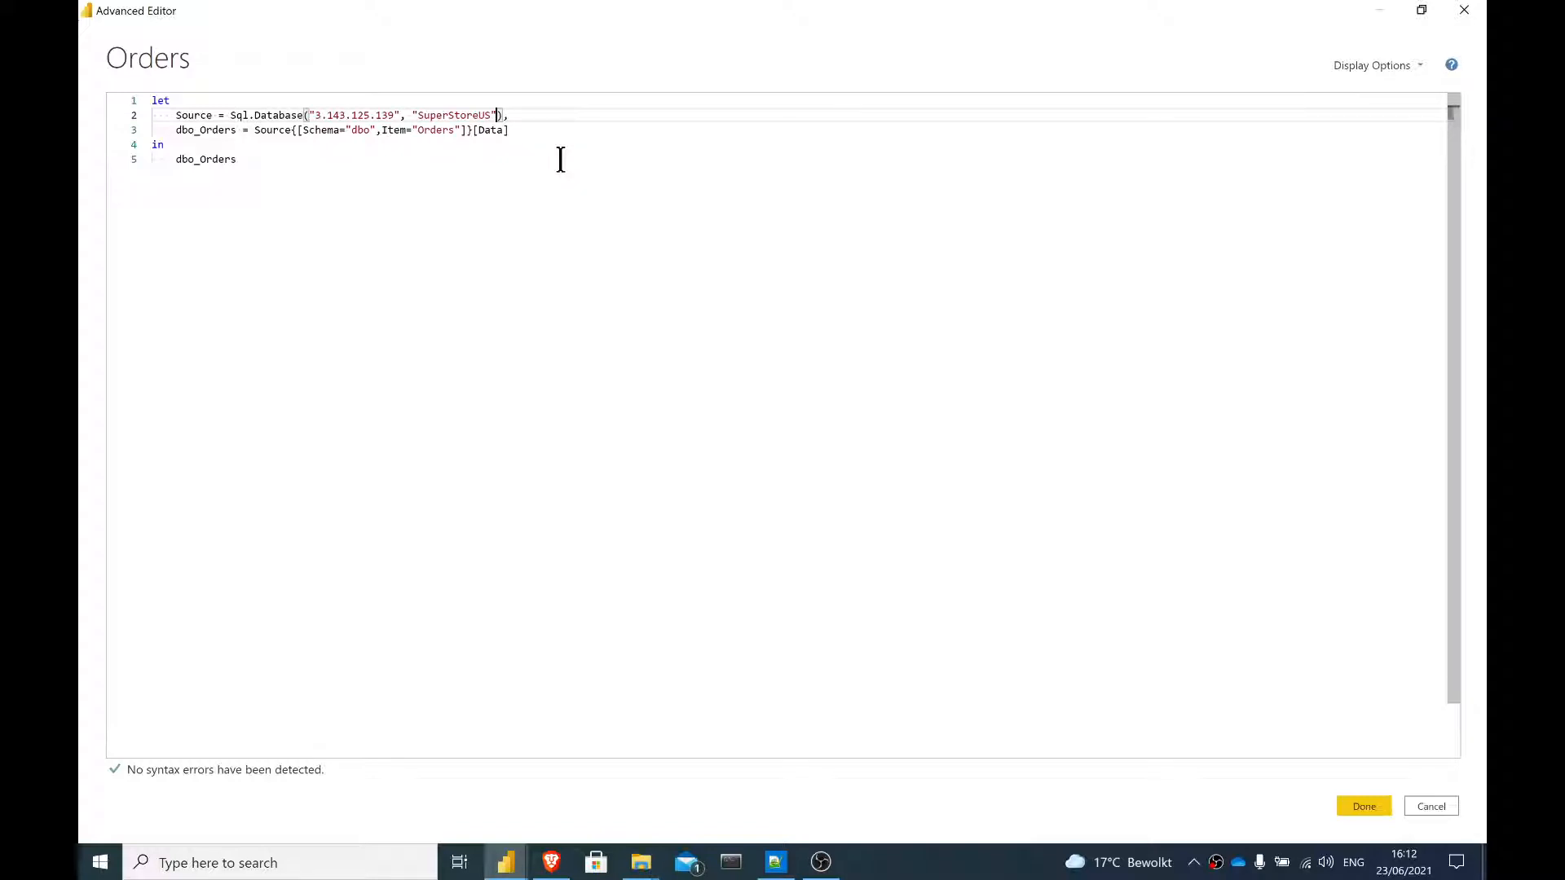
{"action": "type", "text": ", ["}
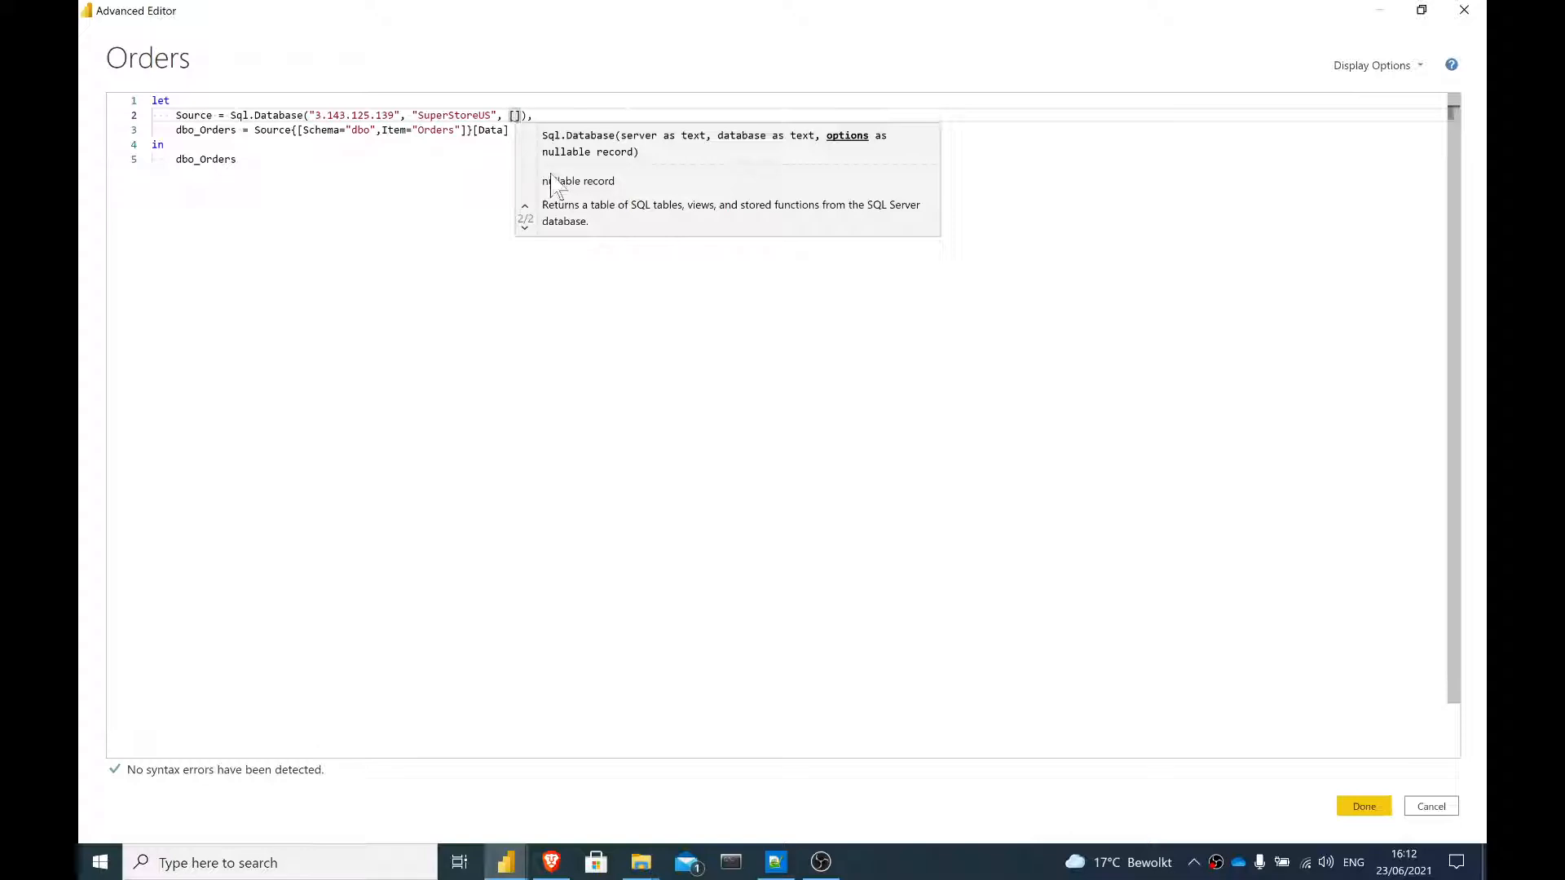
{"action": "type", "text": "Query"}
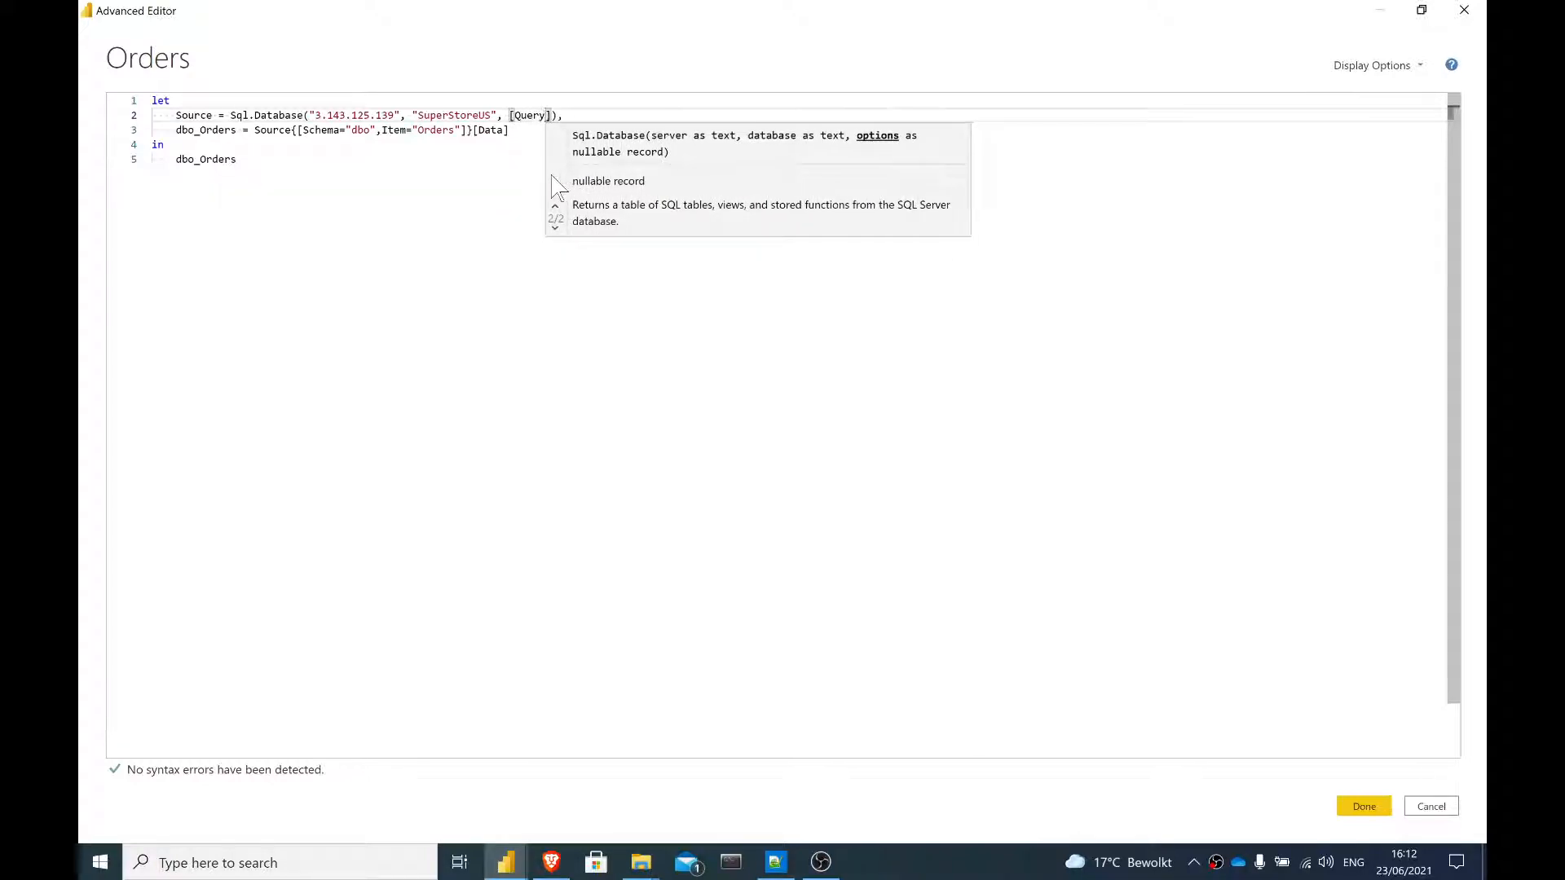
{"action": "type", "text": "SELECT * FROM \""}
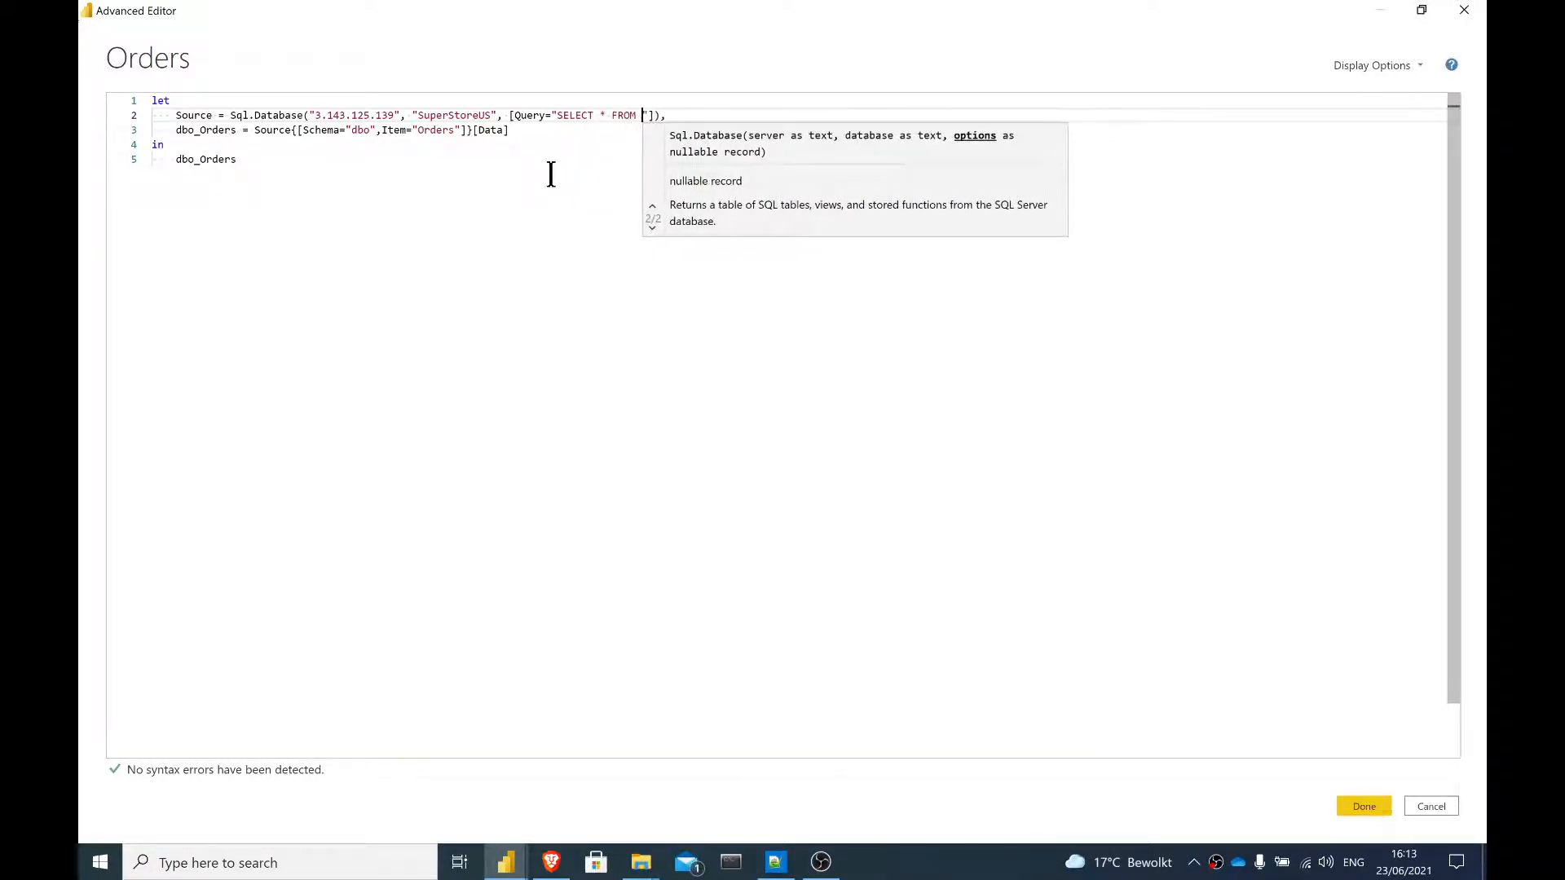
{"action": "type", "text": "dbo."}
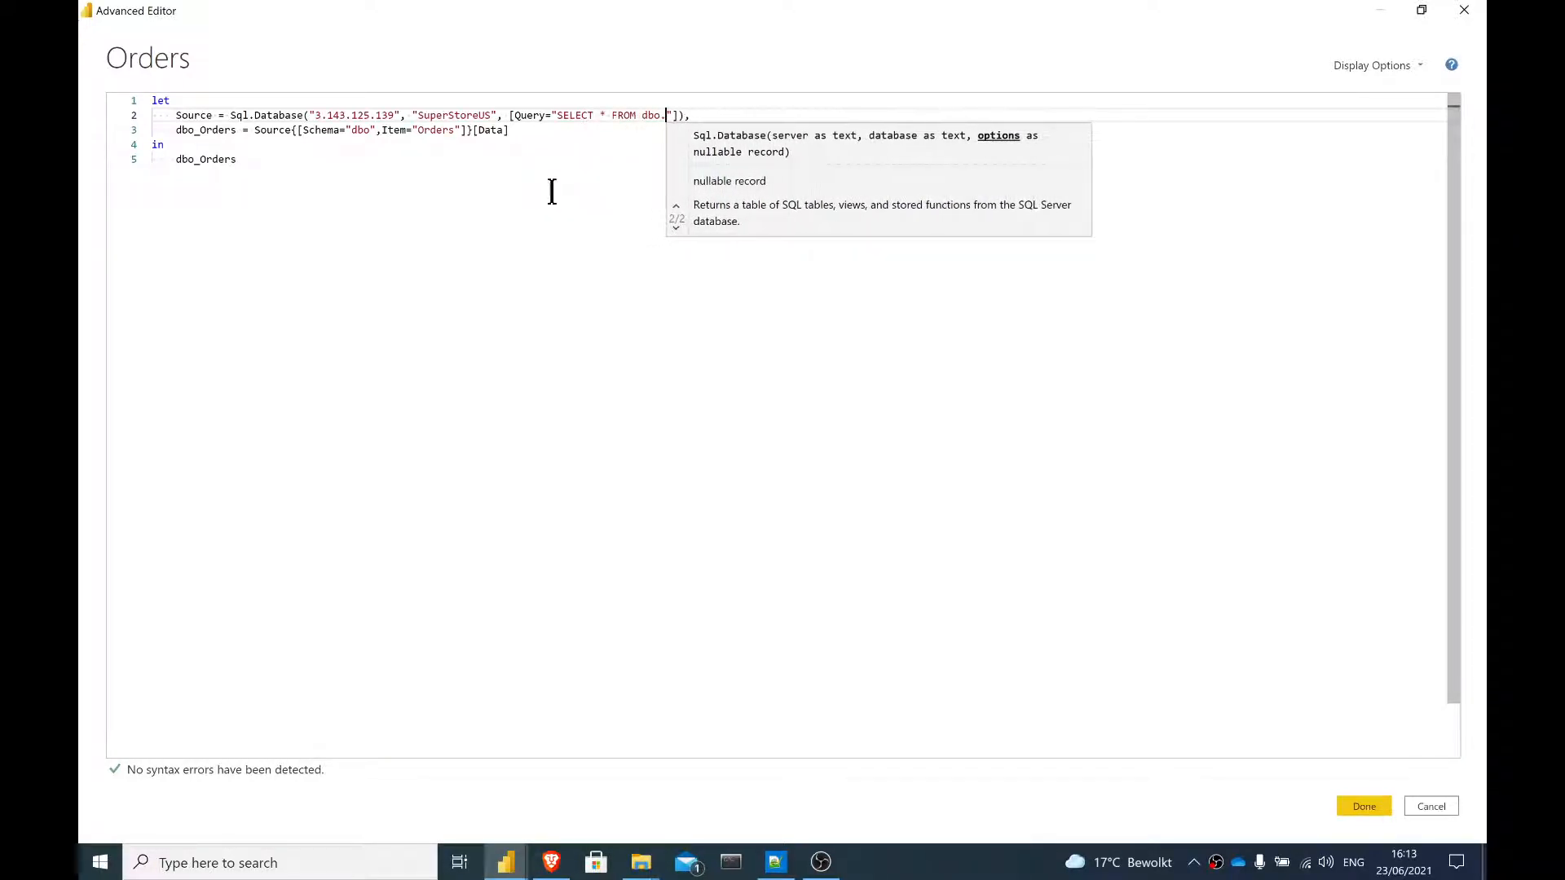
{"action": "type", "text": "Orders"}
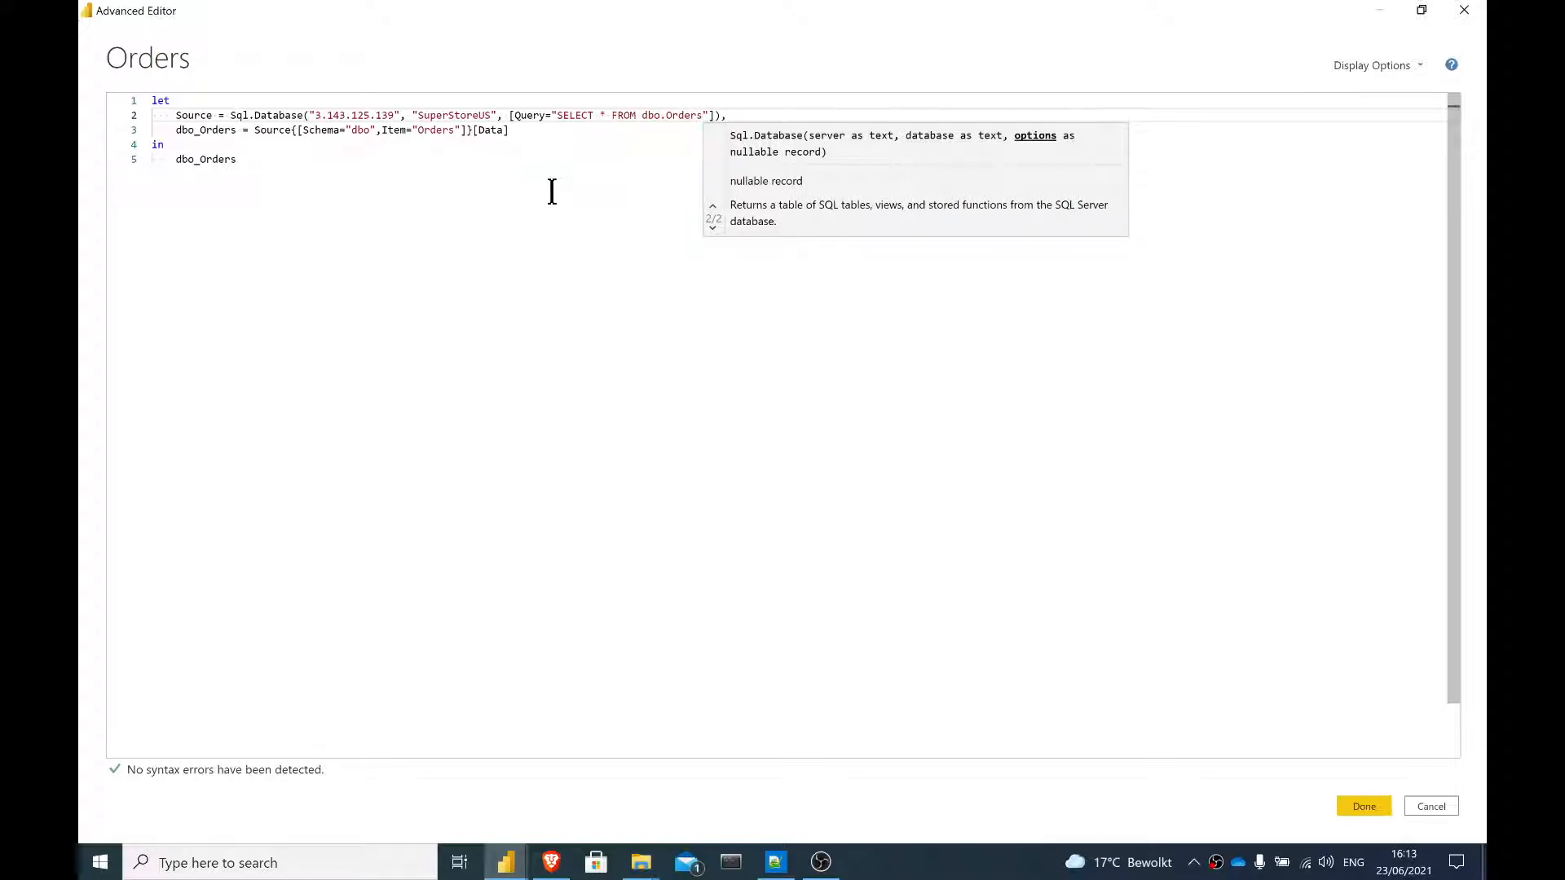
{"action": "type", "text": ";"}
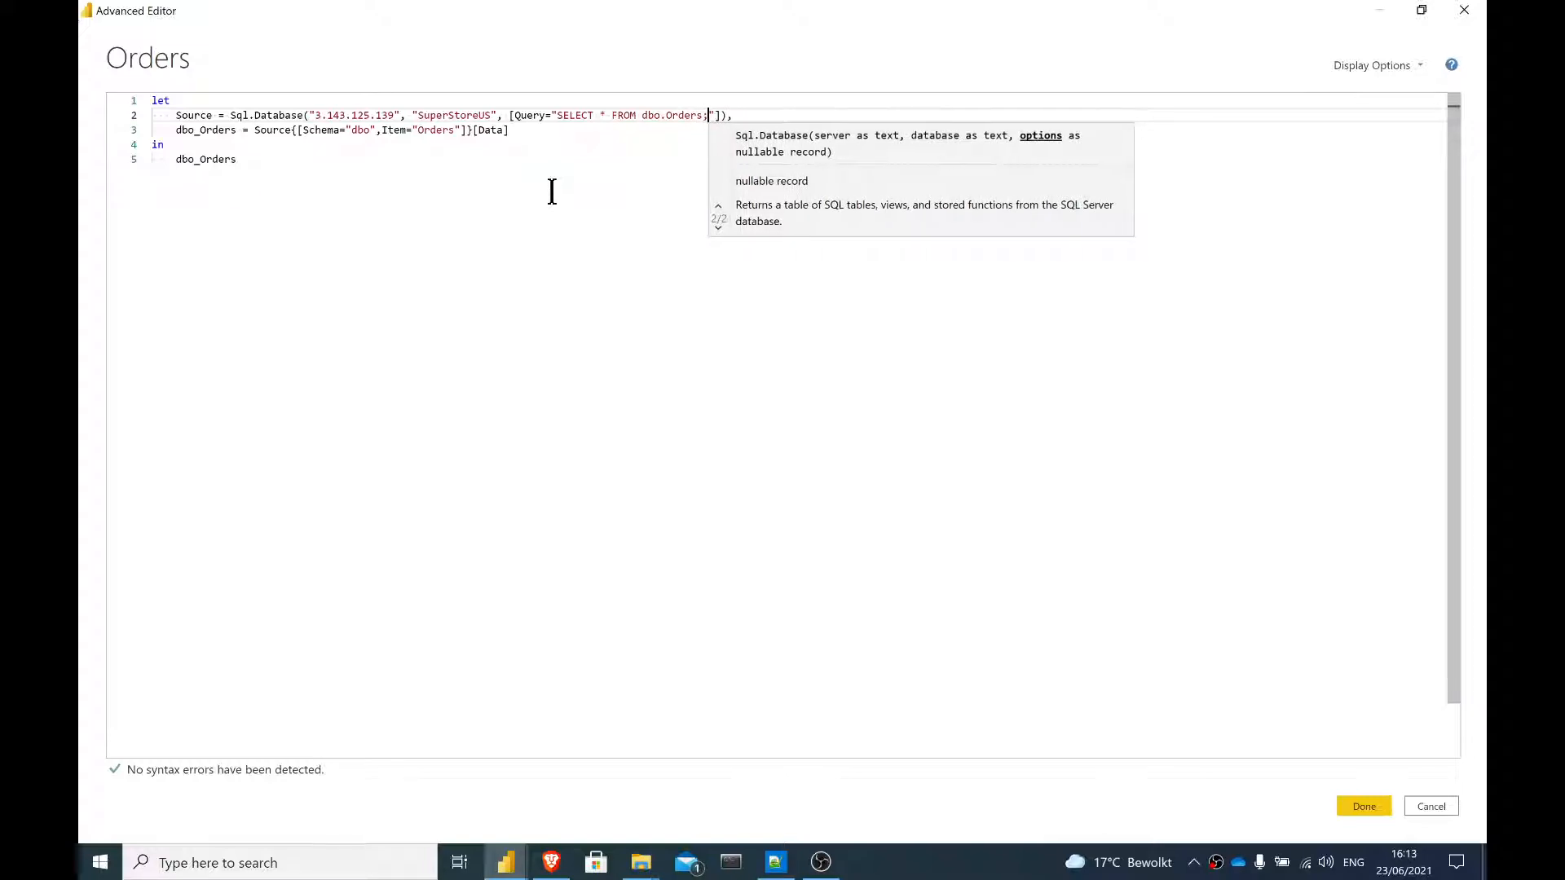
{"action": "key", "text": "Backspace"}
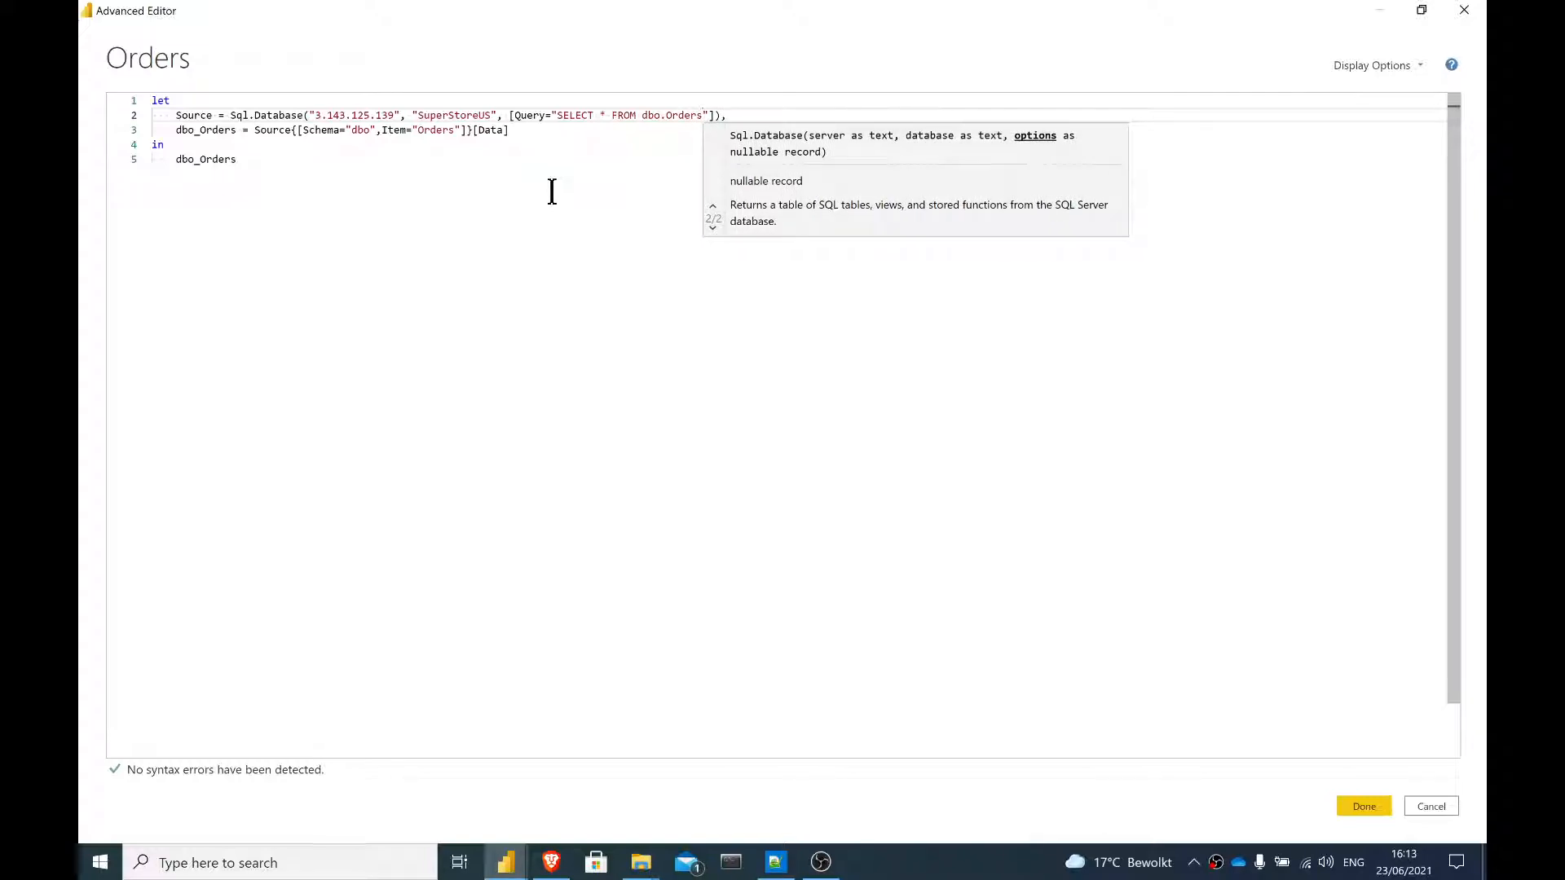
Step: Make the 'in' clause return Source and remove the trailing comma
{"action": "right_click", "coordinate": [303, 129]}
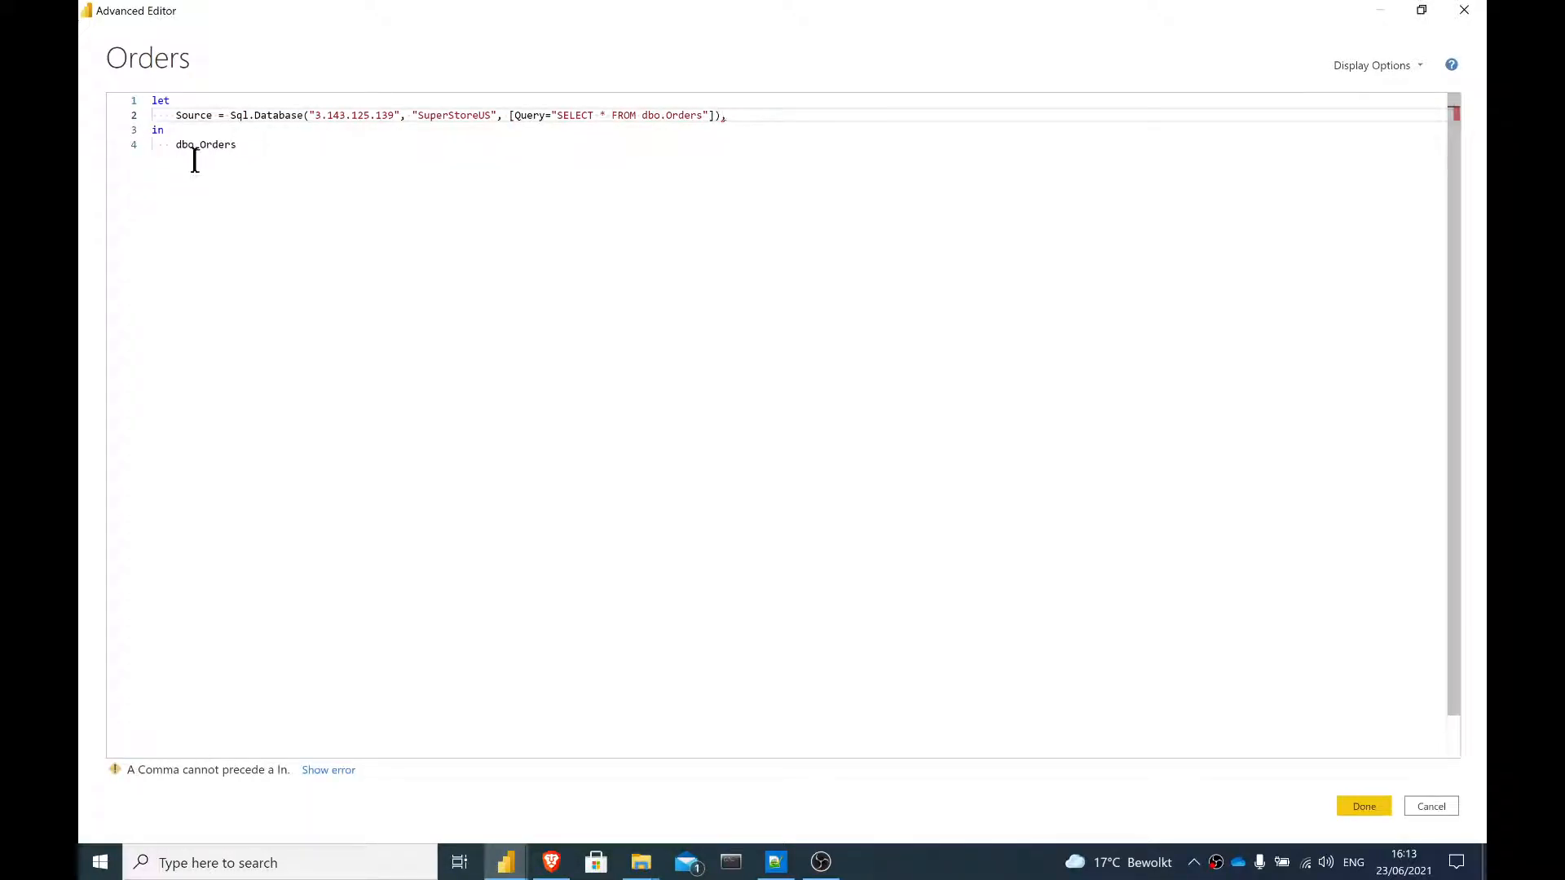
{"action": "type", "text": "Source"}
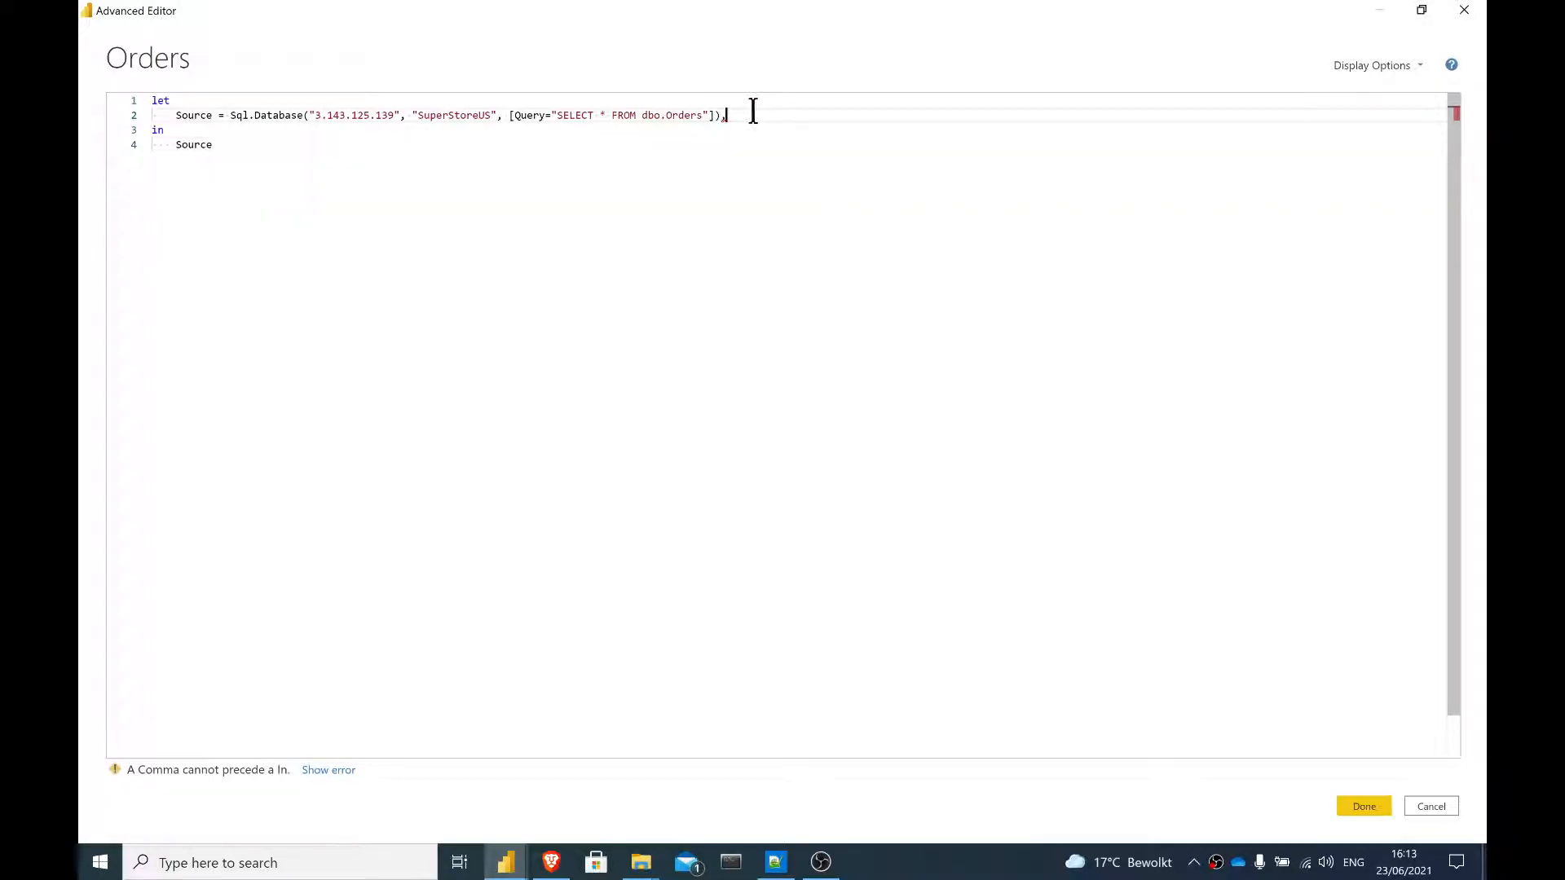
{"action": "key", "text": "Backspace"}
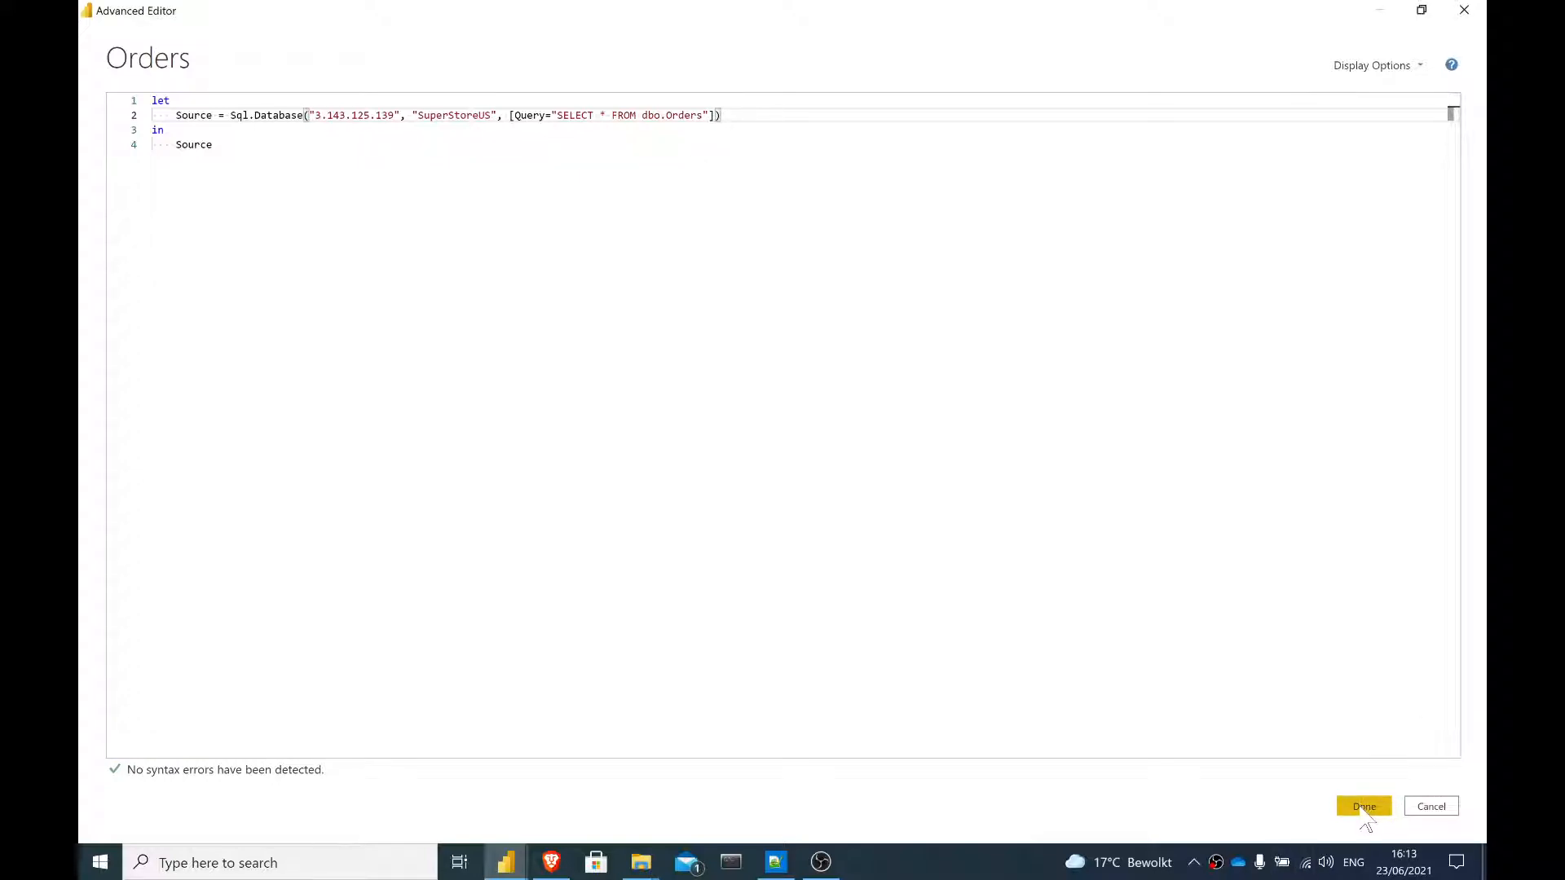
Step: Apply the code and append WHERE Region = 'Central' to the native query
{"action": "left_click", "coordinate": [1363, 806]}
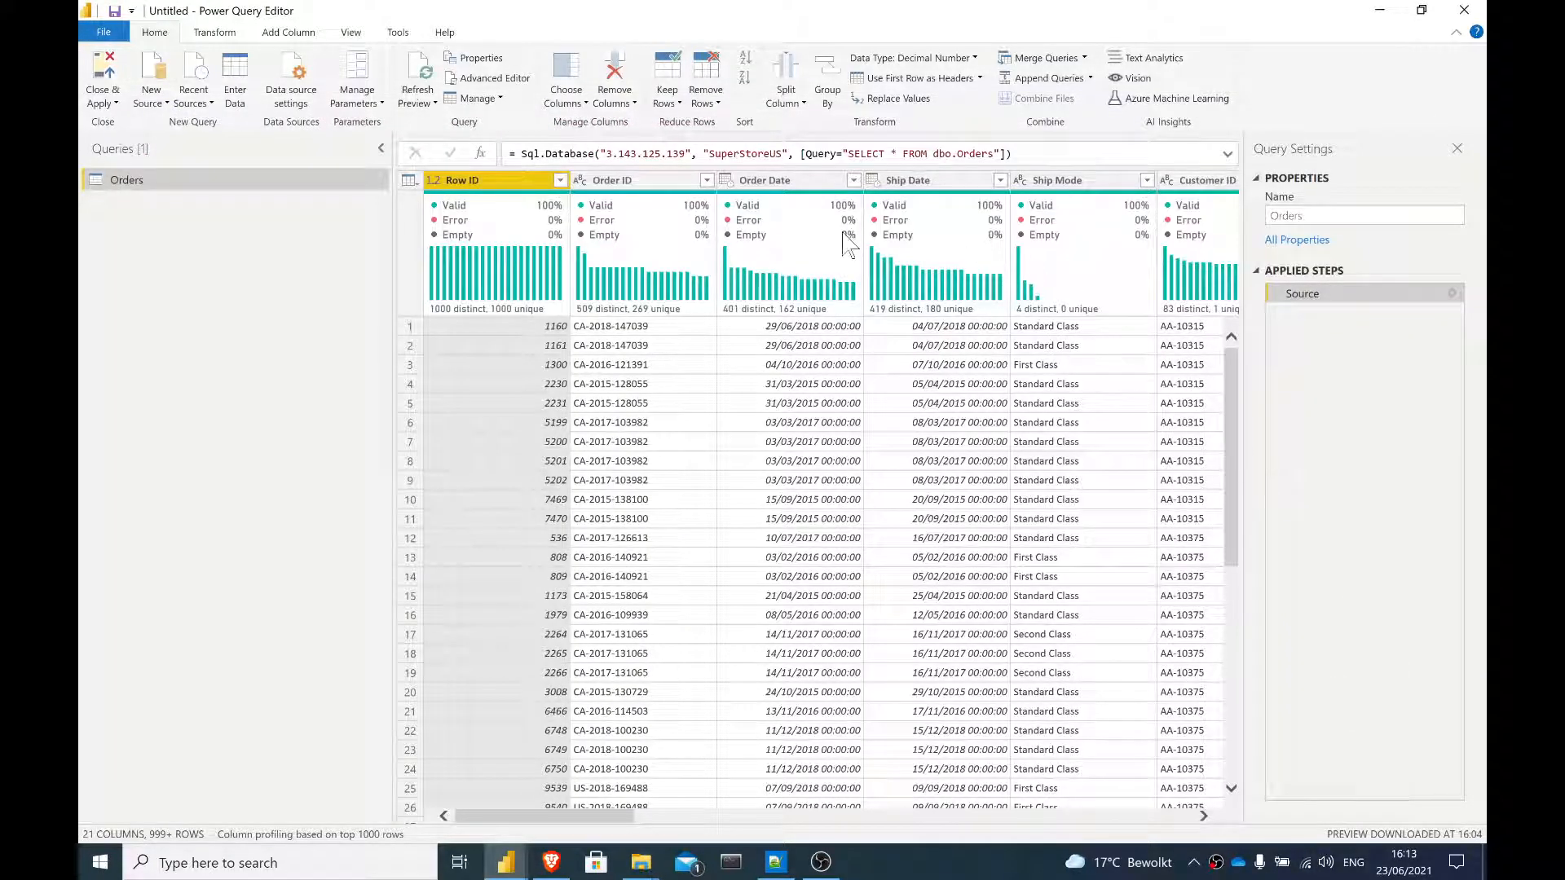
{"action": "mouse_move", "coordinate": [1083, 180]}
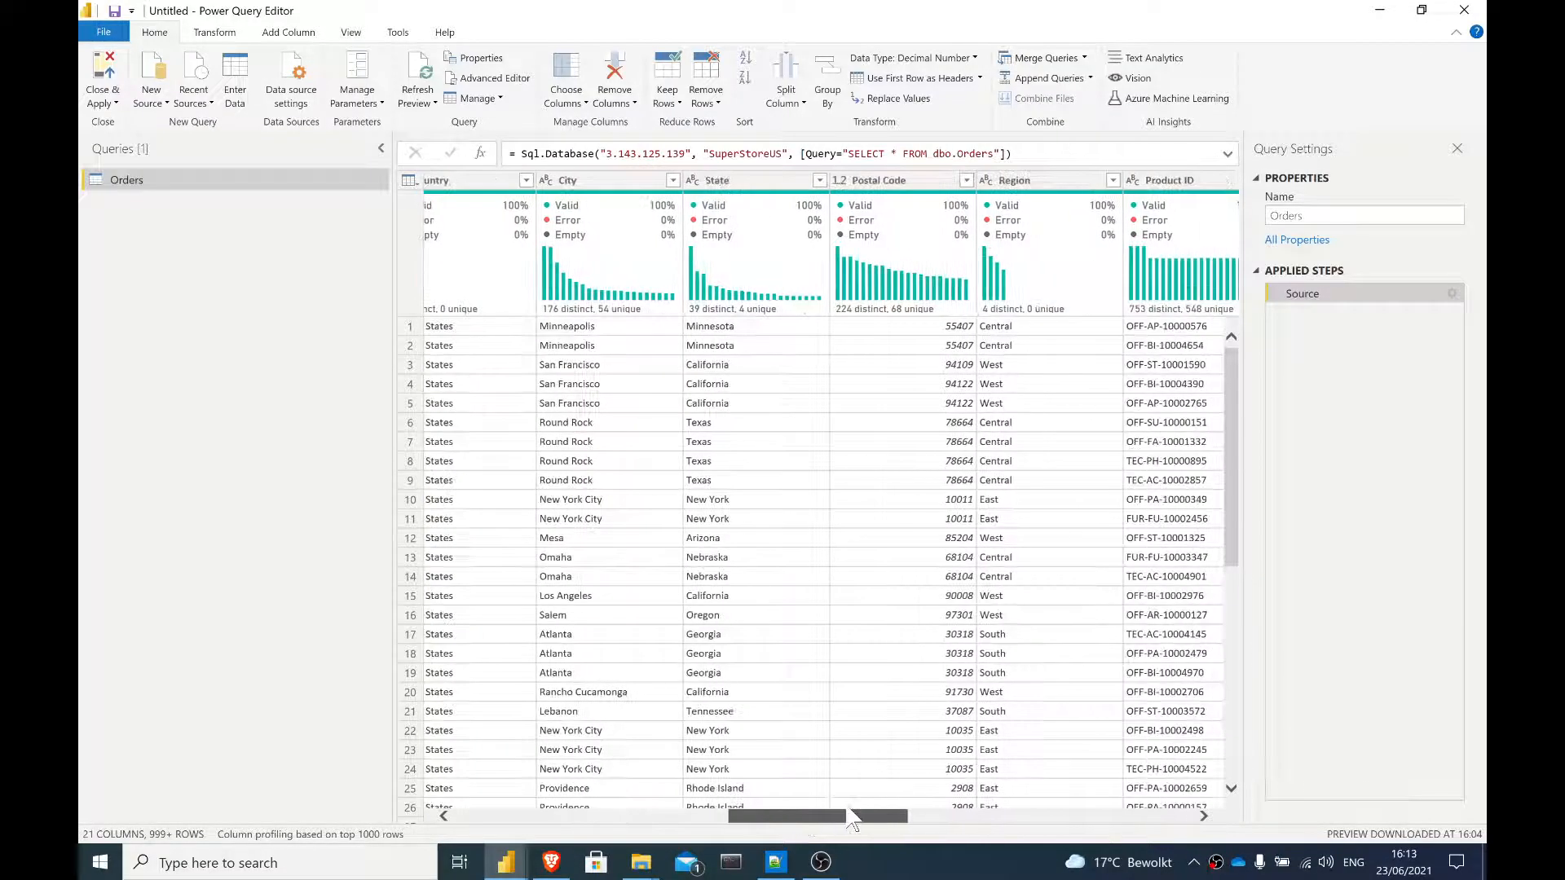
{"action": "scroll", "scroll_direction": "right", "scroll_amount": 3}
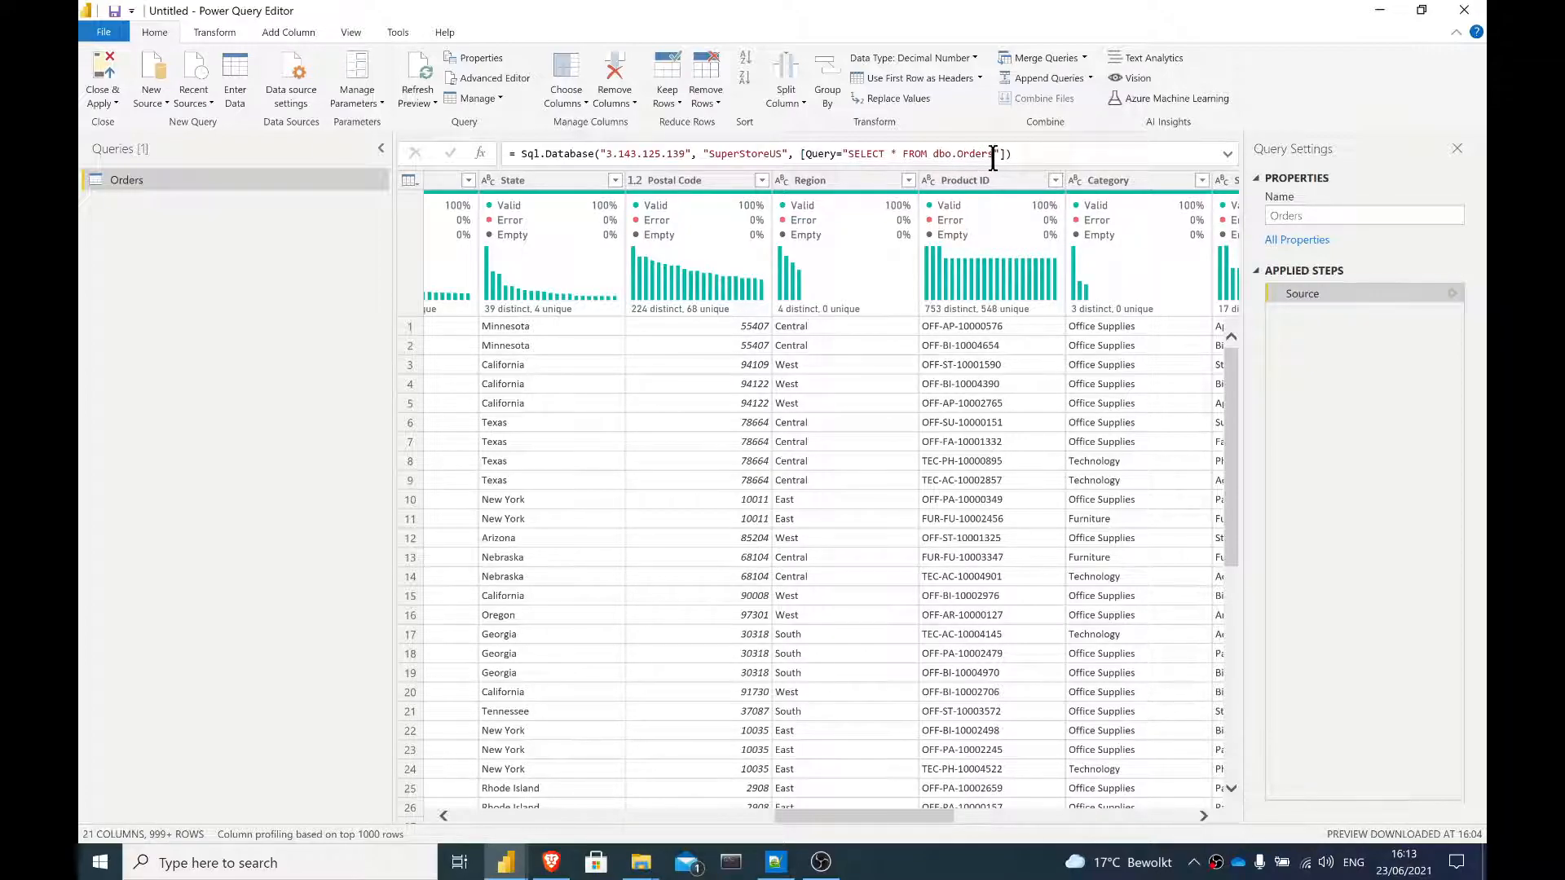
{"action": "type", "text": "WHERE Region"}
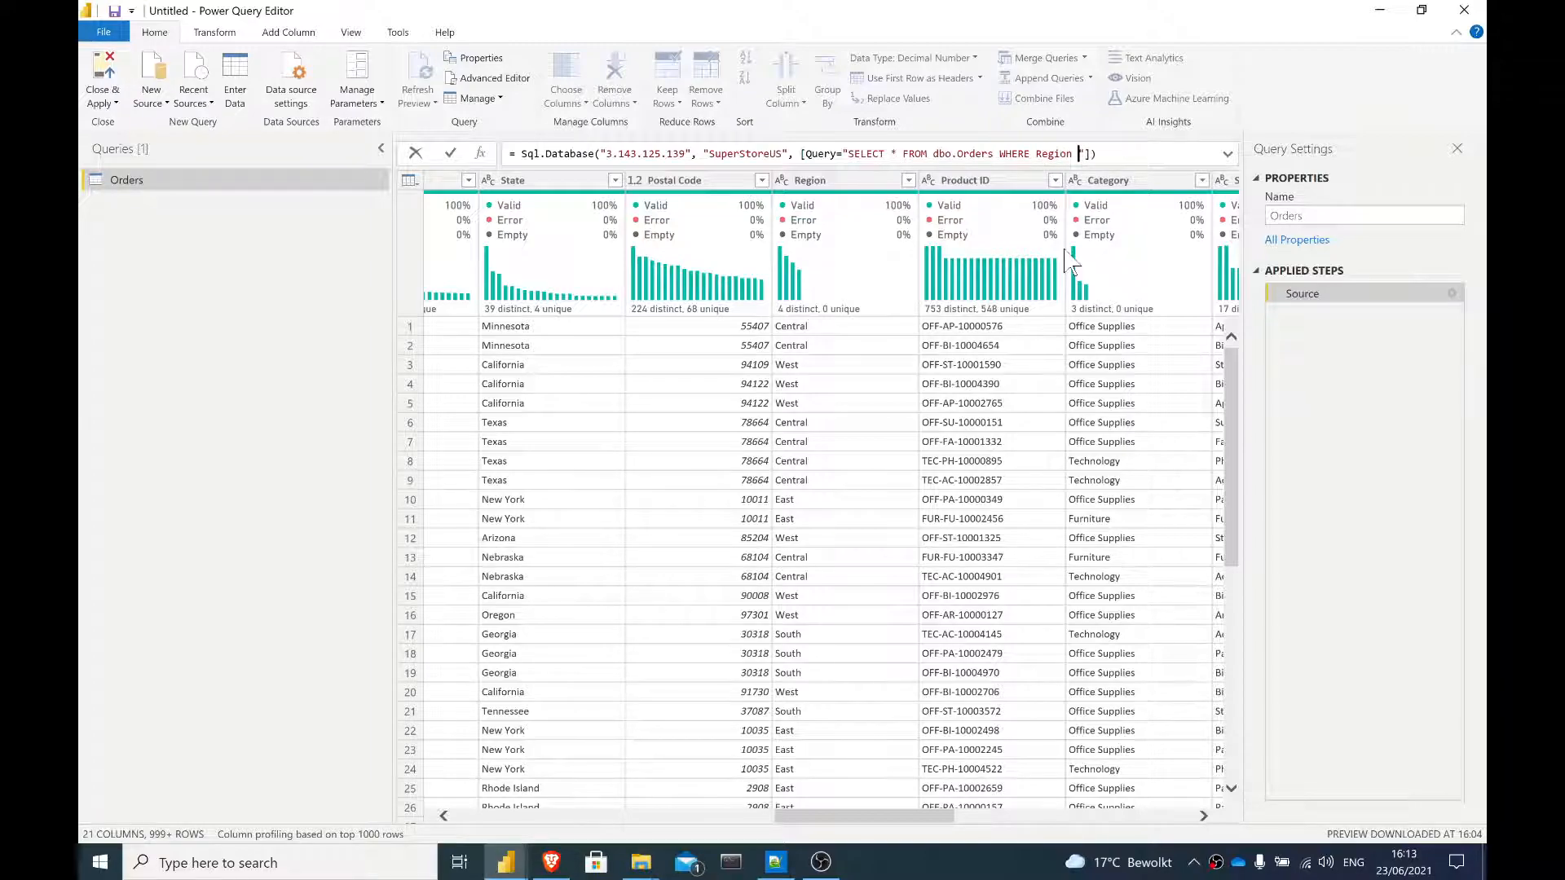
{"action": "type", "text": "= 'Cen'"}
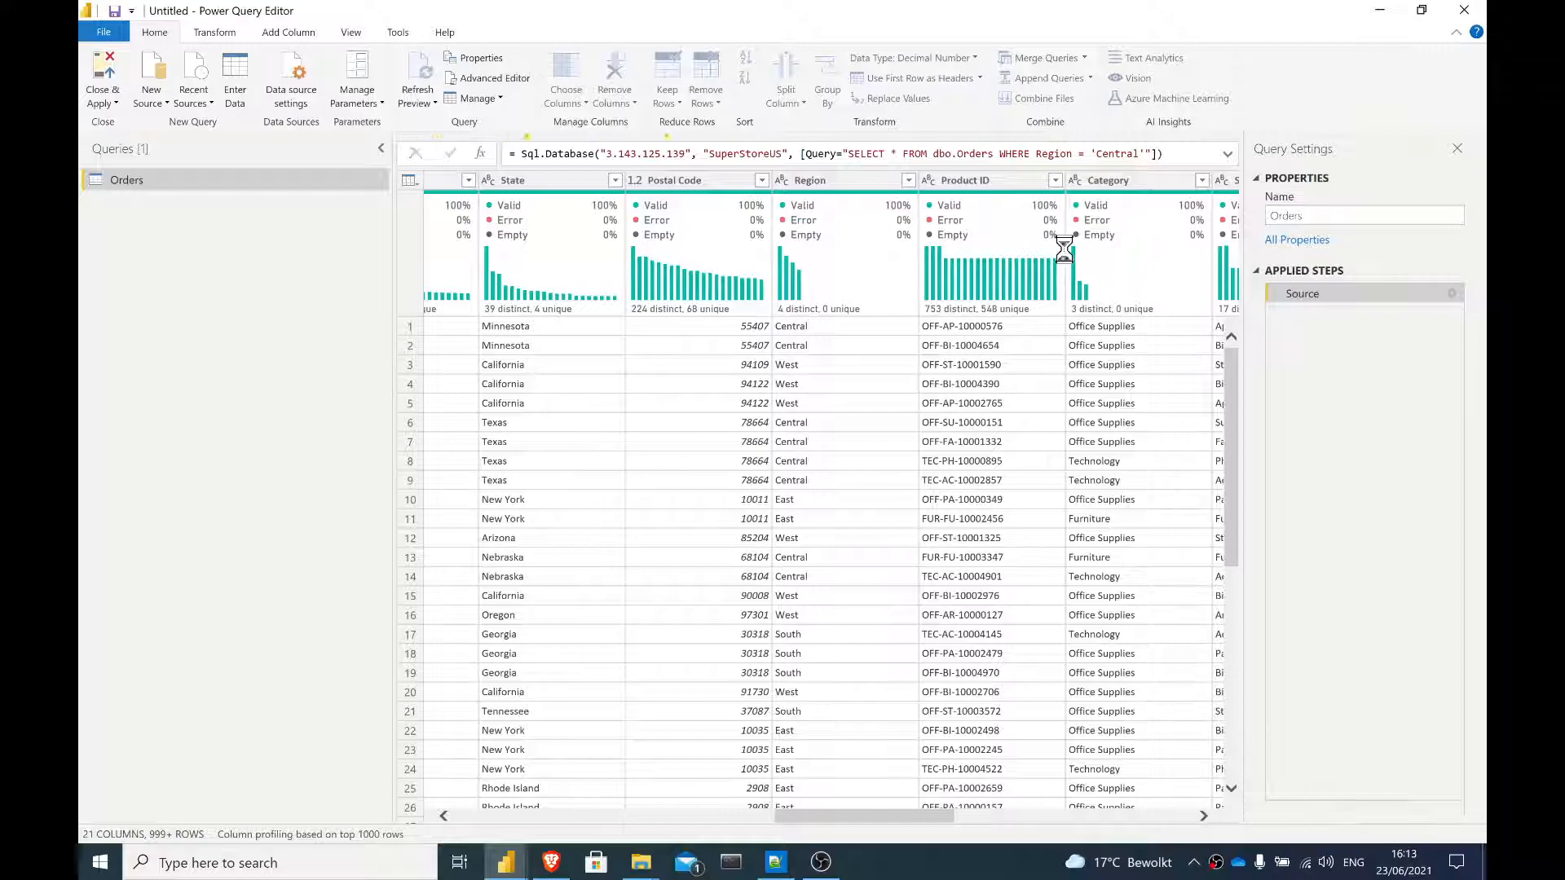
{"action": "left_click", "coordinate": [416, 75]}
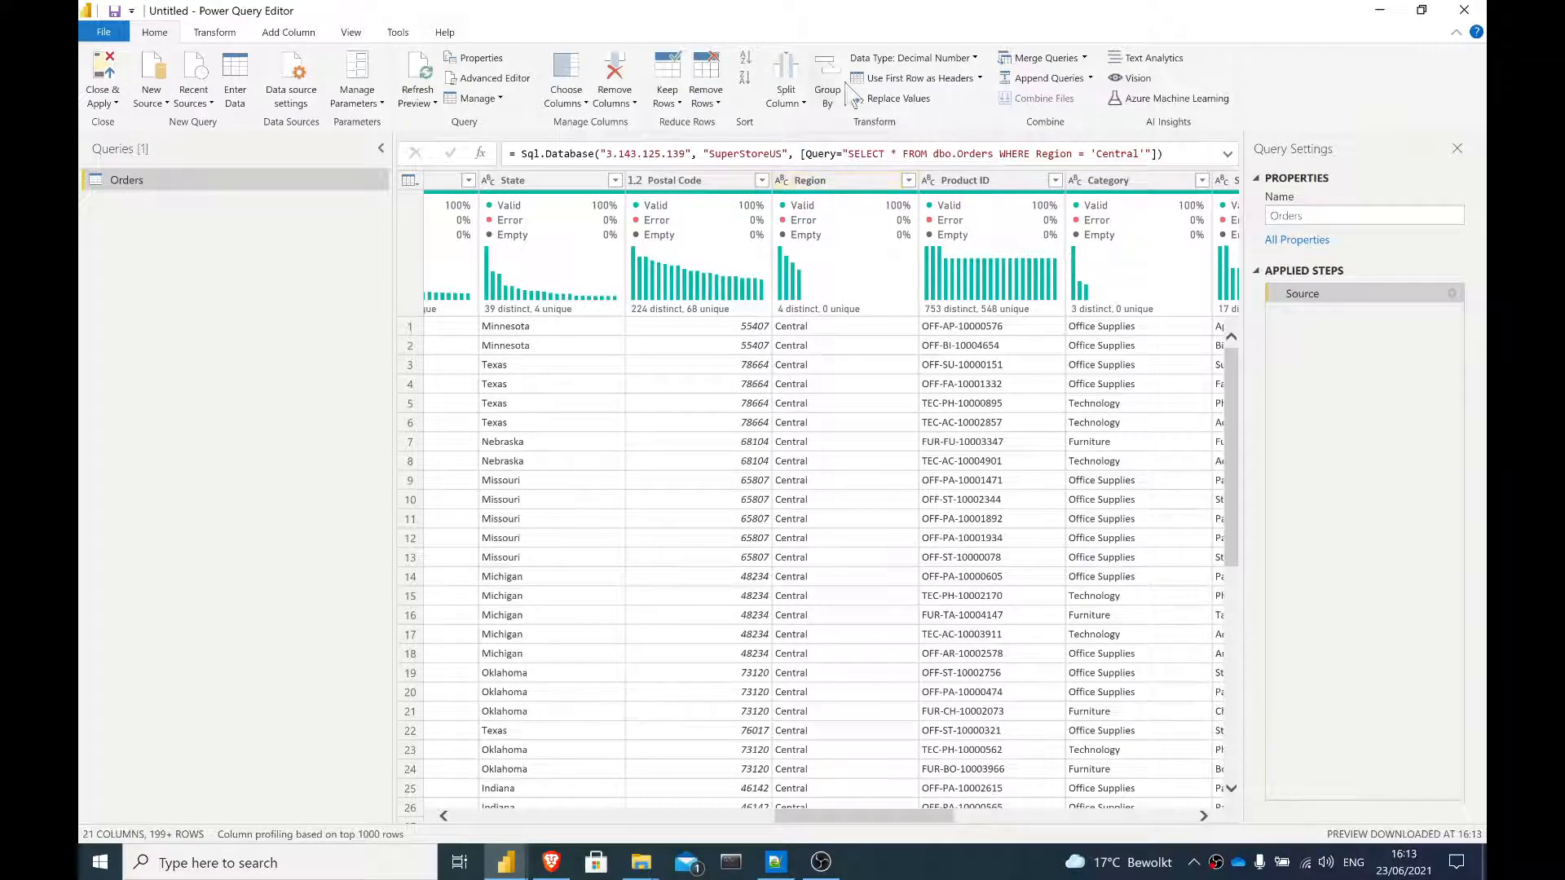
Step: Check the Region column values, reopen the Orders code, and switch to Superstore.sql
{"action": "left_click", "coordinate": [908, 181]}
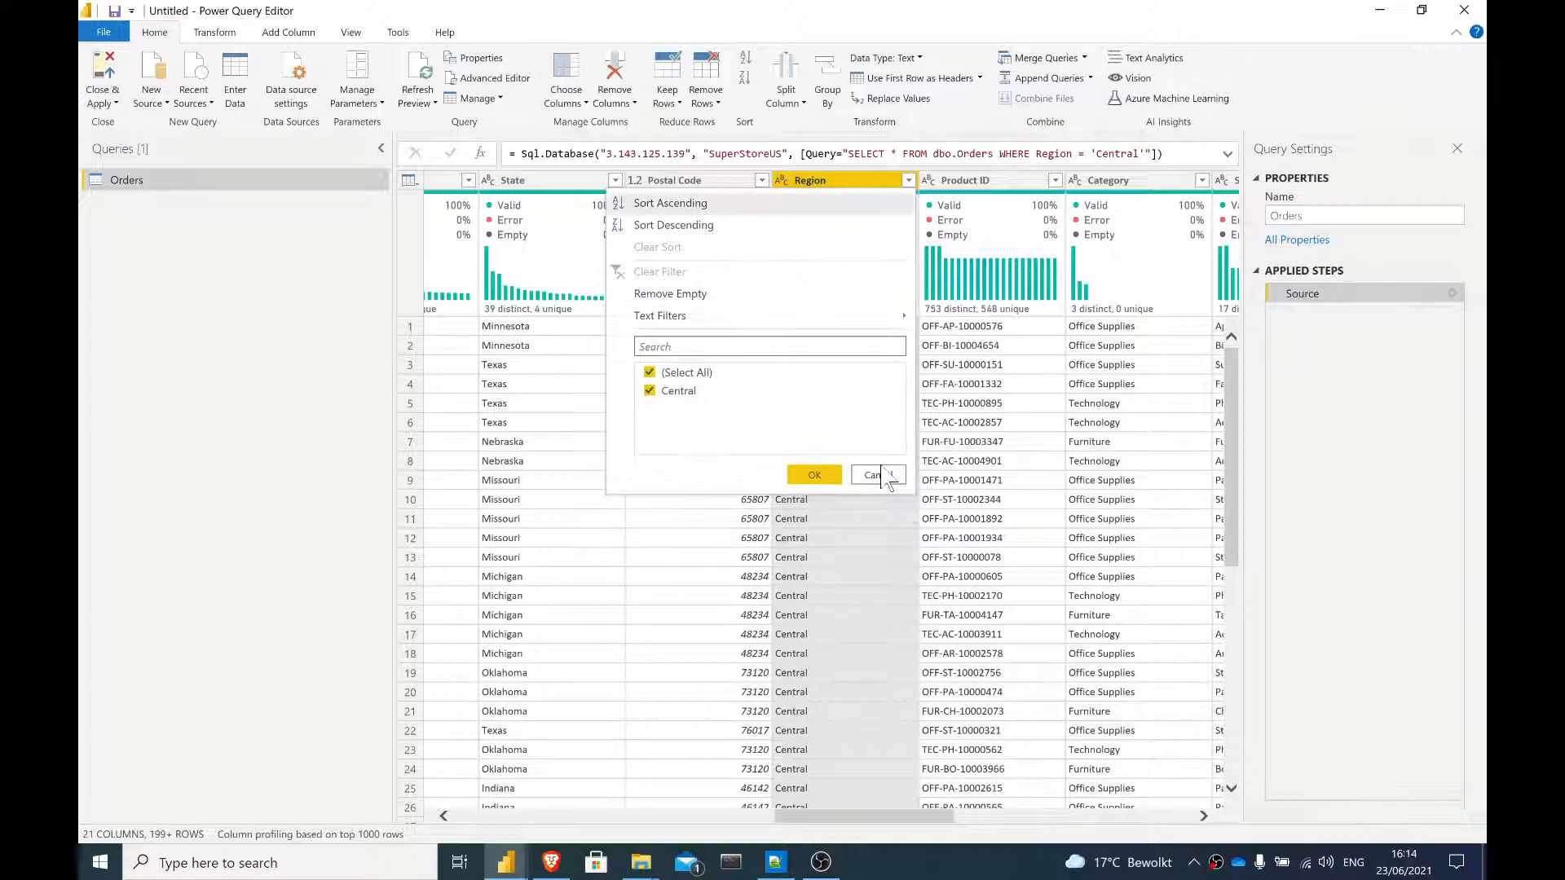
{"action": "mouse_move", "coordinate": [876, 475]}
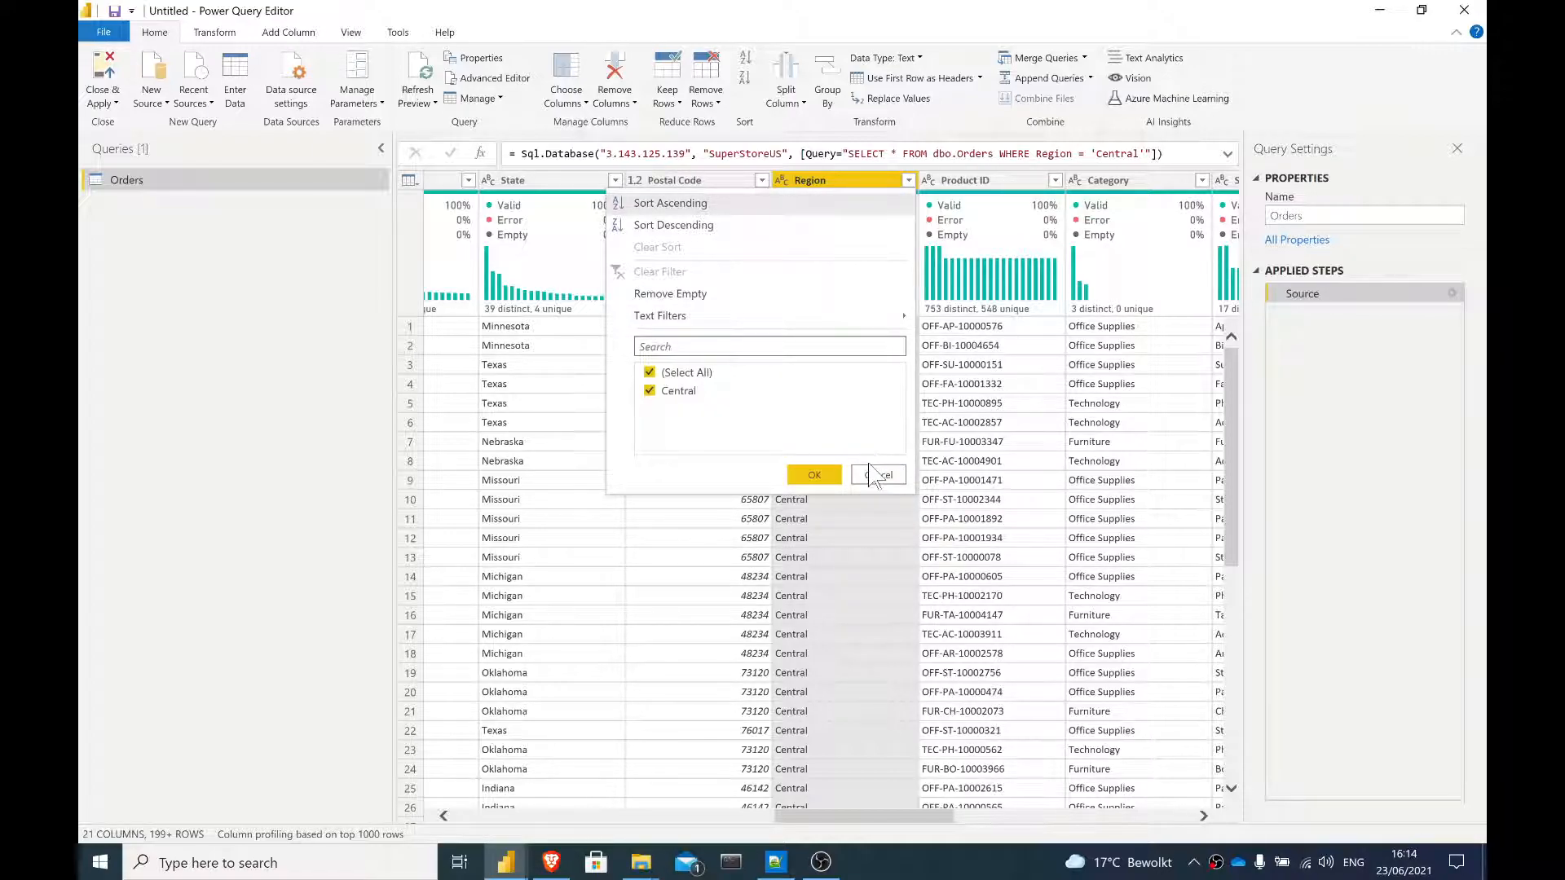
{"action": "left_click", "coordinate": [813, 475]}
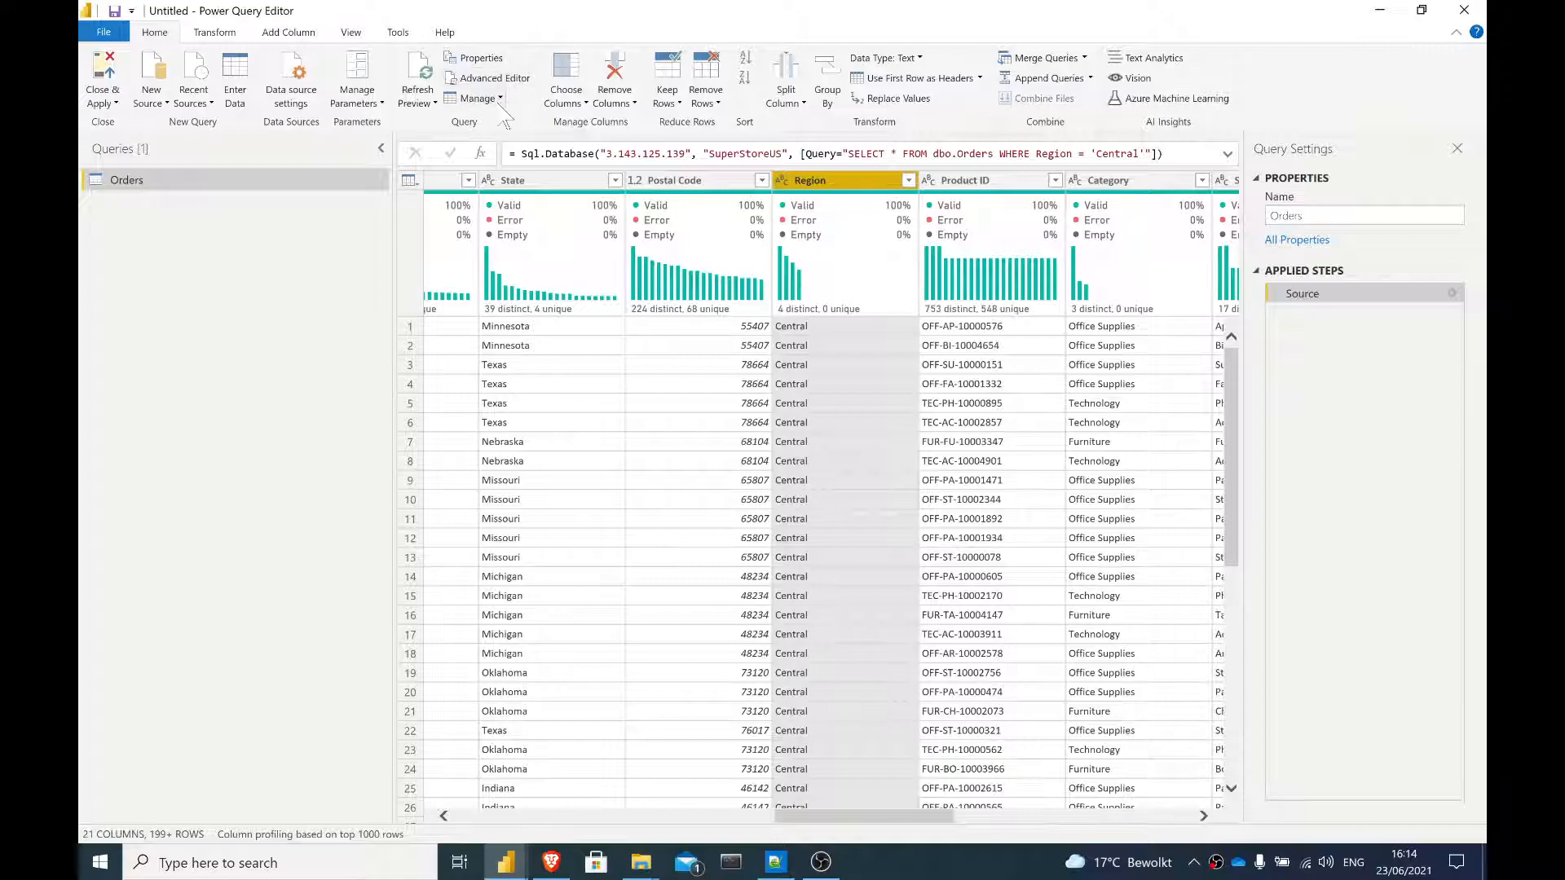
{"action": "left_click", "coordinate": [493, 78]}
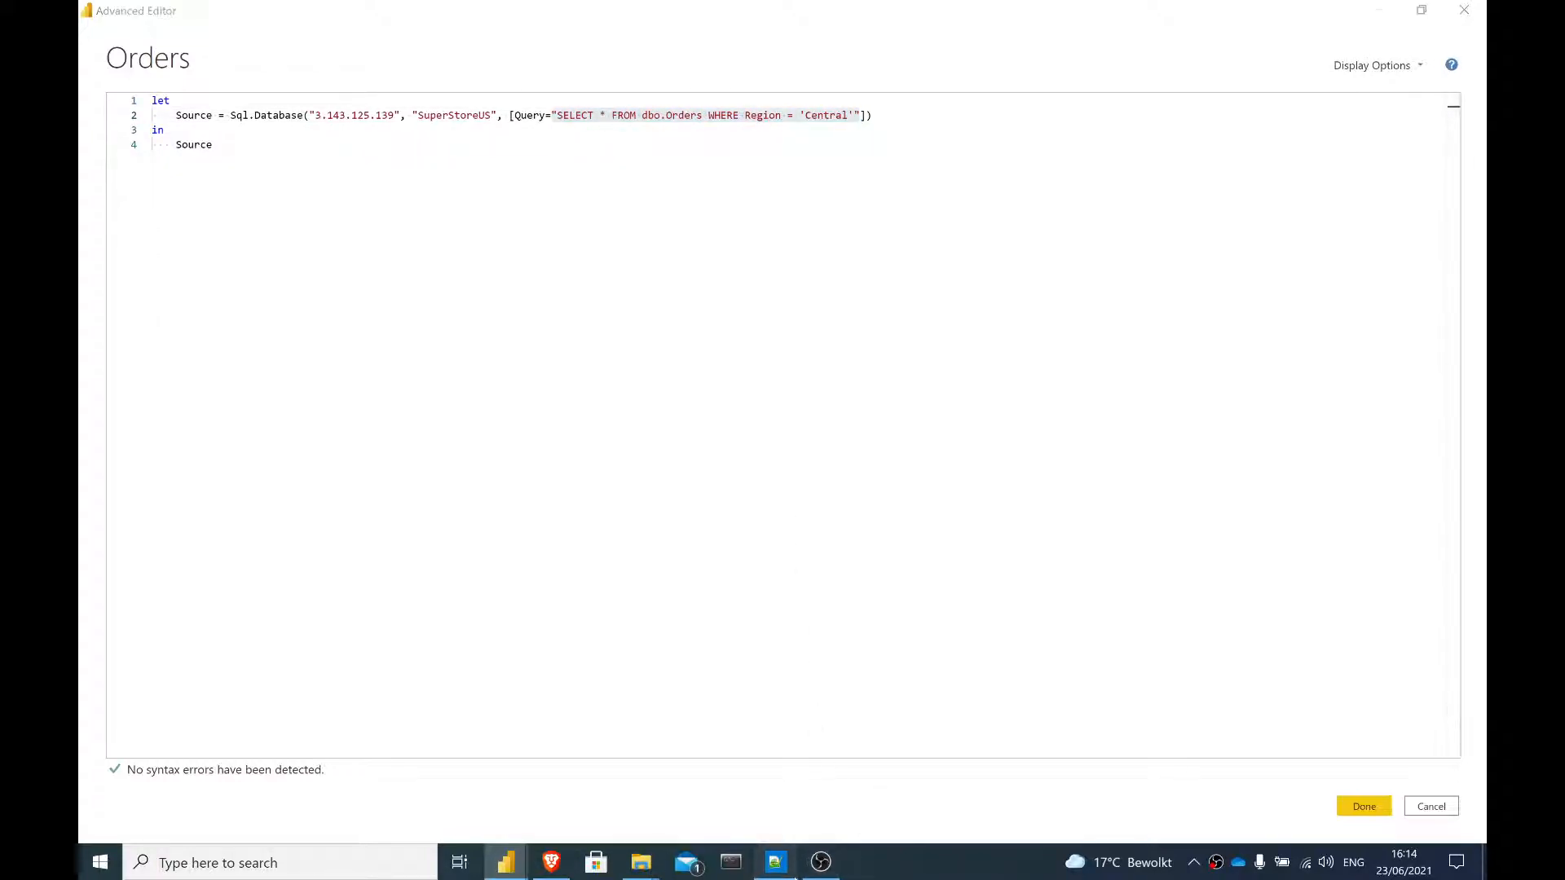
{"action": "left_click", "coordinate": [775, 862]}
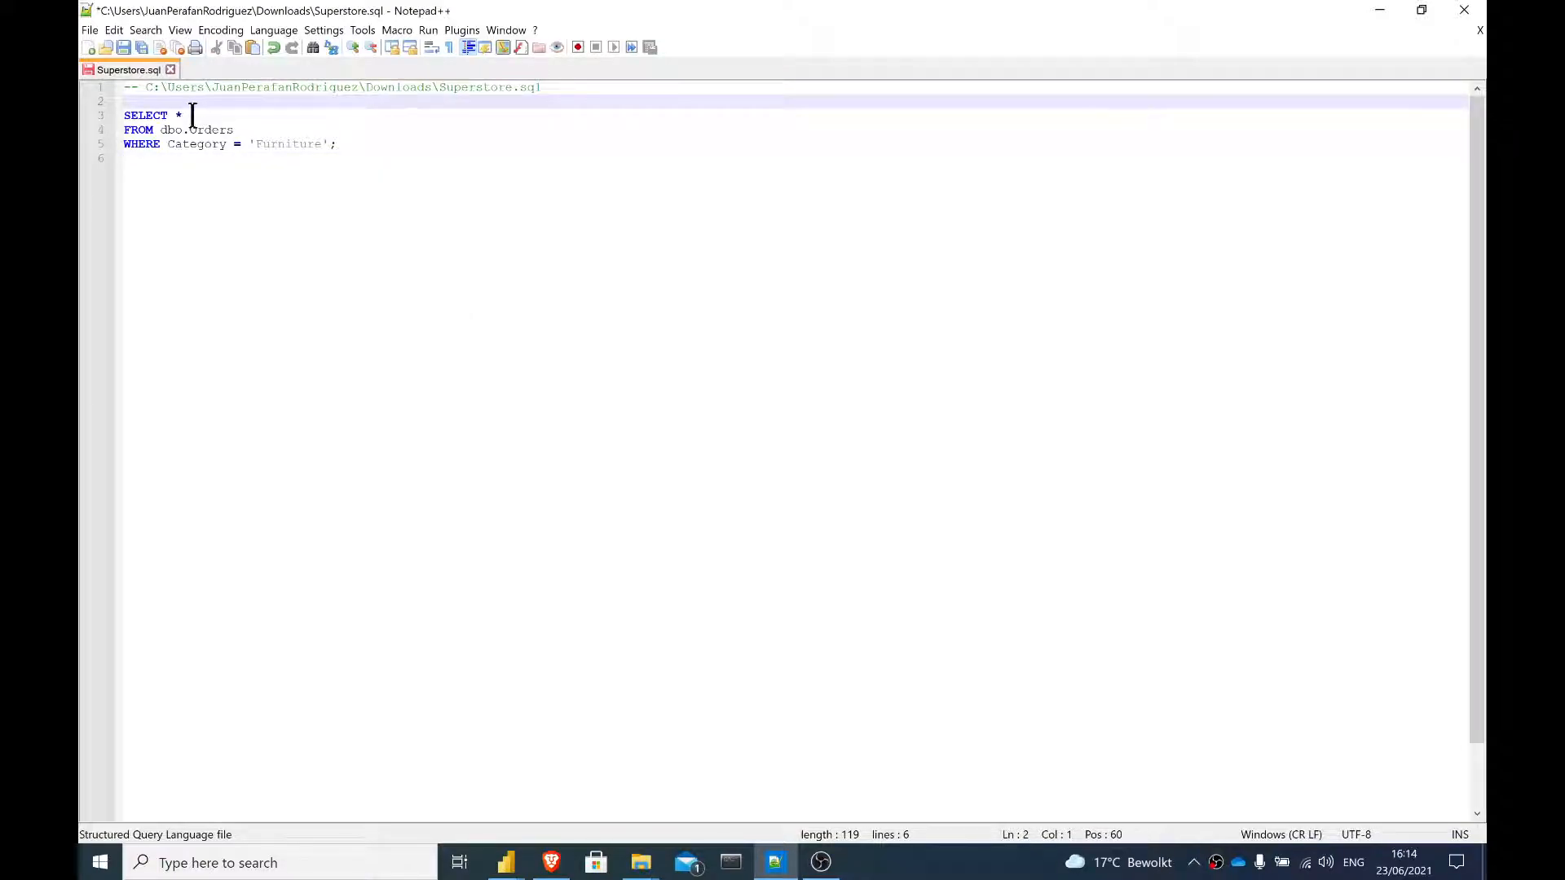
{"action": "left_click", "coordinate": [145, 87]}
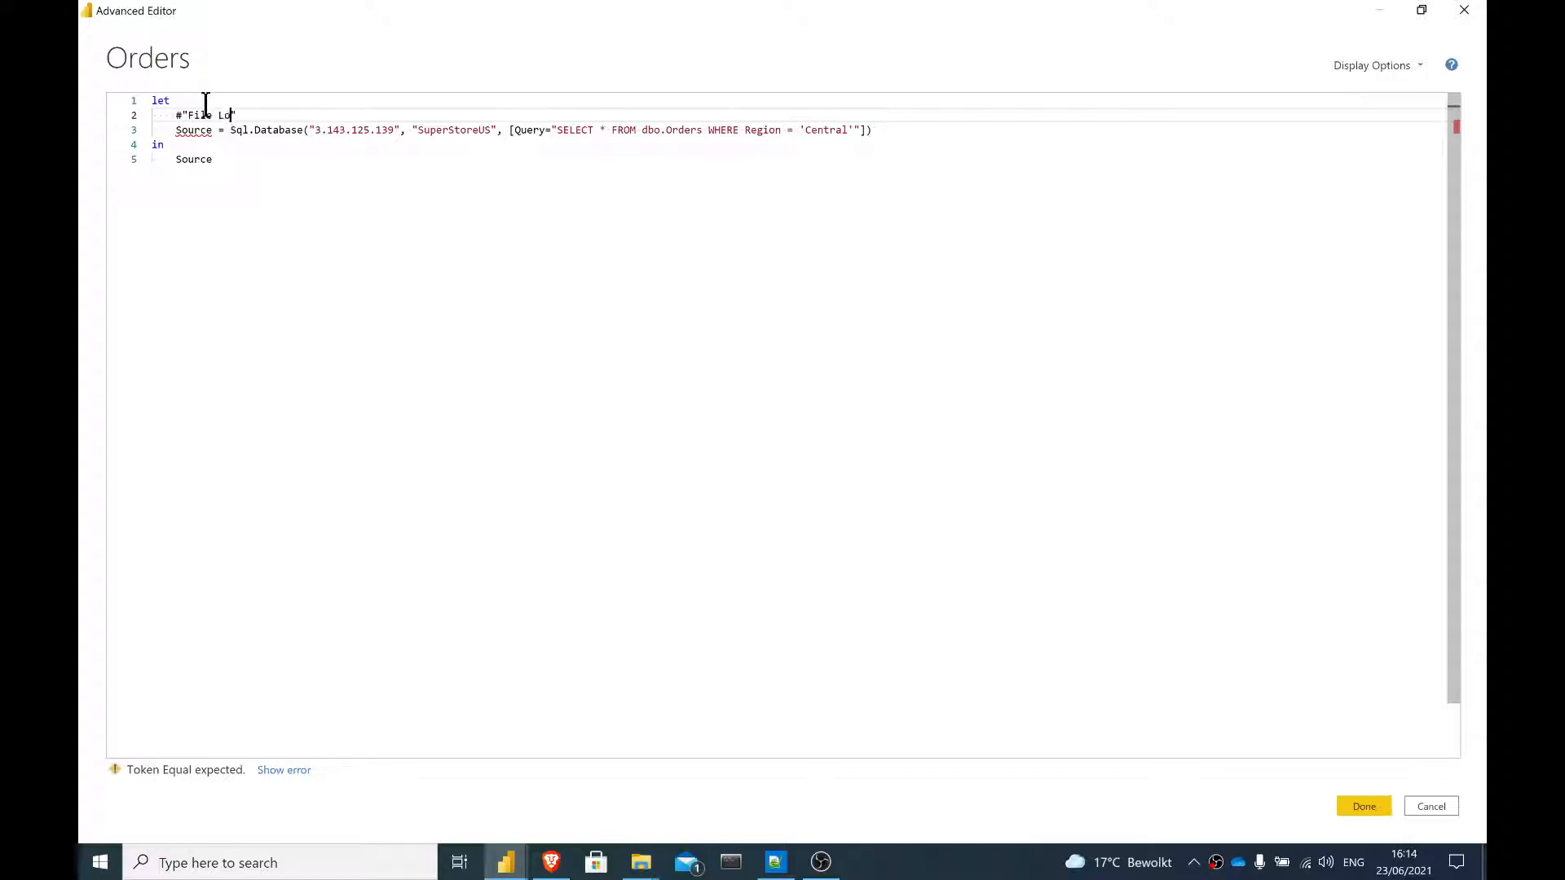
Step: Add a File Location step set to C:\Users\JuanPerafanRodriguez\Downloads\Superstore.sql and apply it
{"action": "type", "text": "Location\""}
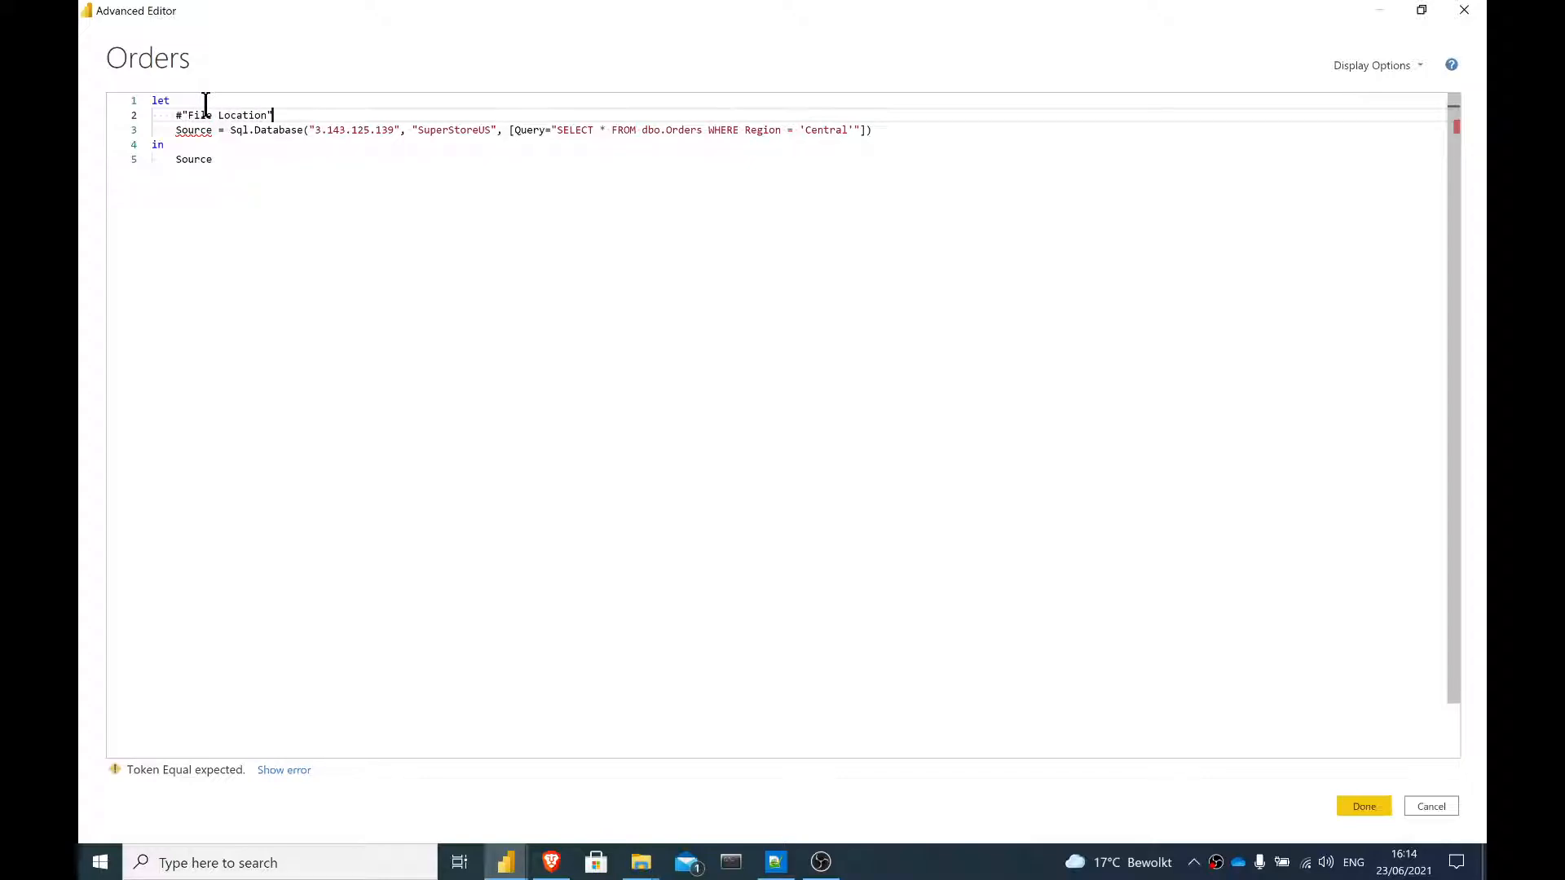
{"action": "type", "text": "= '"}
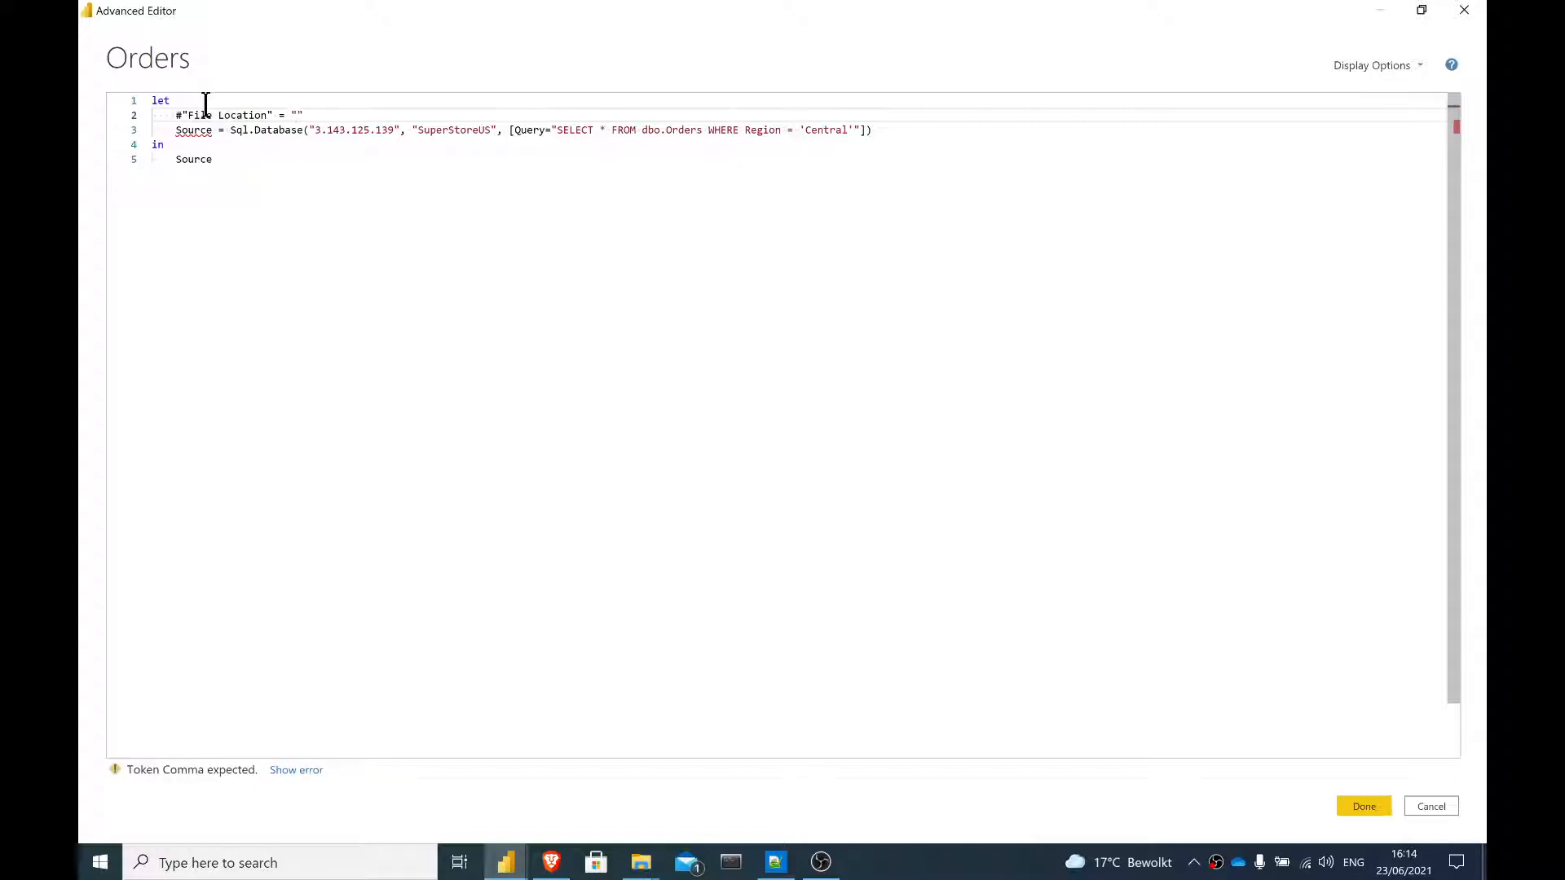
{"action": "type", "text": "C:\\Users\\JuanPerafanRodriguez\\Downloads\\Superstore.sql"}
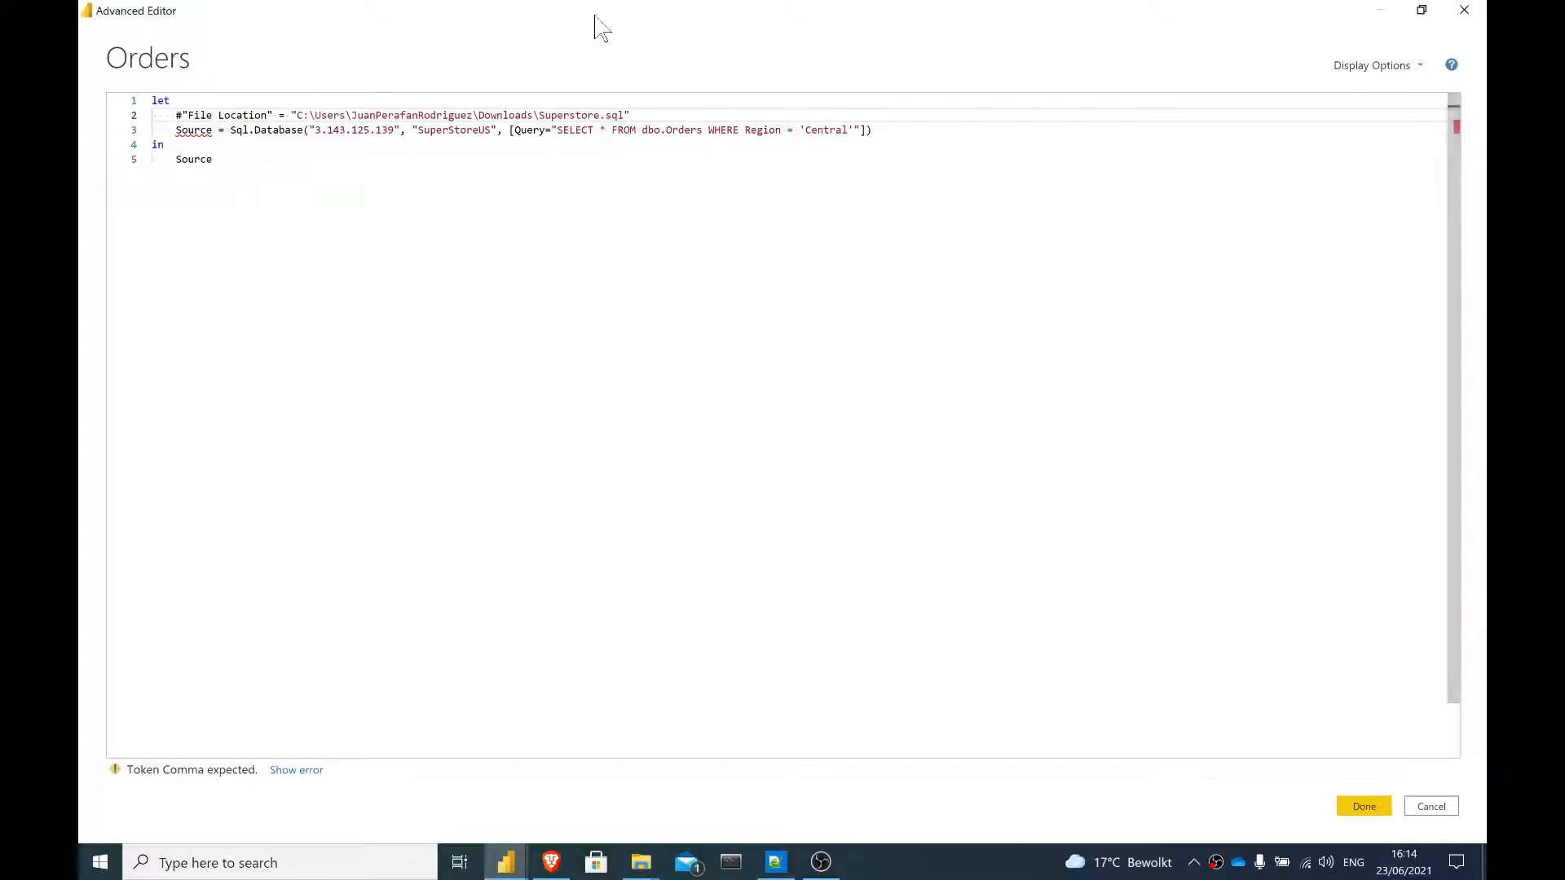
{"action": "right_click", "coordinate": [574, 130]}
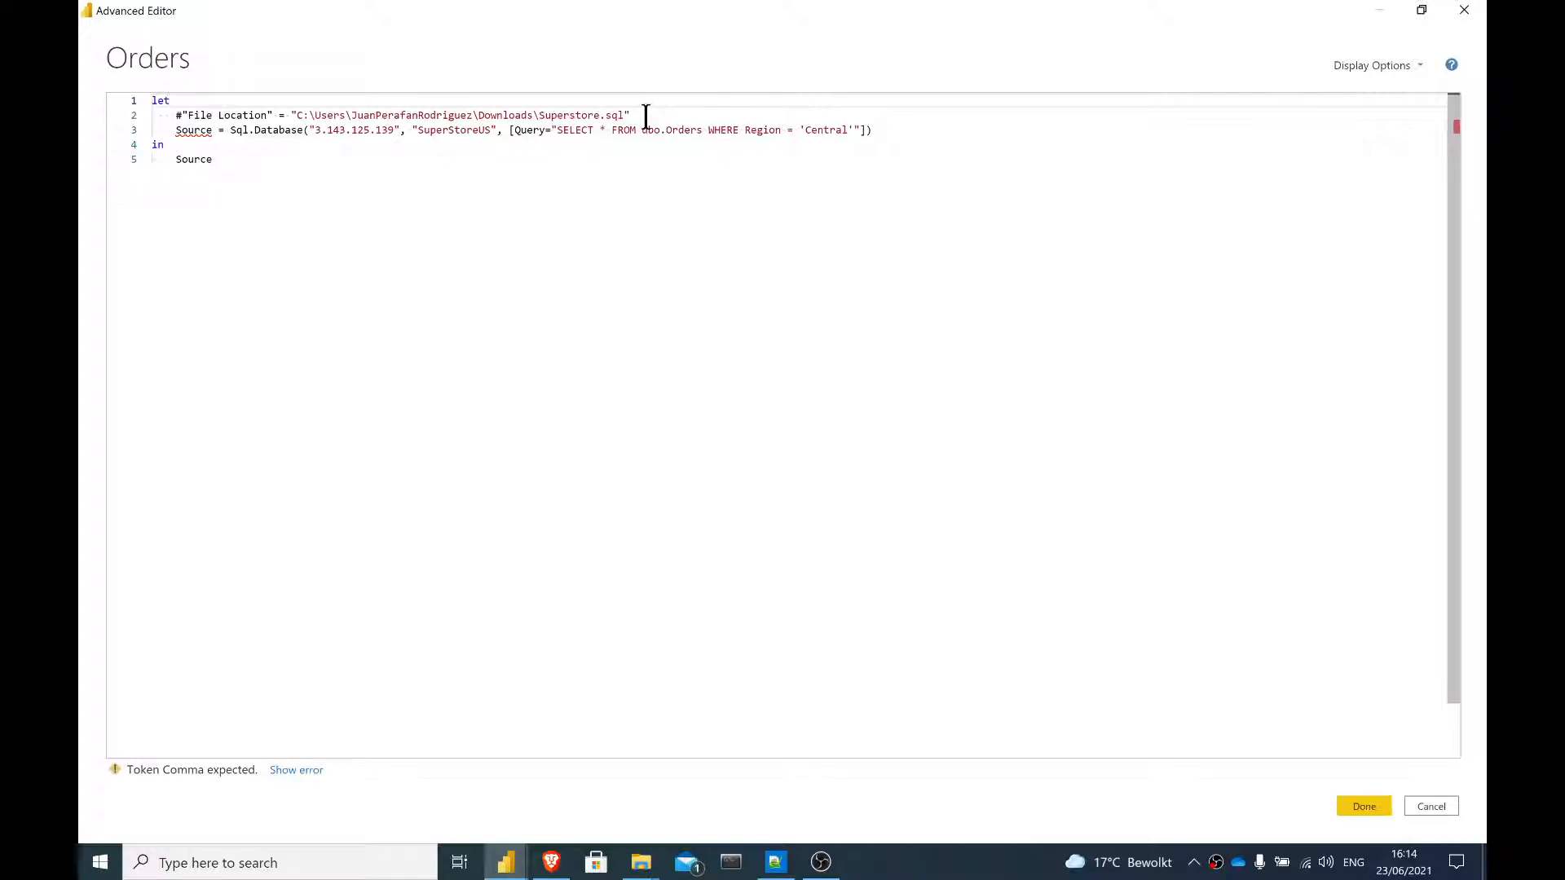
{"action": "type", "text": ","}
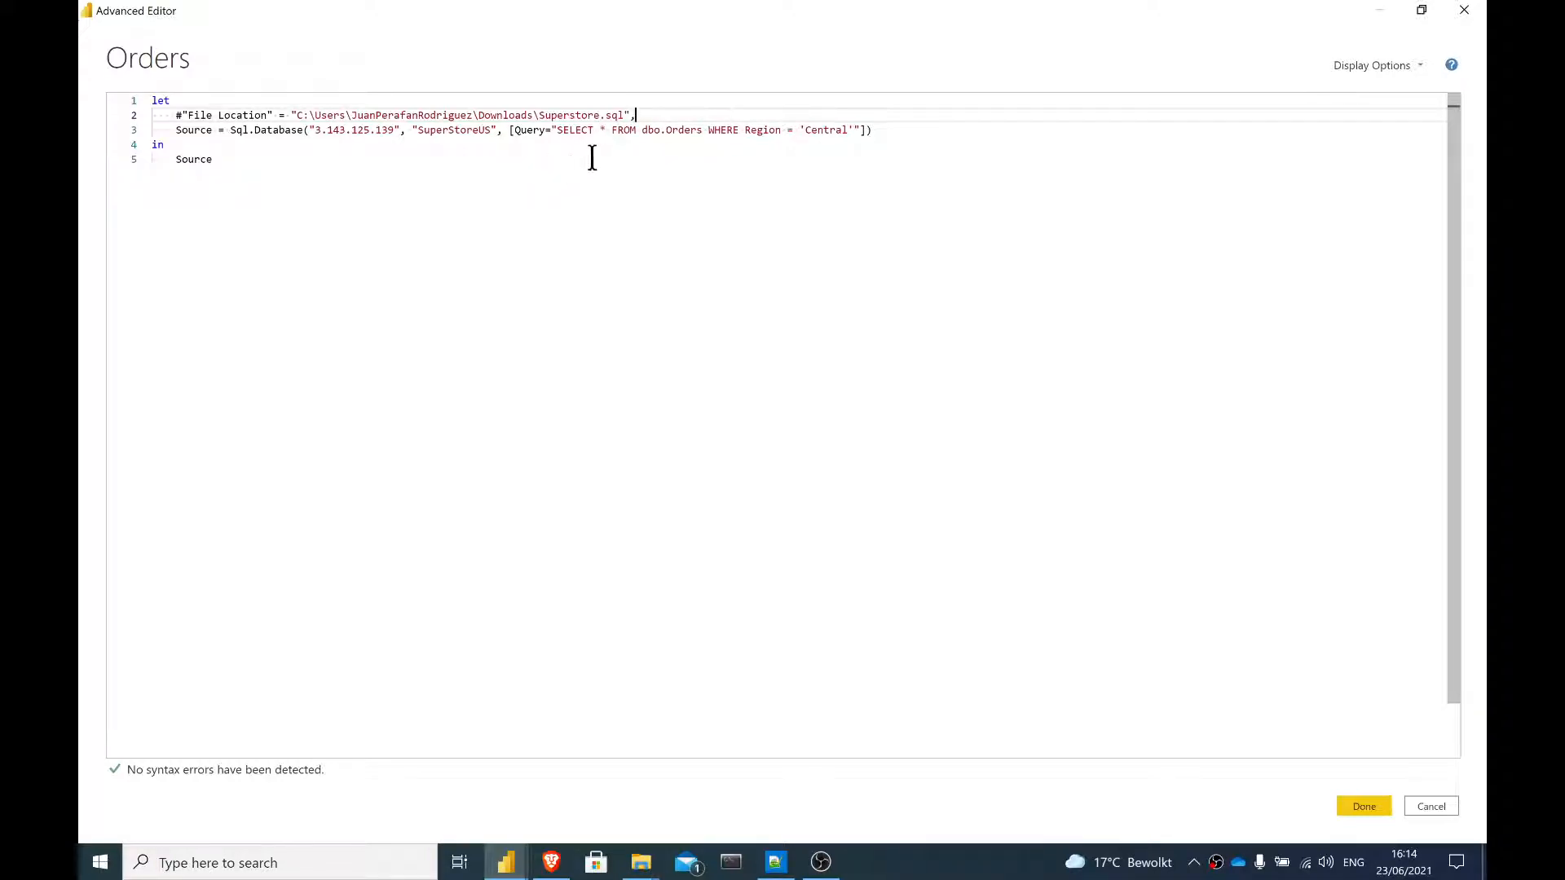
{"action": "mouse_move", "coordinate": [688, 128]}
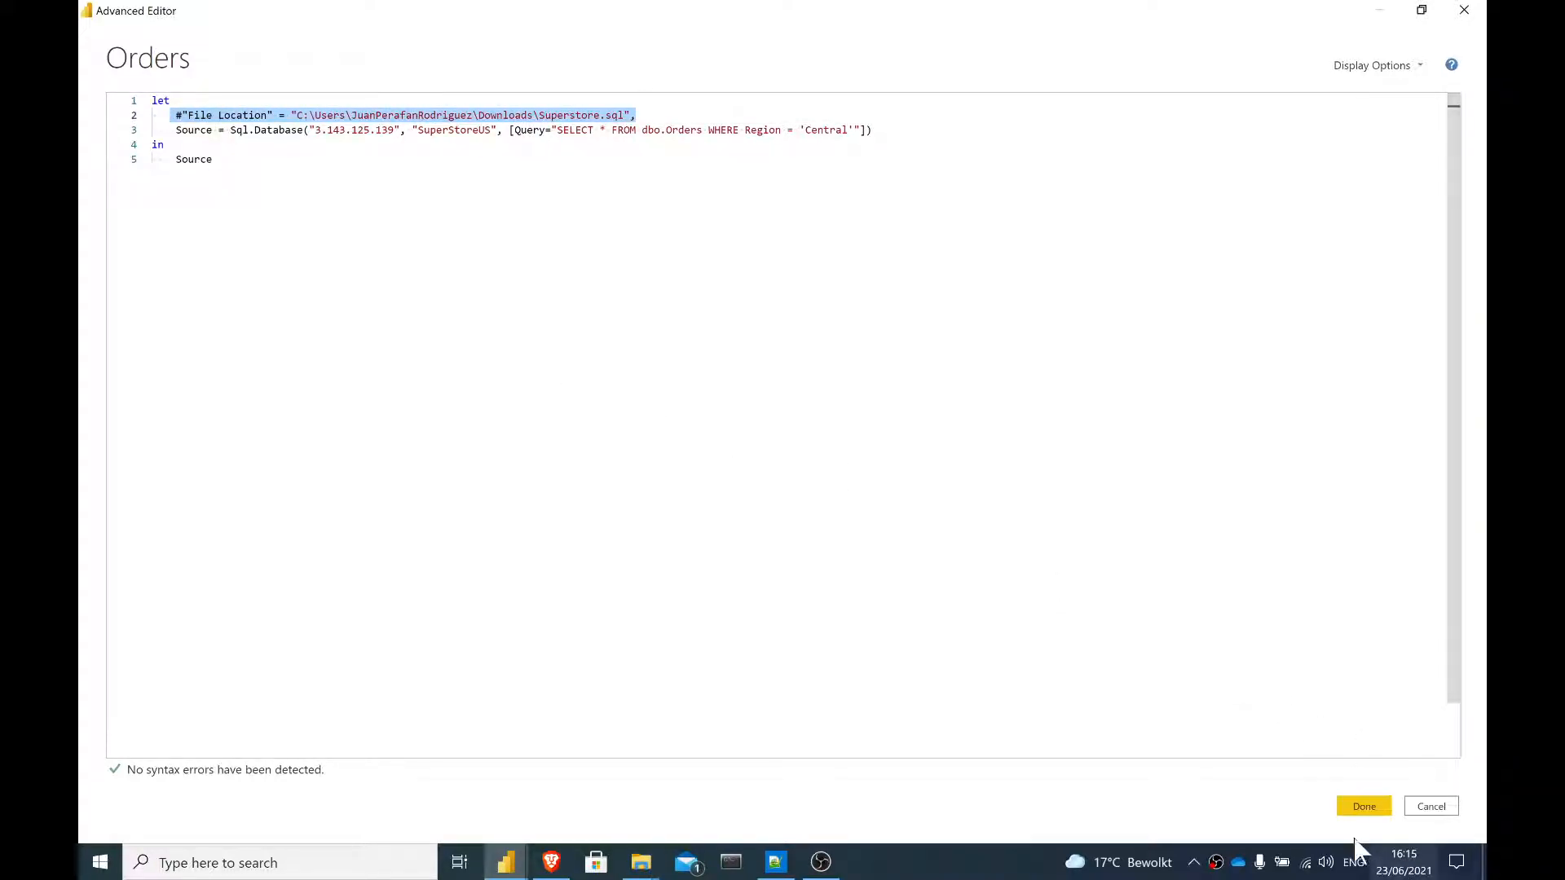
{"action": "left_click", "coordinate": [1363, 806]}
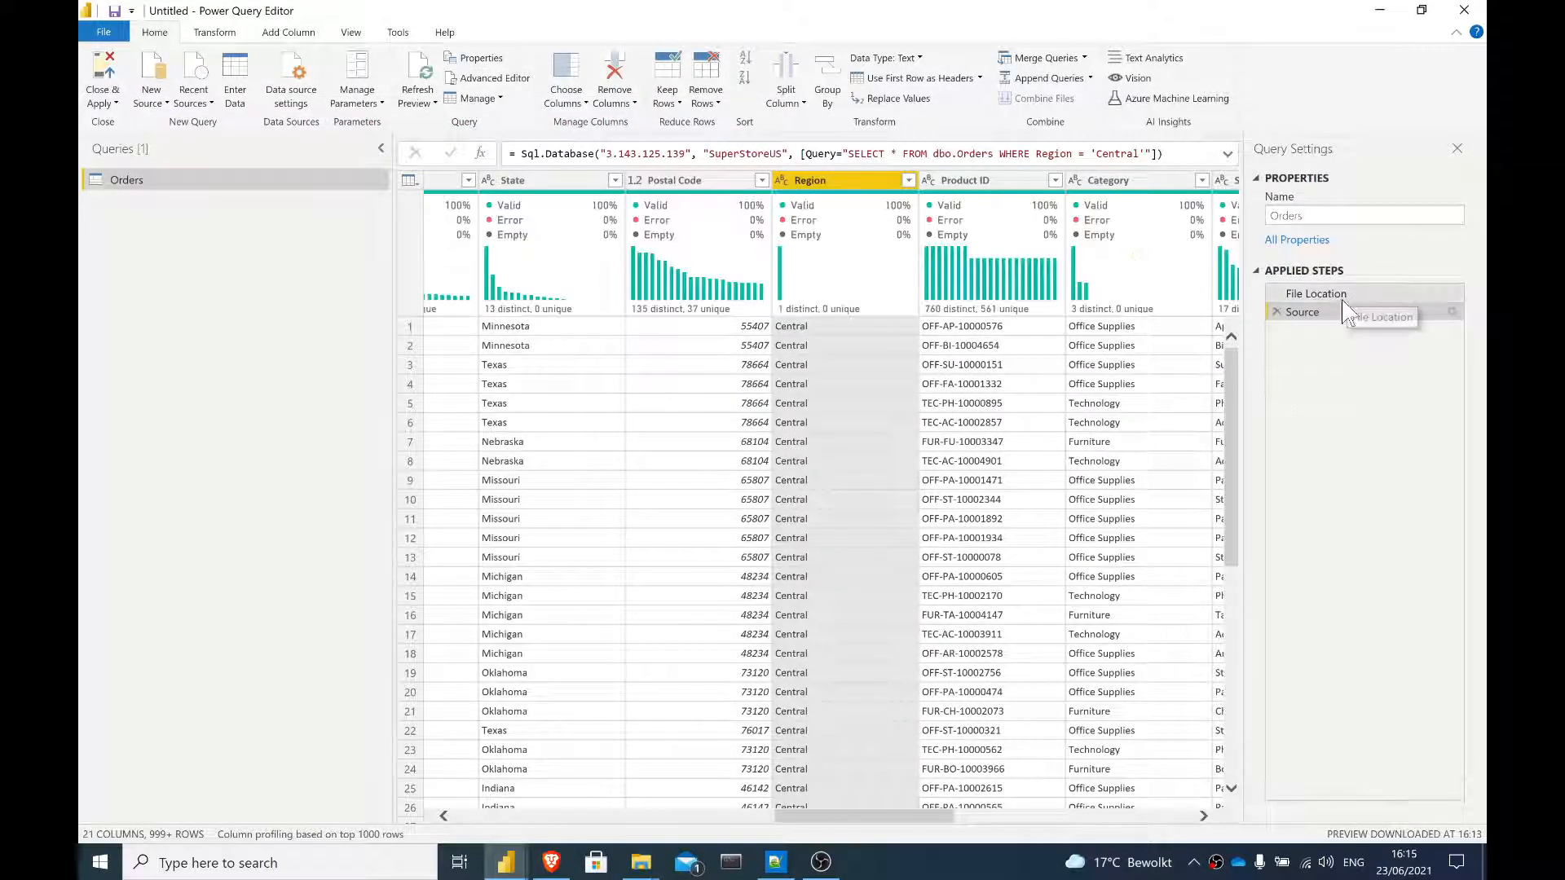
Step: Preview the File Location step's path value, then reopen the Orders query code
{"action": "left_click", "coordinate": [1315, 293]}
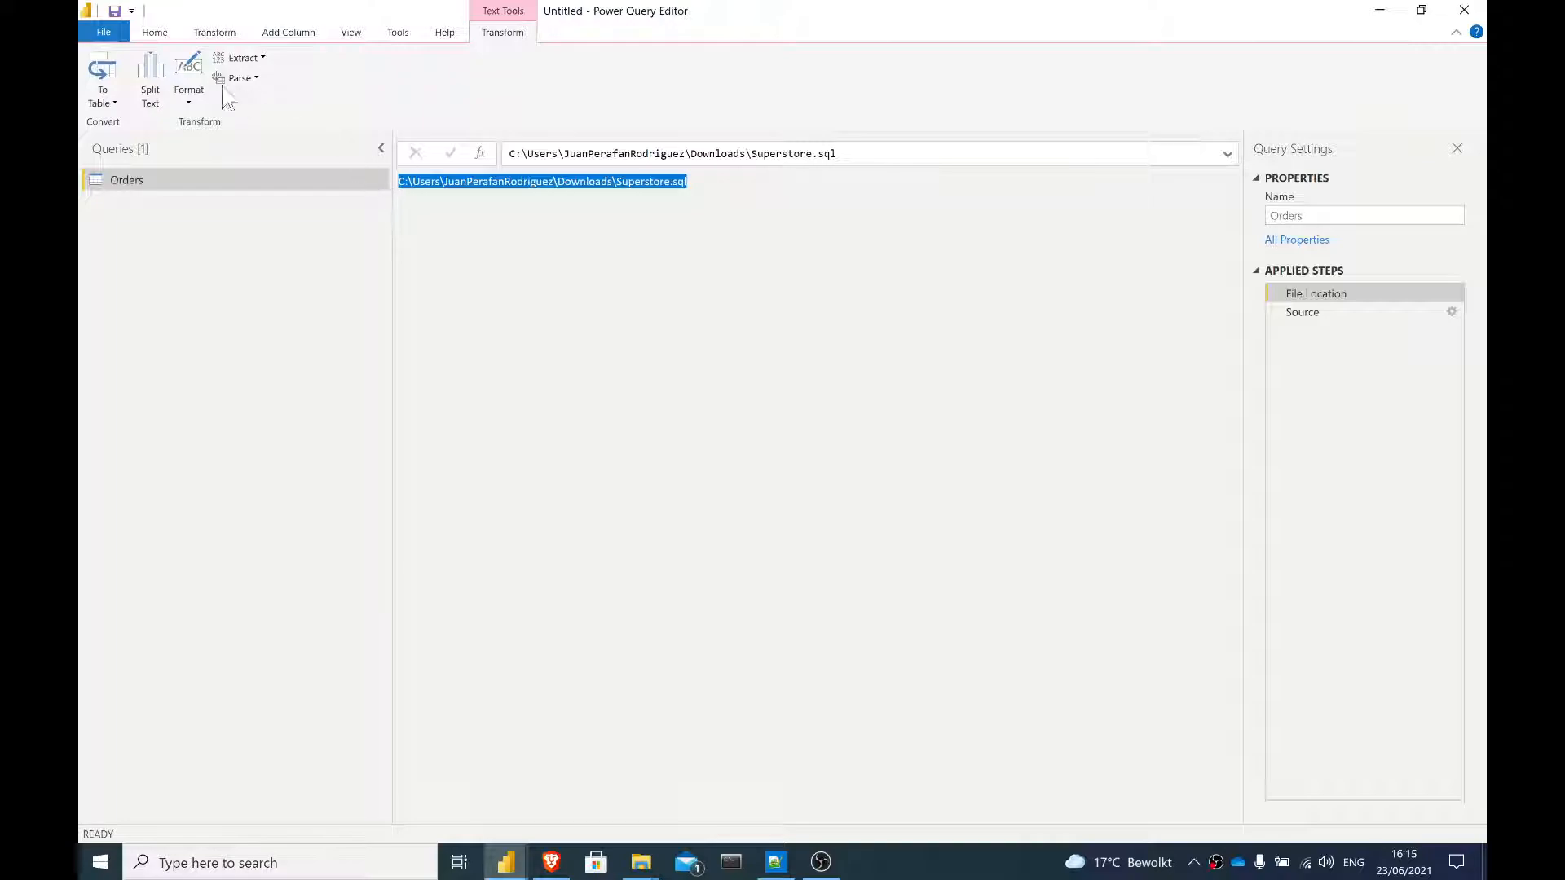
{"action": "left_click", "coordinate": [155, 32]}
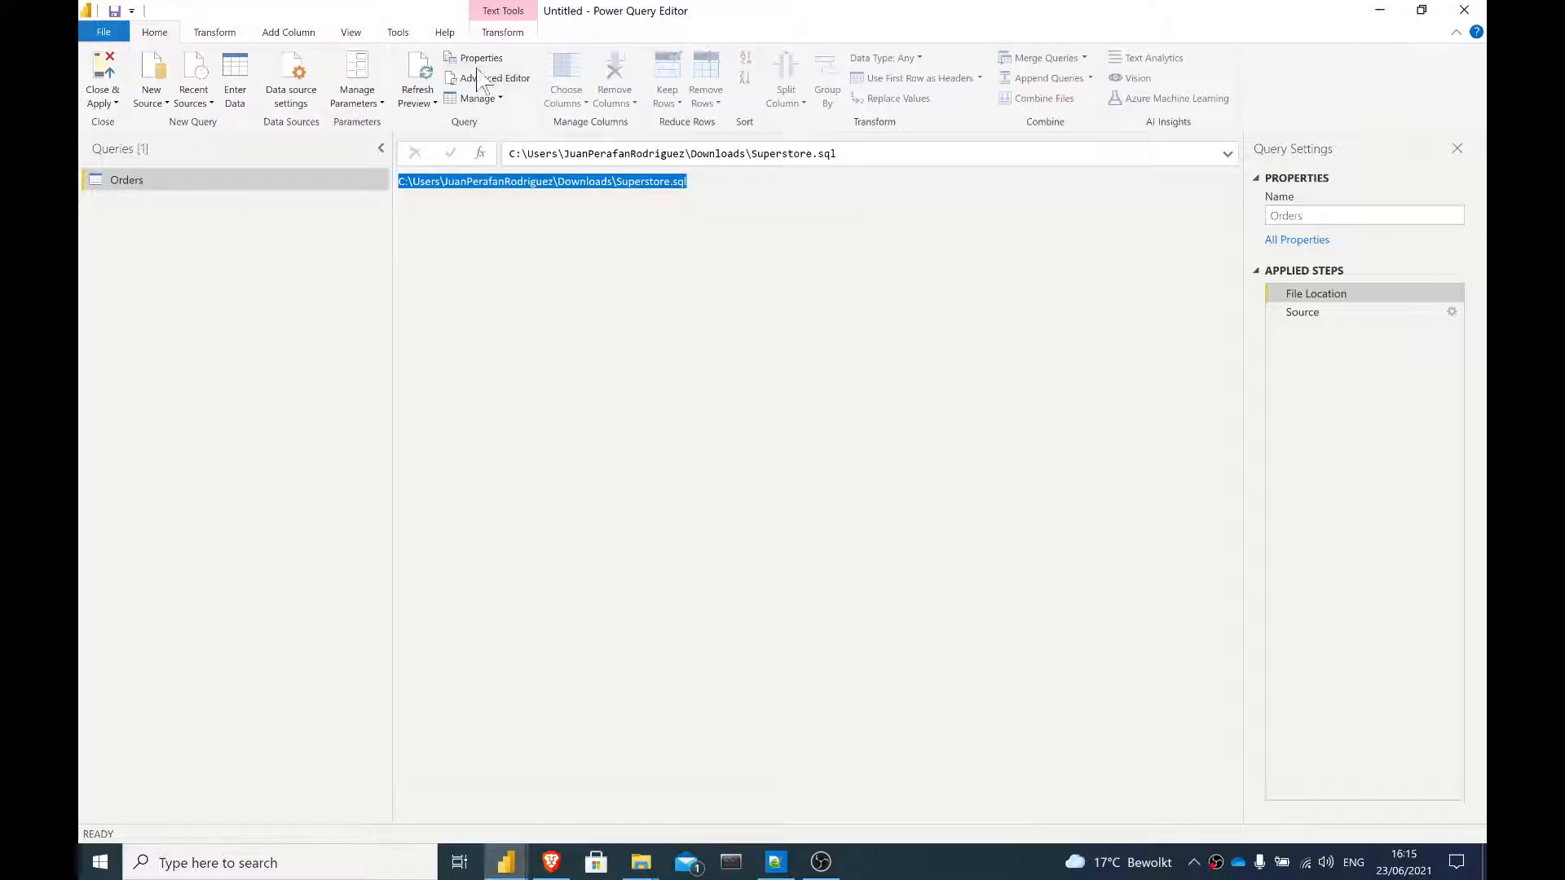
{"action": "left_click", "coordinate": [504, 78]}
{"action": "type", "text": "#"}
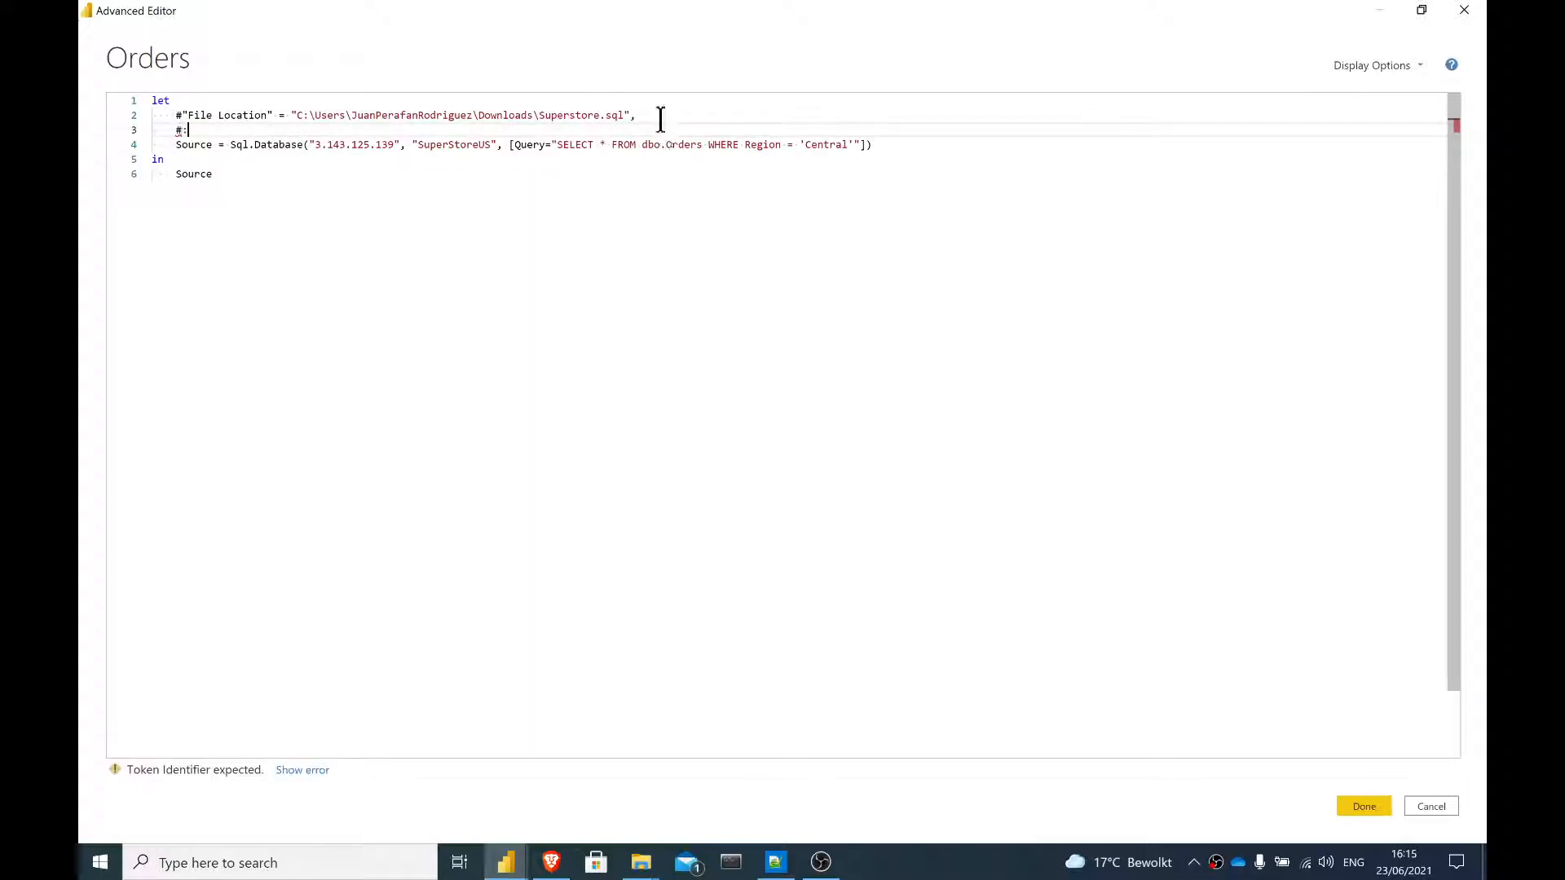
Step: Add a #"SQL Script" = File.Contents(#"File Location") step and apply it
{"action": "type", "text": "\"\""}
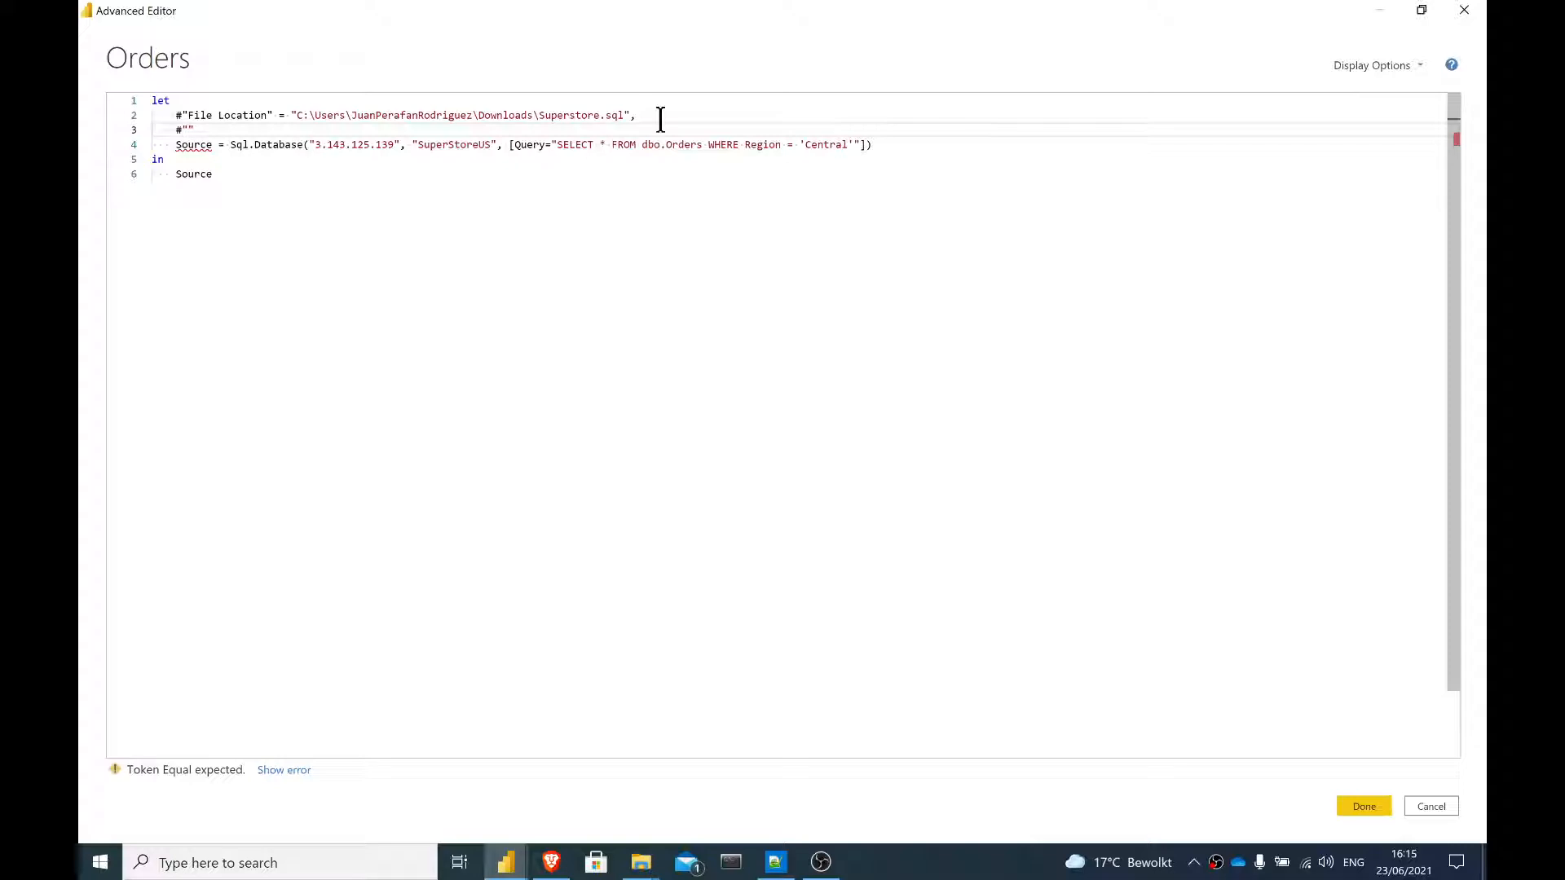
{"action": "type", "text": "Sql"}
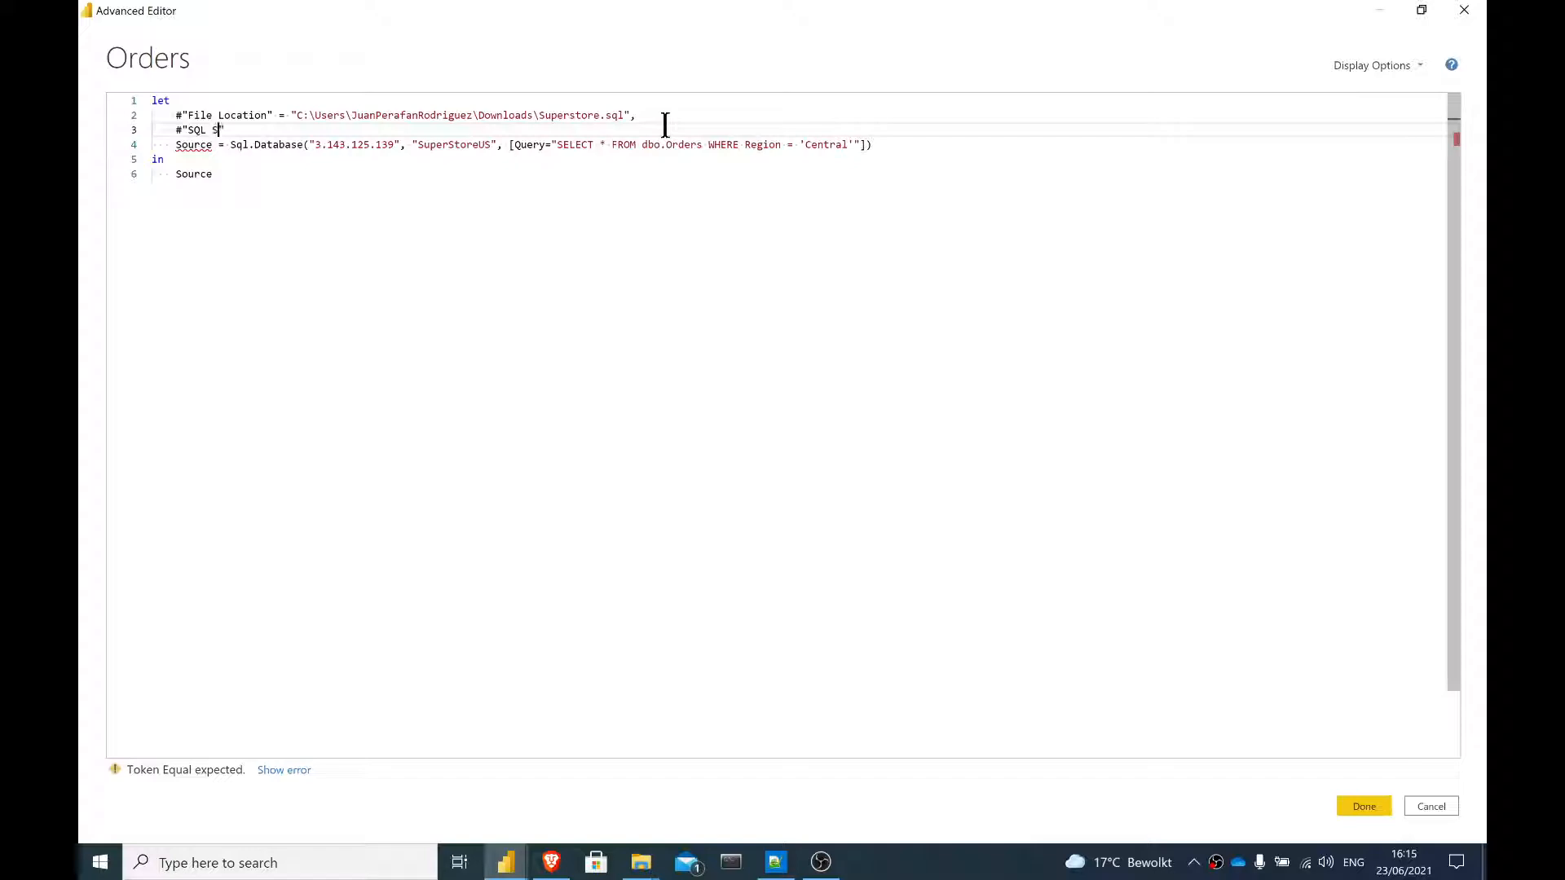
{"action": "type", "text": "cript\""}
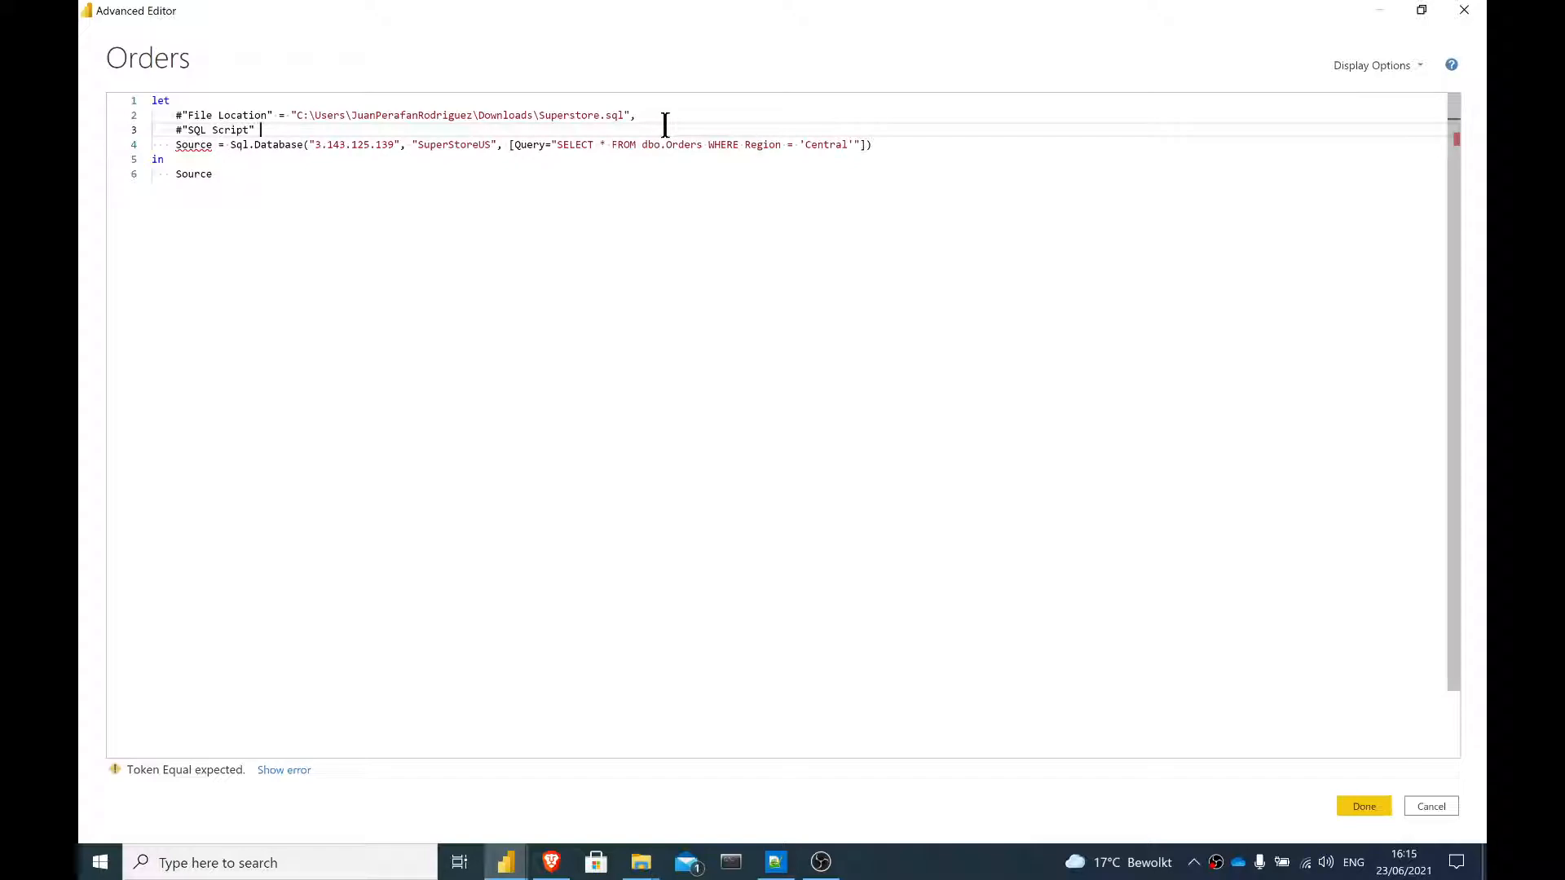
{"action": "type", "text": "="}
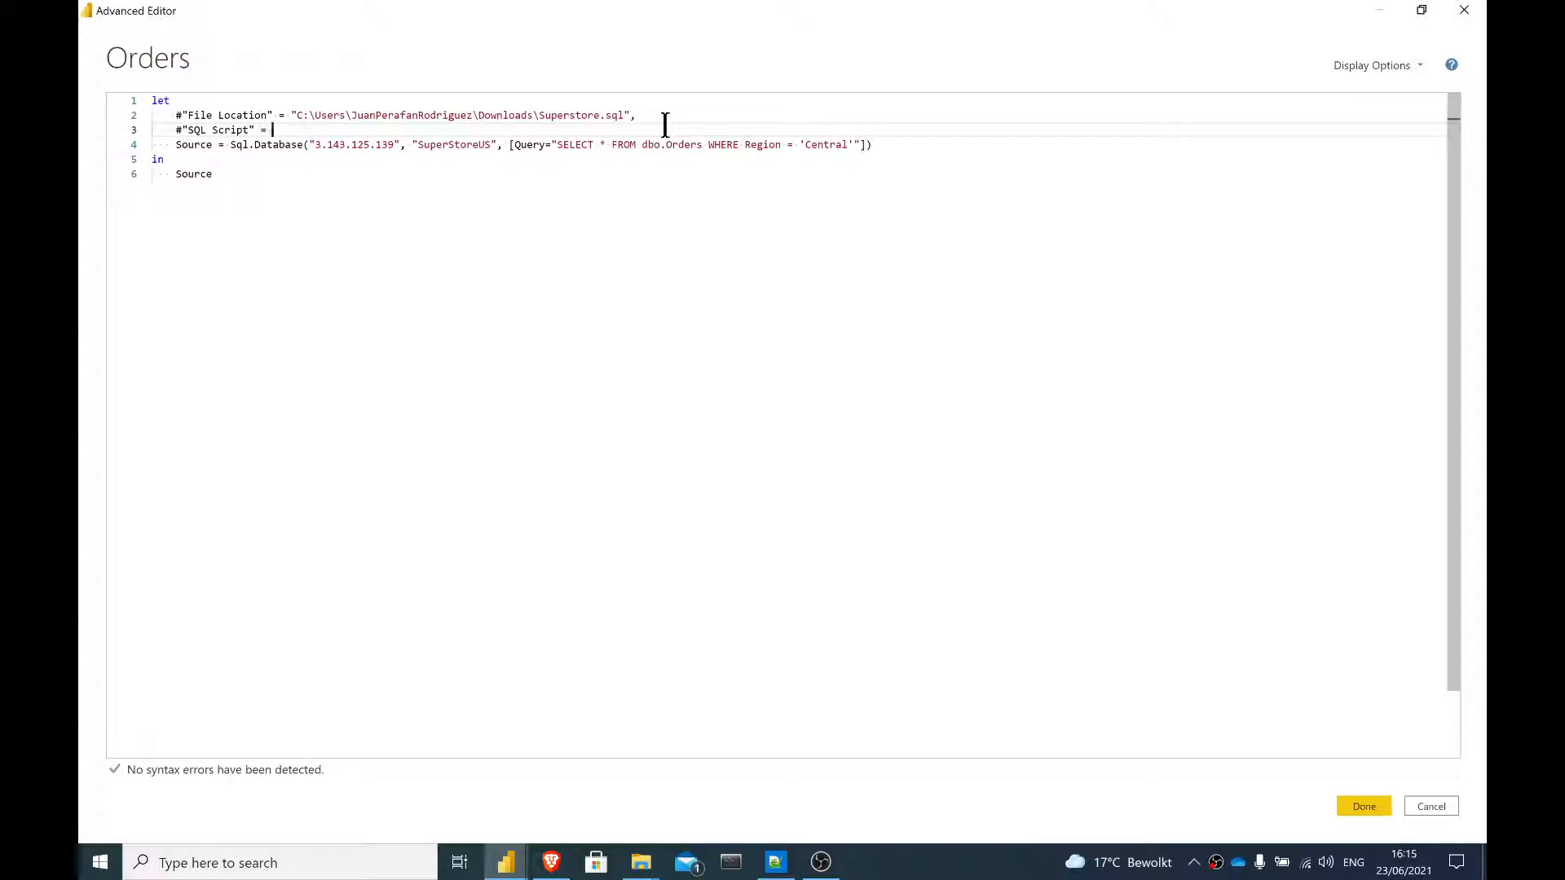
{"action": "type", "text": "File."}
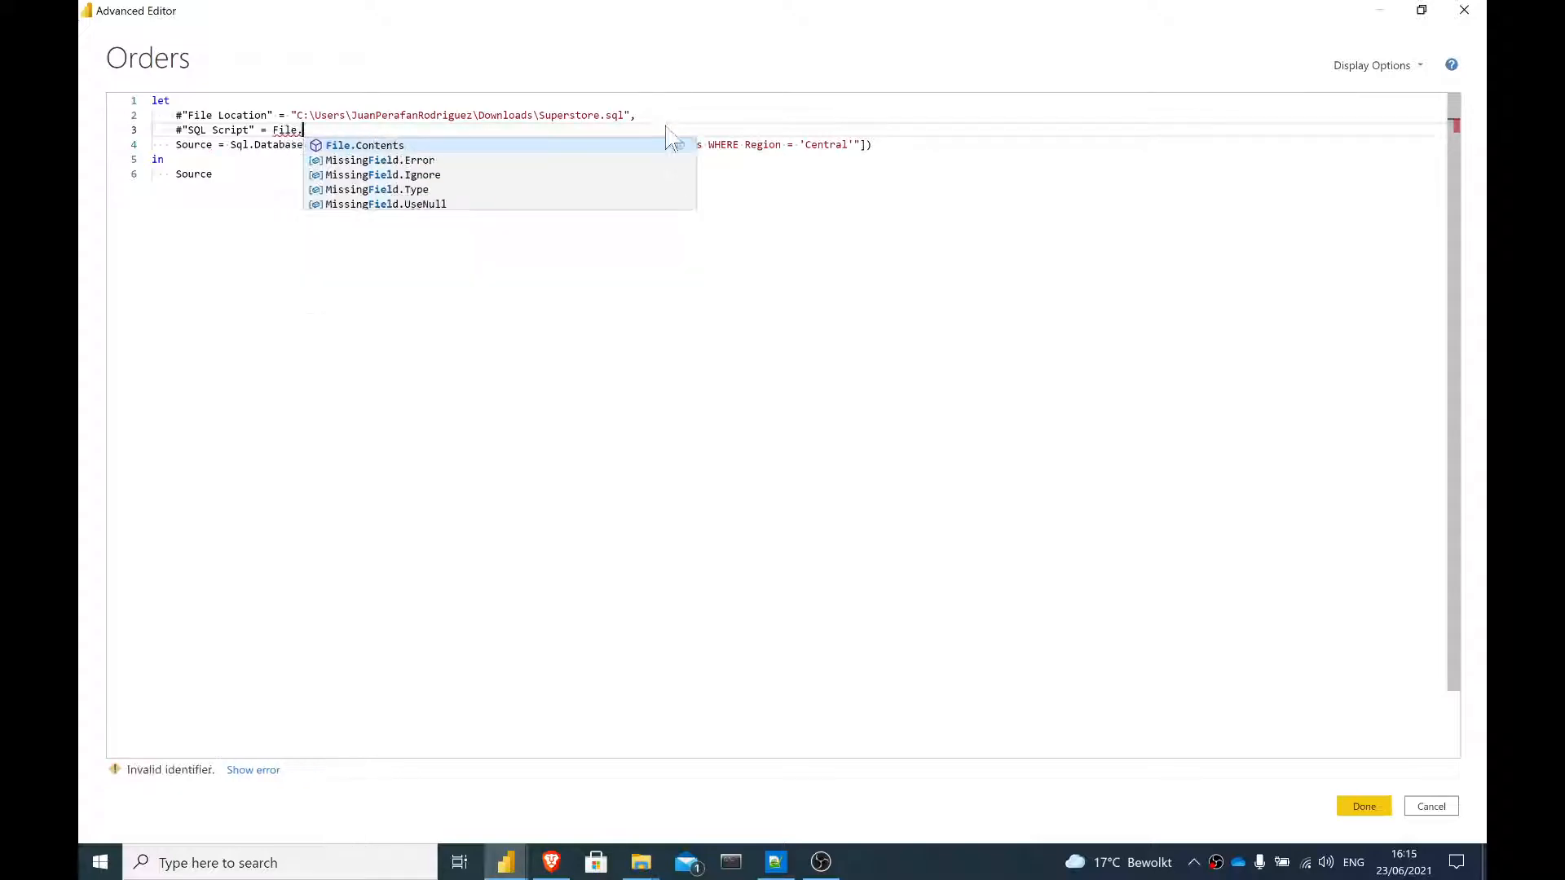
{"action": "type", "text": "Contents("}
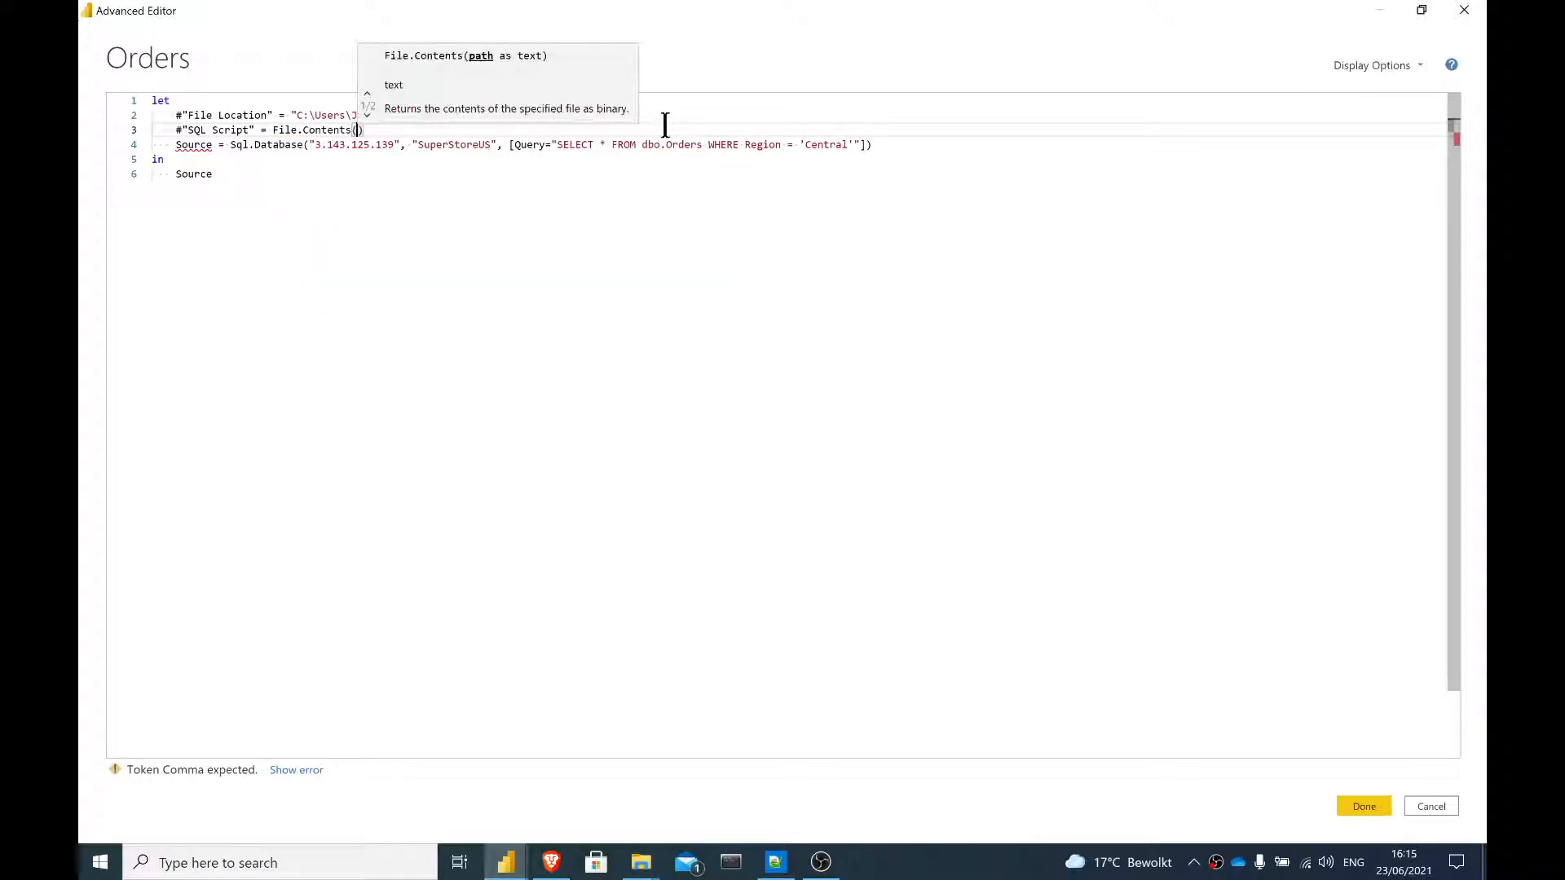
{"action": "type", "text": "file"}
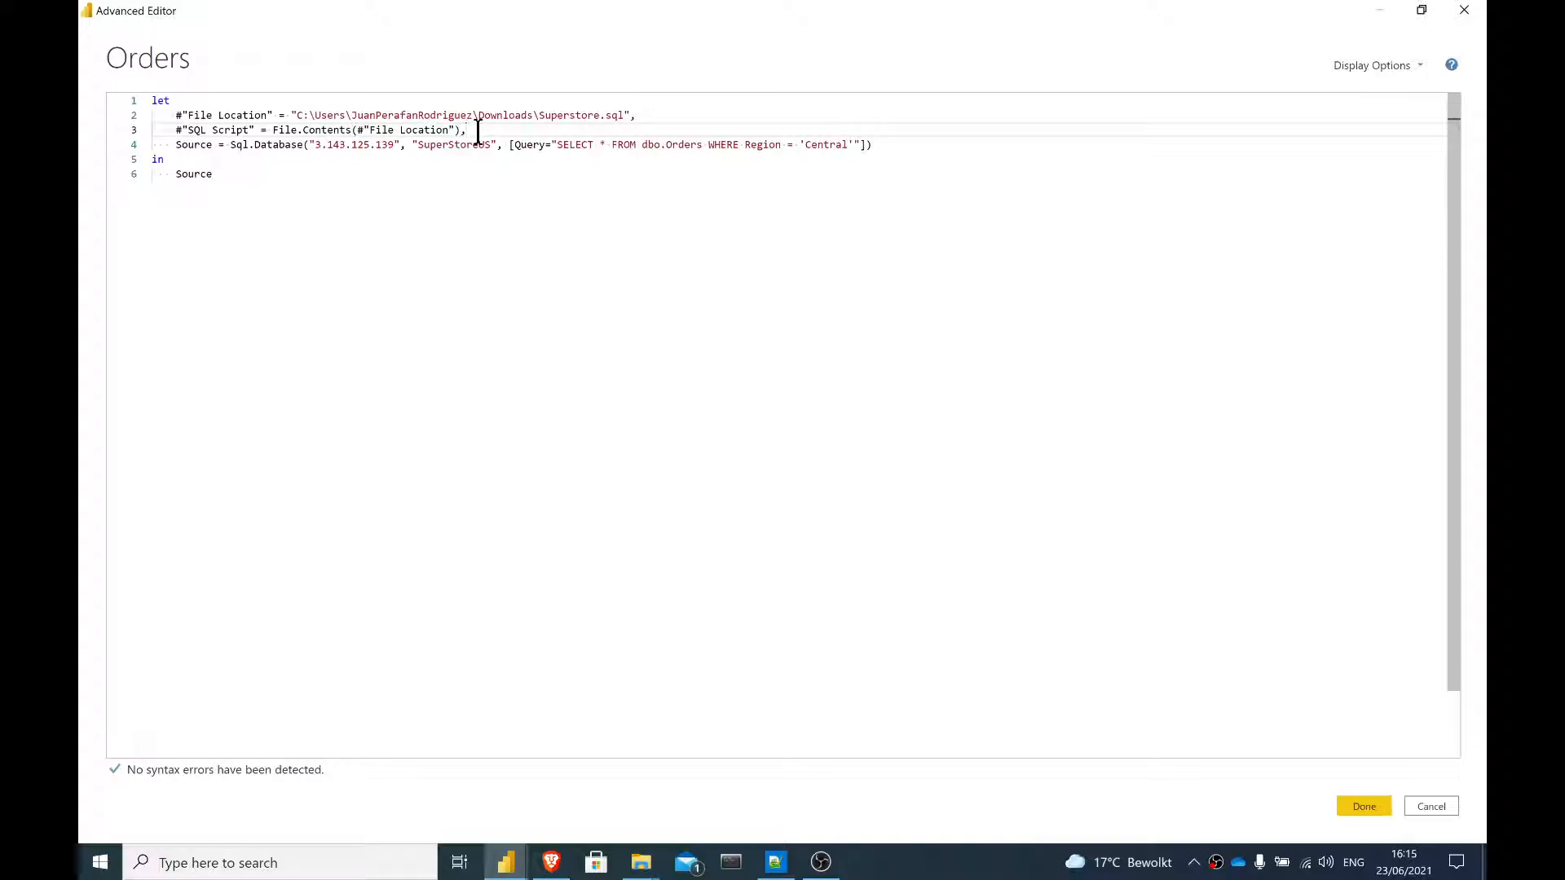
{"action": "mouse_move", "coordinate": [1363, 805]}
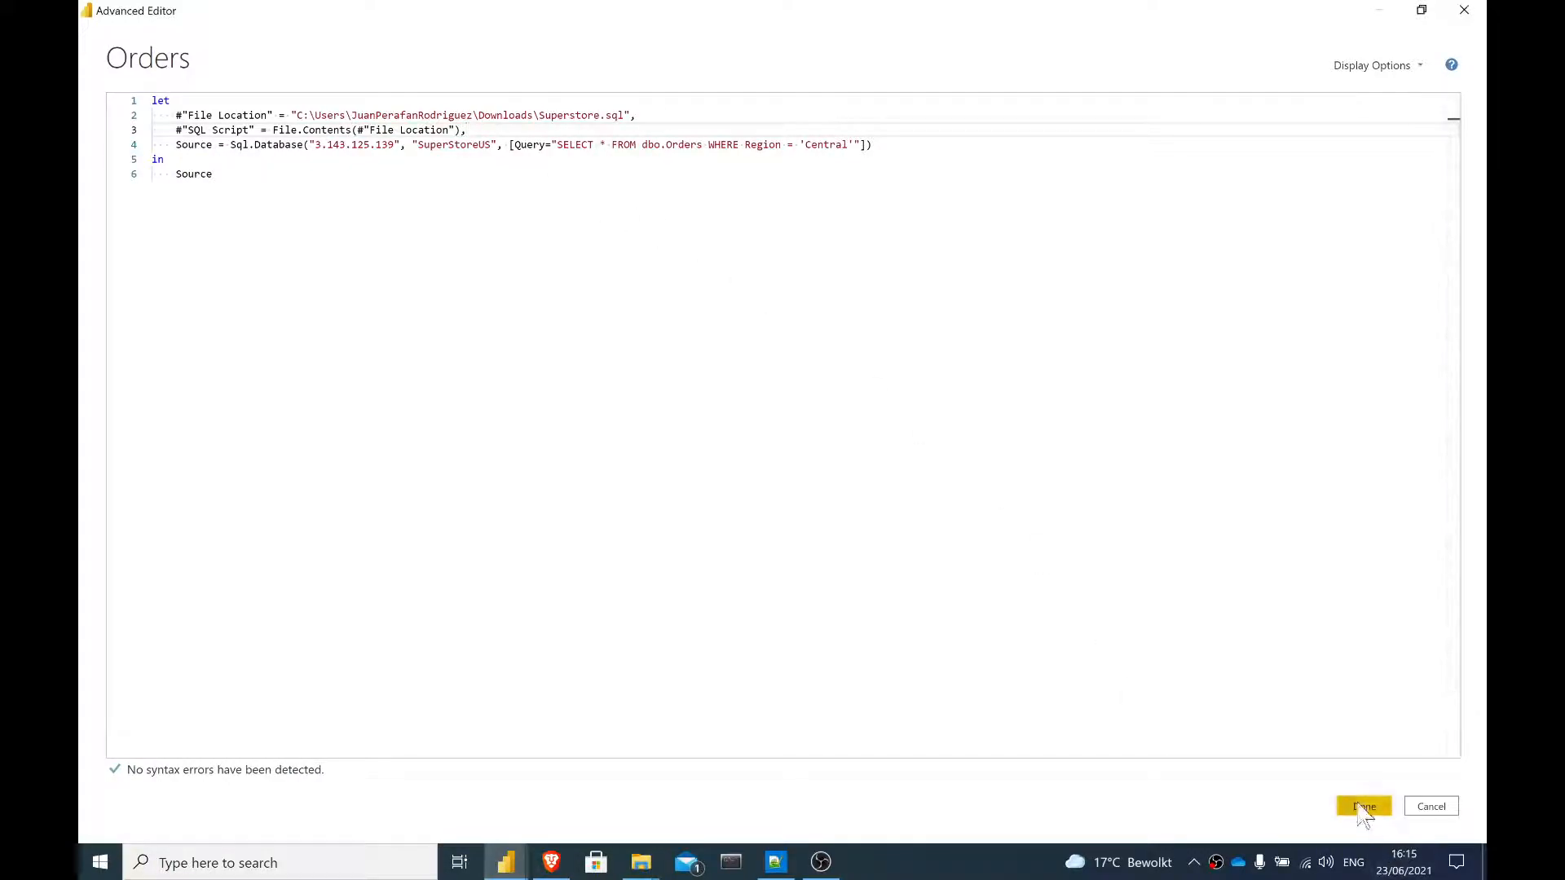
{"action": "left_click", "coordinate": [1363, 806]}
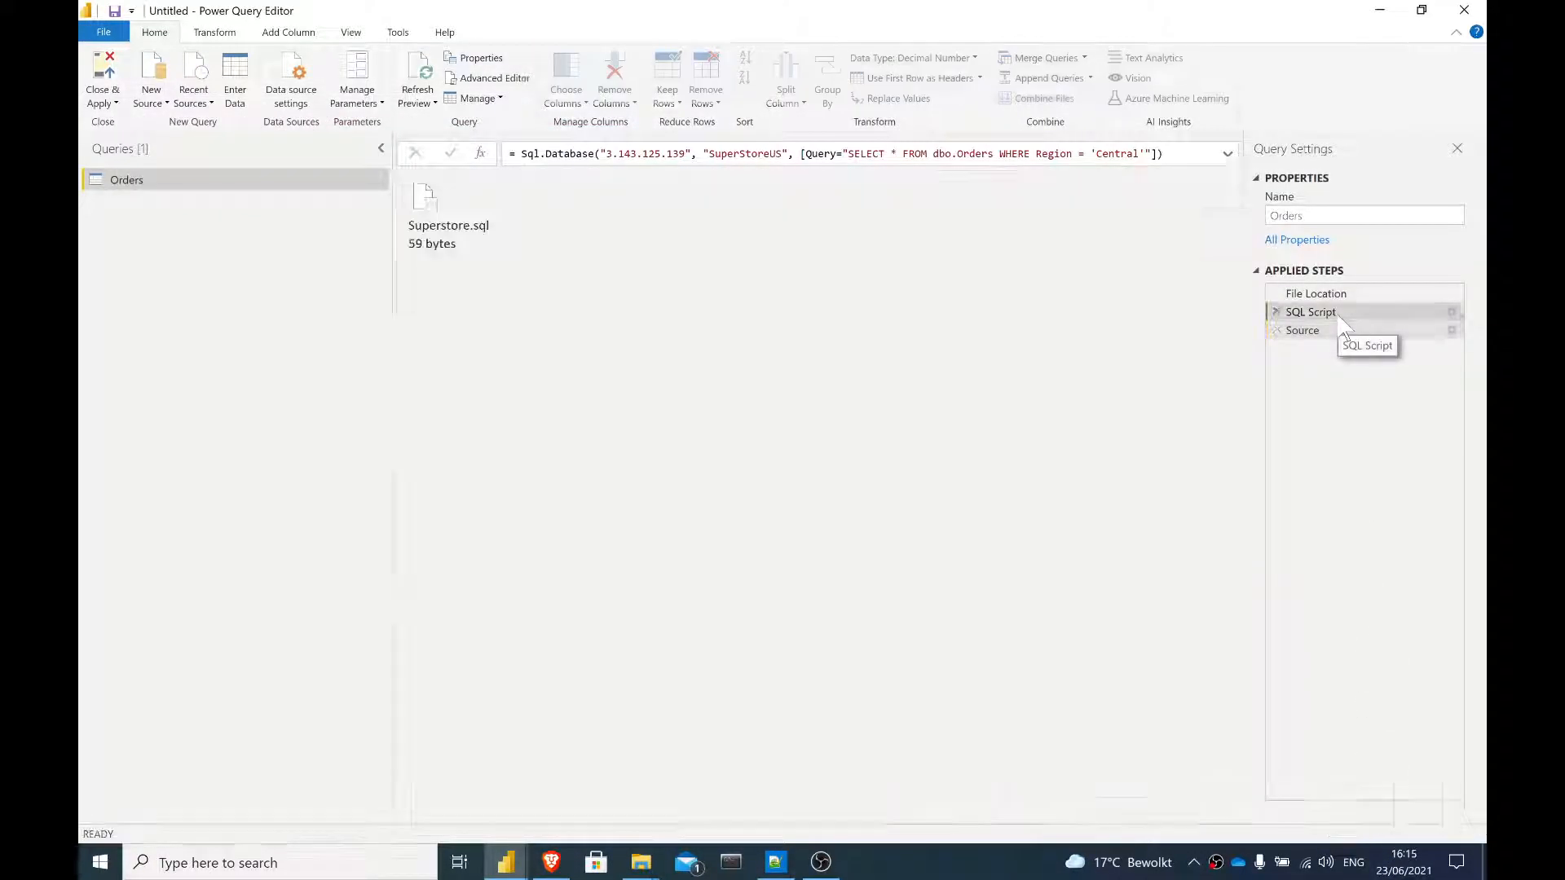
Step: Preview the SQL Script, File Location and Source steps, then reopen the query code
{"action": "left_click", "coordinate": [1316, 293]}
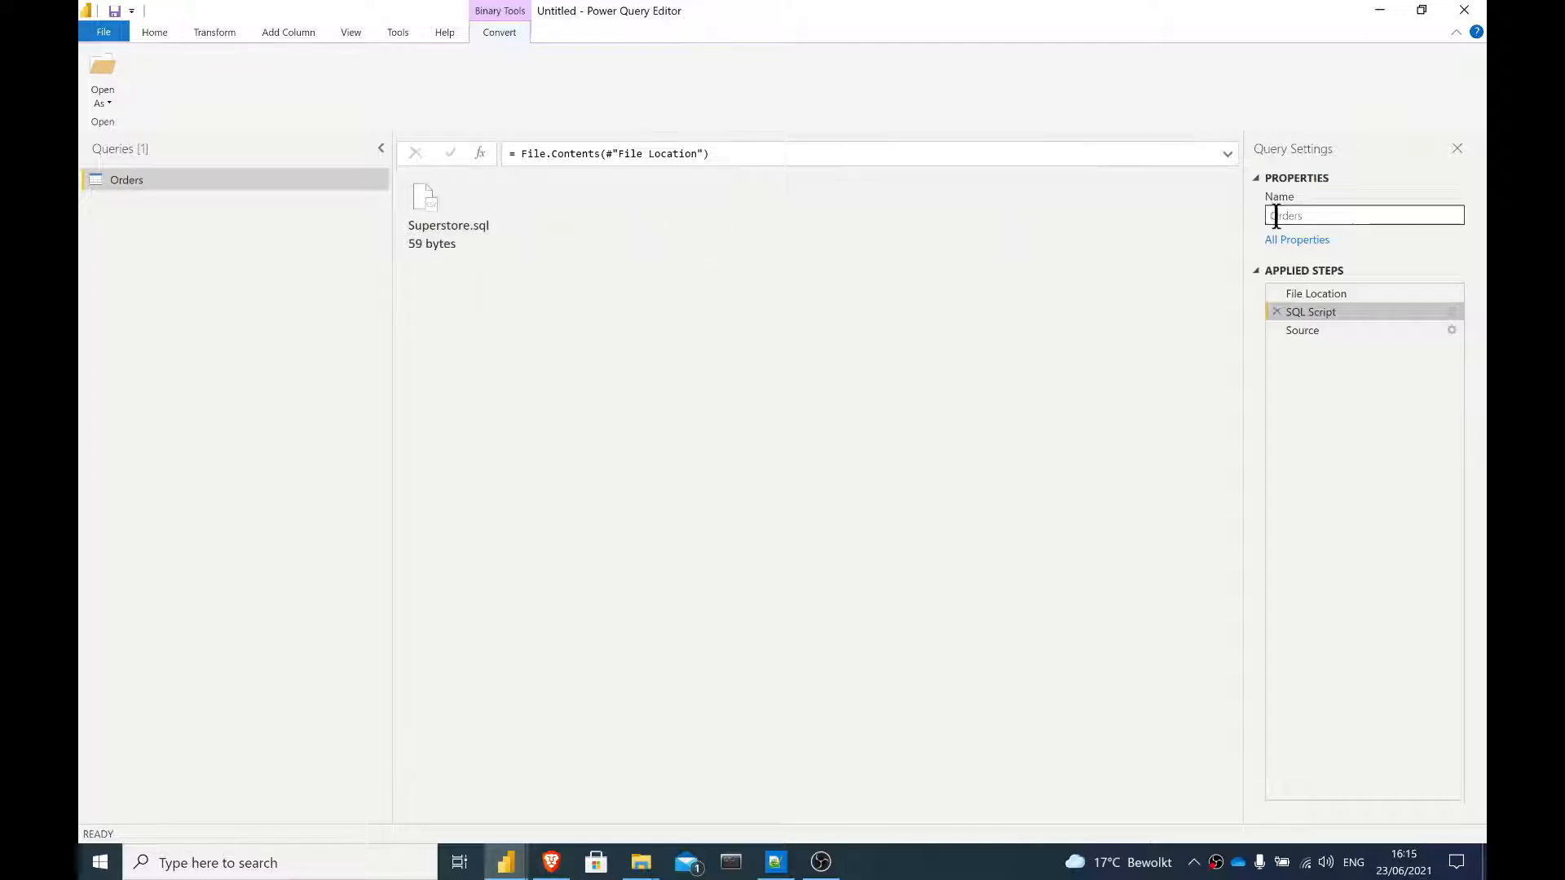
{"action": "left_click", "coordinate": [1315, 294]}
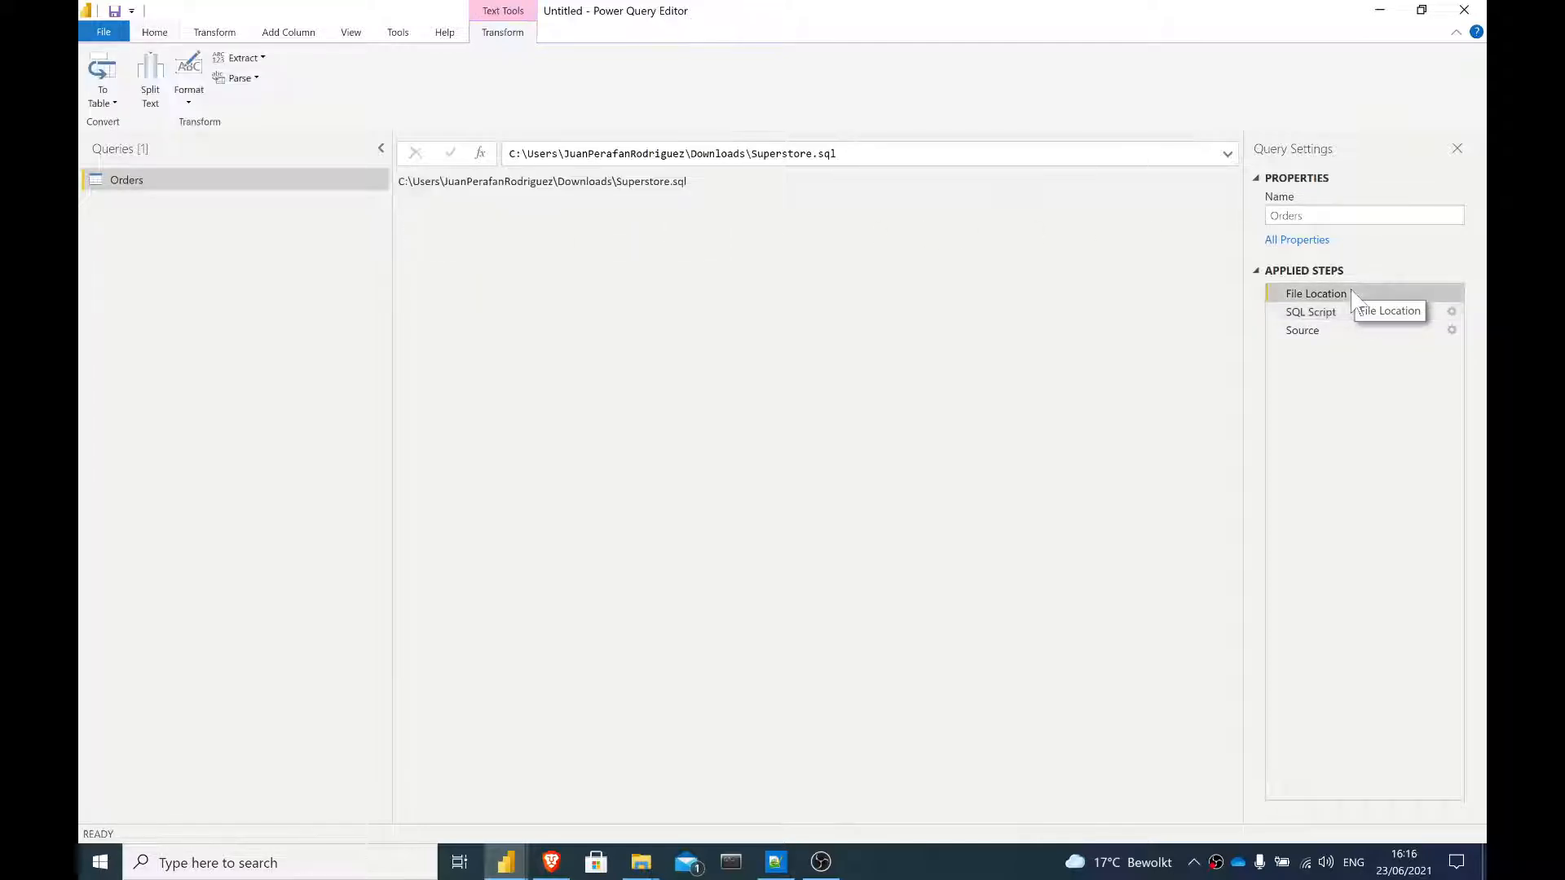
{"action": "left_click", "coordinate": [1301, 330]}
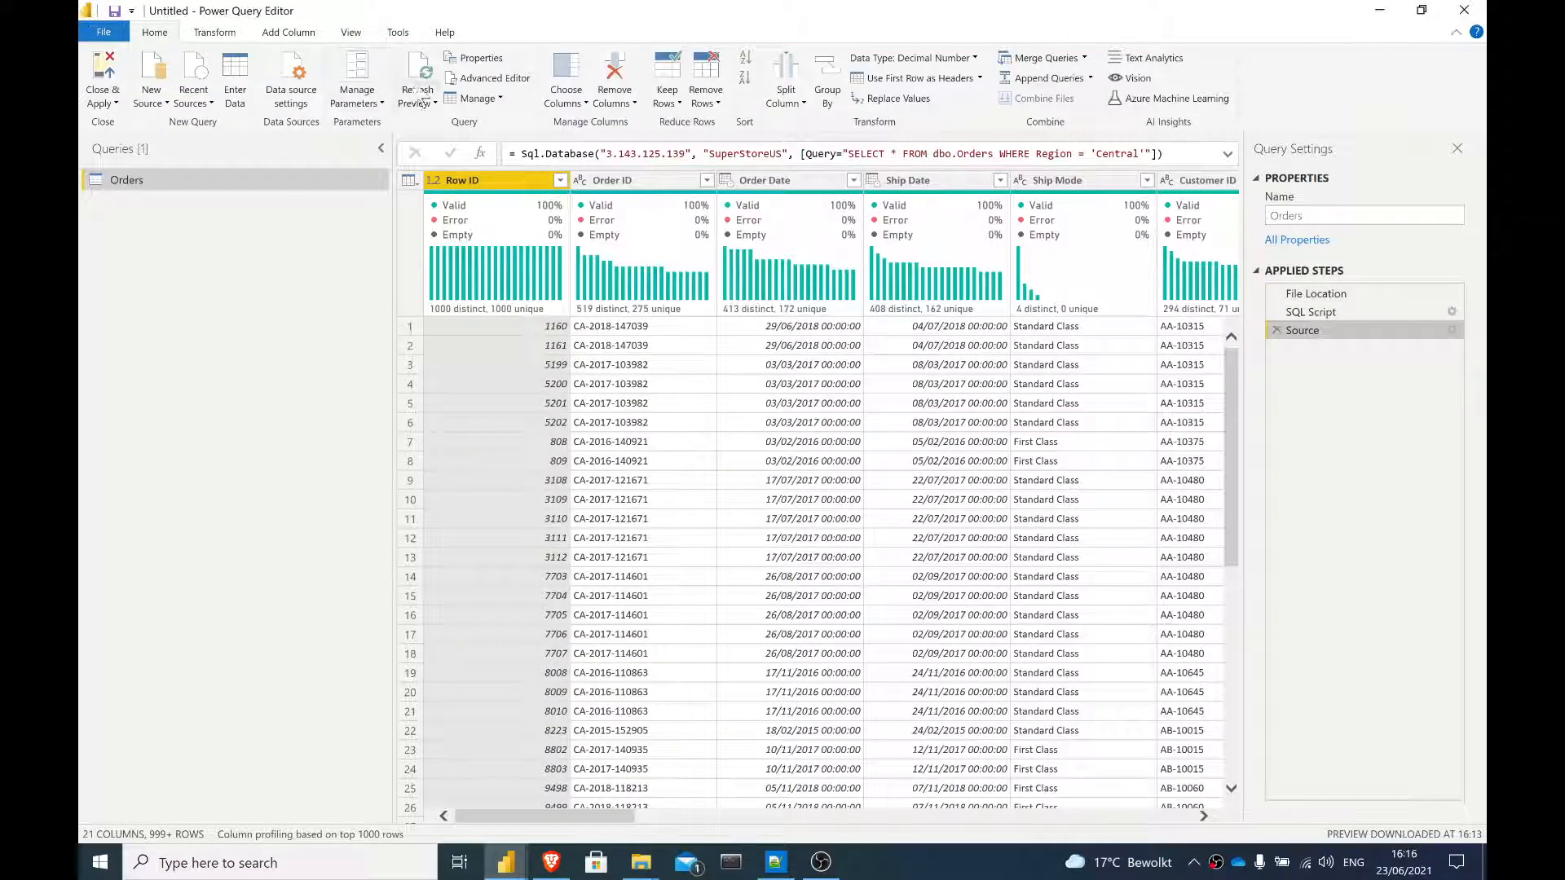
{"action": "left_click", "coordinate": [489, 78]}
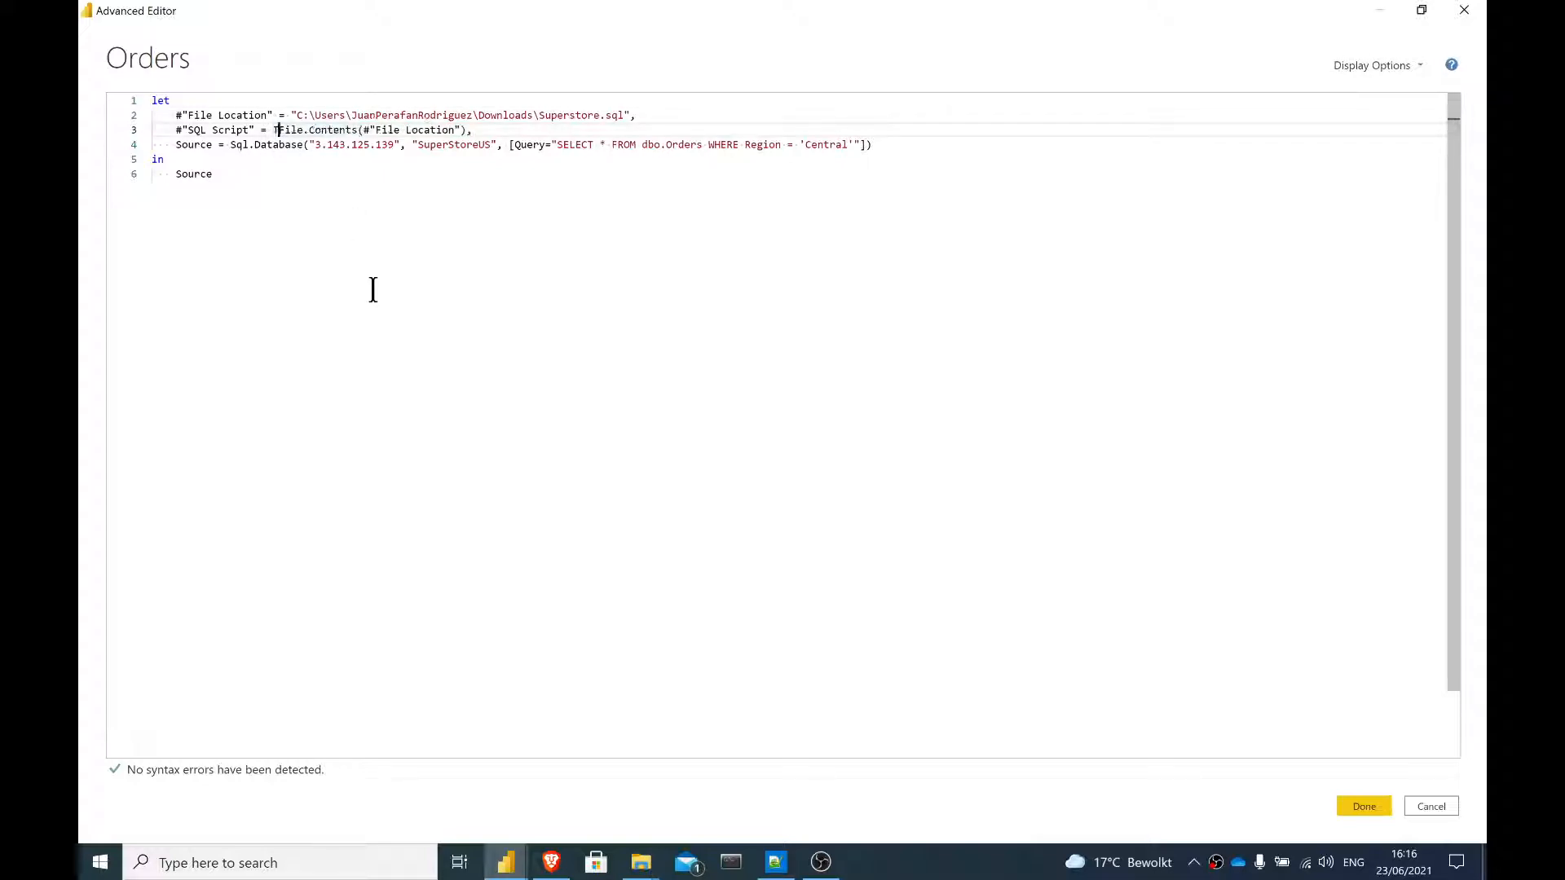
Step: Wrap File.Contents(#"File Location") in Text.FromBinary on the SQL Script line
{"action": "type", "text": "Text.FromBinary("}
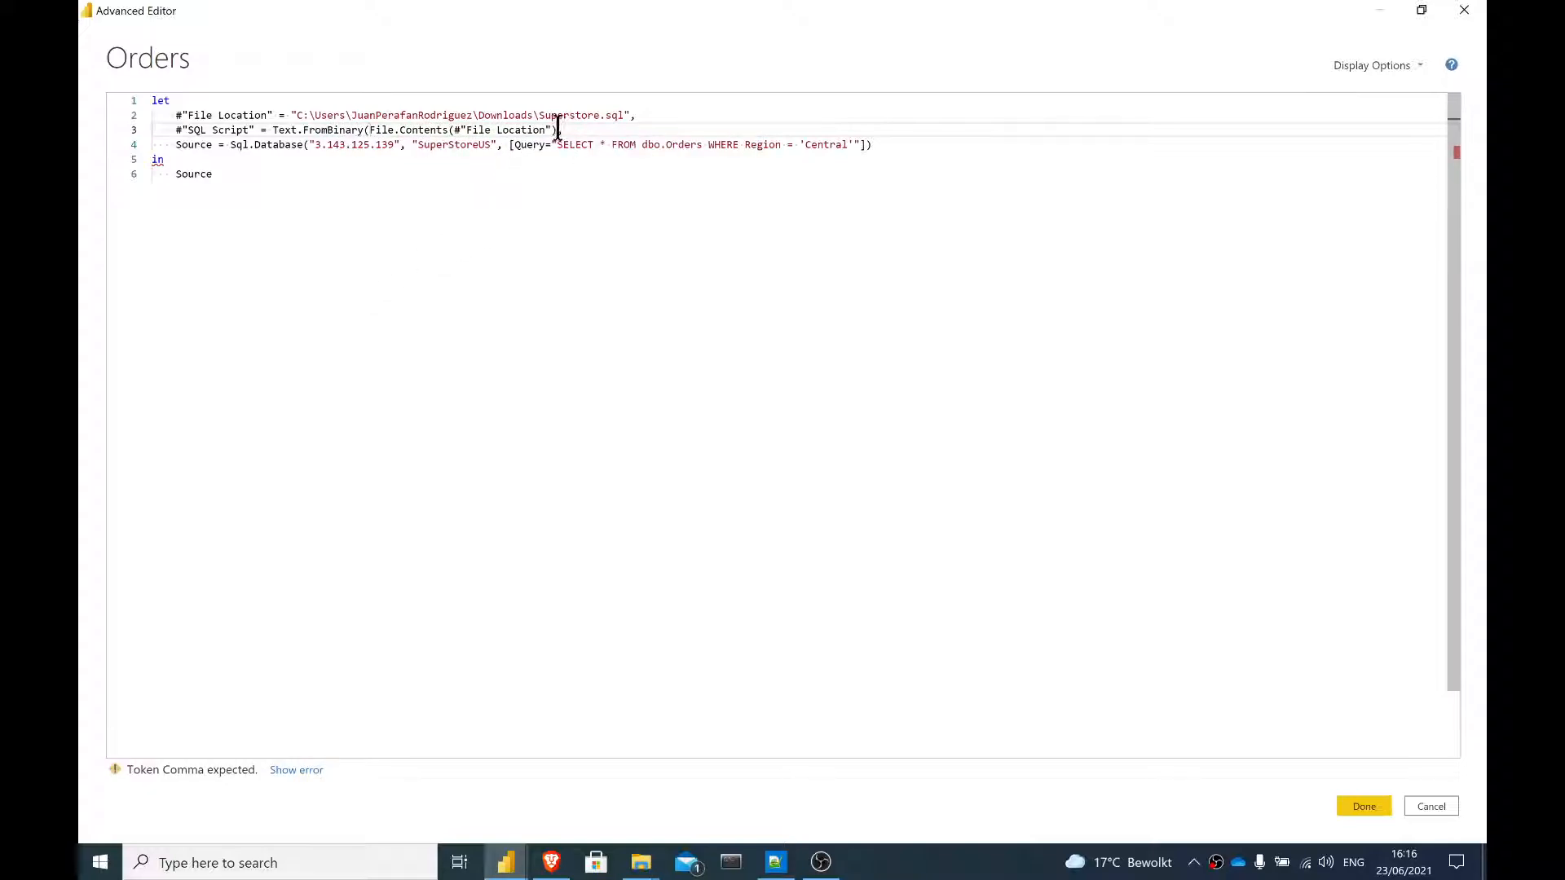
{"action": "right_click", "coordinate": [557, 143]}
{"action": "type", "text": "),"}
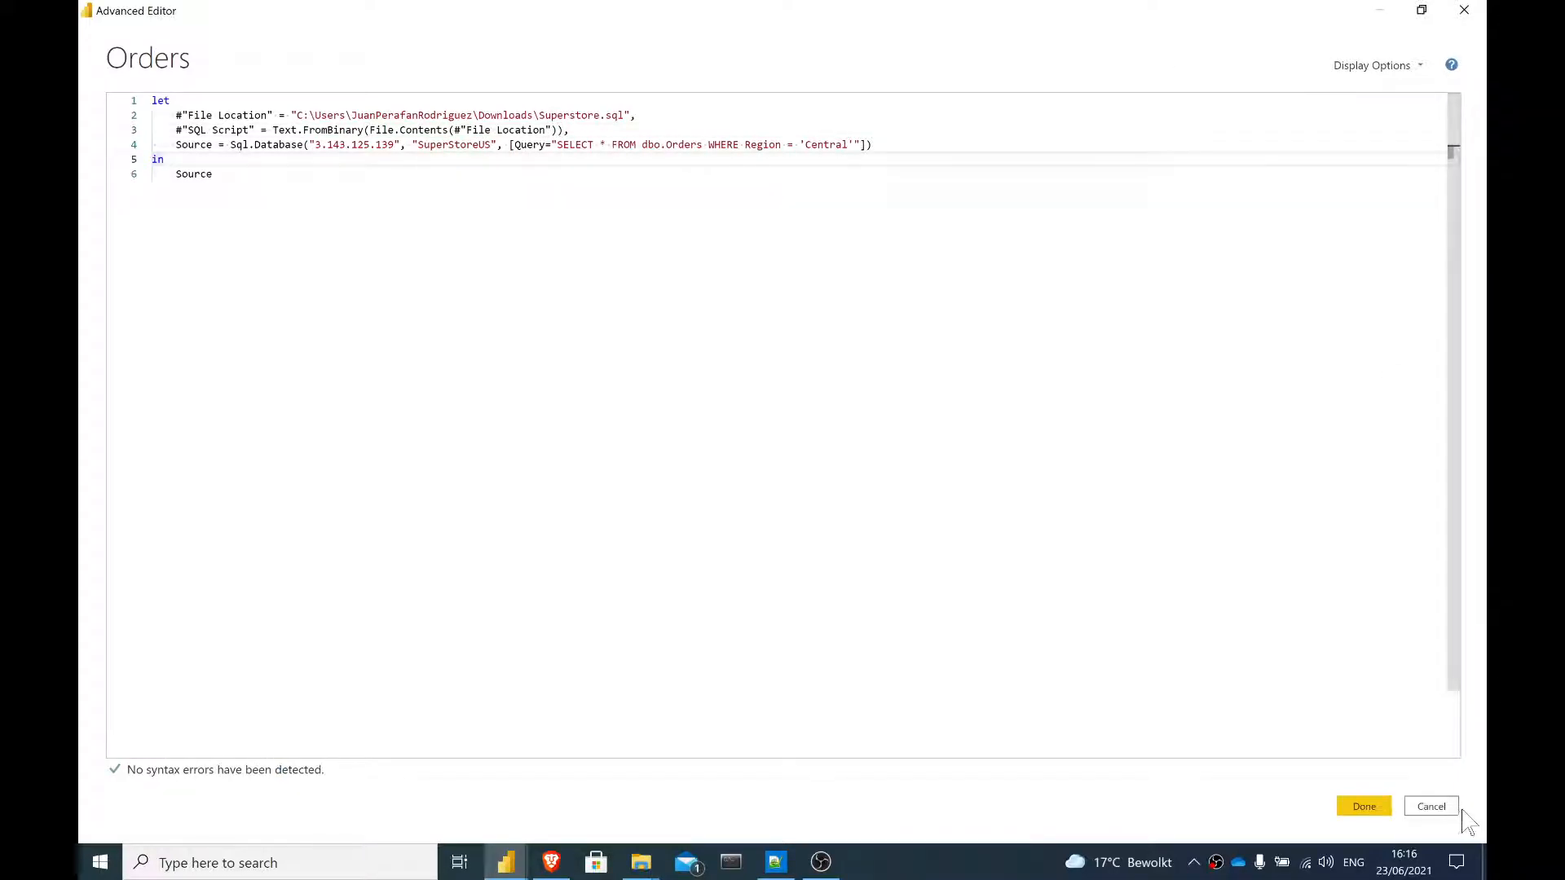
Step: Apply the Text.FromBinary change and preview the SQL Script step's Sub-Category = 'Tables' query text
{"action": "left_click", "coordinate": [1363, 806]}
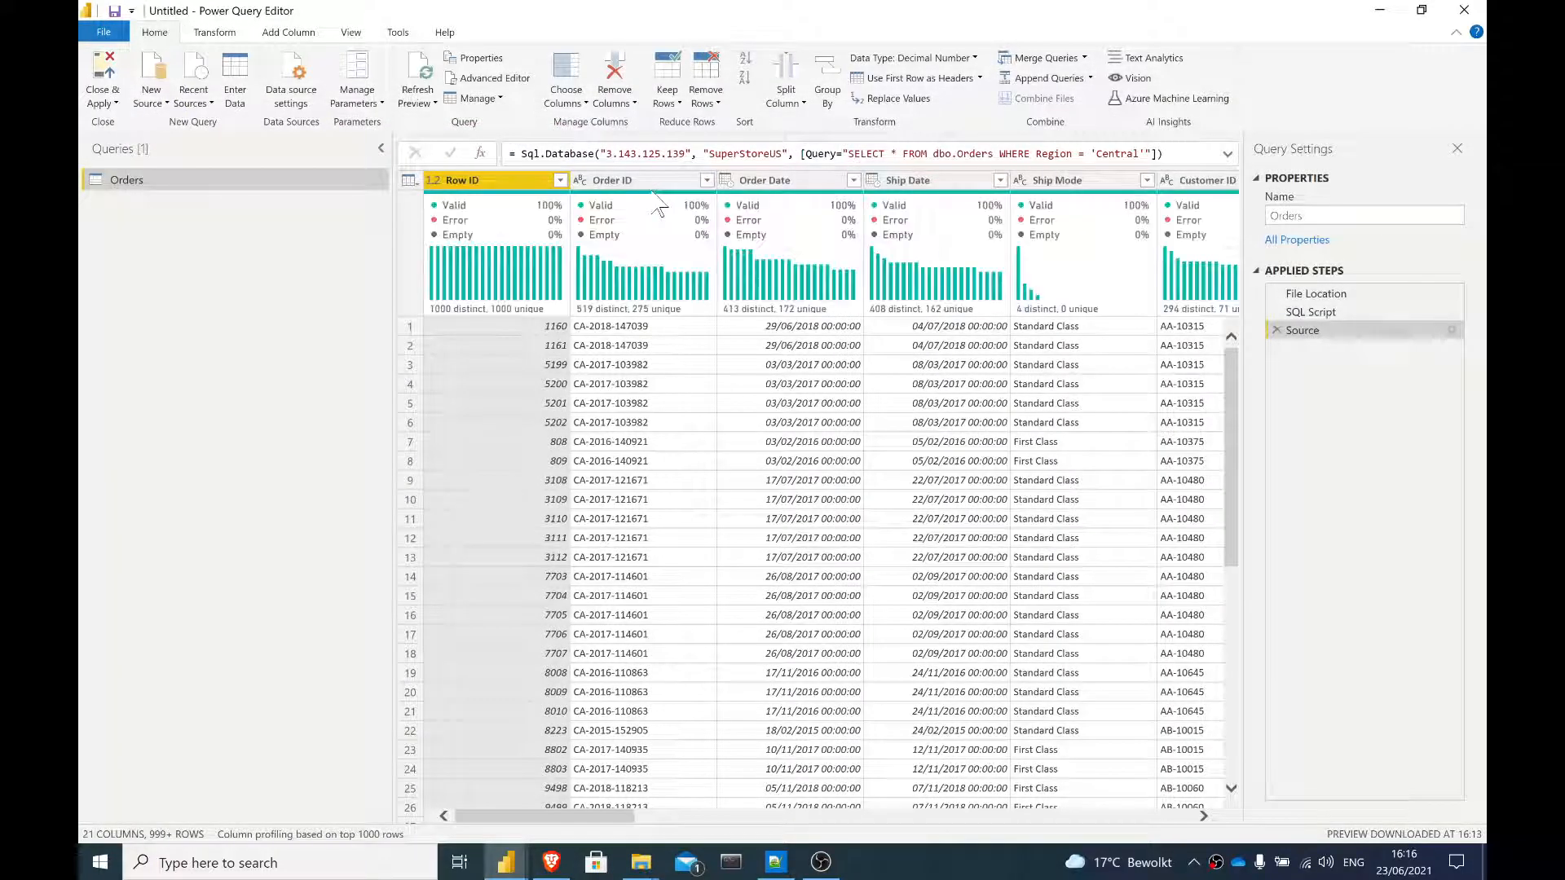
{"action": "left_click", "coordinate": [1310, 311]}
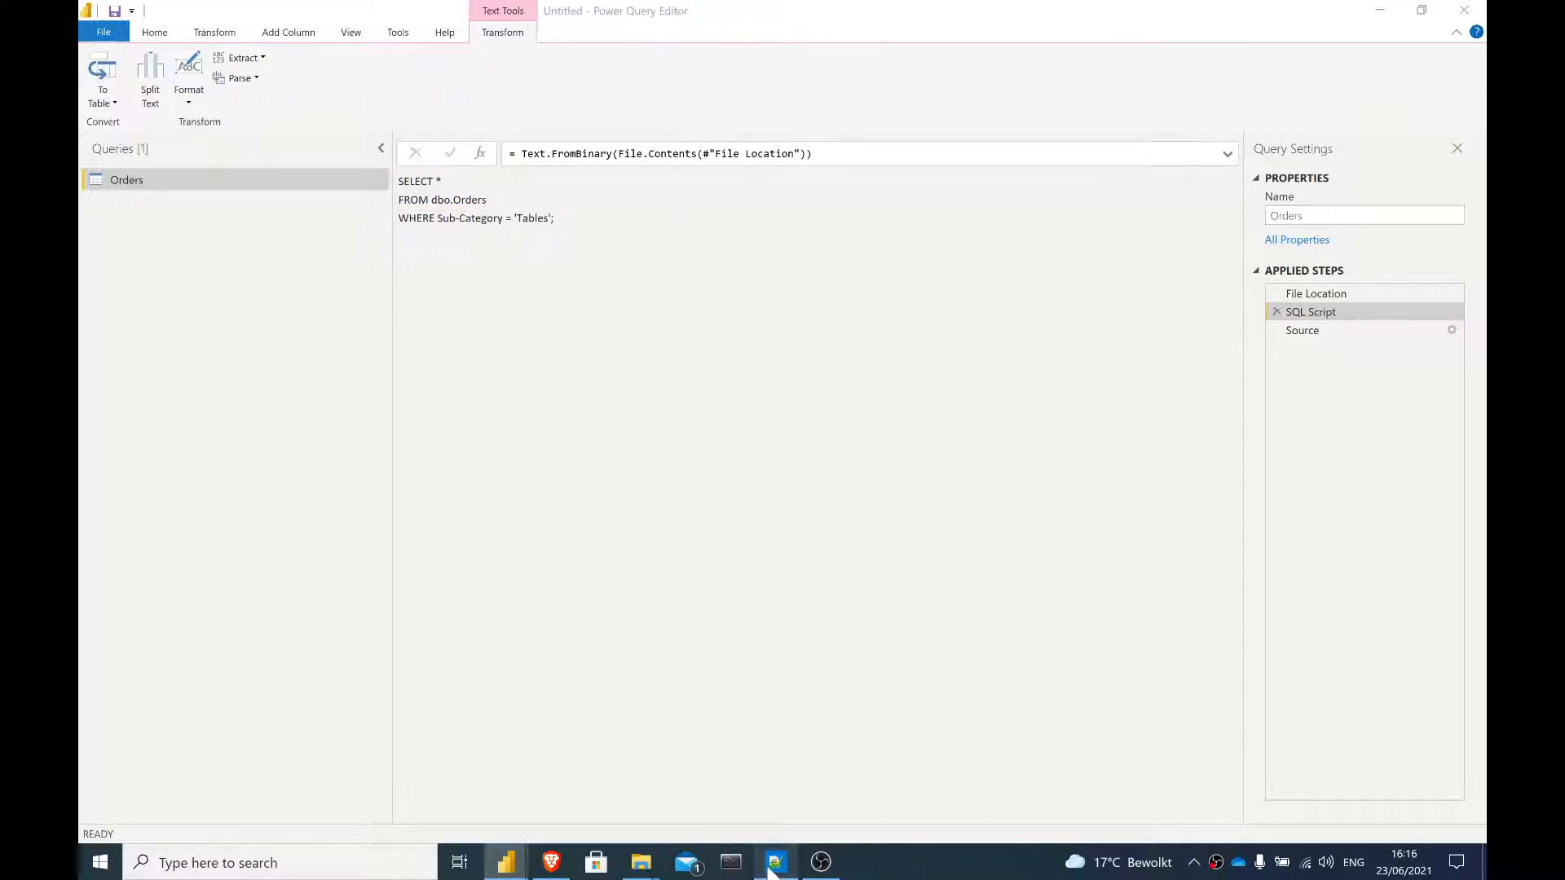
Step: Save Superstore.sql in Notepad++ with its Category = 'Furniture' filter
{"action": "left_click", "coordinate": [774, 862]}
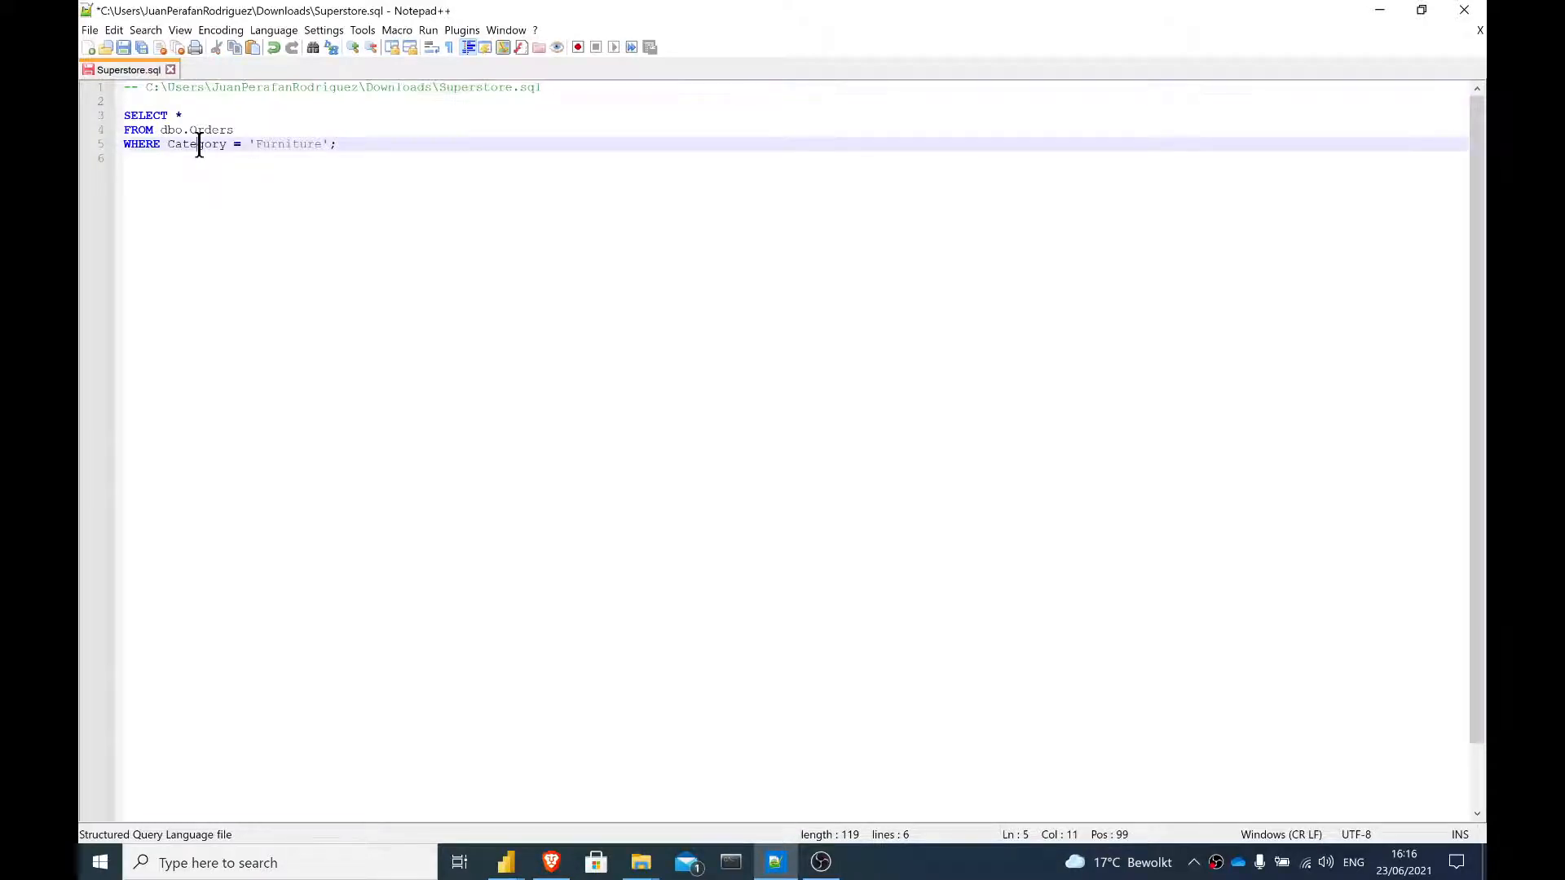
{"action": "mouse_move", "coordinate": [124, 48]}
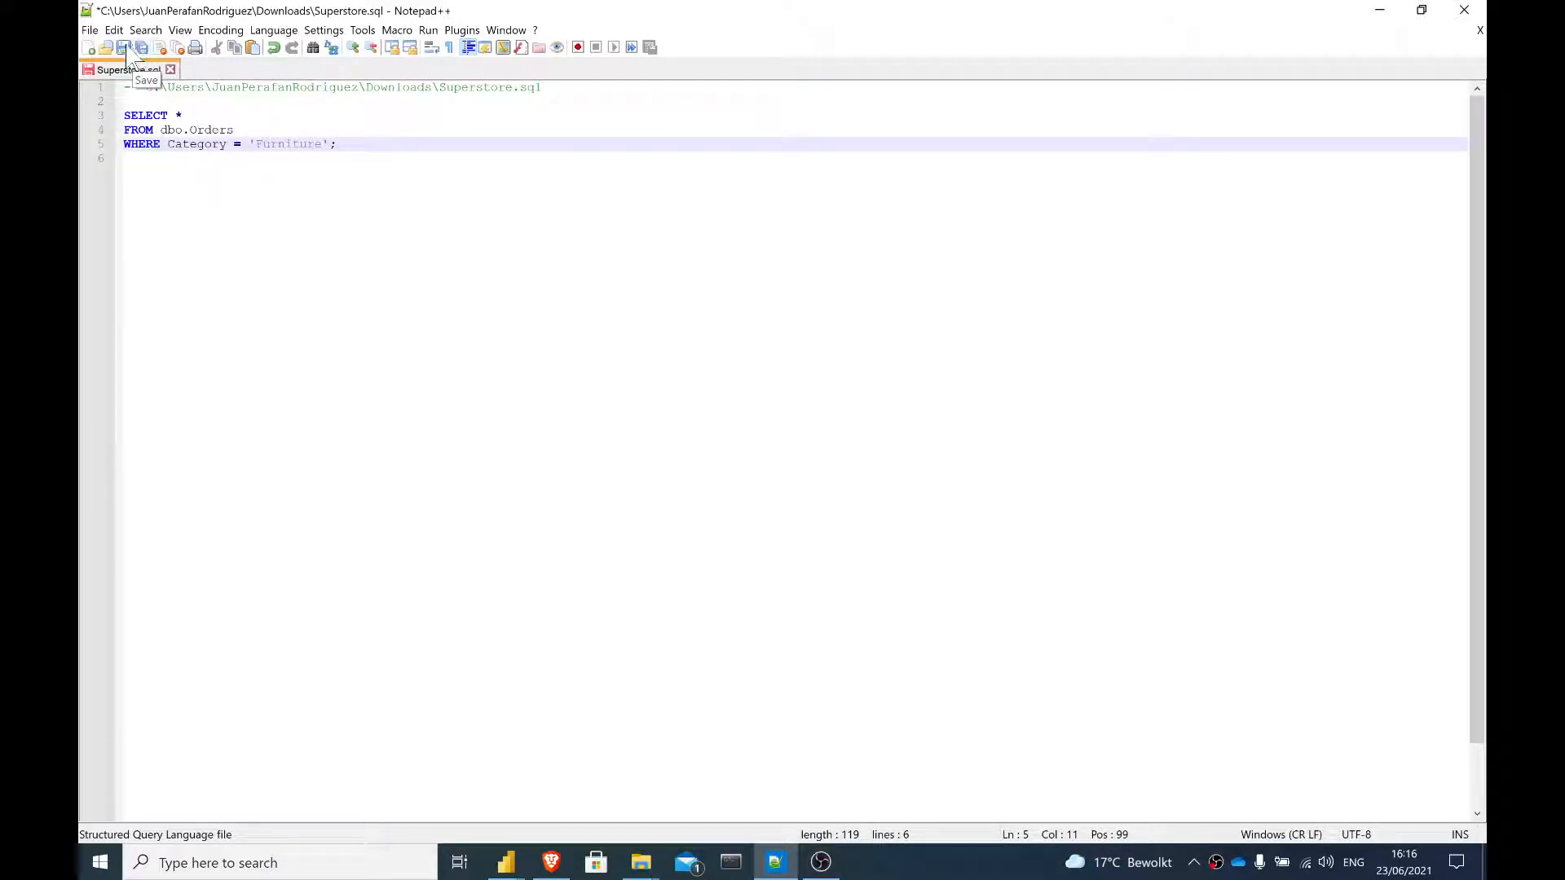
{"action": "left_click", "coordinate": [123, 47]}
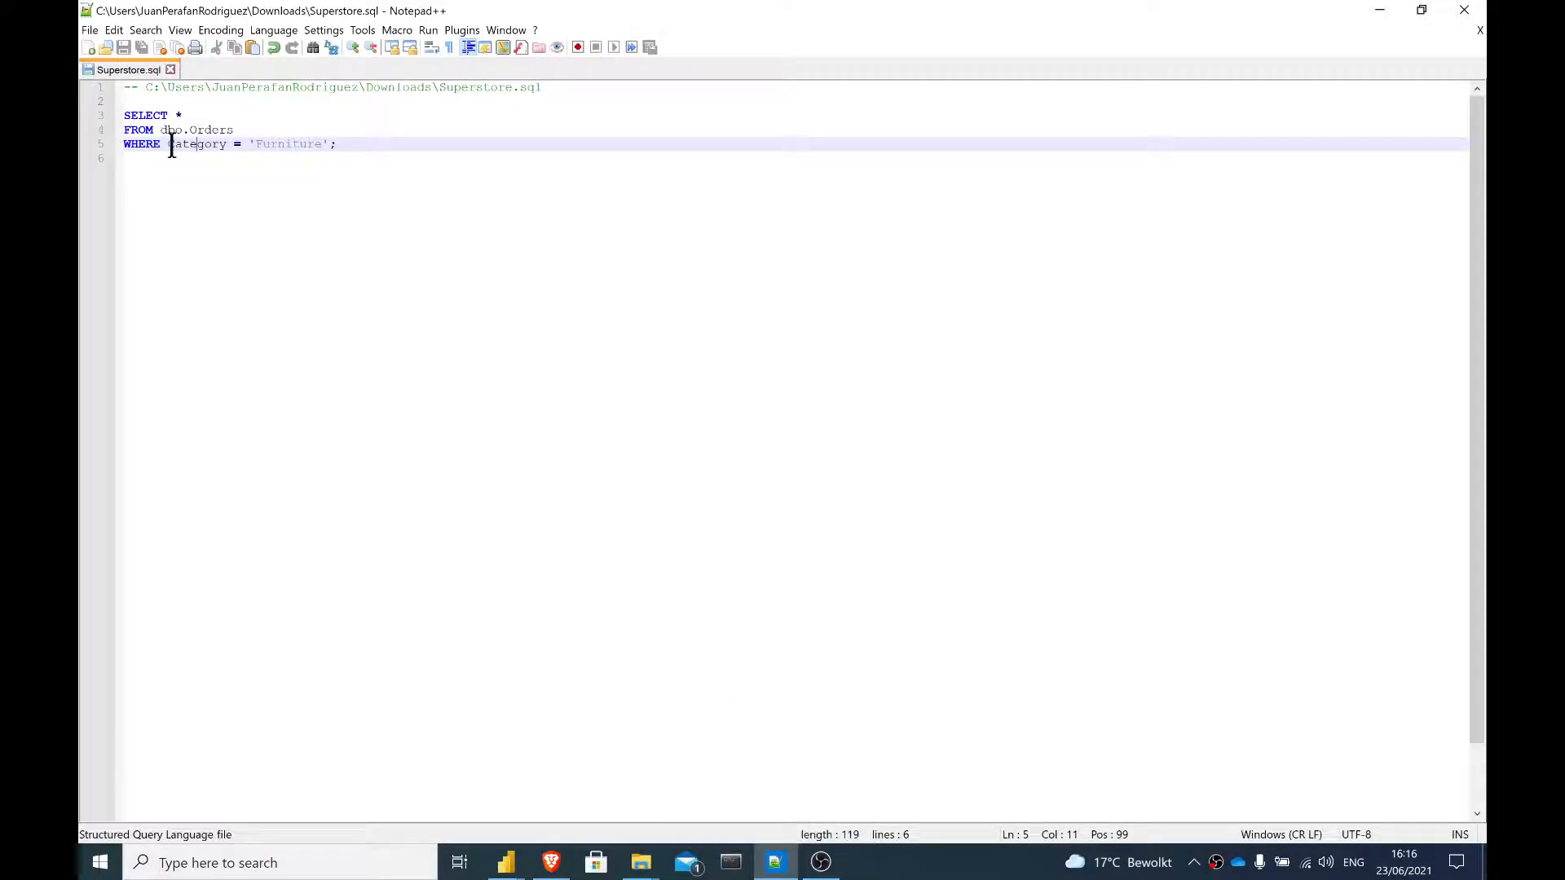
{"action": "left_click", "coordinate": [507, 862]}
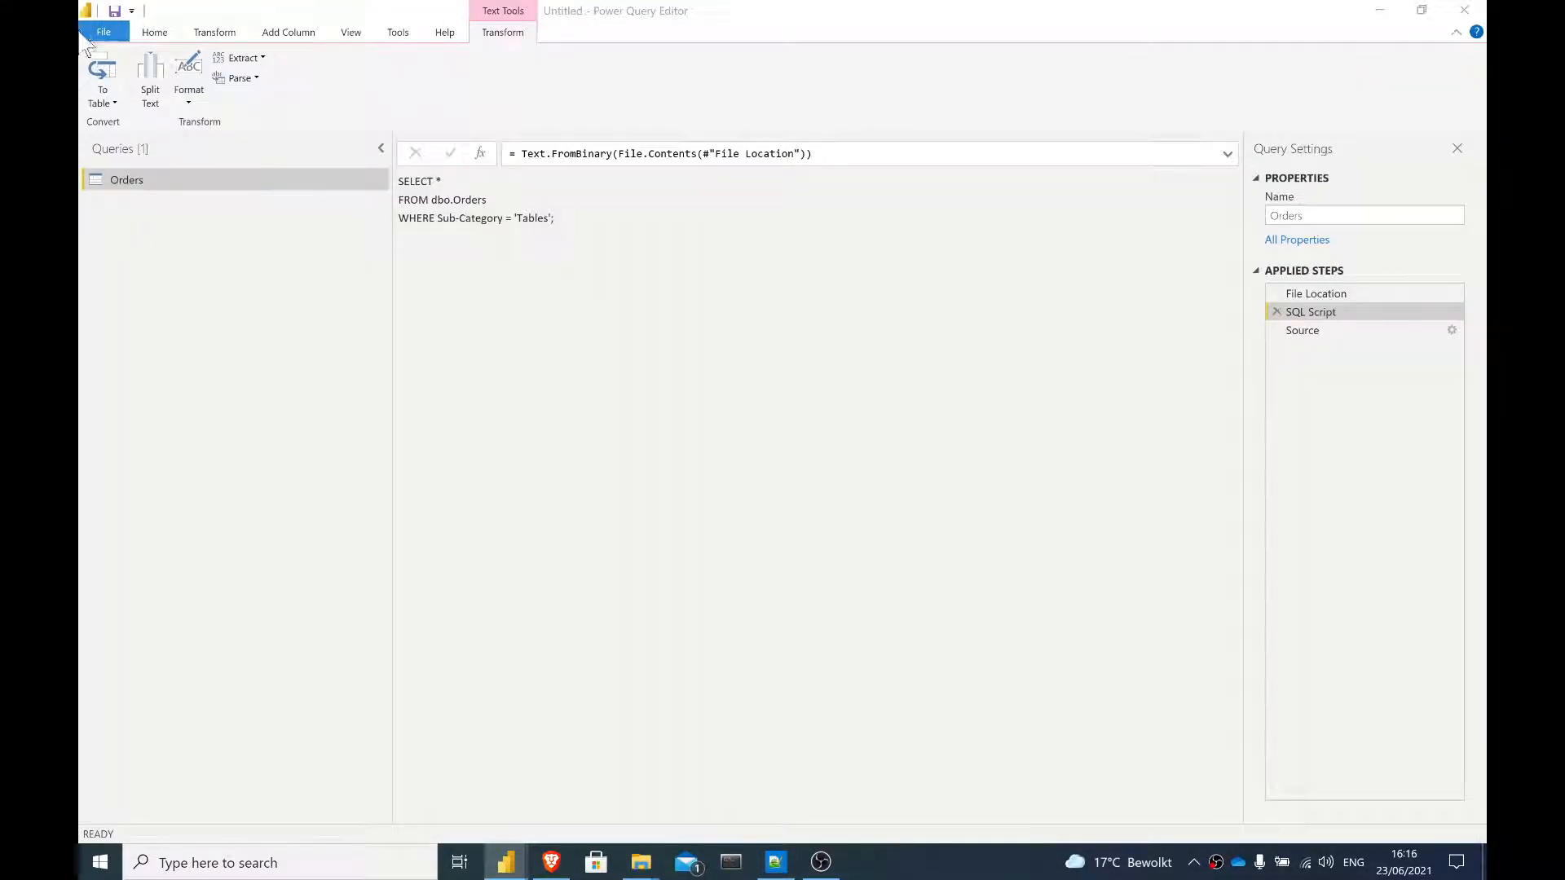
Step: Refresh the preview so the SQL Script step shows the Category = 'Furniture' filter
{"action": "left_click", "coordinate": [154, 31]}
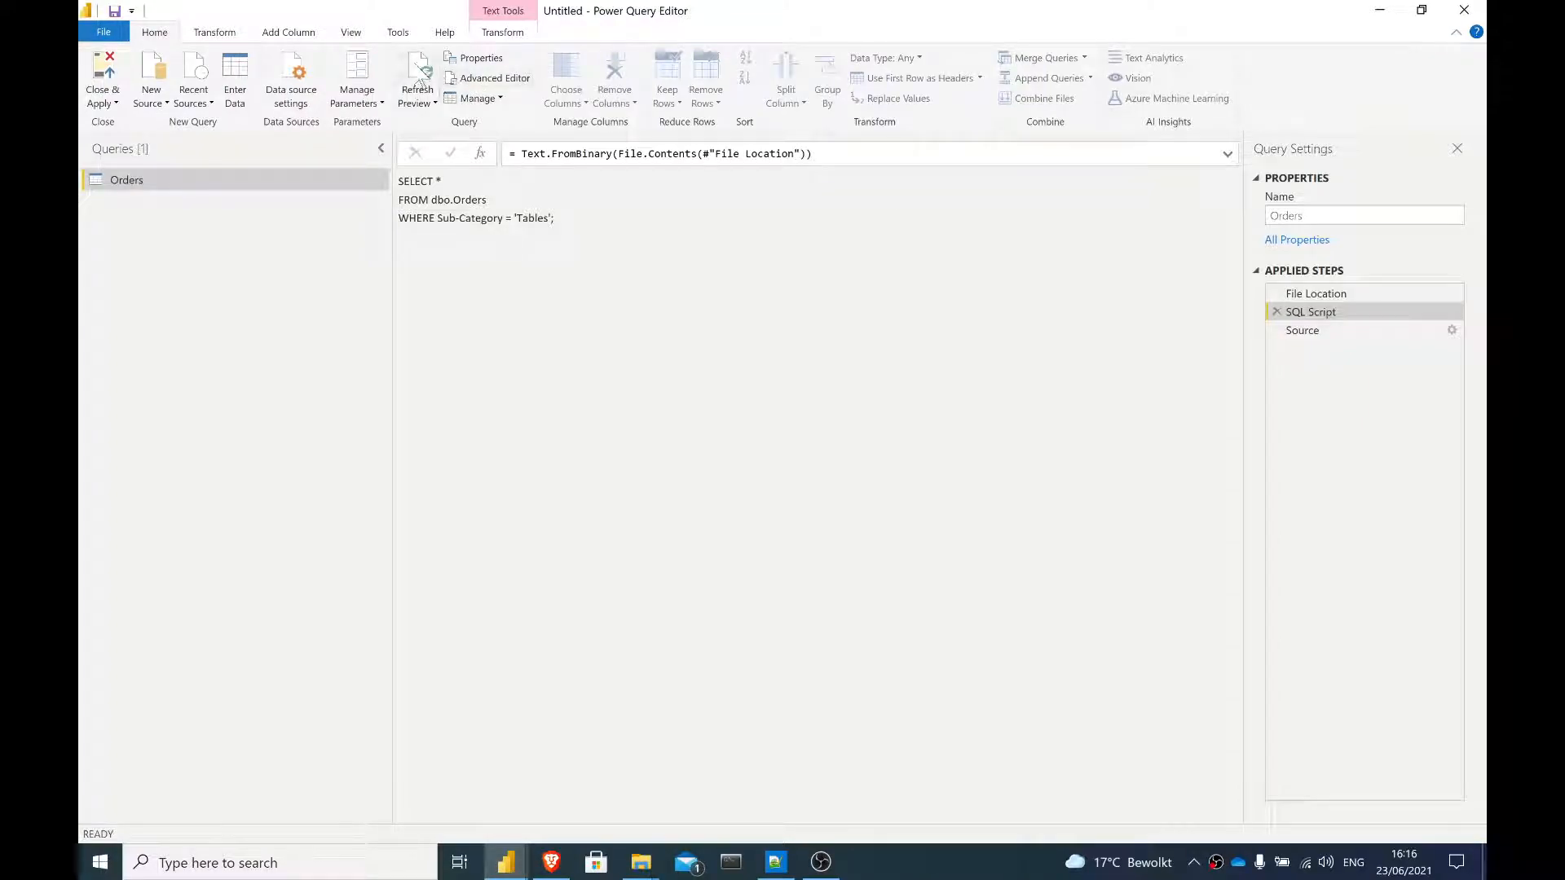
{"action": "left_click", "coordinate": [416, 78]}
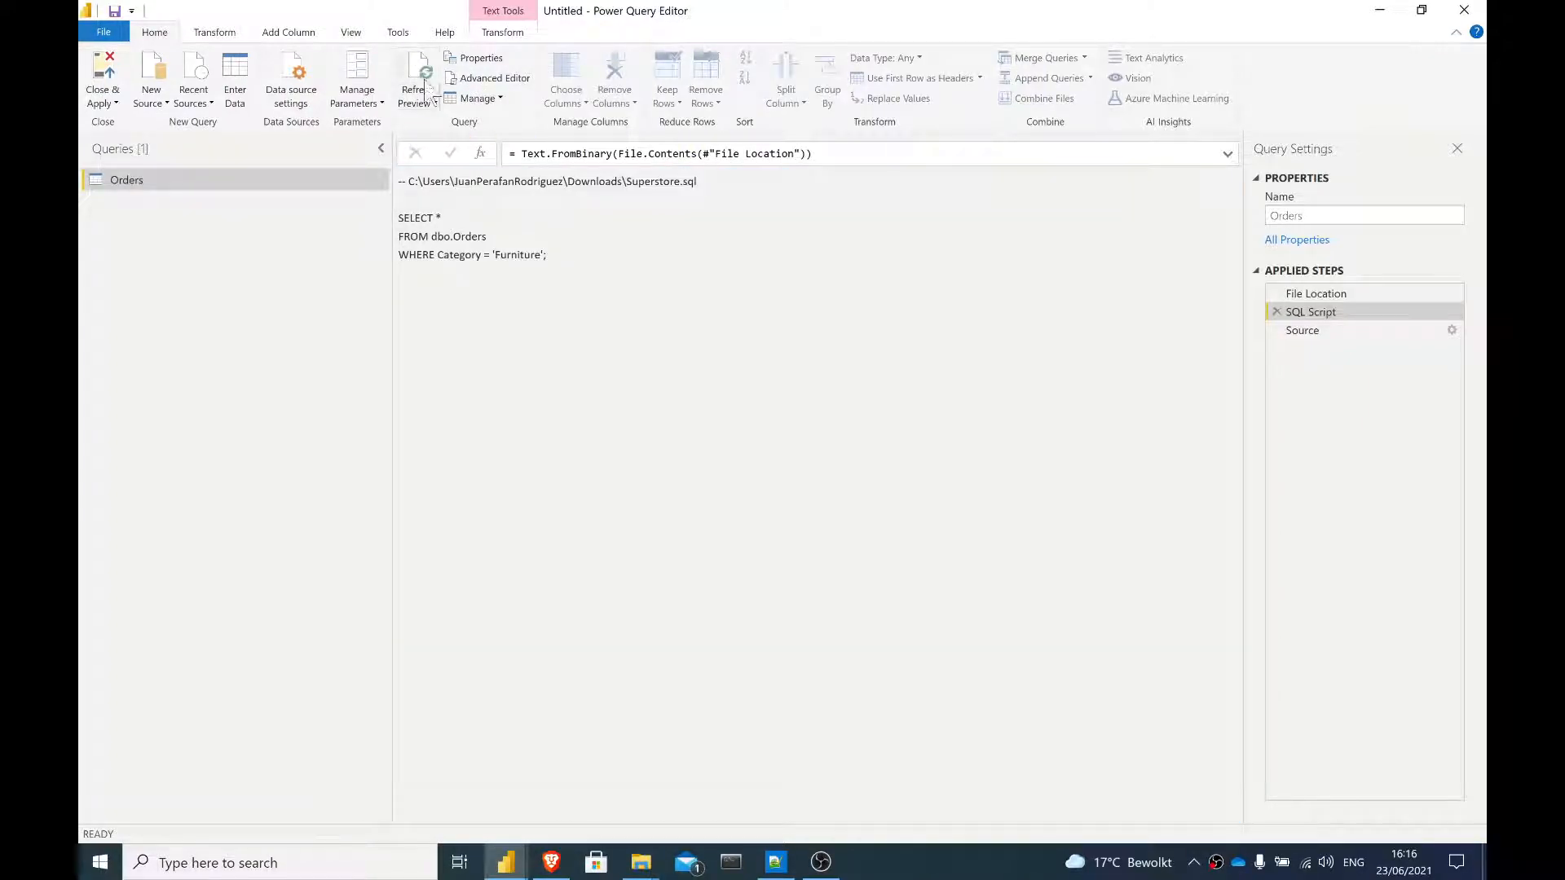
{"action": "mouse_move", "coordinate": [532, 253]}
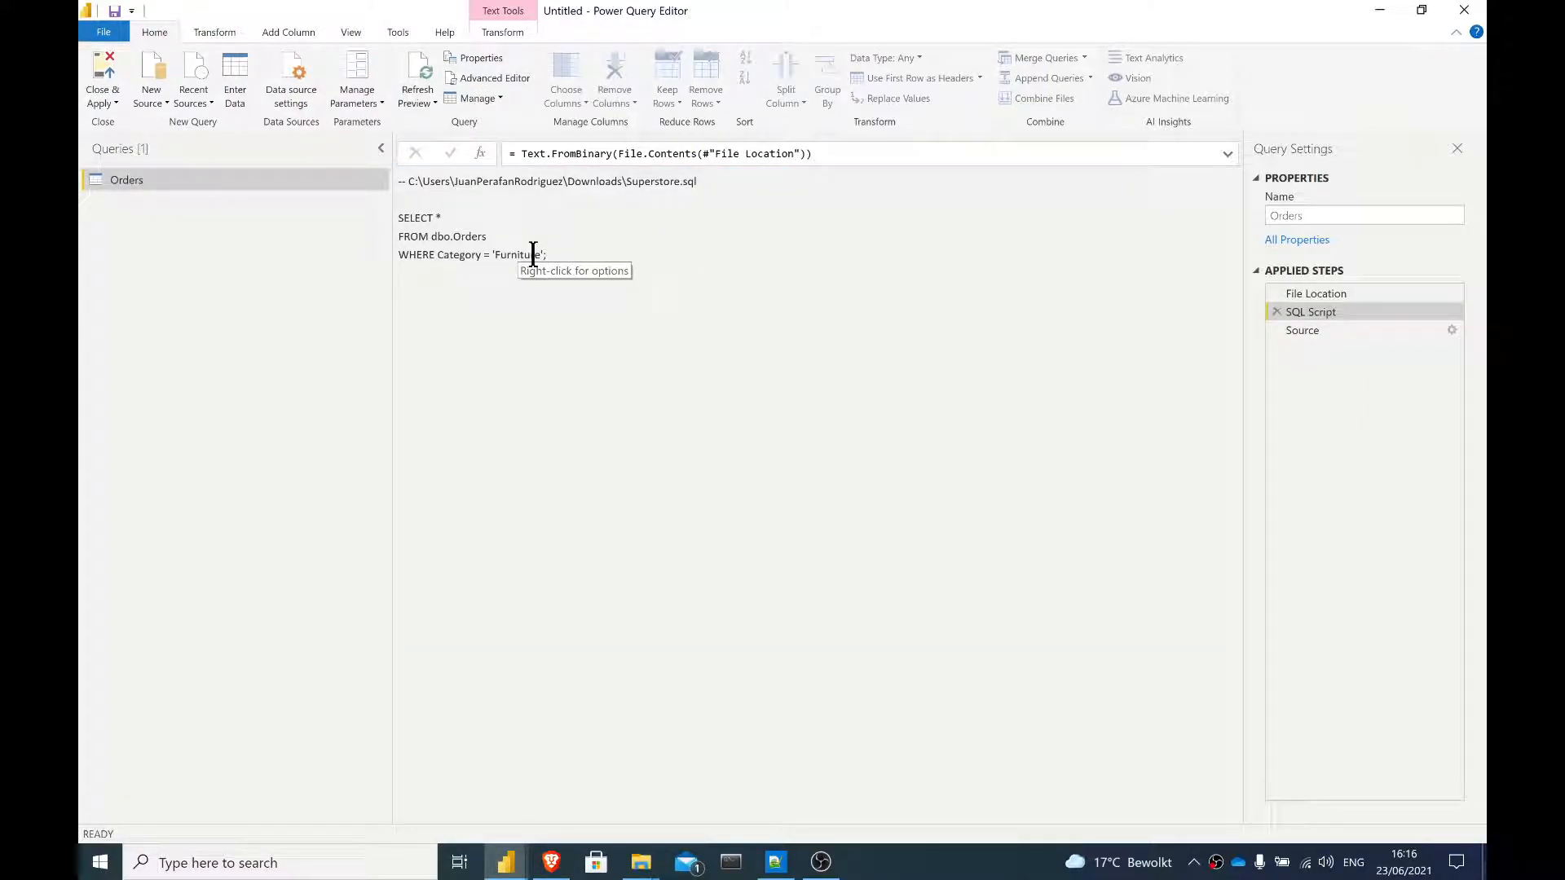
{"action": "mouse_move", "coordinate": [538, 125]}
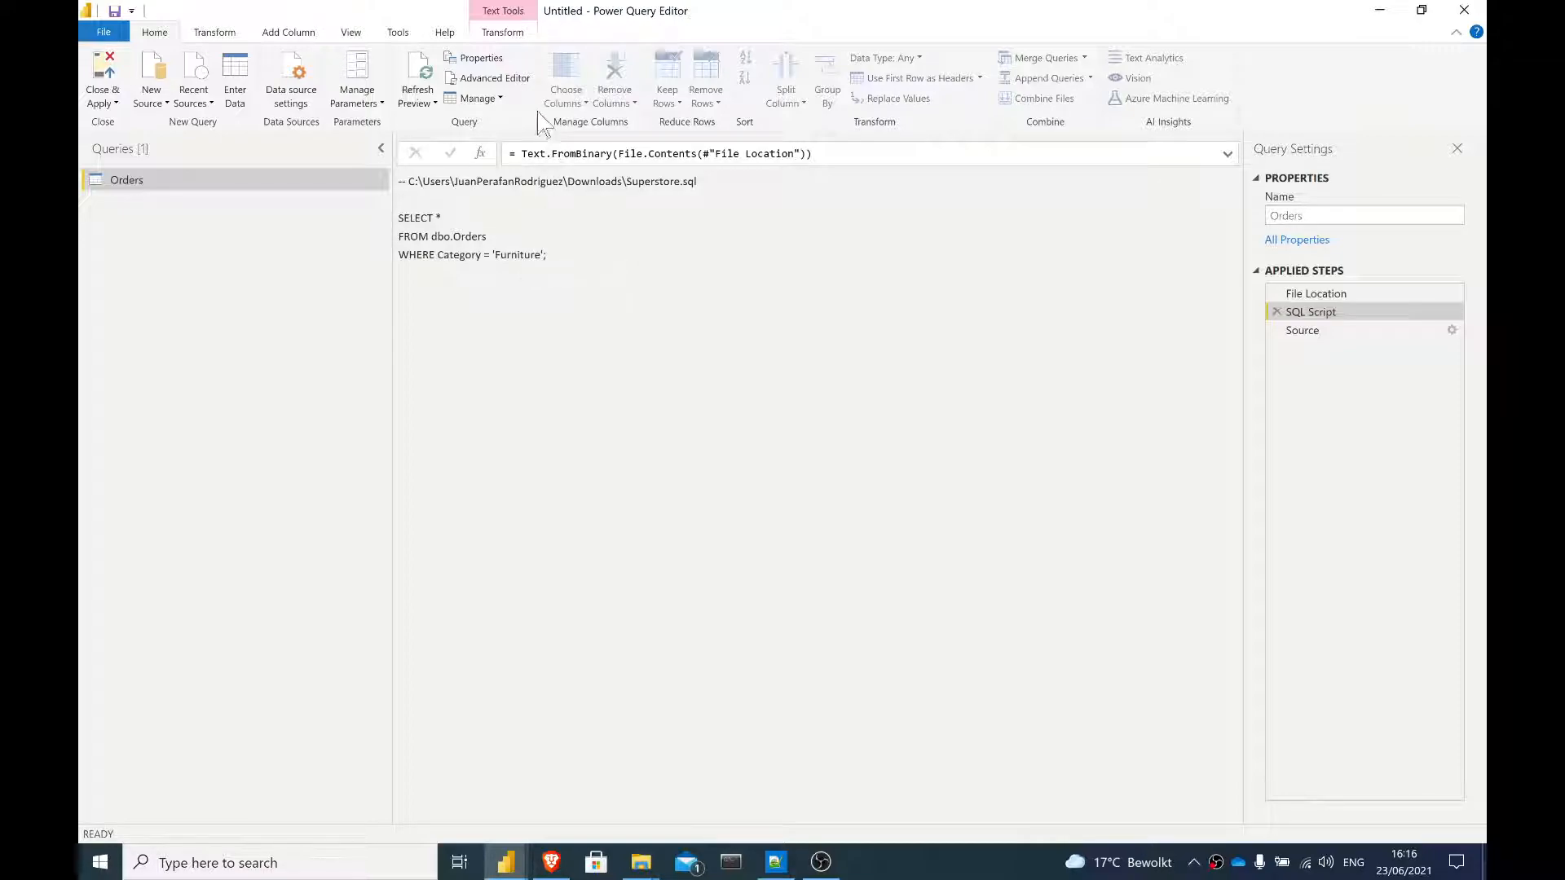
Step: In Advanced Editor, split the Sql.Database arguments onto lines and set Query to #"SQL Script"
{"action": "left_click", "coordinate": [494, 78]}
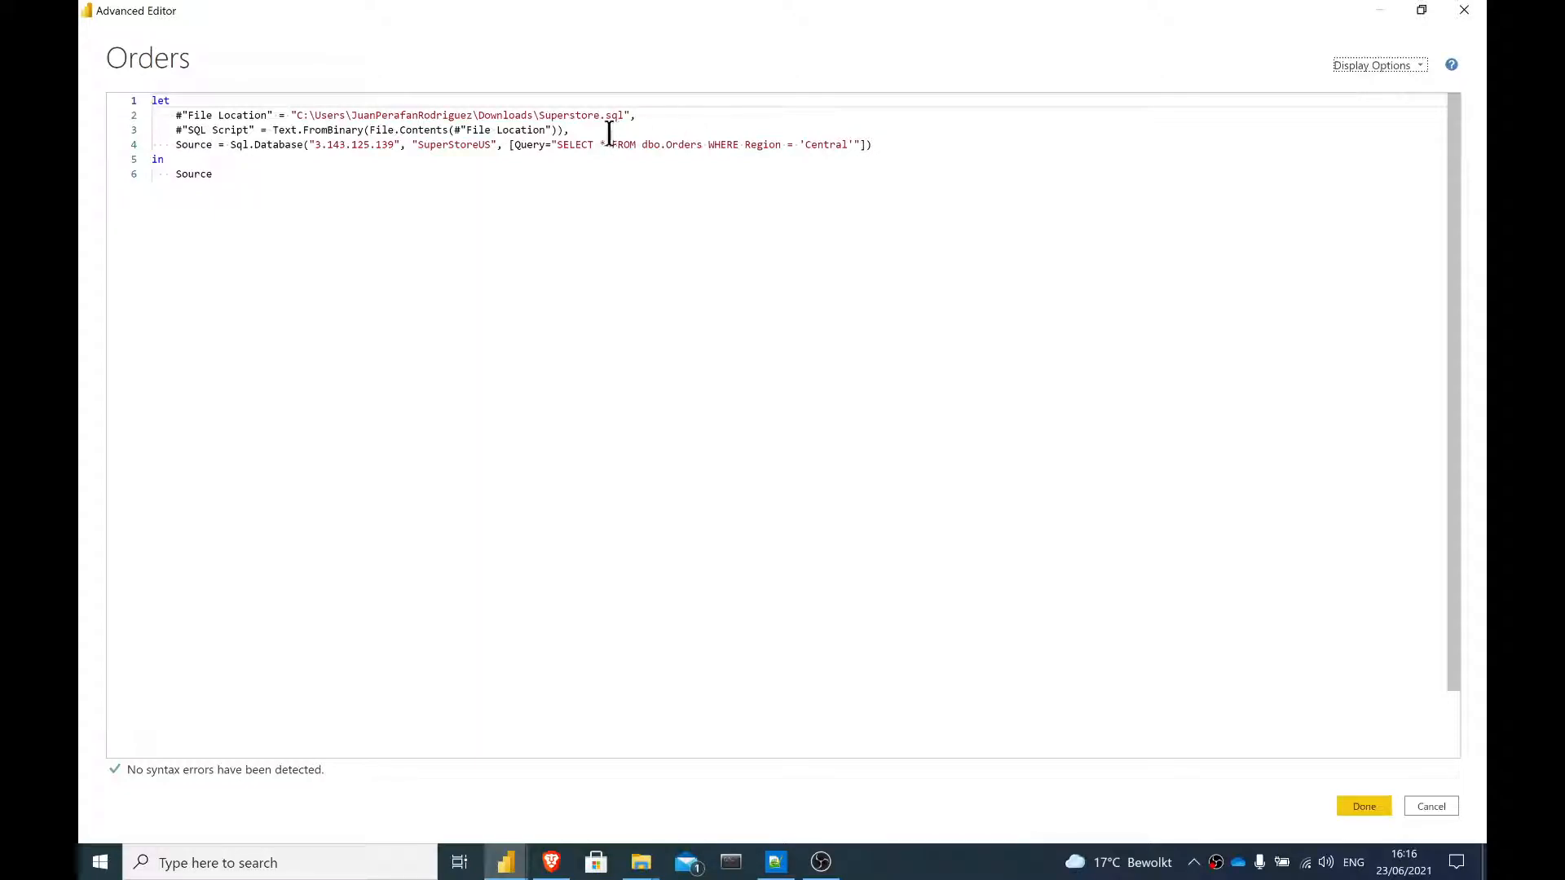
{"action": "key", "text": "Return"}
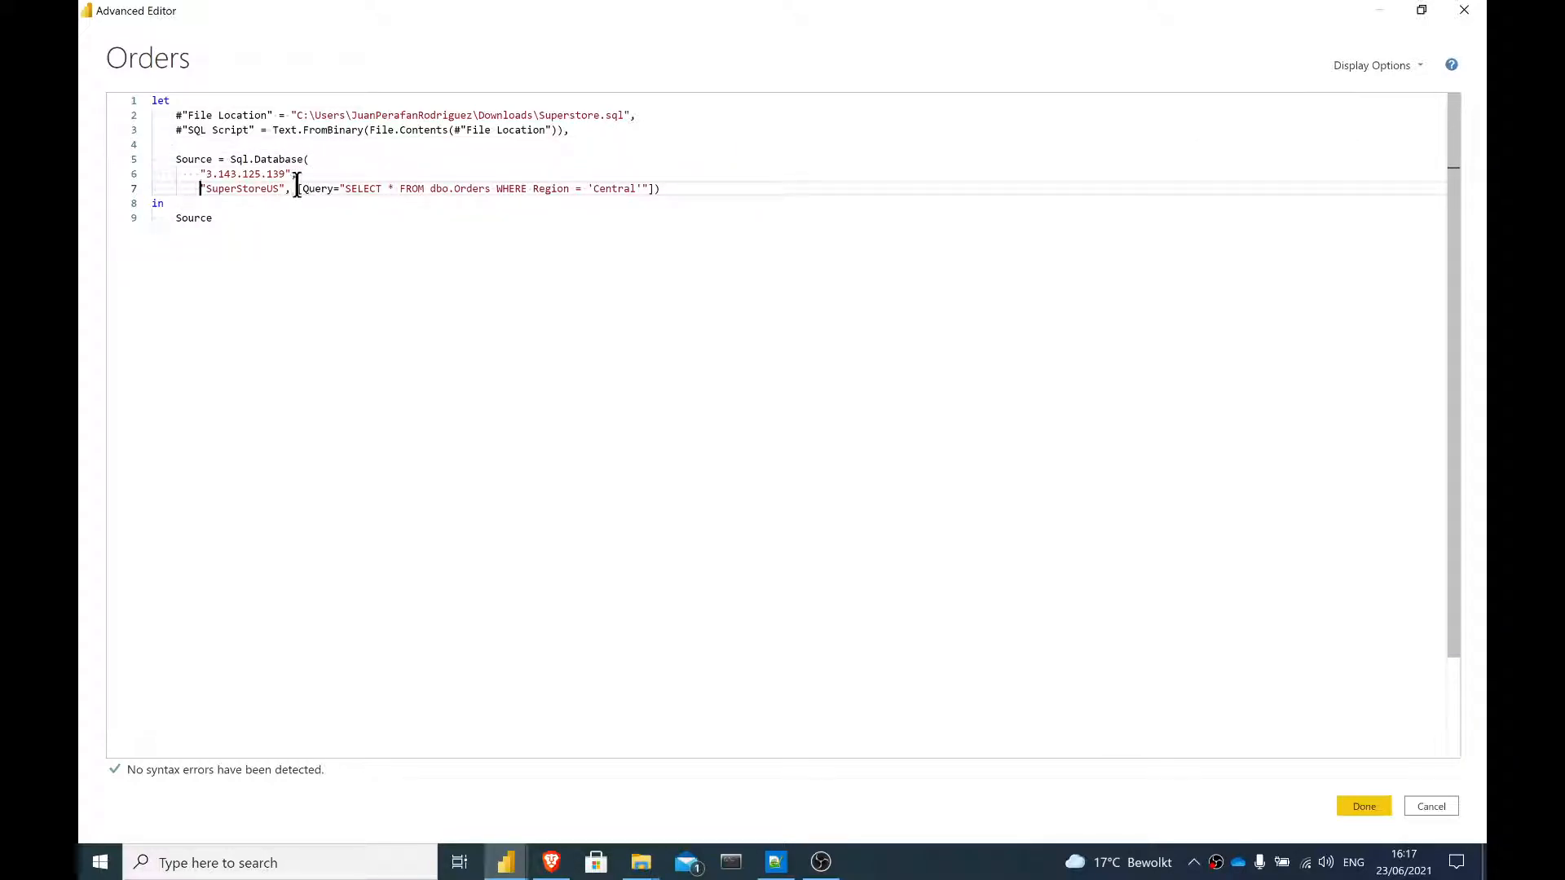
{"action": "key", "text": "Enter"}
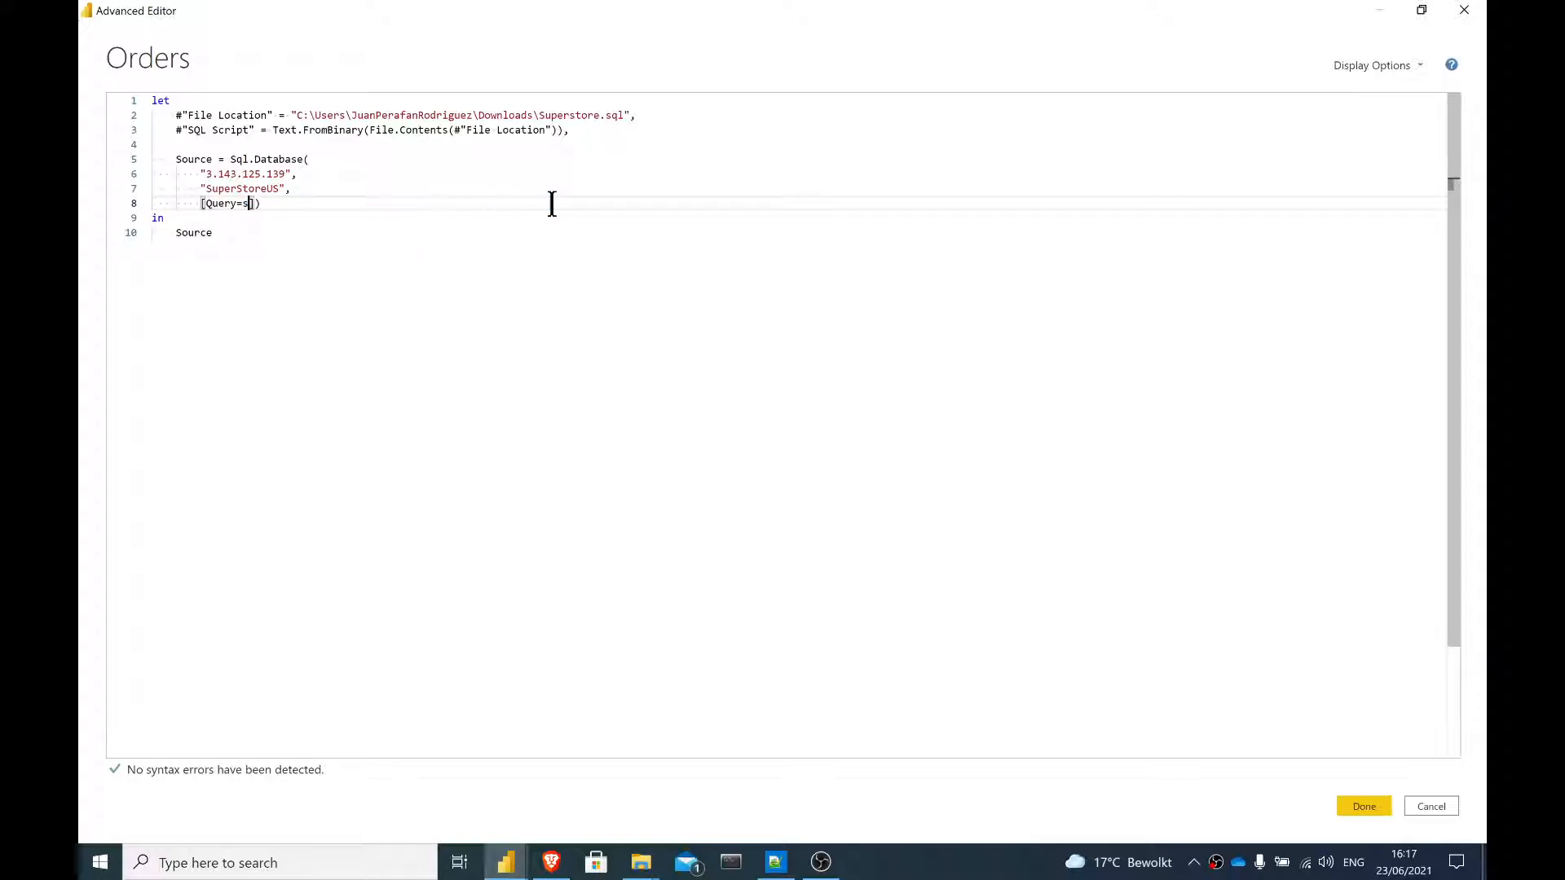
{"action": "key", "text": "Backspace"}
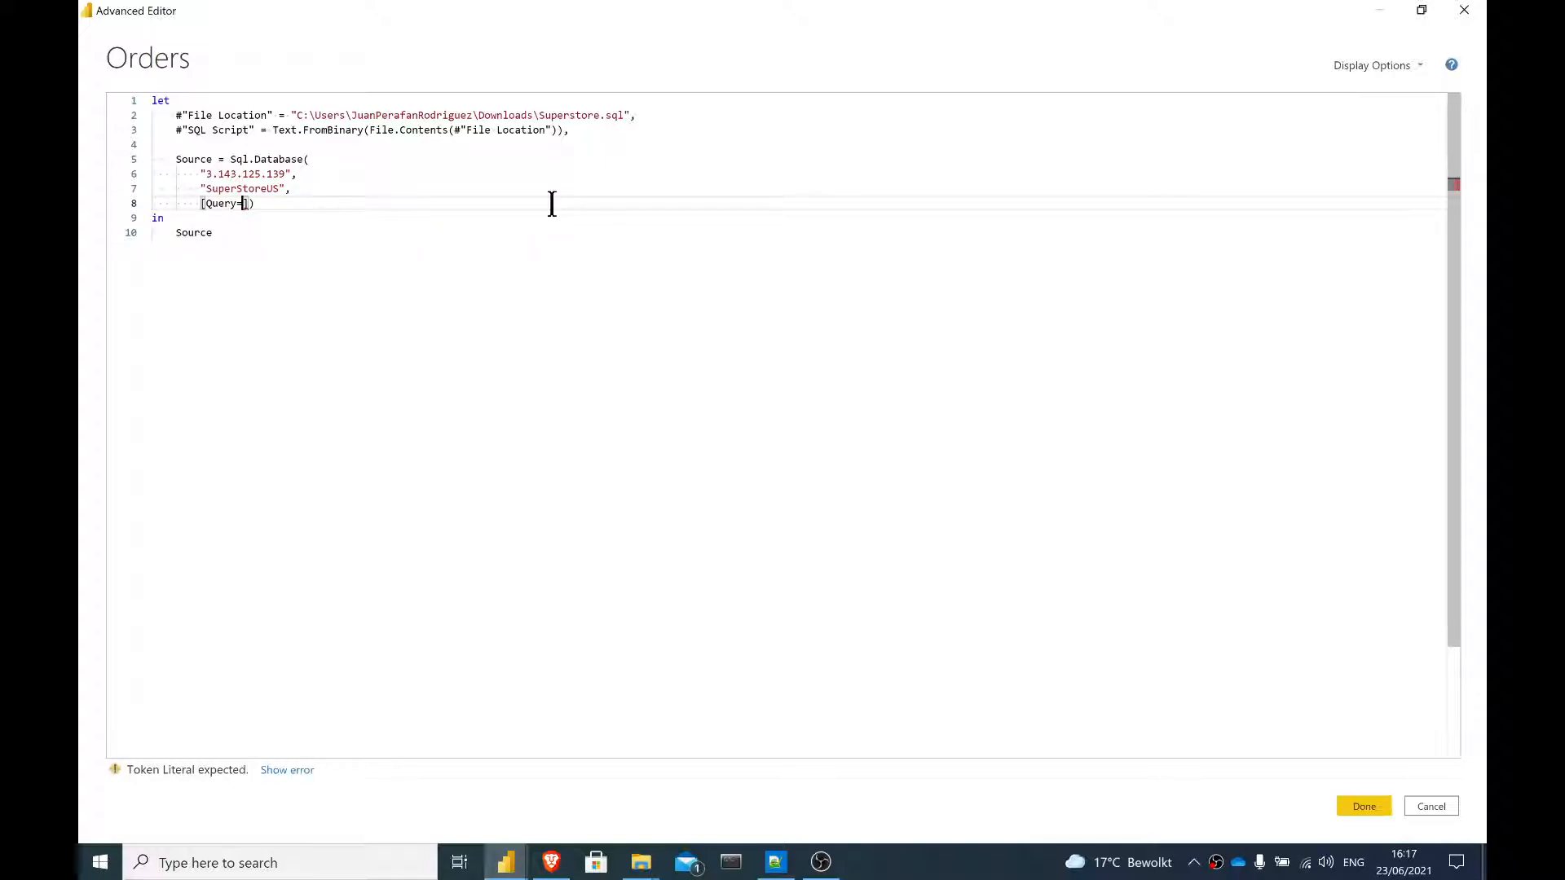
{"action": "type", "text": "#\"Sql"}
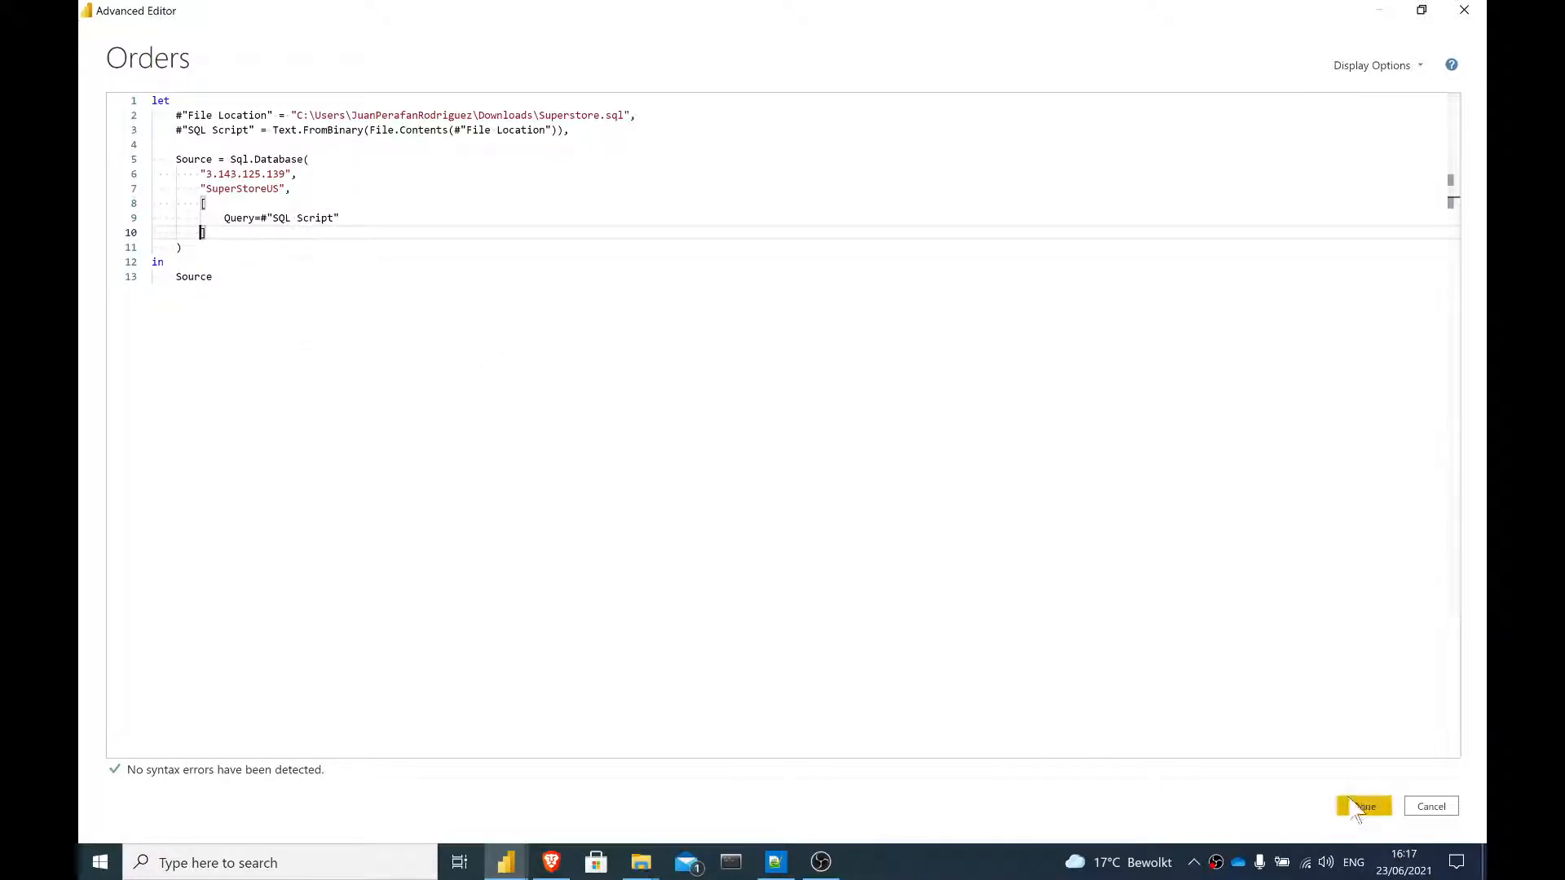
Step: Apply the code, review the SQL Script step, and confirm Source's Category holds only Furniture
{"action": "left_click", "coordinate": [1362, 806]}
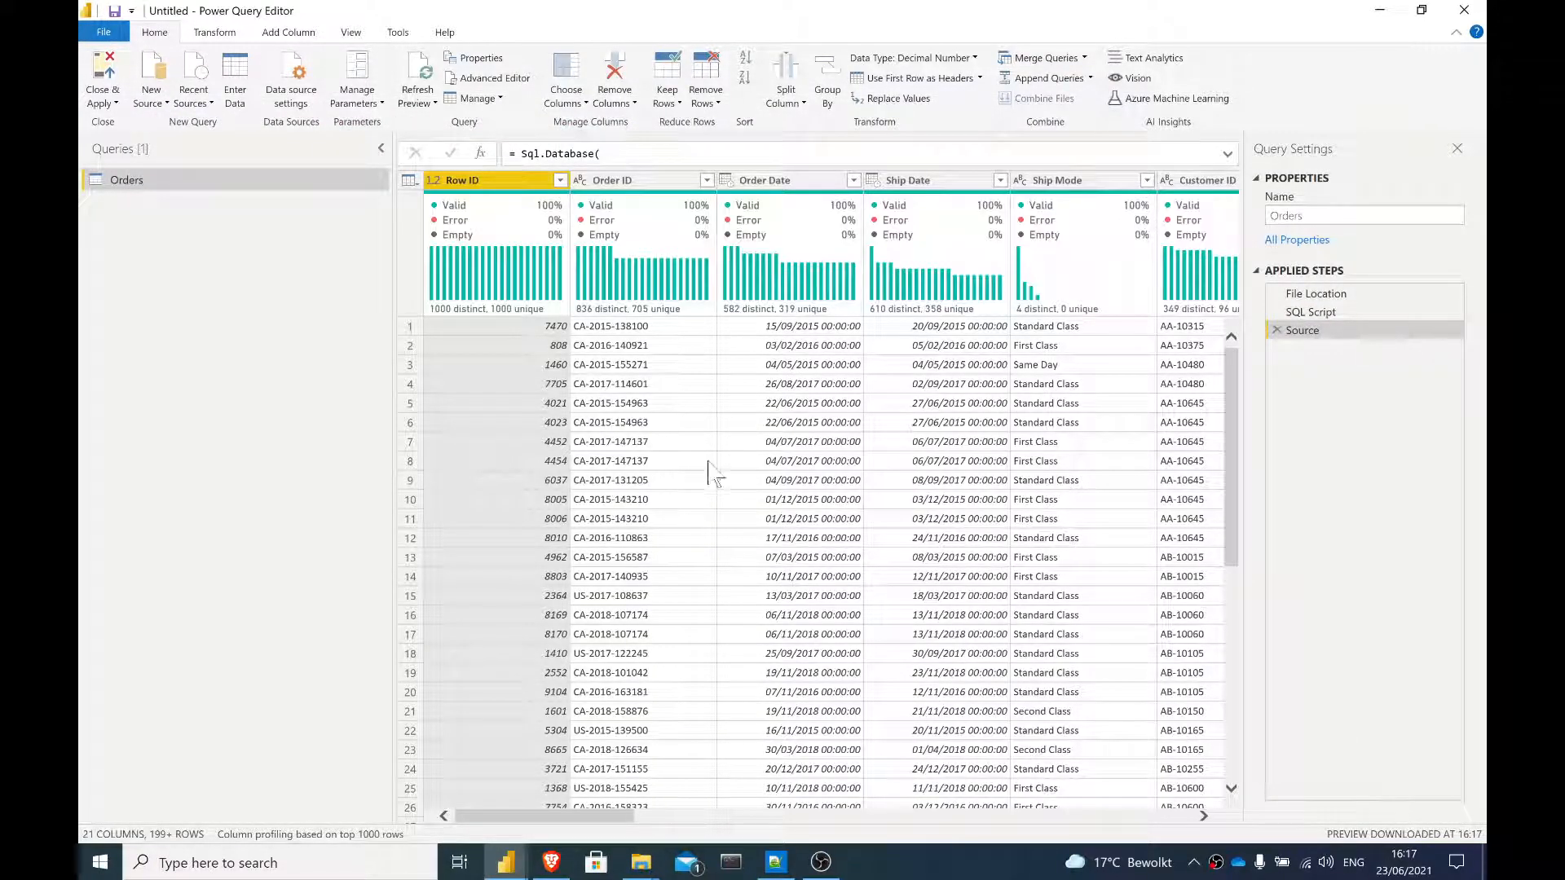
{"action": "left_click", "coordinate": [1308, 312]}
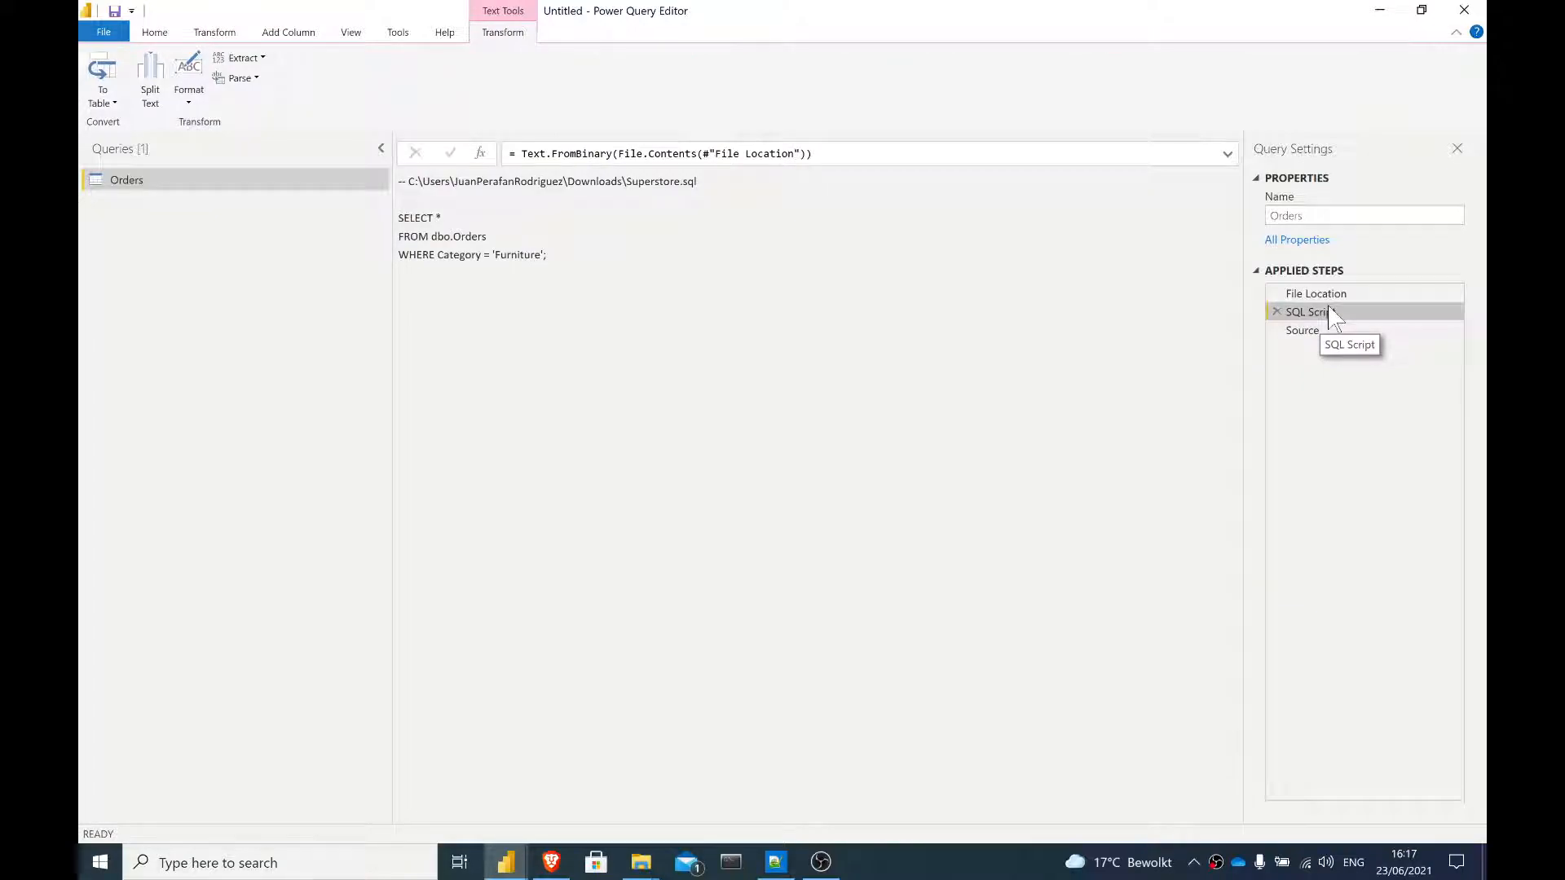
{"action": "mouse_move", "coordinate": [1303, 330]}
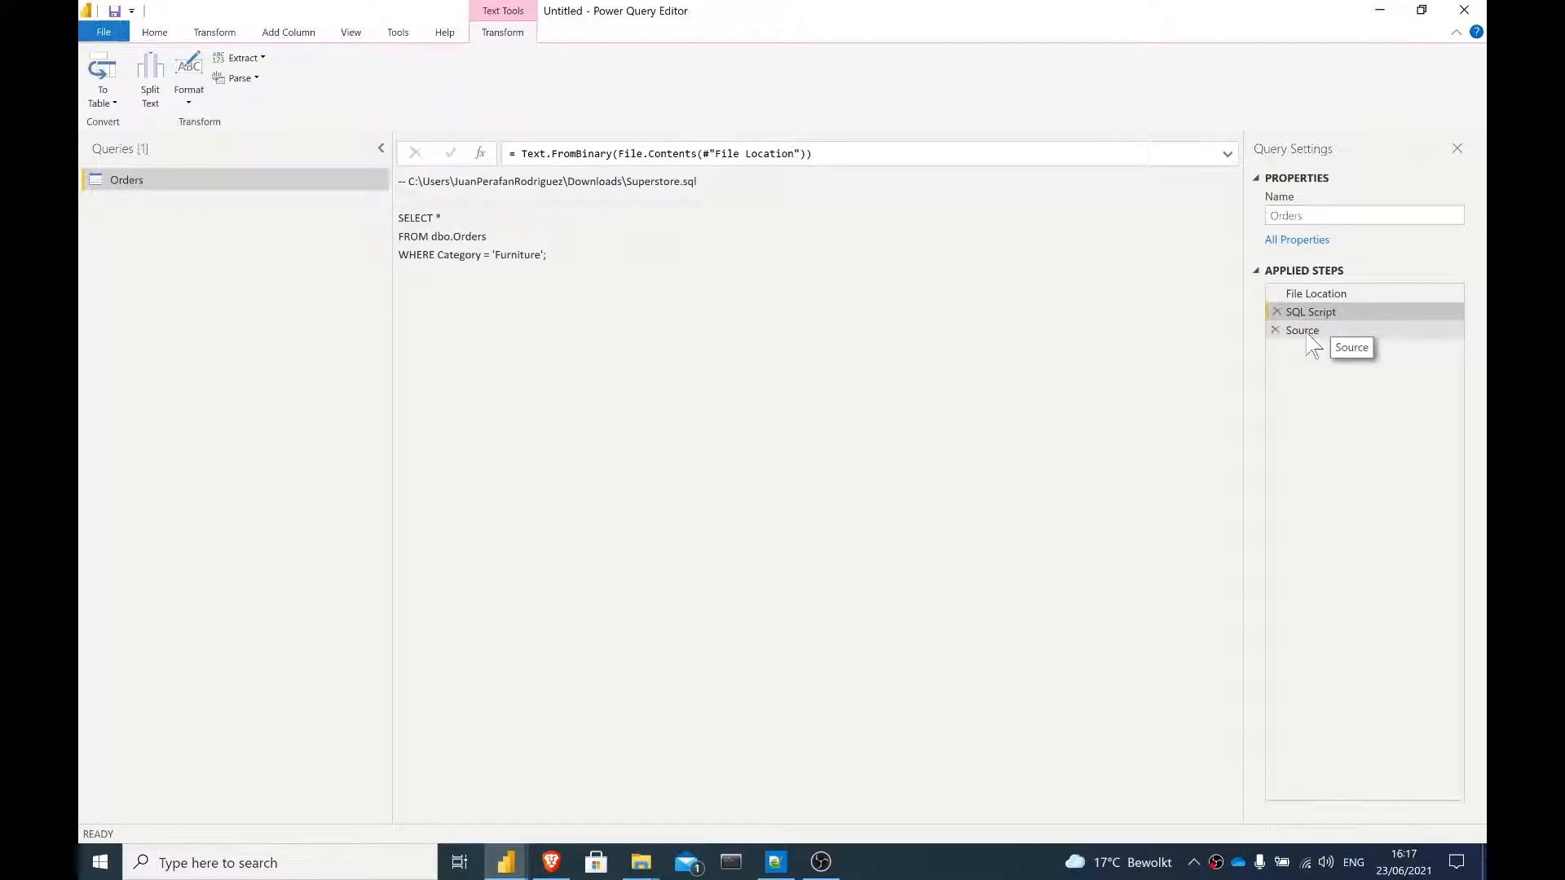
{"action": "left_click", "coordinate": [1302, 330]}
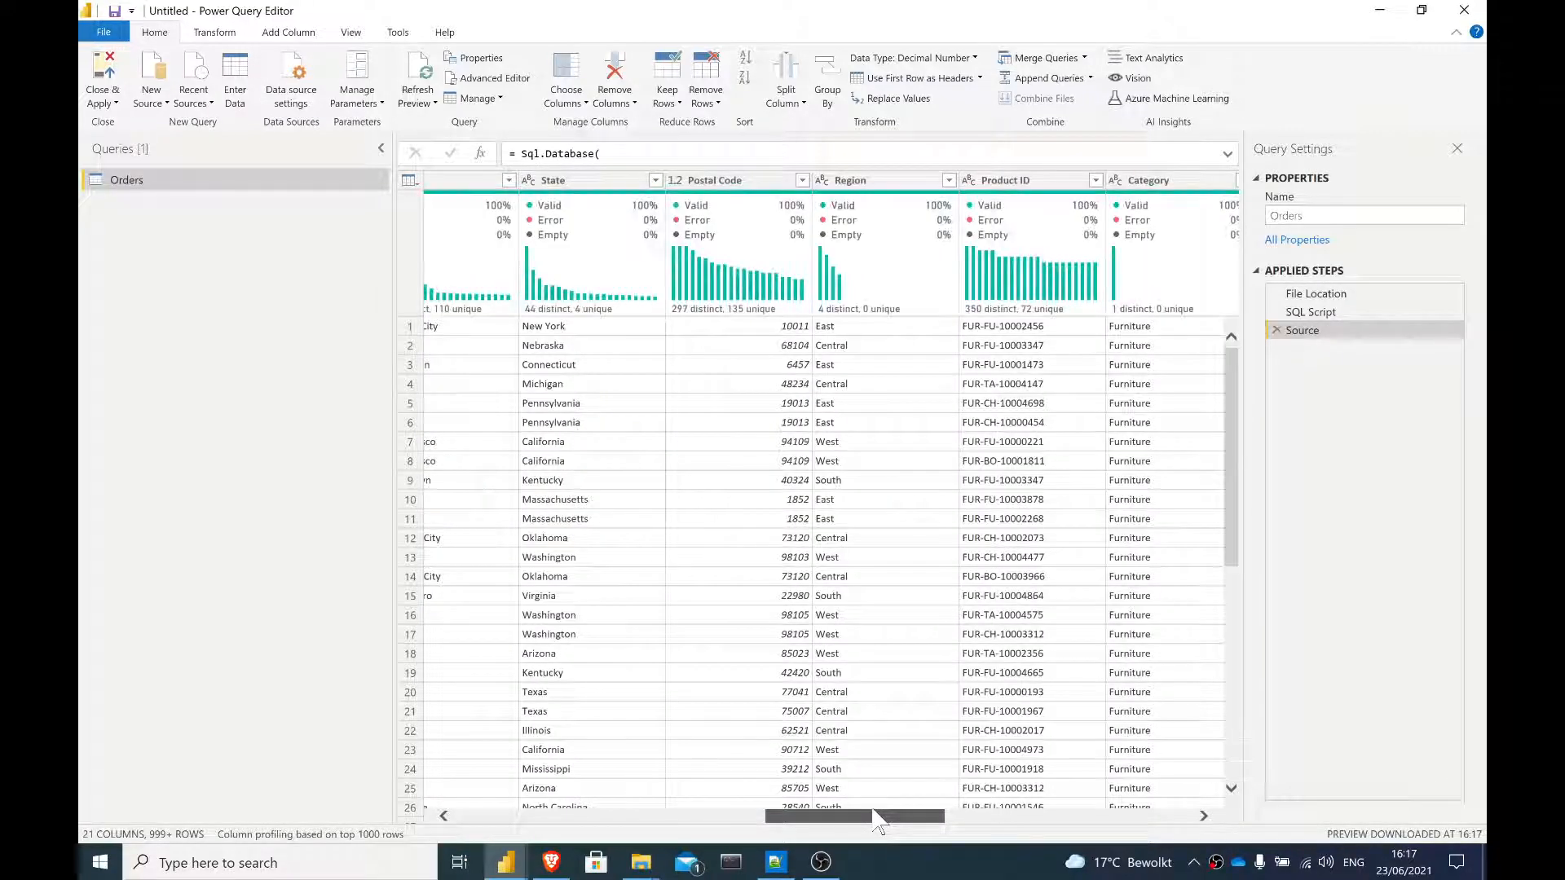
{"action": "scroll", "scroll_direction": "right", "scroll_amount": 3}
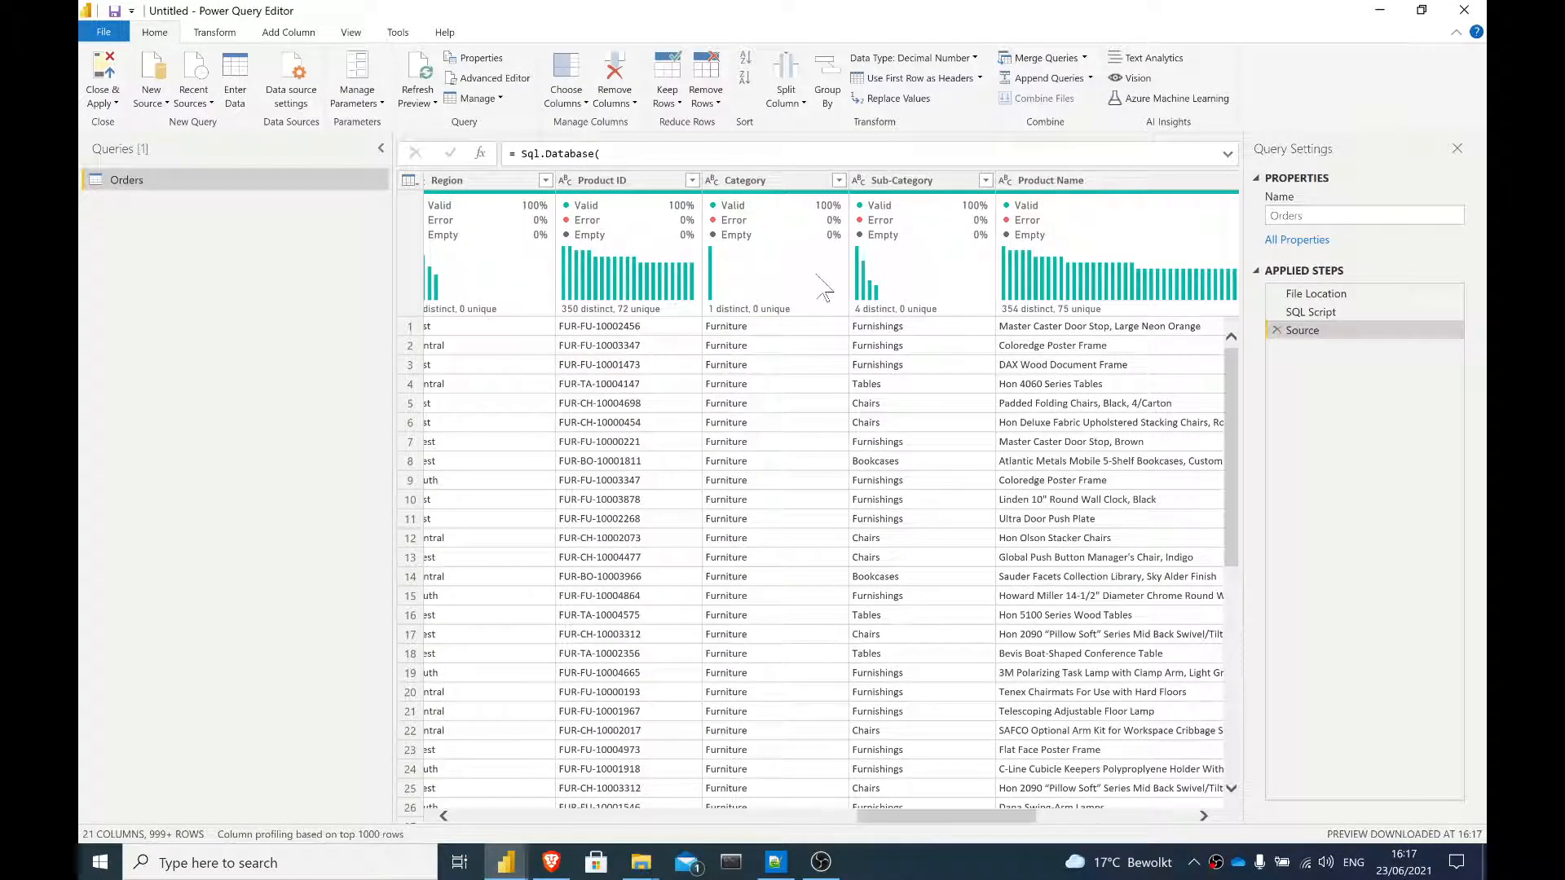
{"action": "left_click", "coordinate": [838, 180]}
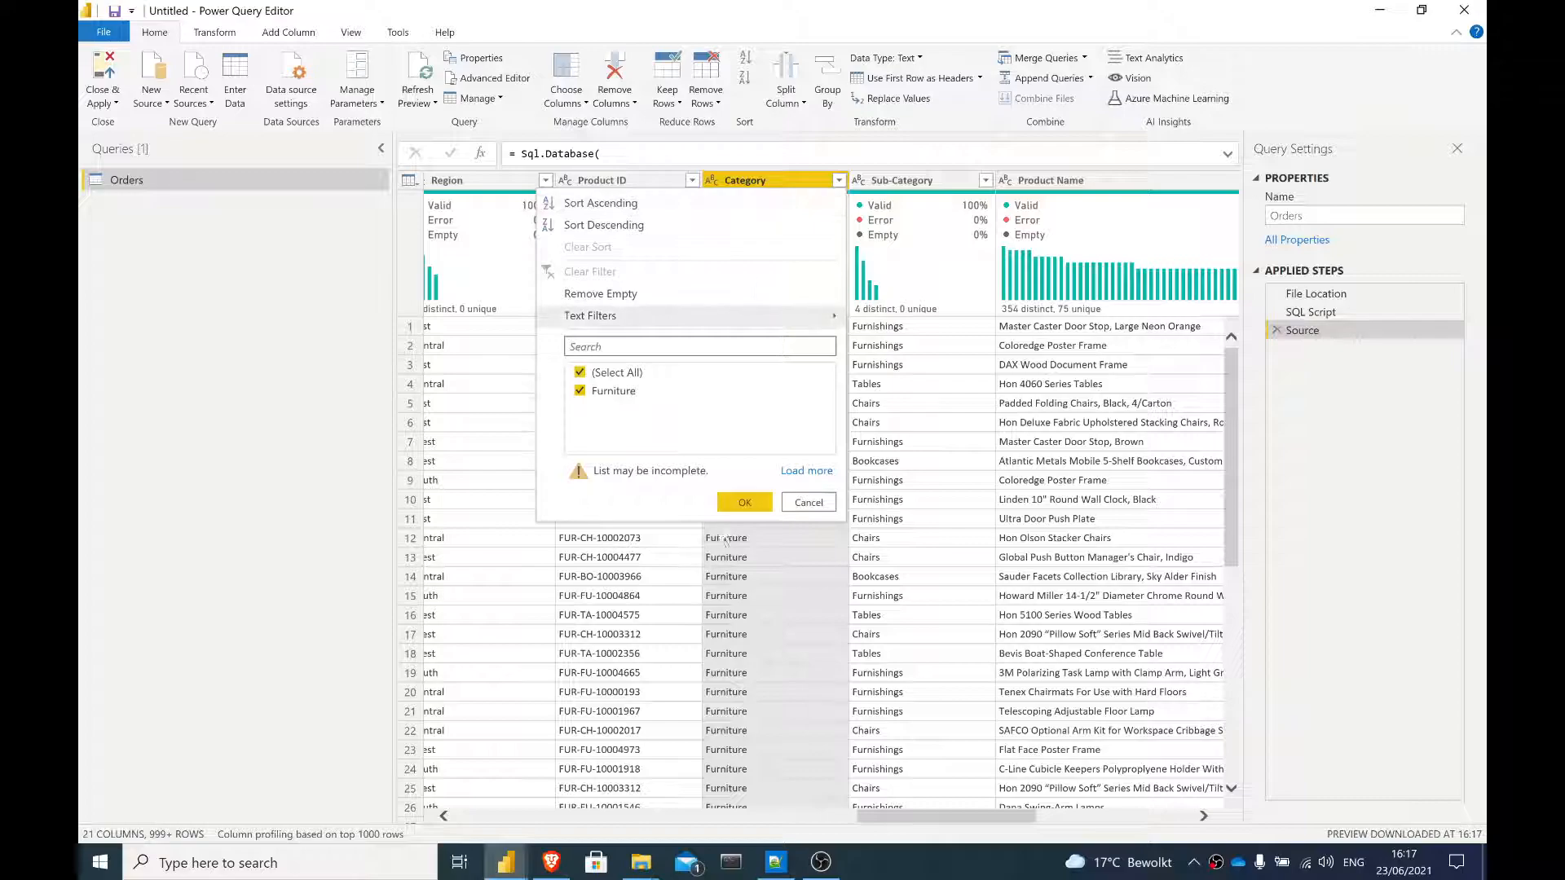
{"action": "mouse_move", "coordinate": [1058, 554]}
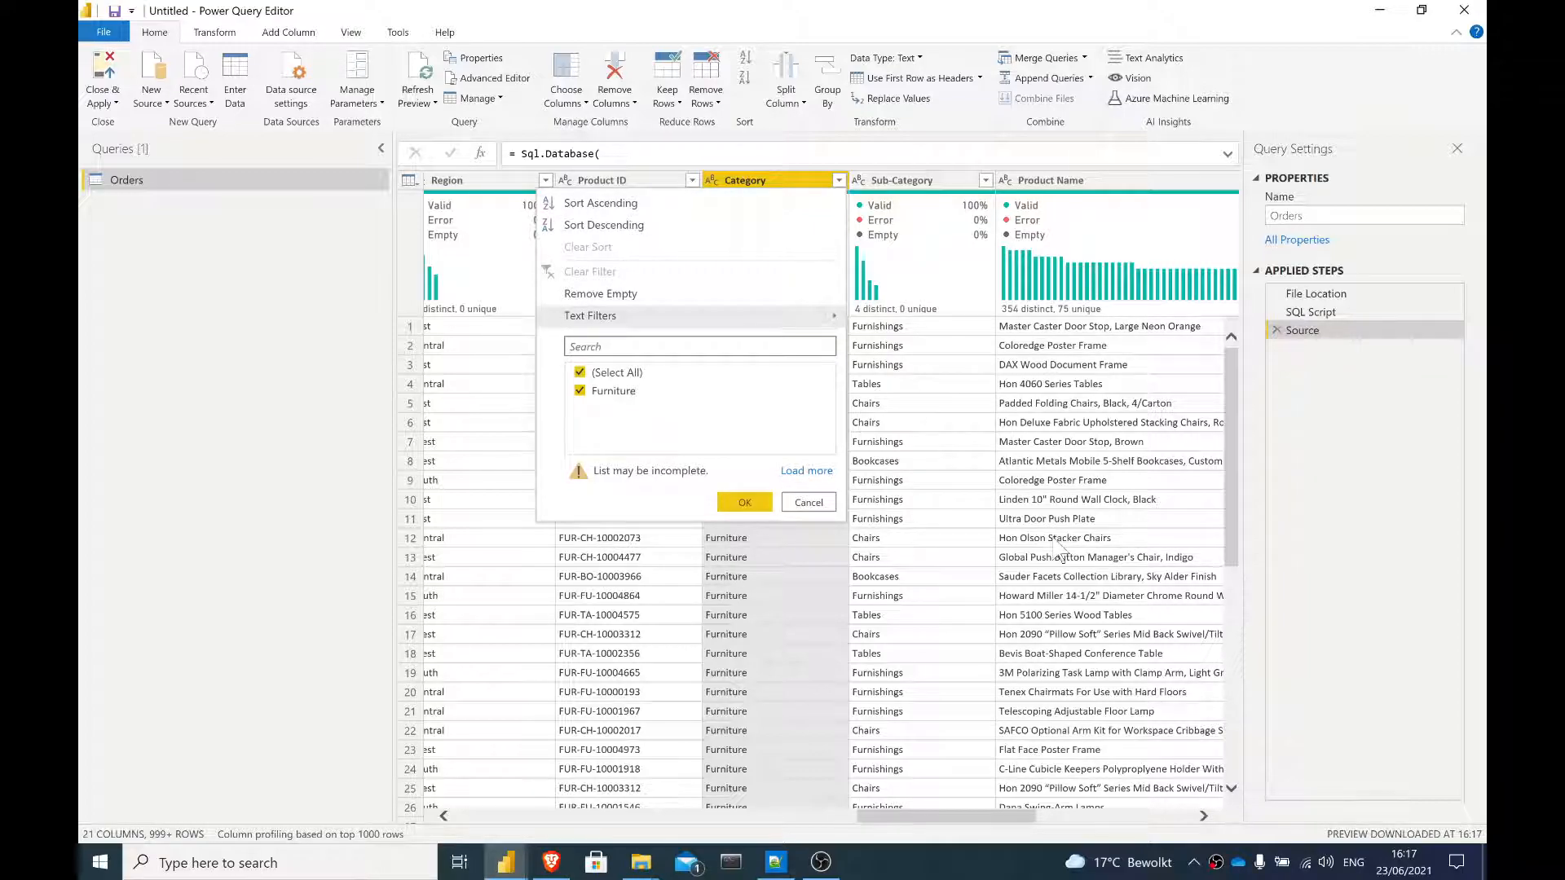
{"action": "left_click", "coordinate": [743, 502]}
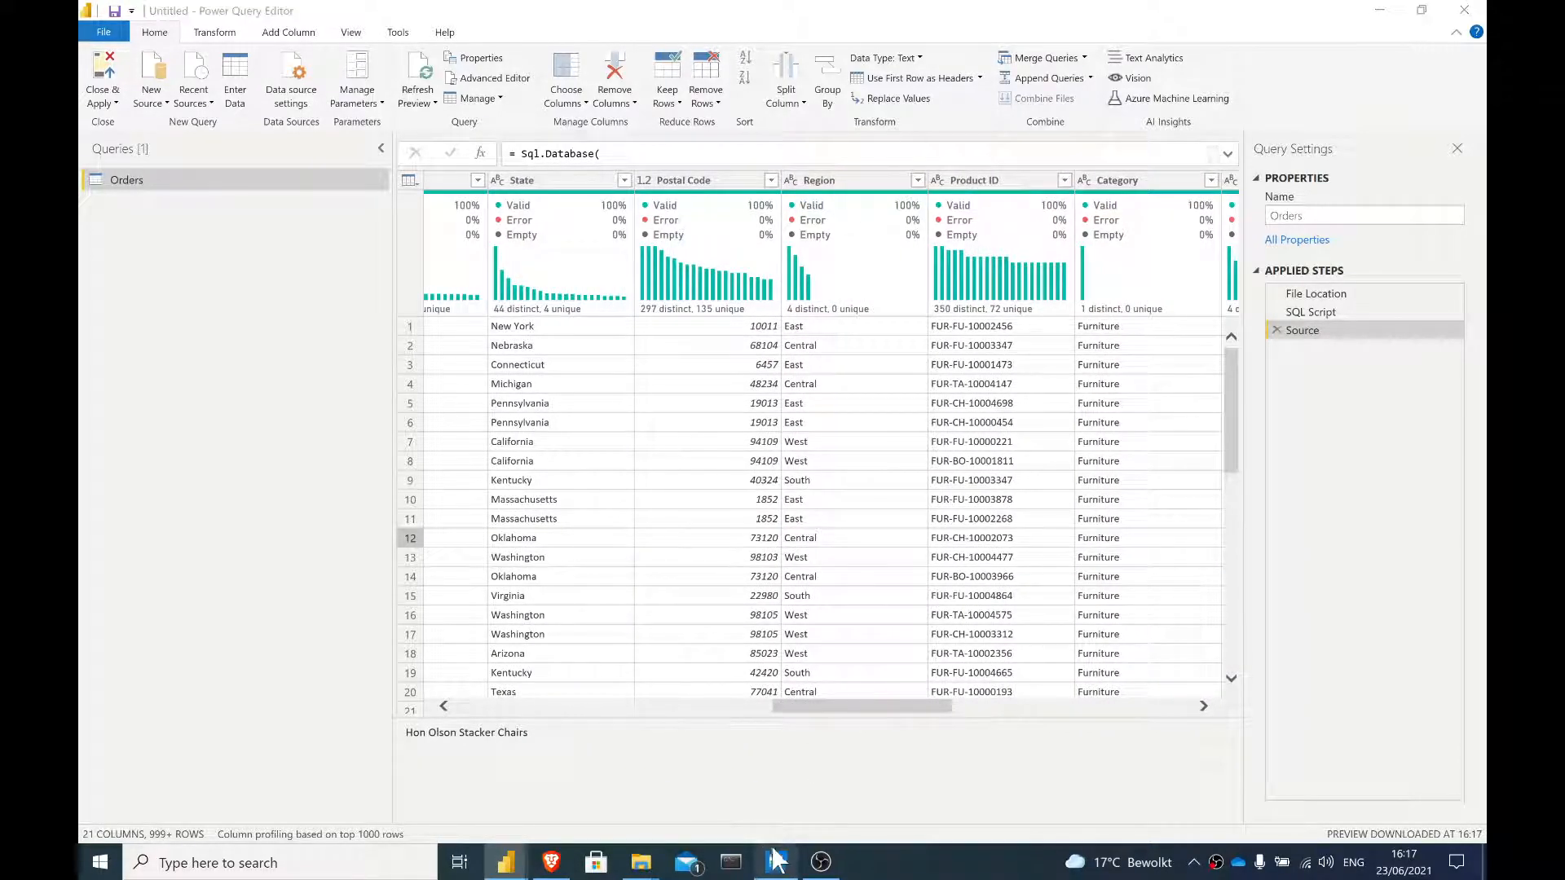
Step: Append AND Region = 'Central'; to the Superstore.sql WHERE clause and save it
{"action": "left_click", "coordinate": [775, 862]}
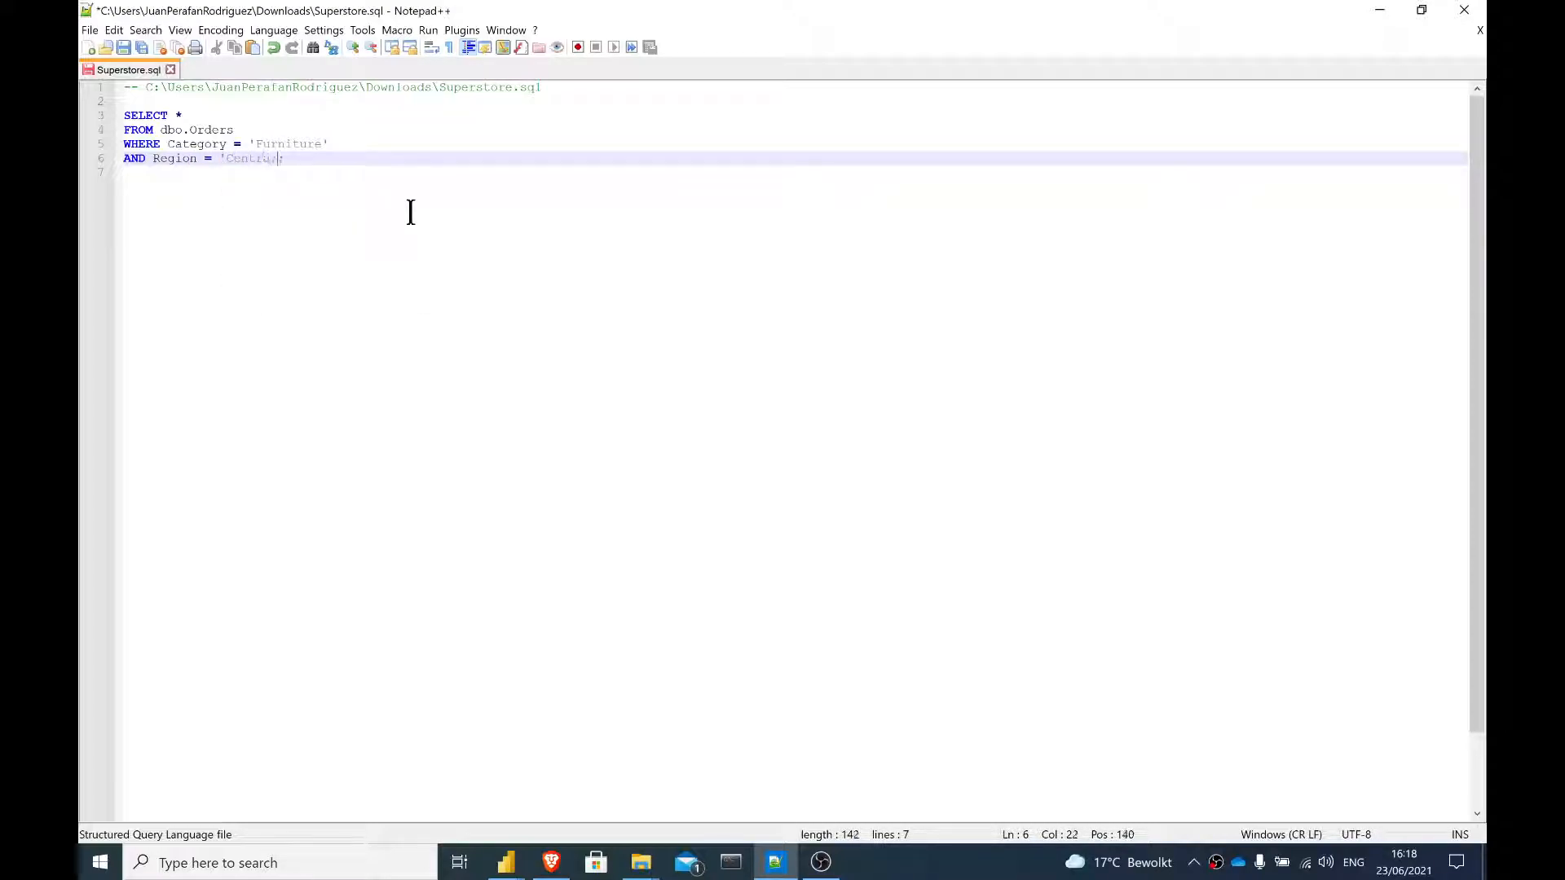
{"action": "type", "text": ";"}
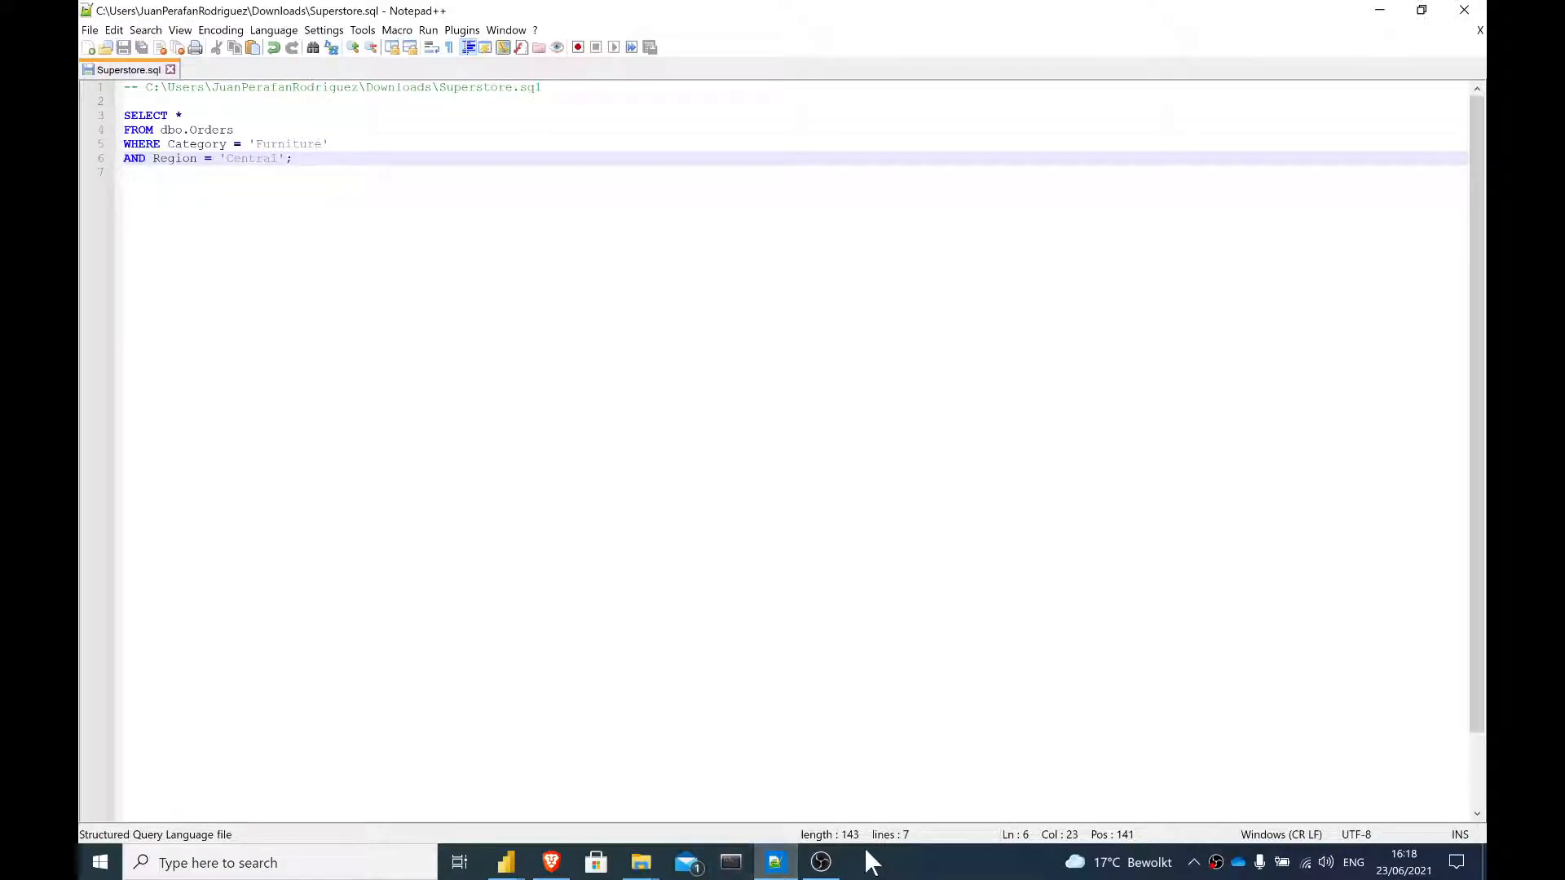
Step: Refresh the preview and verify Region and Category show 481 Central Furniture rows
{"action": "left_click", "coordinate": [506, 862]}
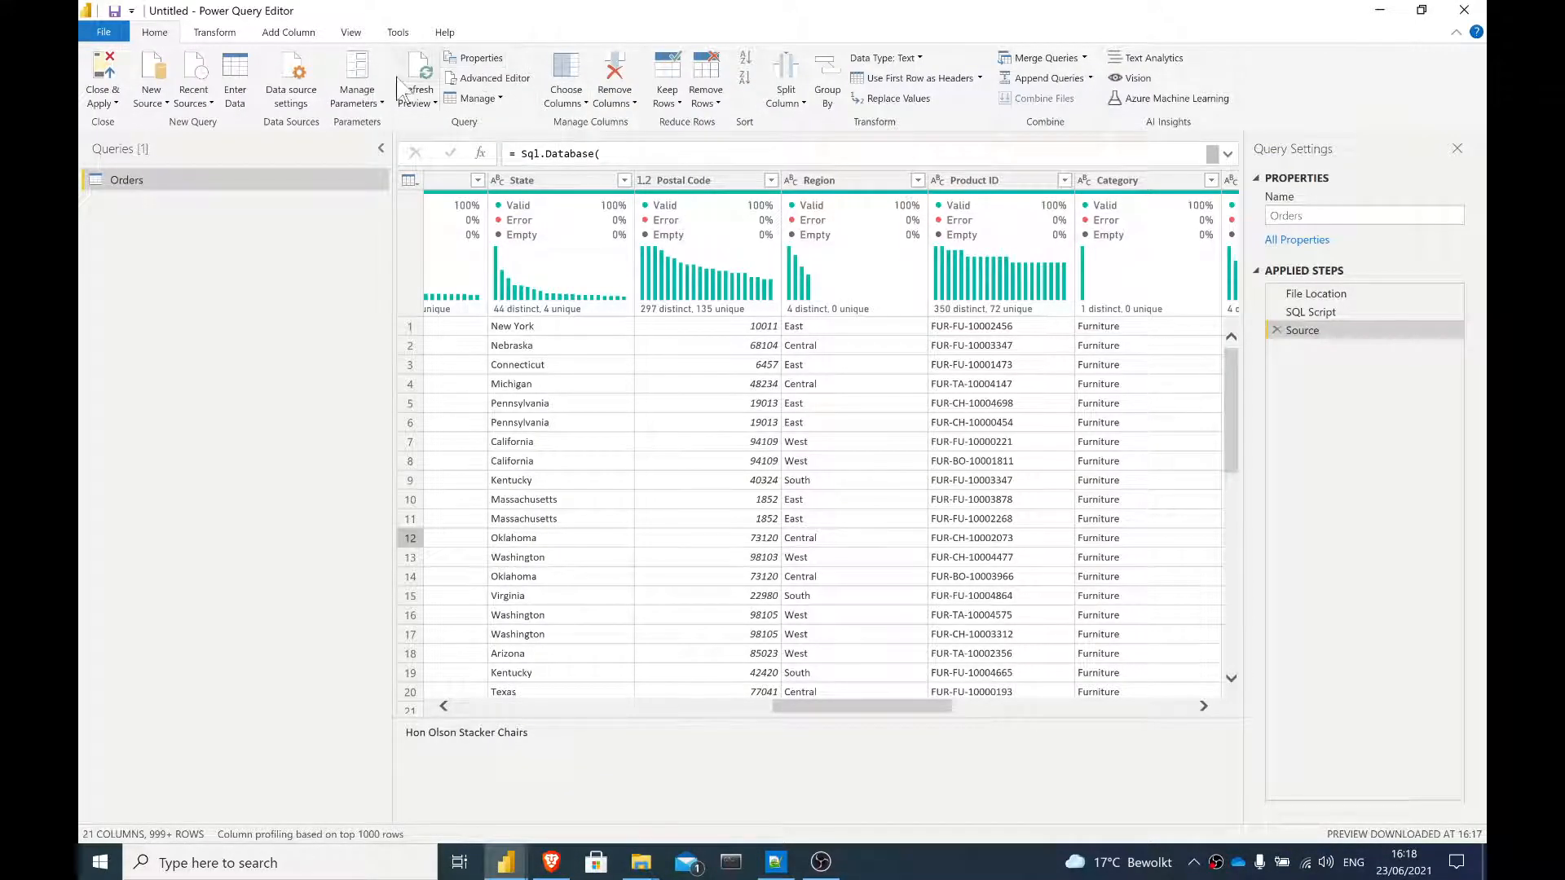
{"action": "left_click", "coordinate": [417, 78]}
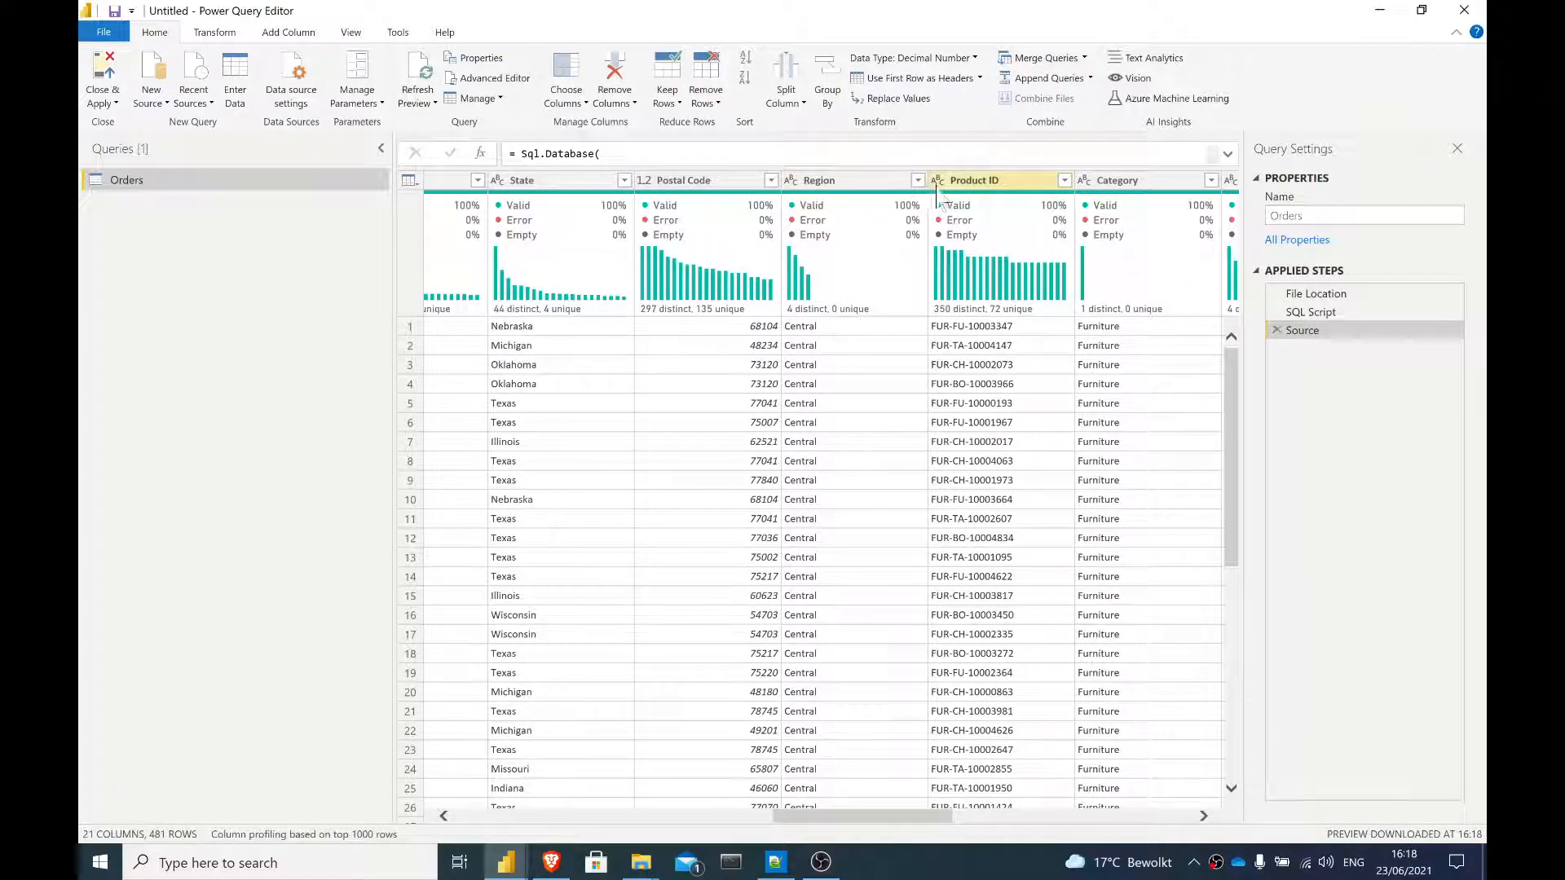
{"action": "left_click", "coordinate": [818, 180]}
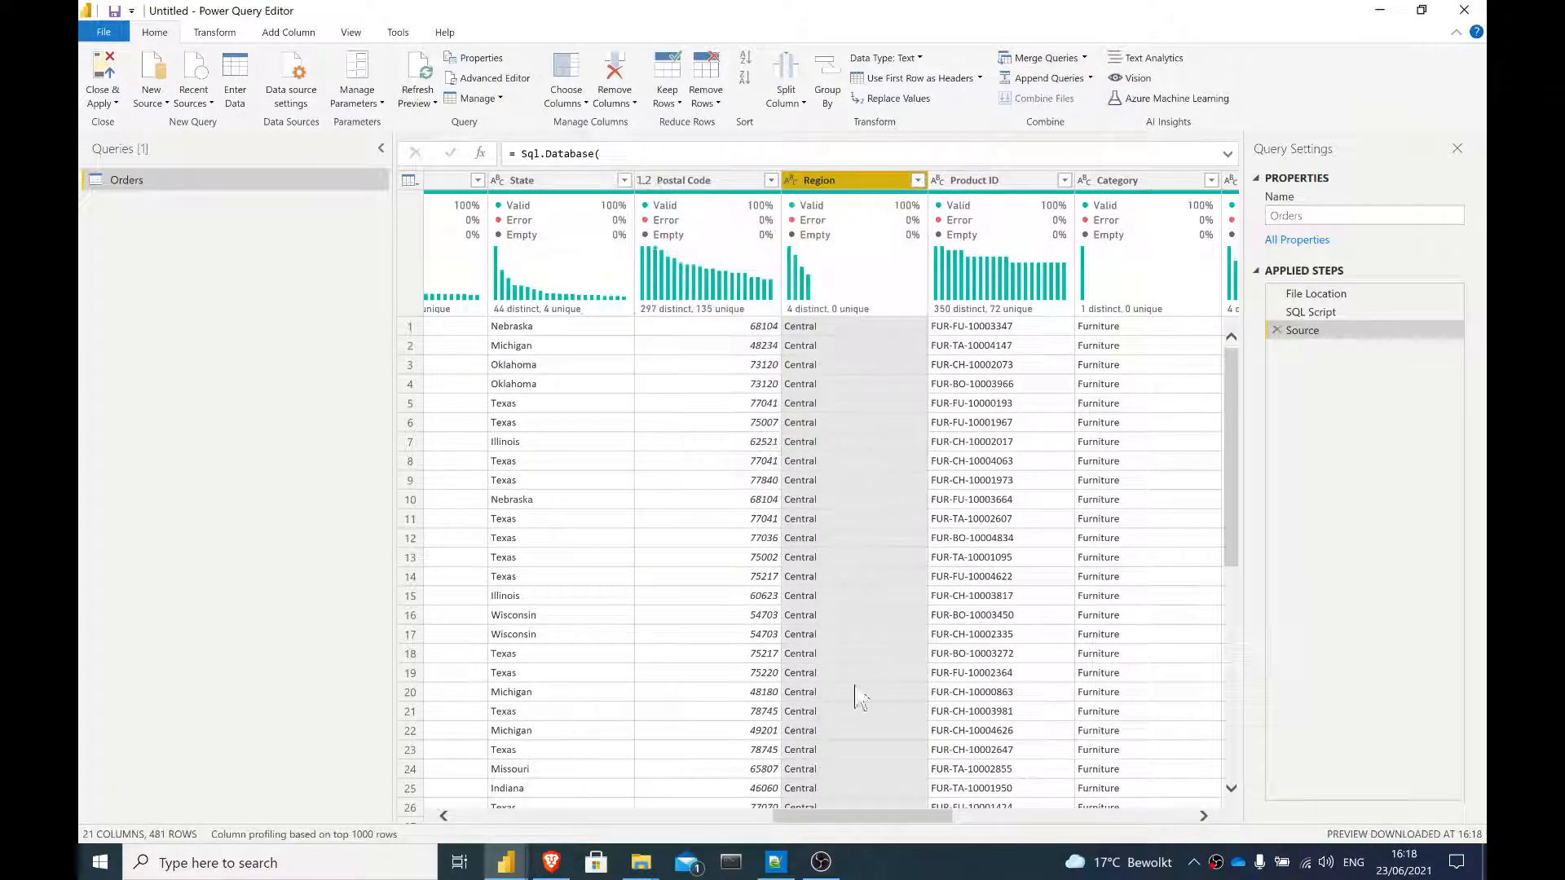
{"action": "scroll", "scroll_direction": "right", "scroll_amount": 3}
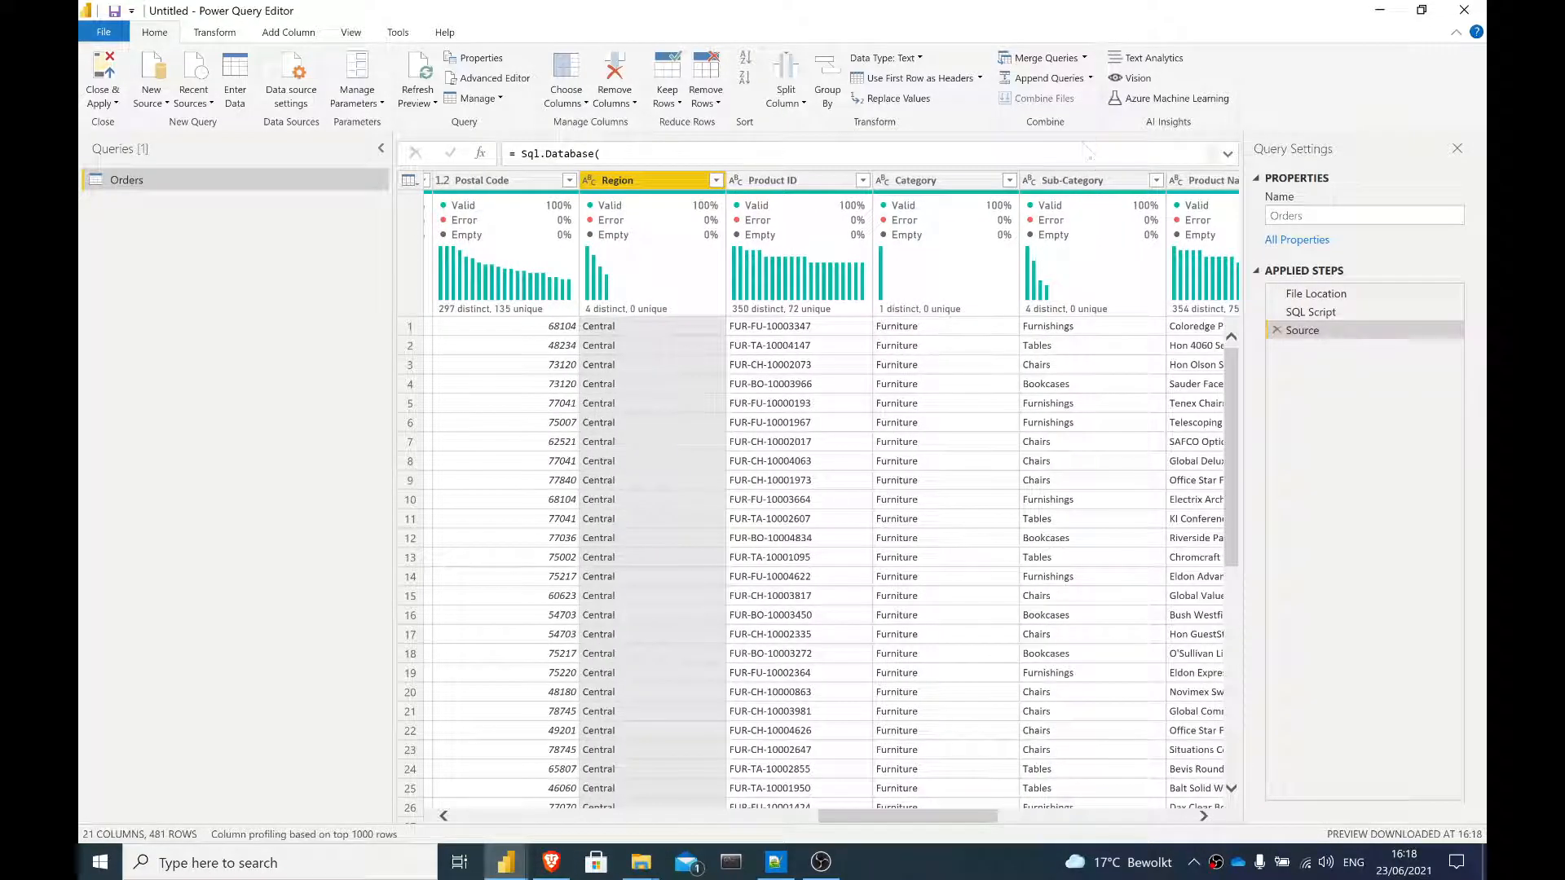
{"action": "left_click", "coordinate": [915, 180]}
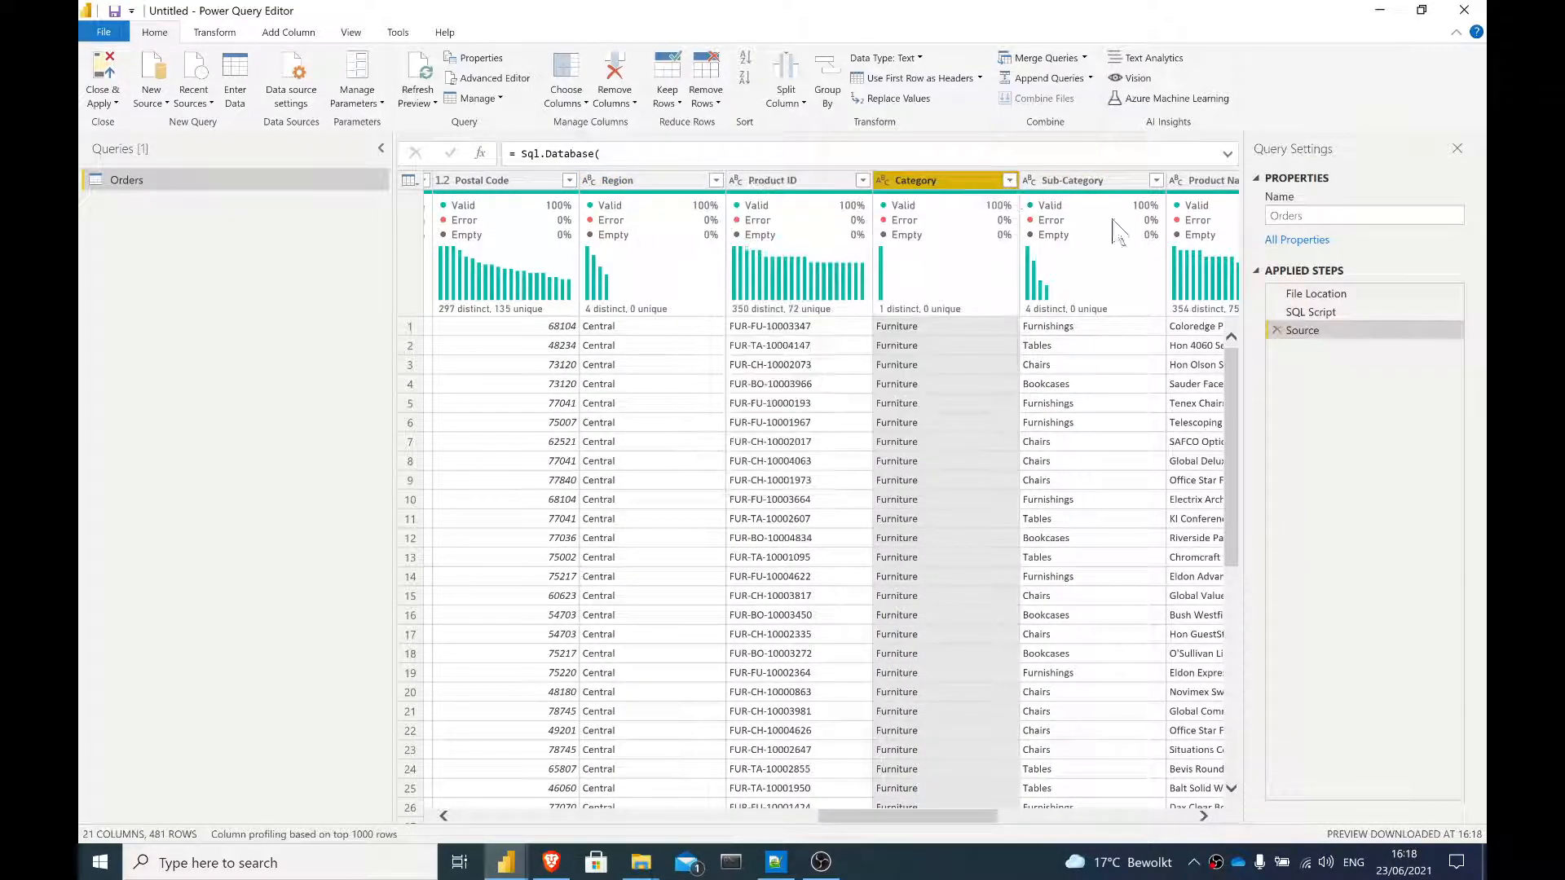
{"action": "left_click", "coordinate": [1311, 311]}
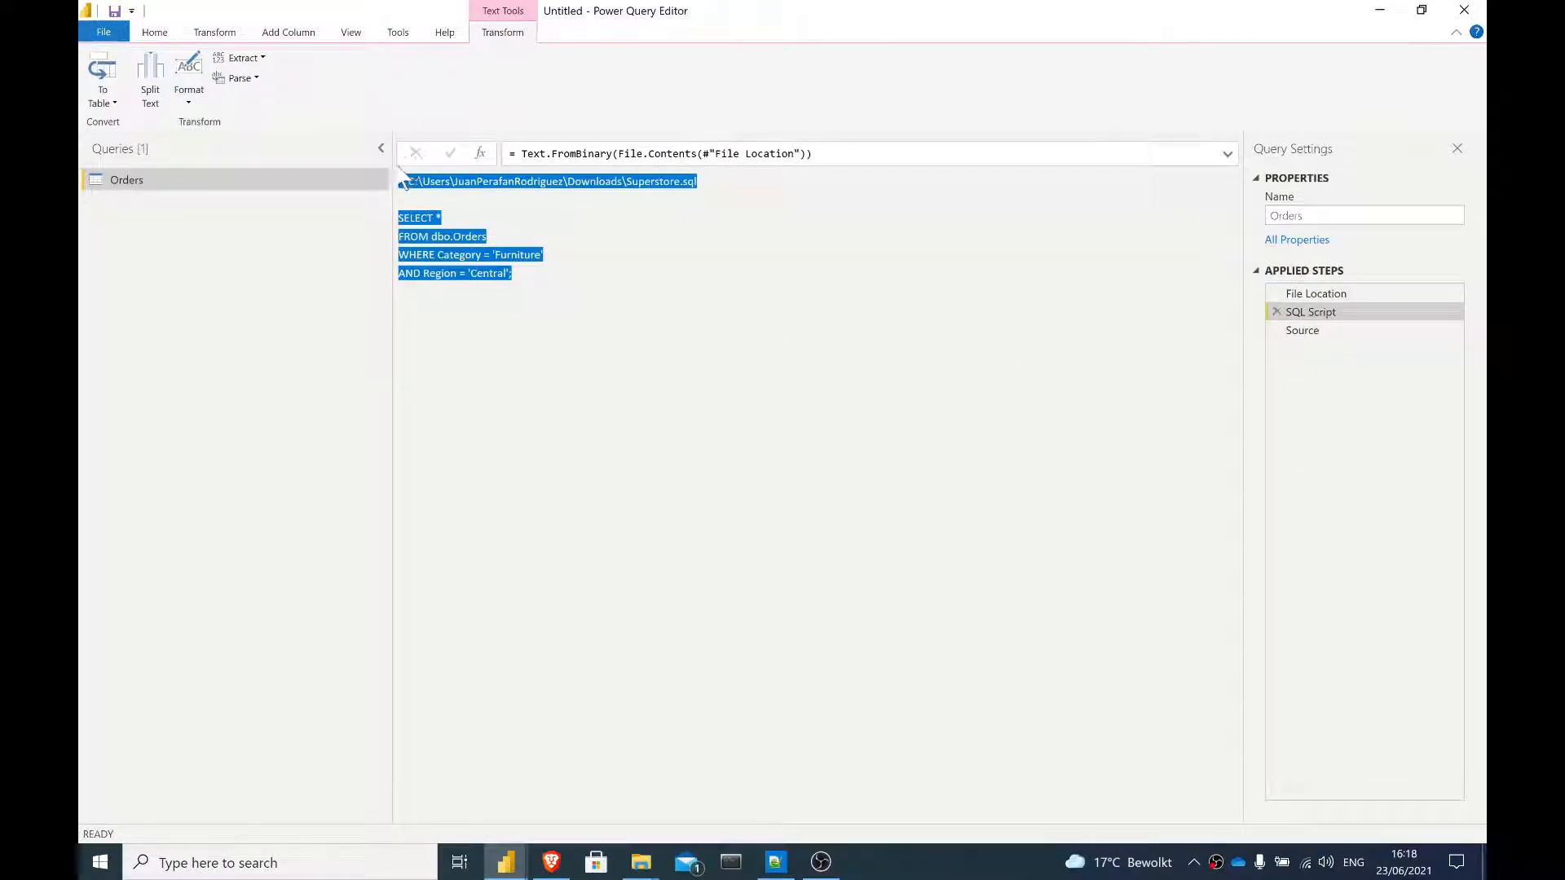
{"action": "left_click", "coordinate": [154, 32]}
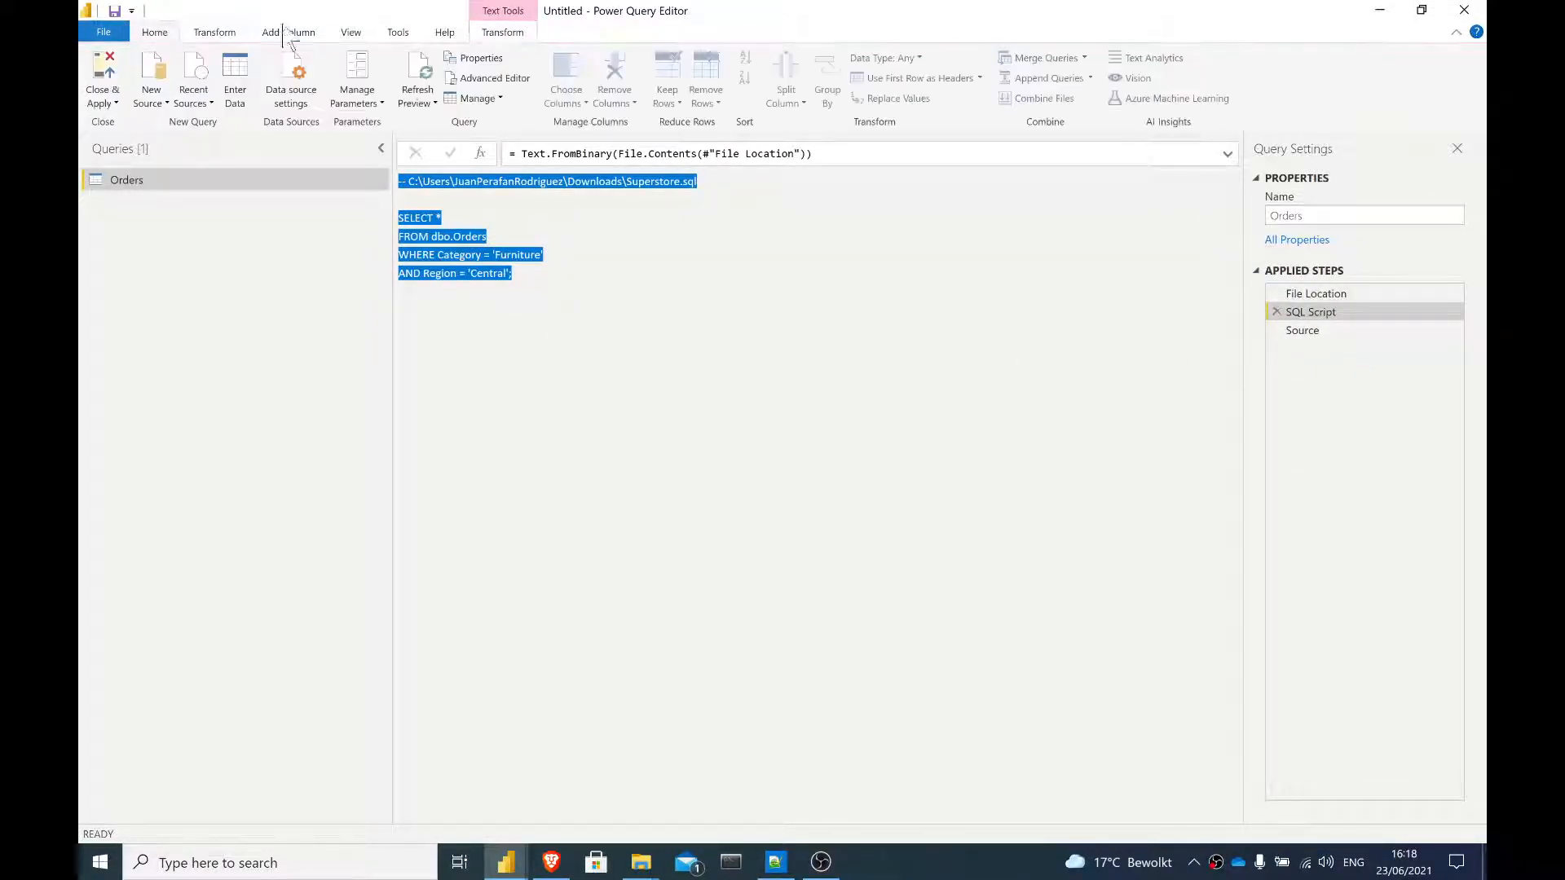
Step: Inline Text.FromBinary(File.Contents(...)) with the Superstore.sql path into Query= and drop the extra steps
{"action": "left_click", "coordinate": [495, 78]}
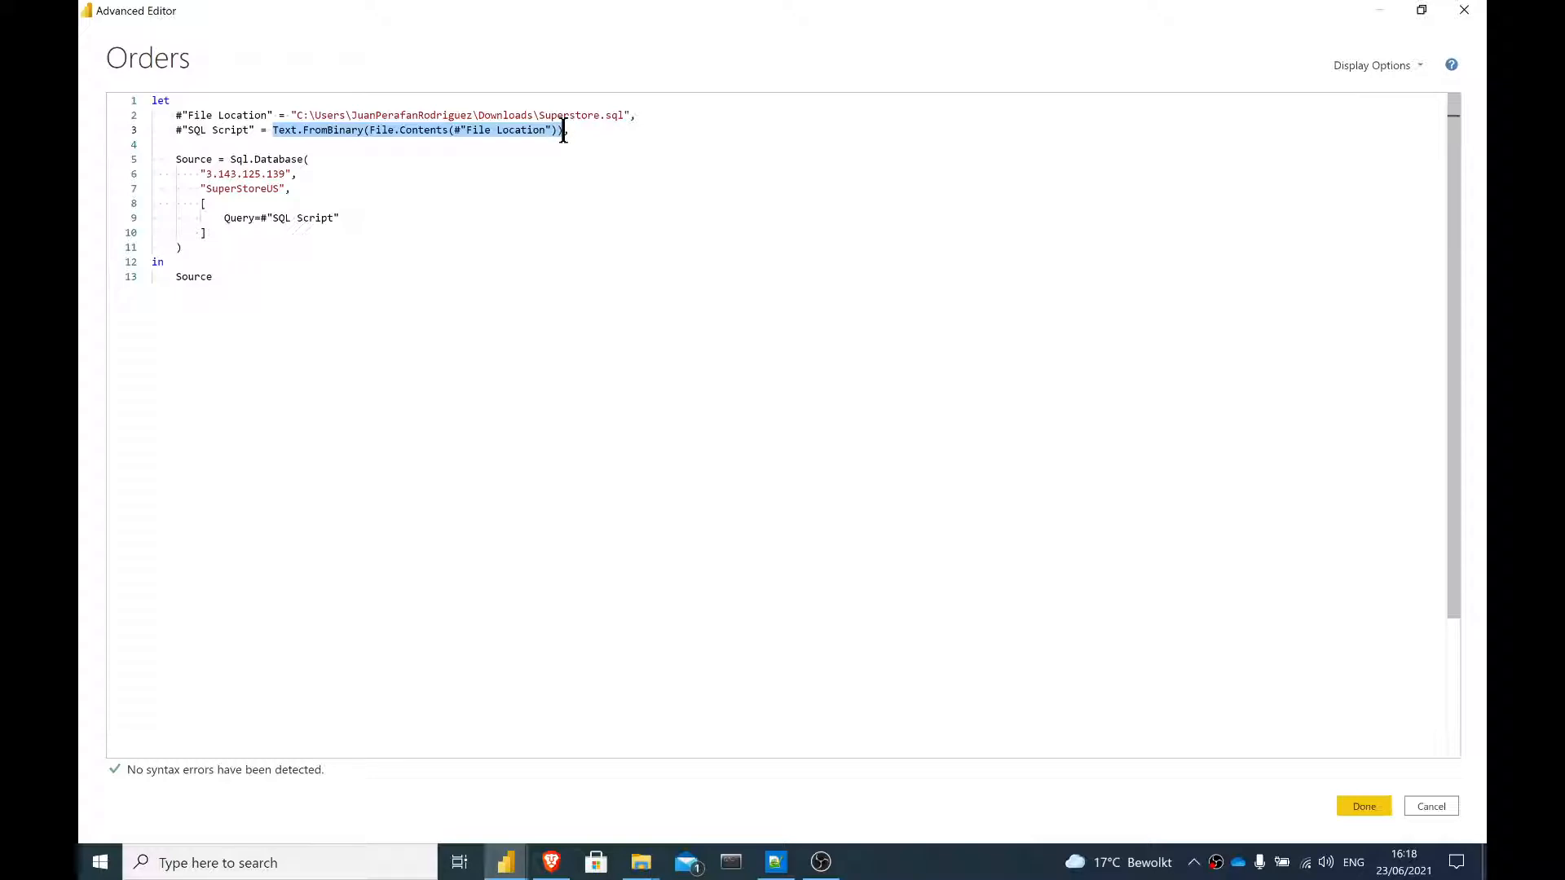
{"action": "key", "text": "Delete"}
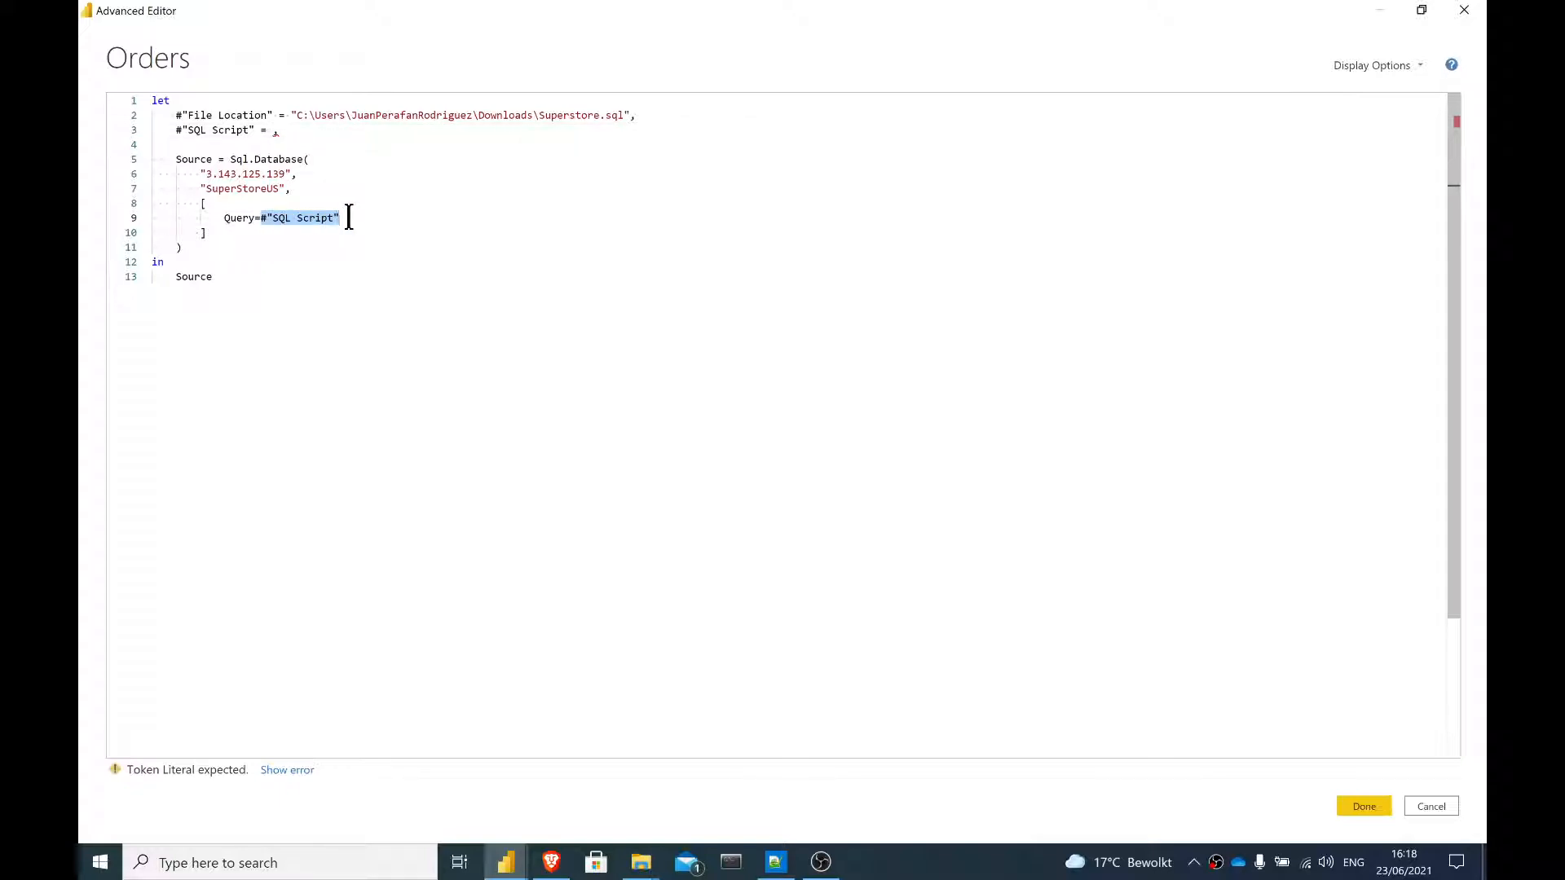
{"action": "type", "text": "Text.FromBinary(File.Contents(#\"File Location\"))"}
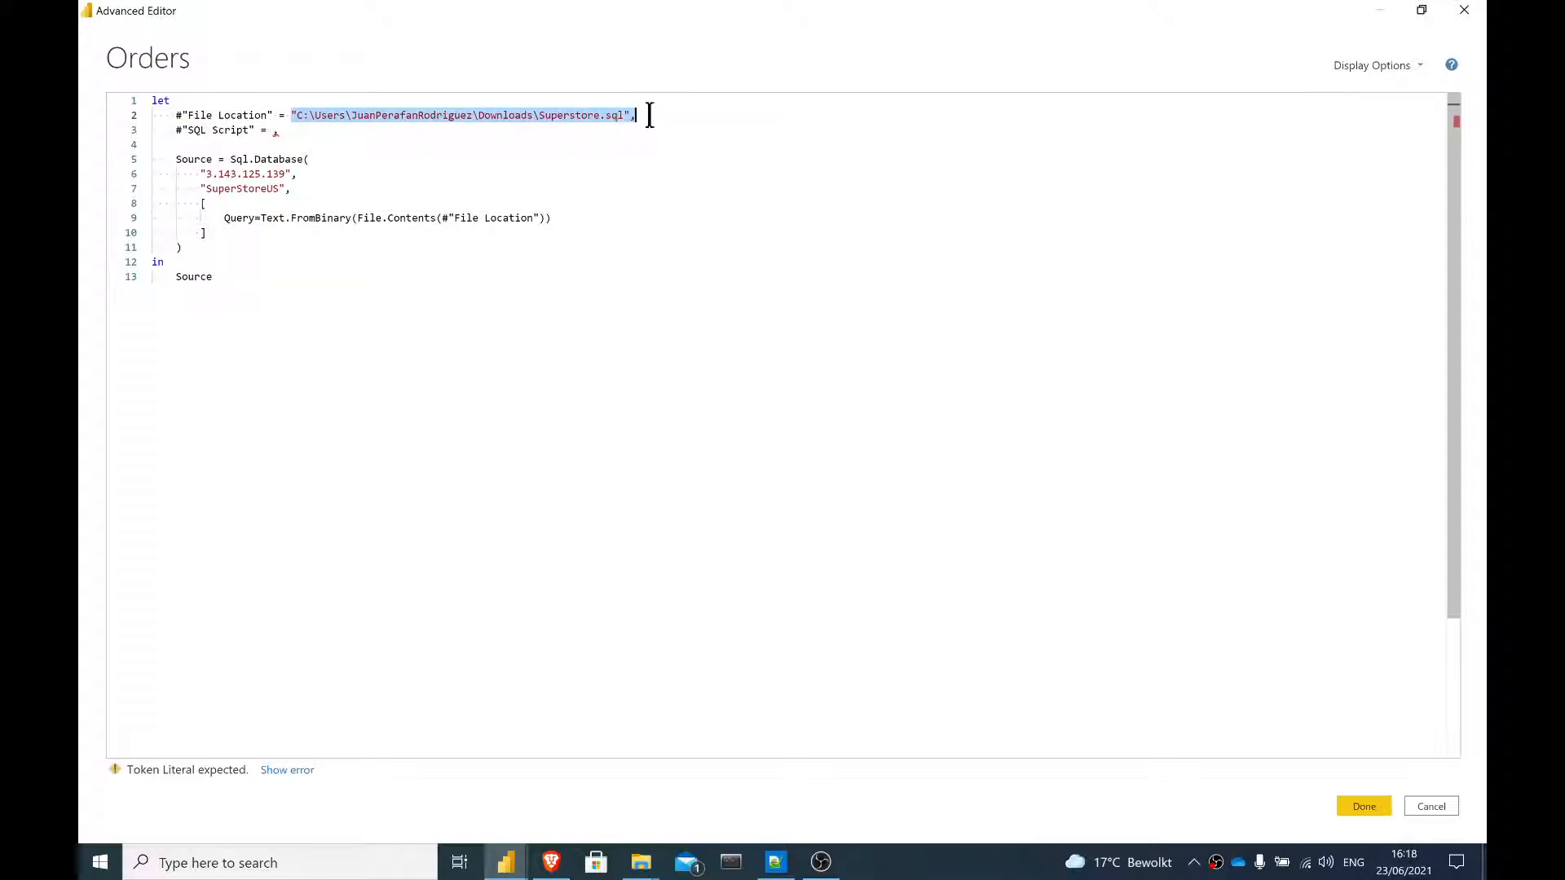
{"action": "key", "text": "Backspace"}
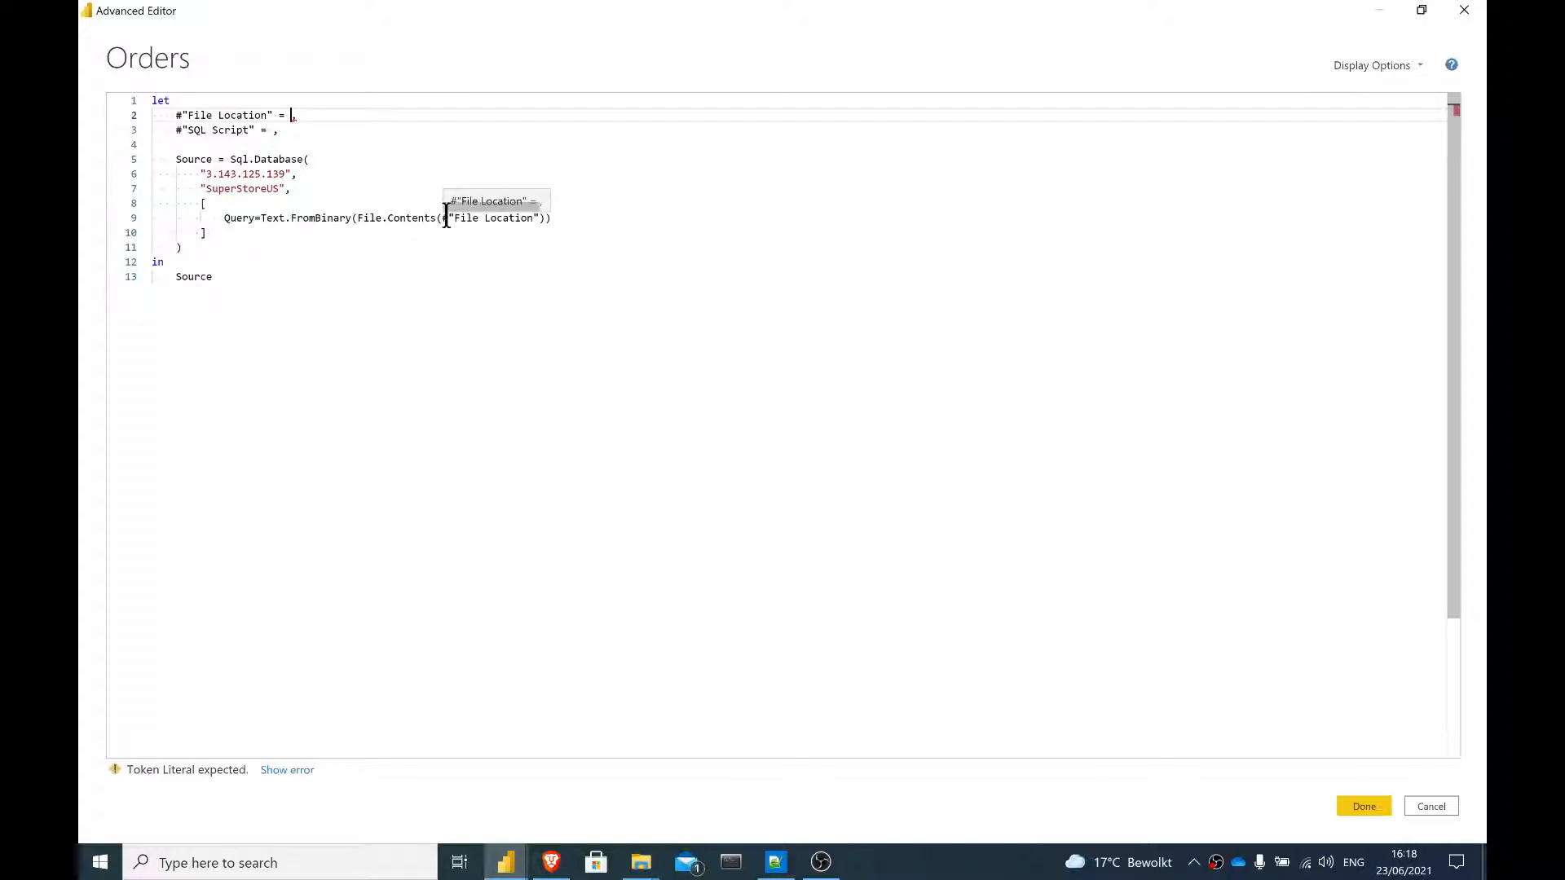
{"action": "left_click", "coordinate": [489, 200]}
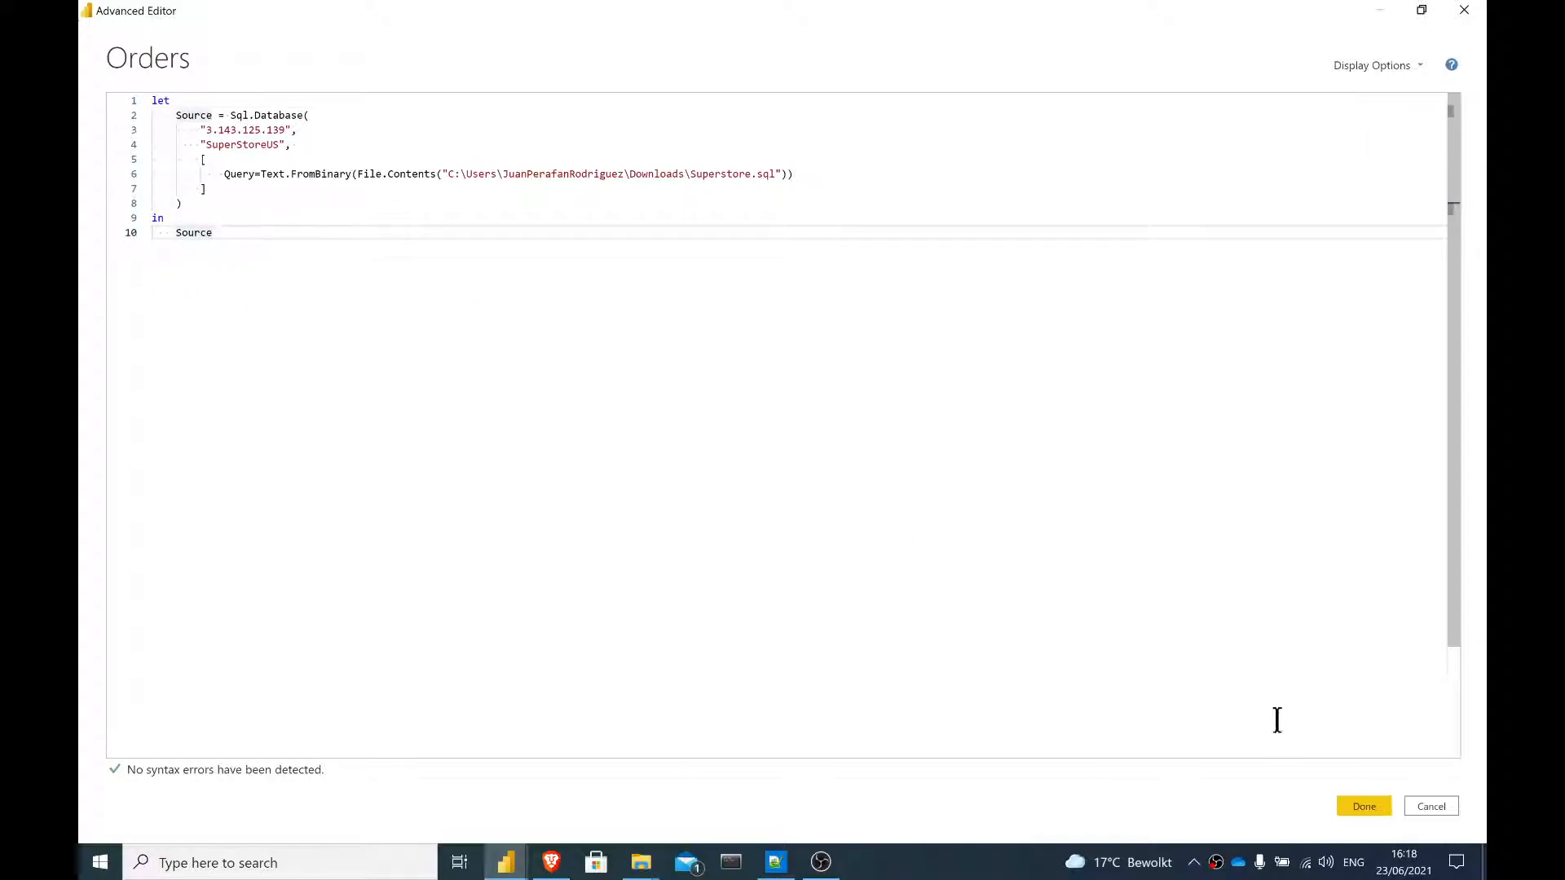
{"action": "left_click", "coordinate": [1362, 805]}
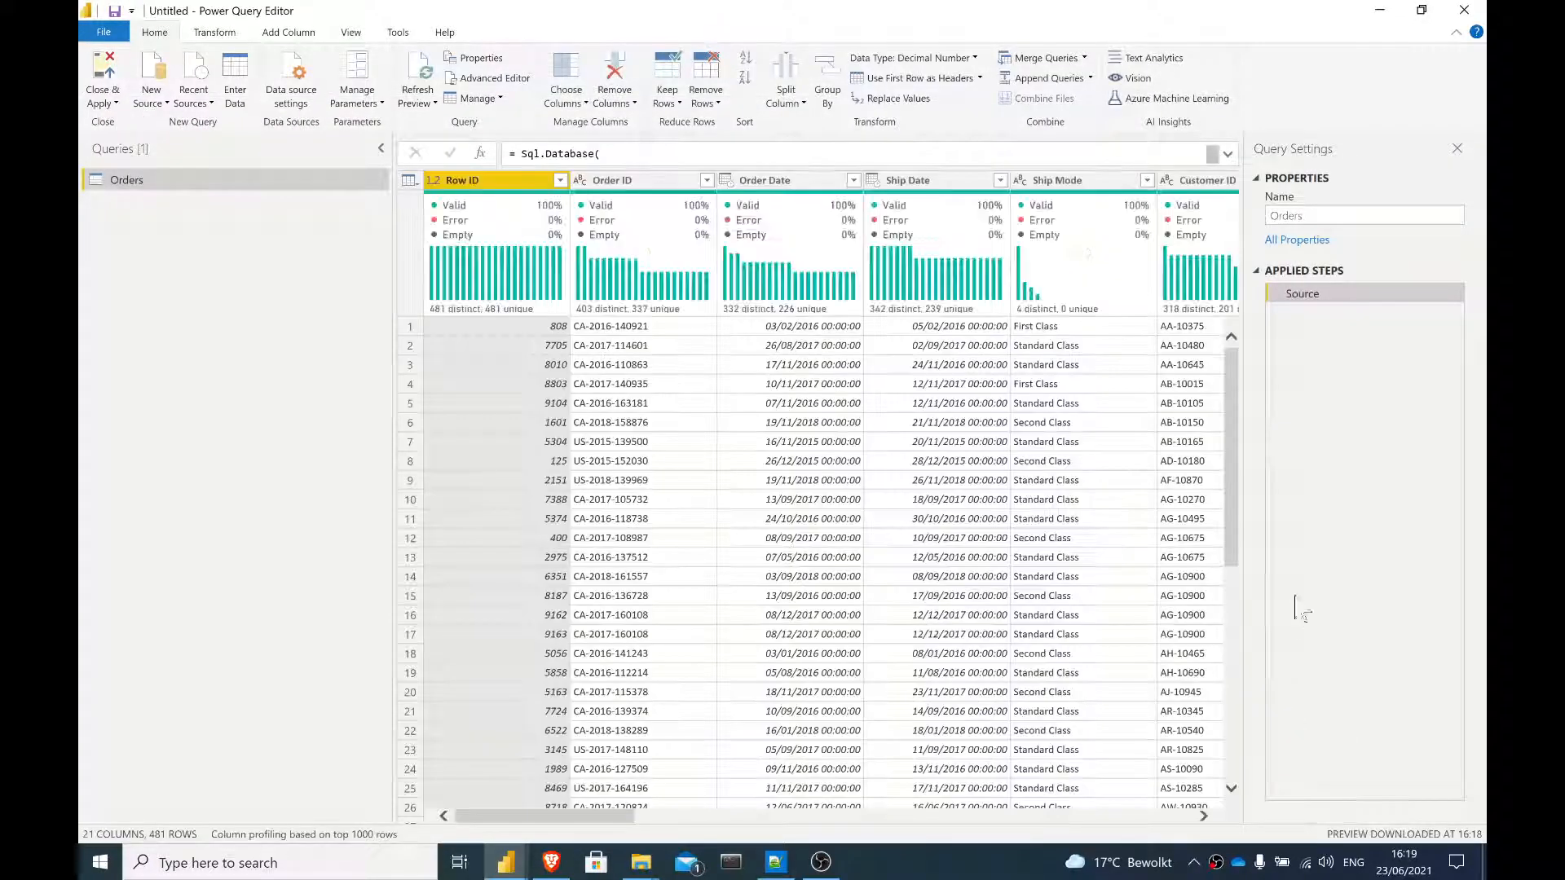
{"action": "mouse_move", "coordinate": [1279, 489]}
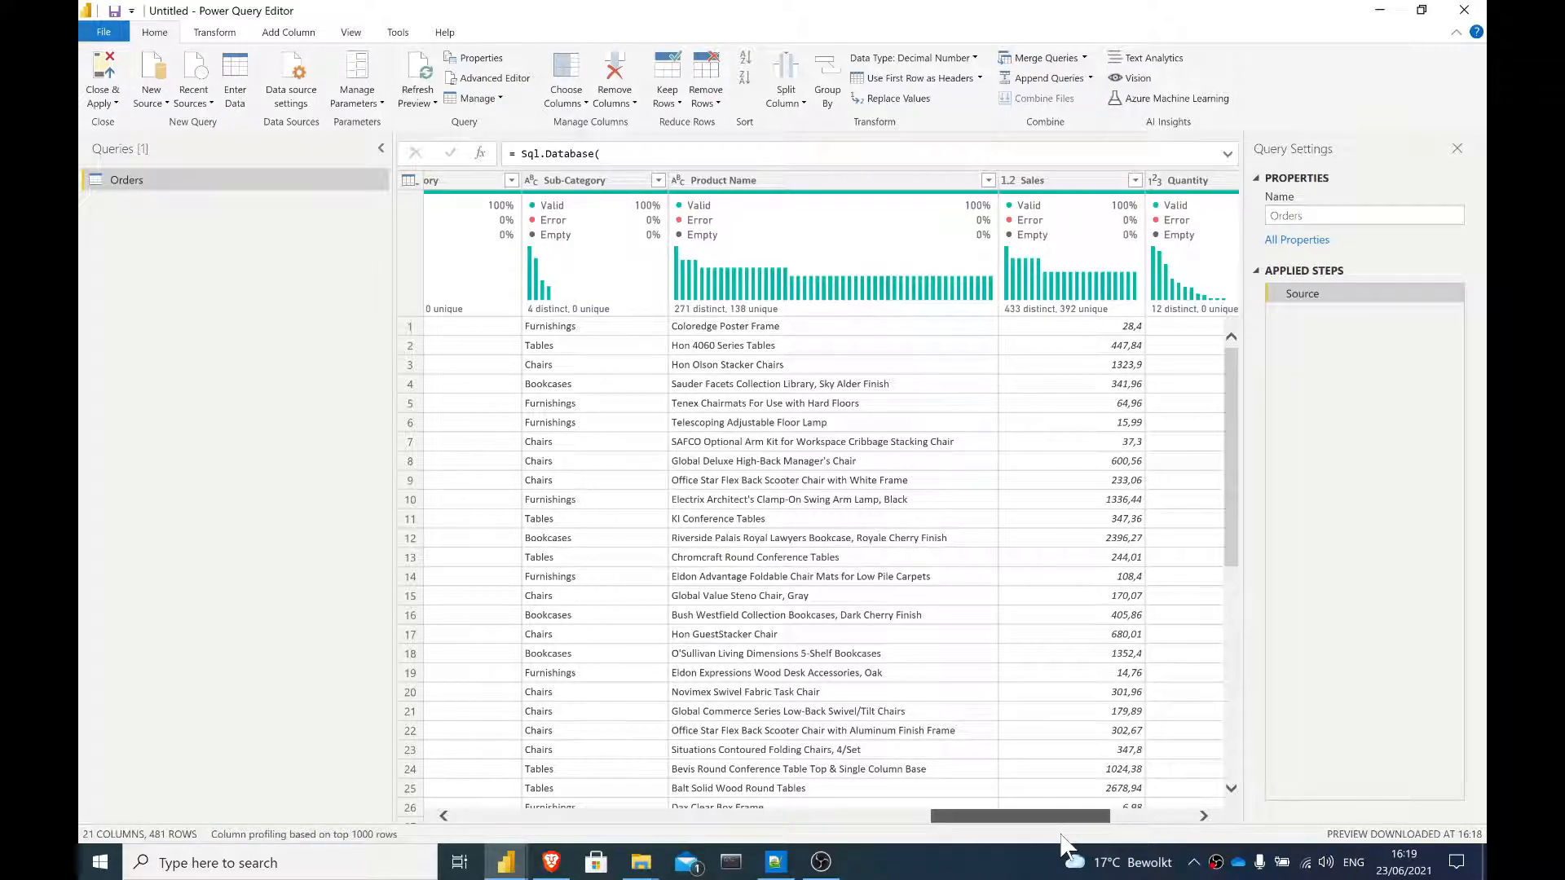
{"action": "scroll", "scroll_direction": "right", "scroll_amount": 3}
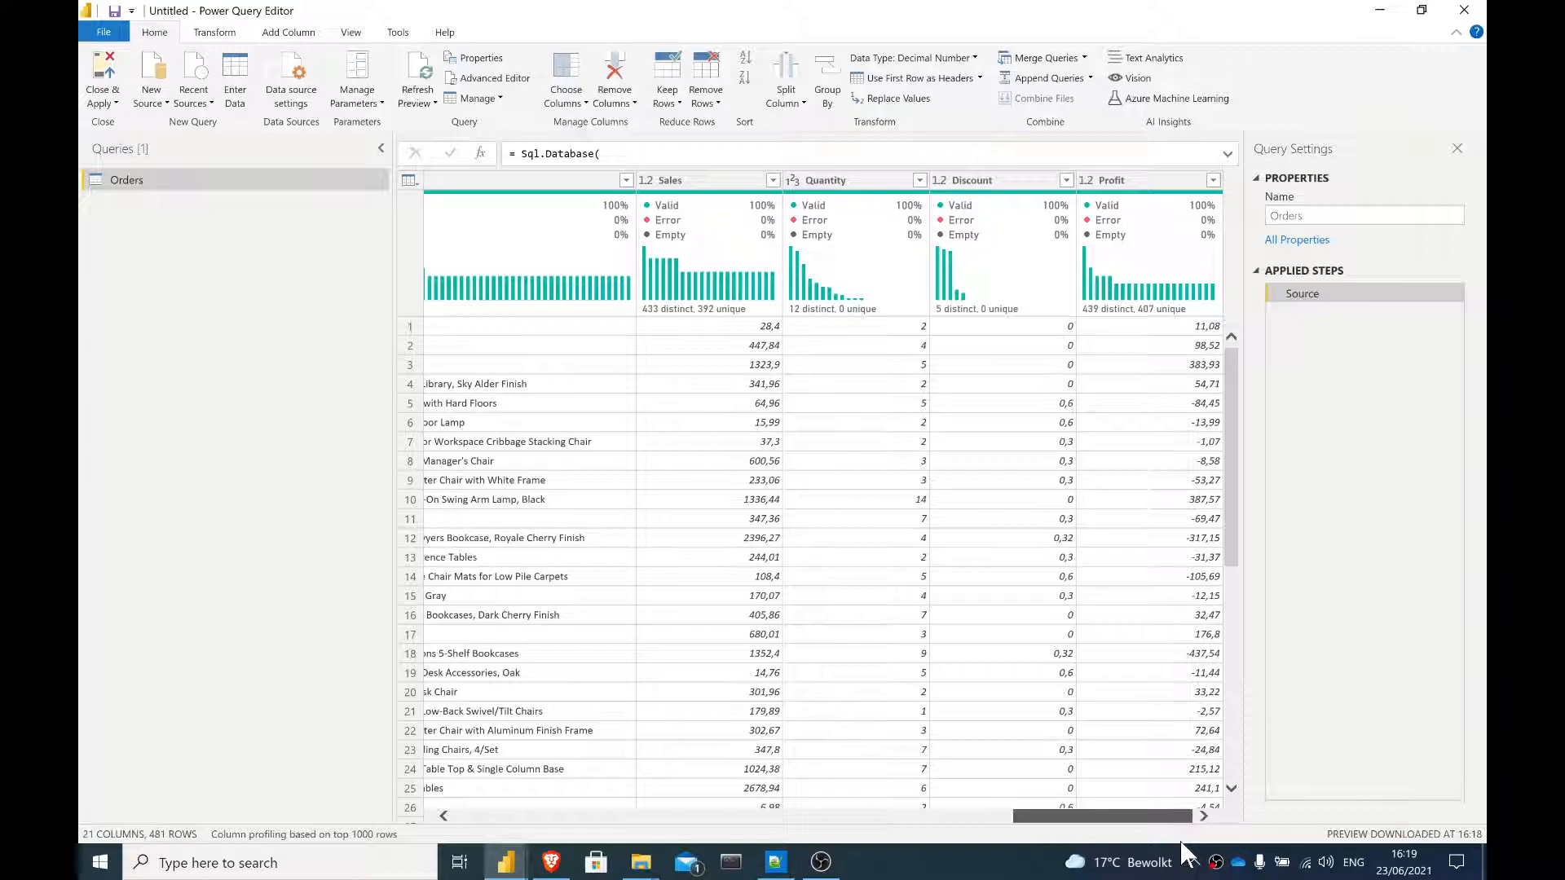
{"action": "mouse_move", "coordinate": [1168, 839]}
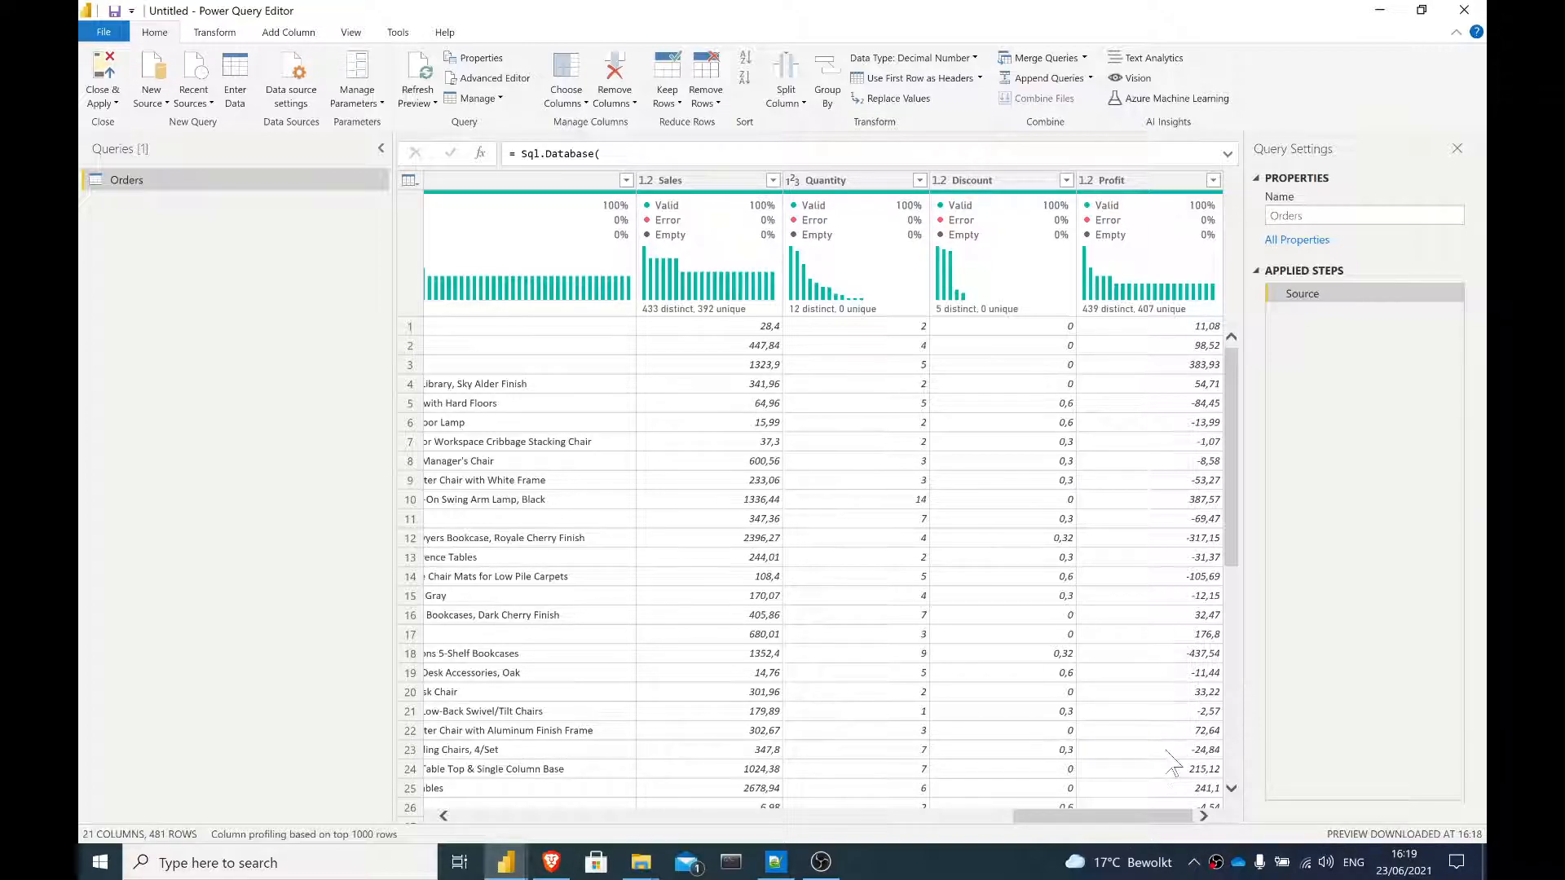
{"action": "mouse_move", "coordinate": [1177, 760]}
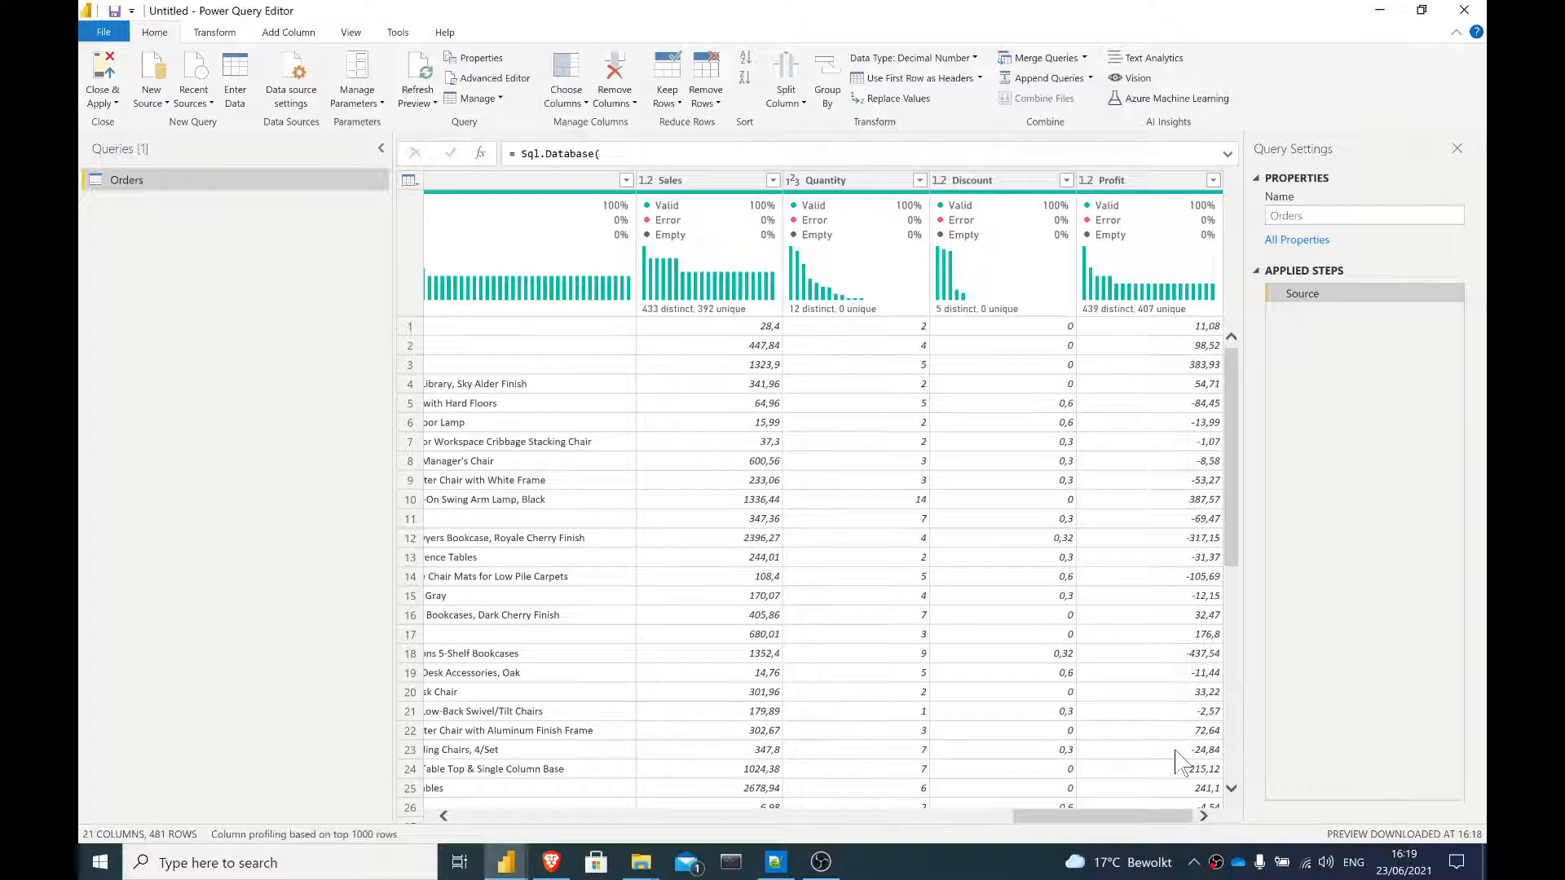
{"action": "mouse_move", "coordinate": [1208, 823]}
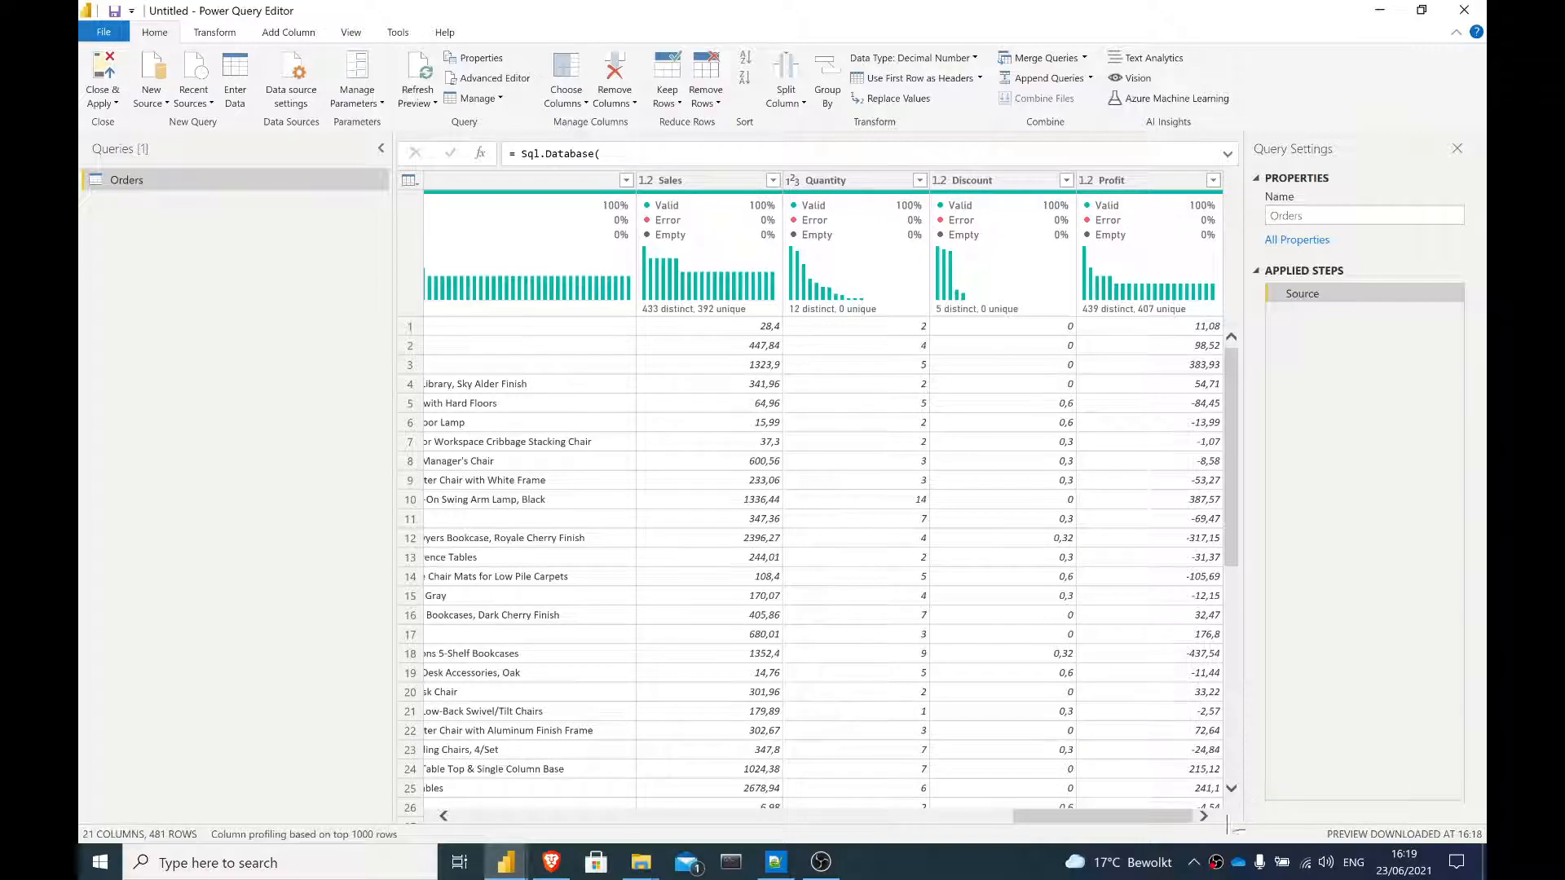
{"action": "mouse_move", "coordinate": [1214, 862]}
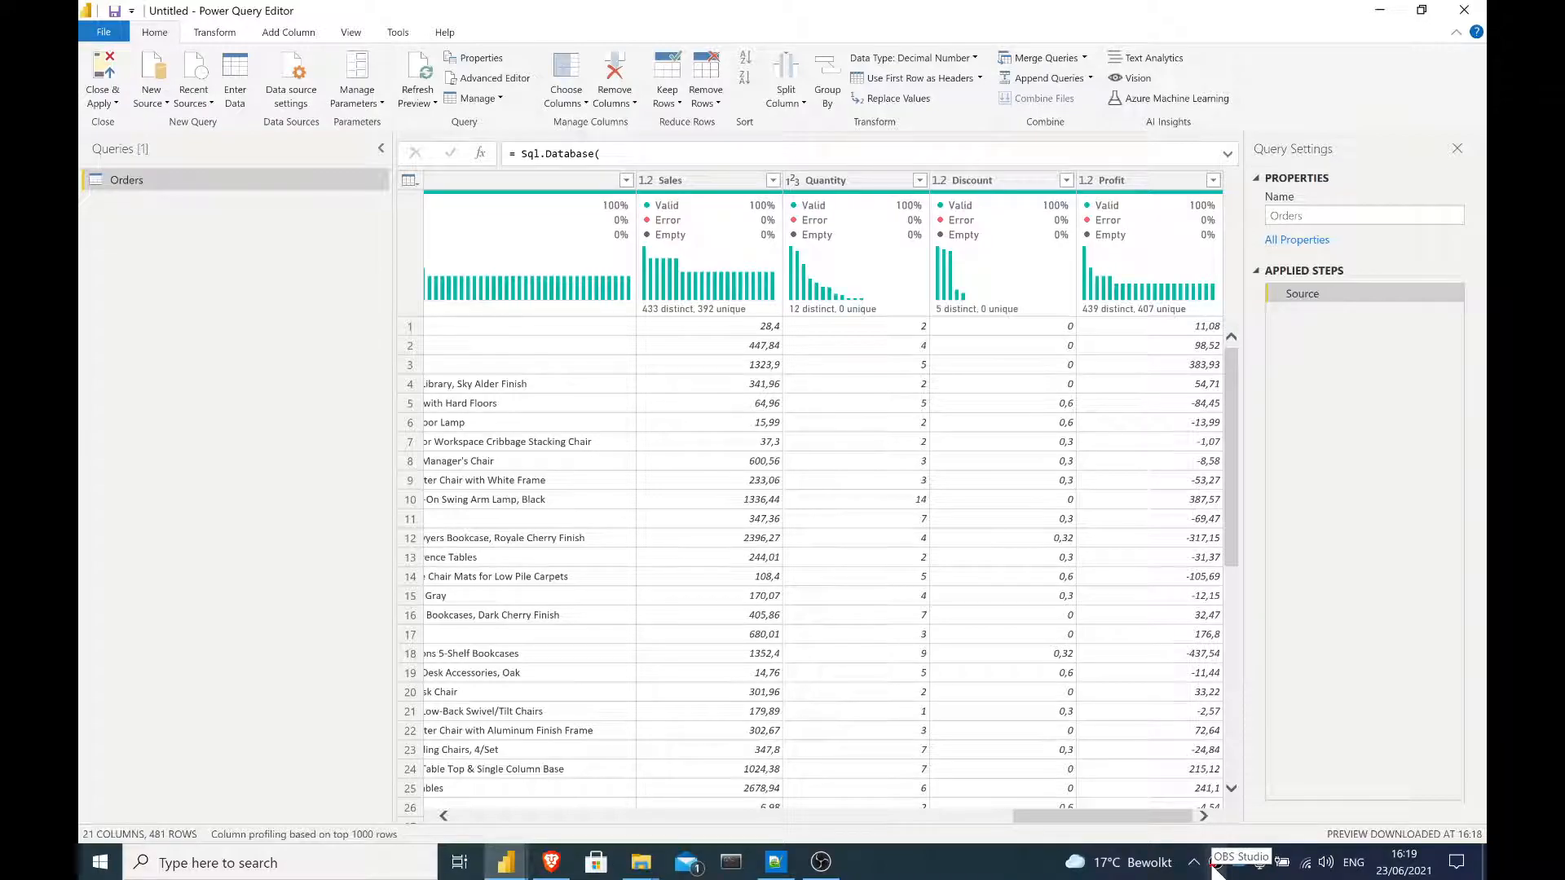